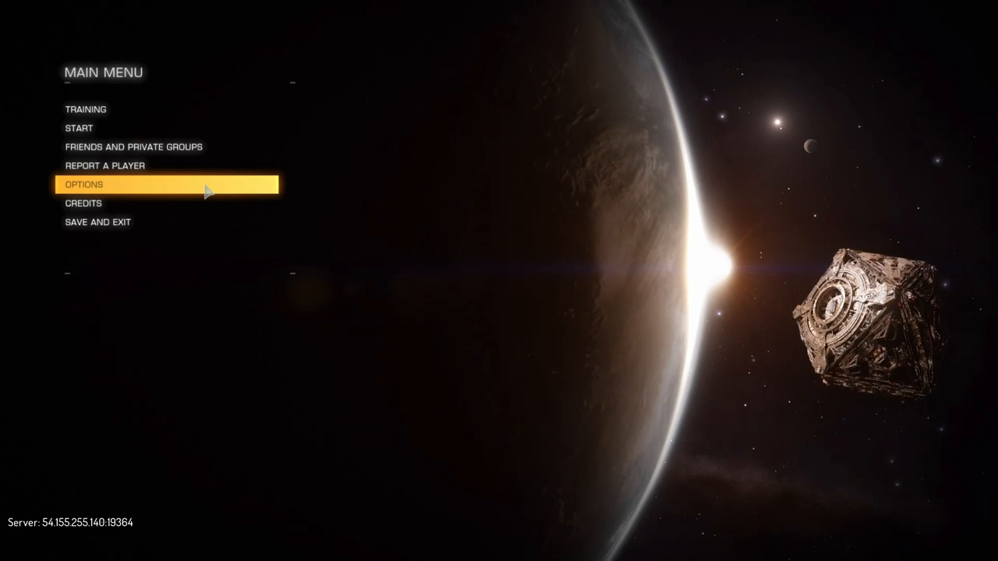
pyautogui.moveTo(127, 192)
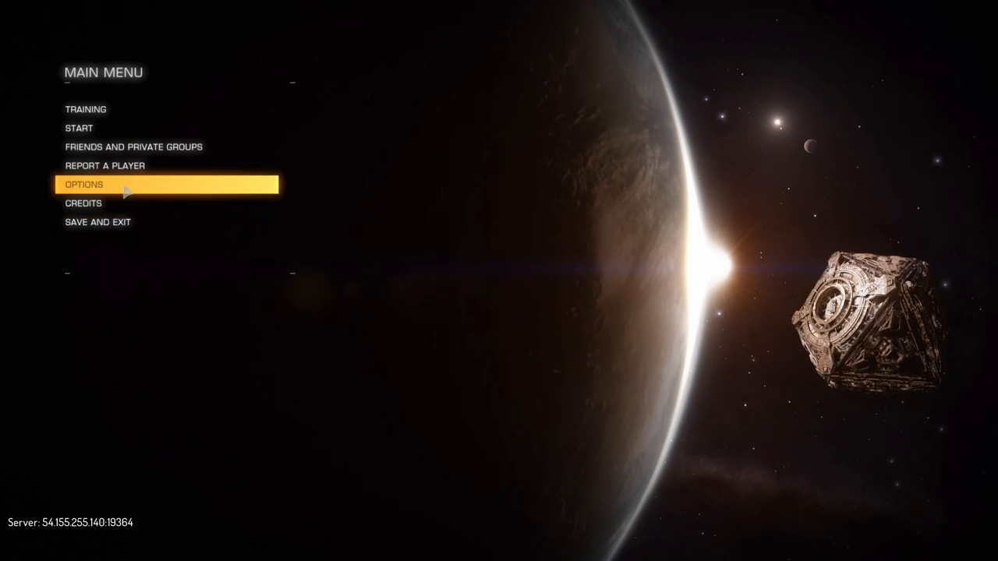
# Step: Reach the Controls screen via Options and show the list of control presets
pyautogui.click(84, 184)
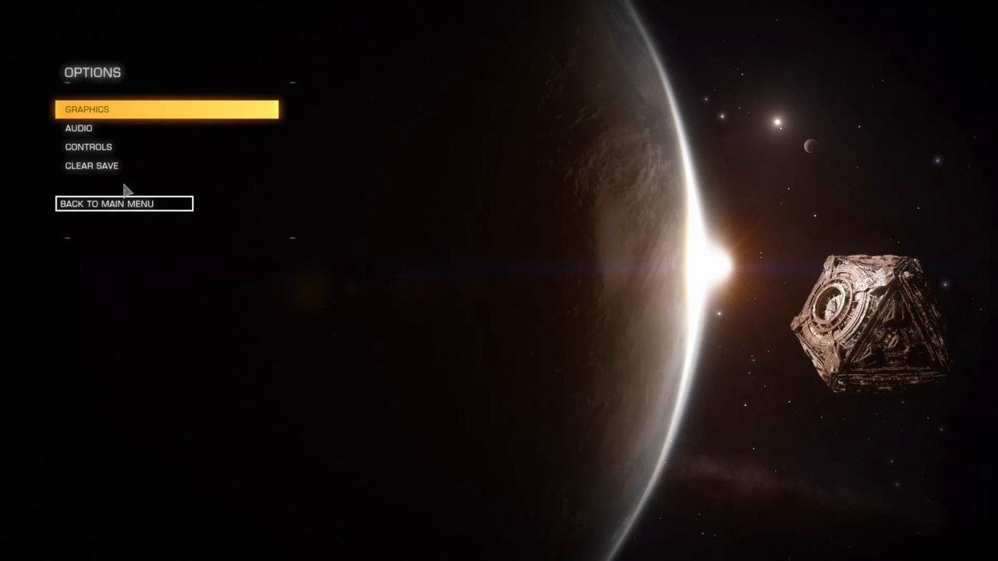
pyautogui.click(88, 147)
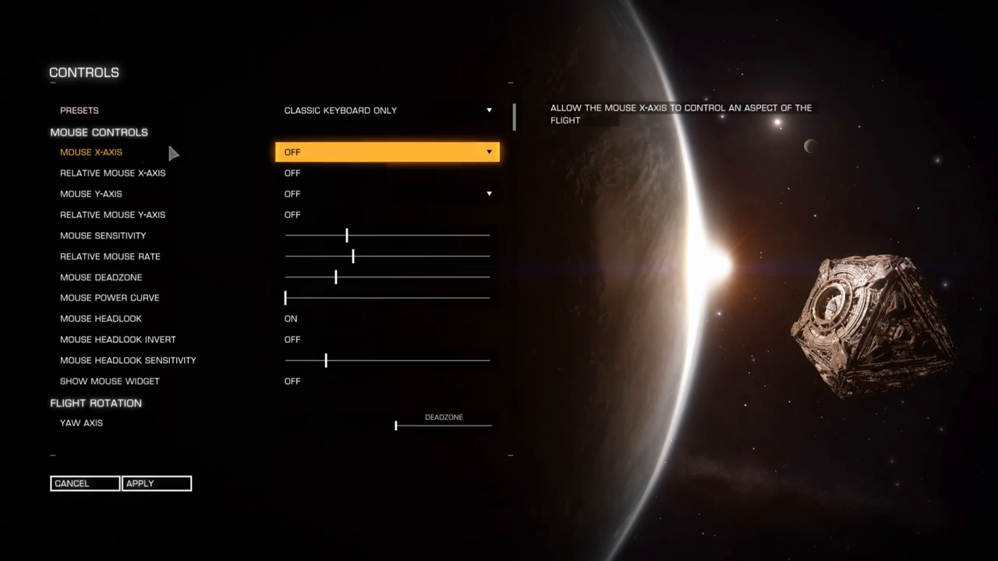
pyautogui.click(388, 109)
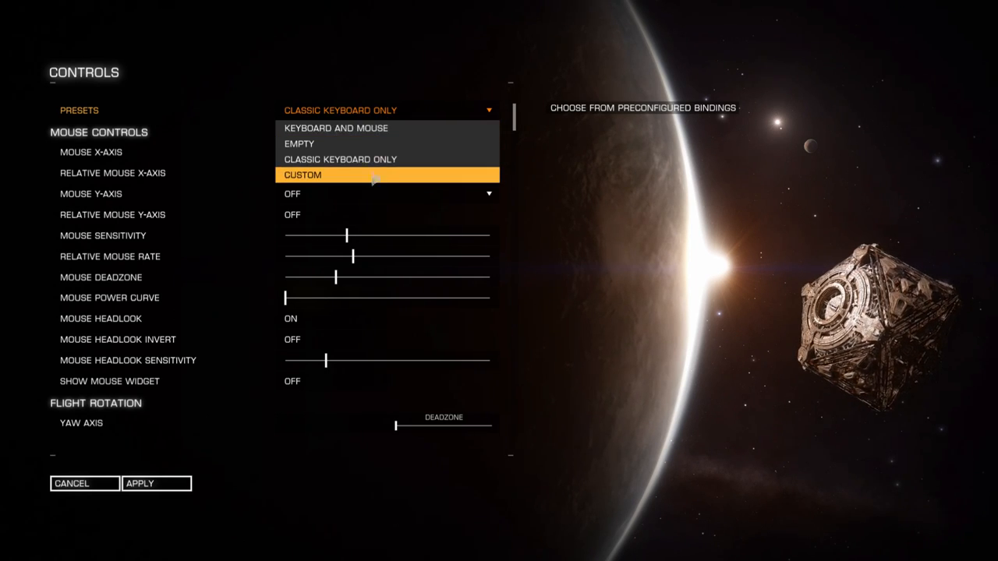
pyautogui.moveTo(335, 128)
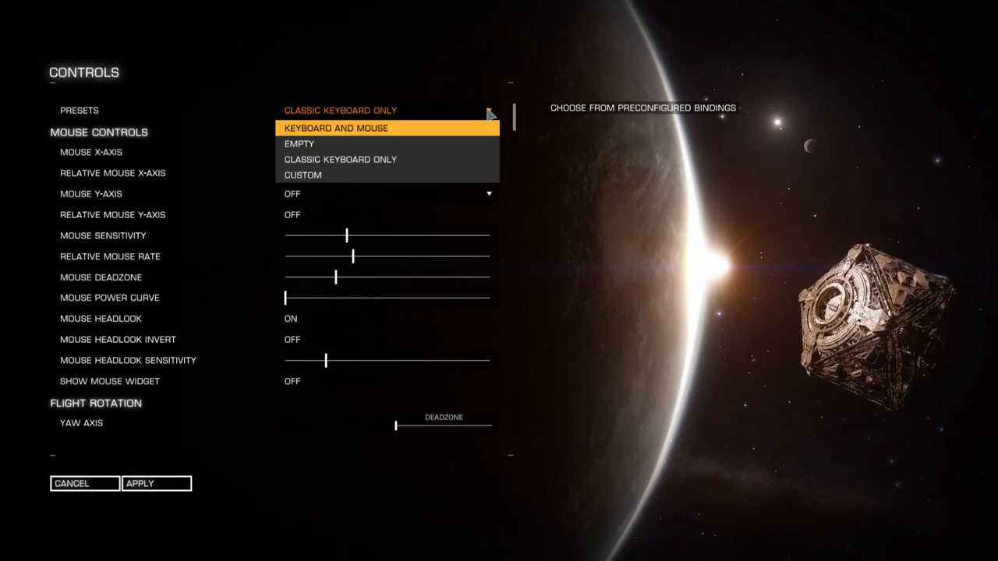
# Step: Pick the Custom preset, giving the mouse axes roll and pitch, and reopen the preset list
pyautogui.click(341, 159)
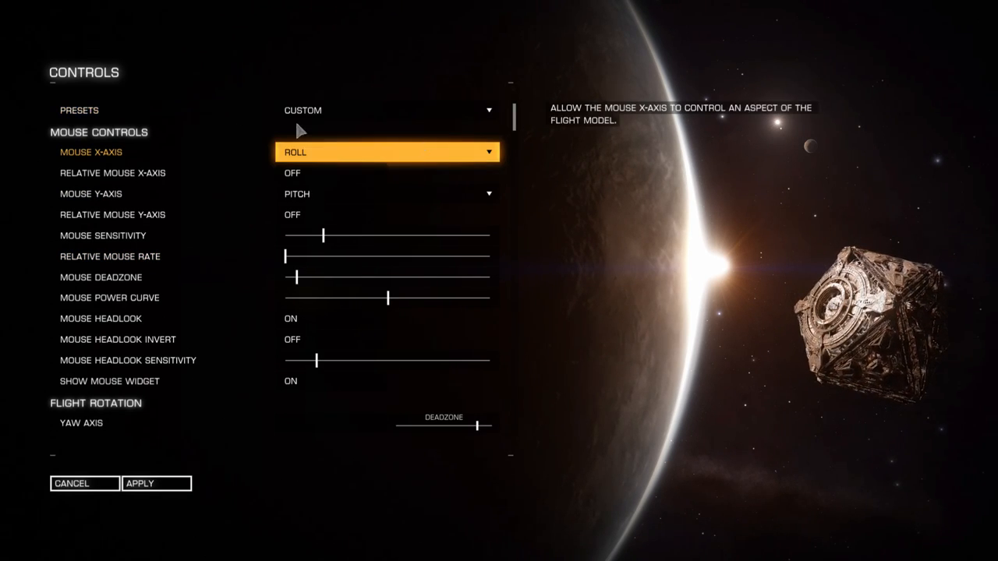
pyautogui.click(386, 110)
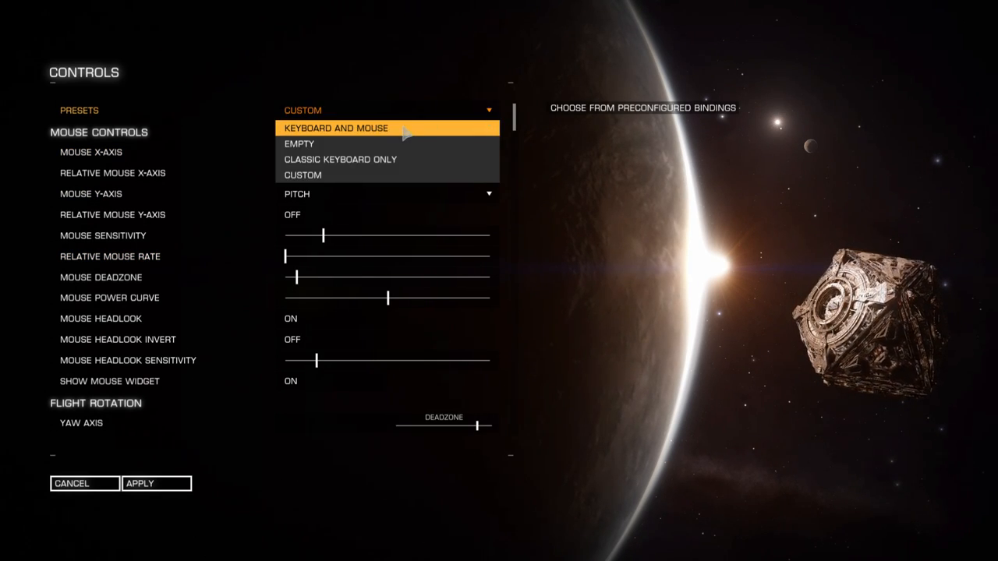
pyautogui.click(335, 128)
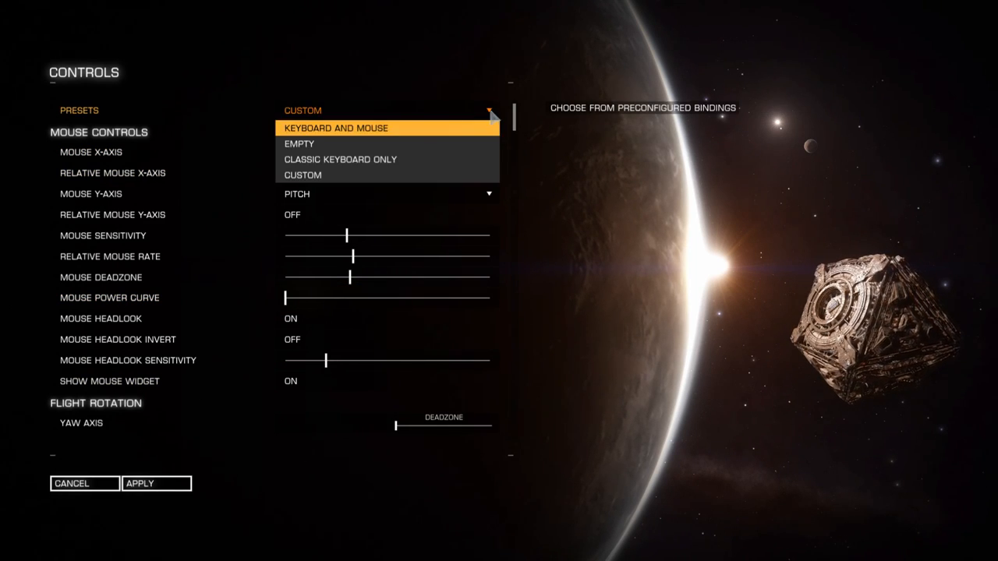
pyautogui.moveTo(378, 174)
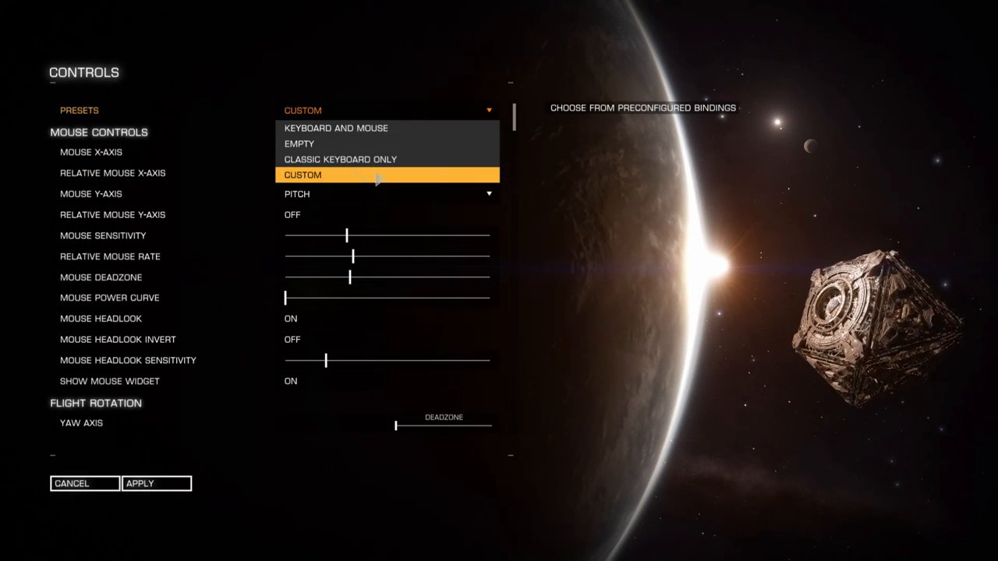
pyautogui.moveTo(396, 159)
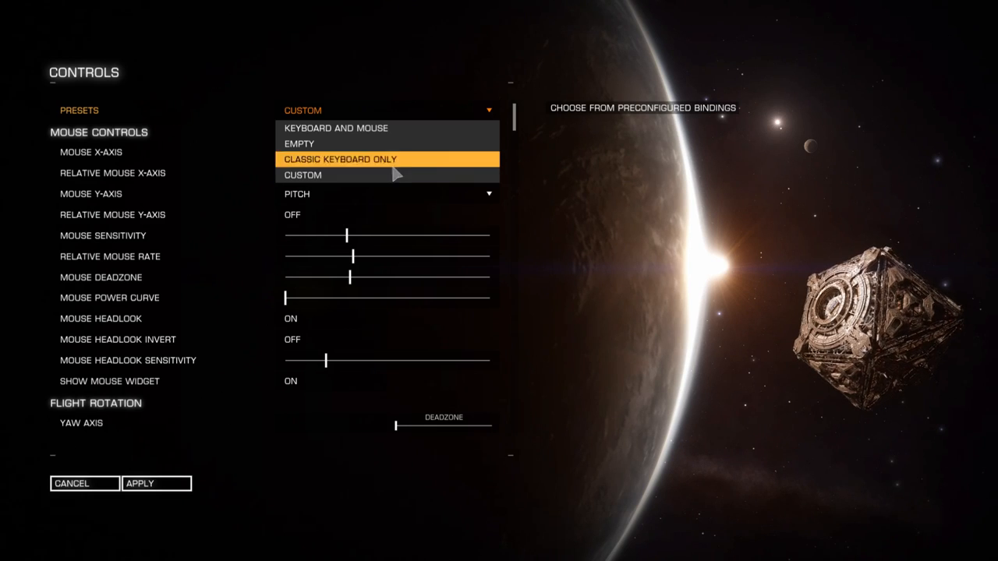
pyautogui.moveTo(335, 128)
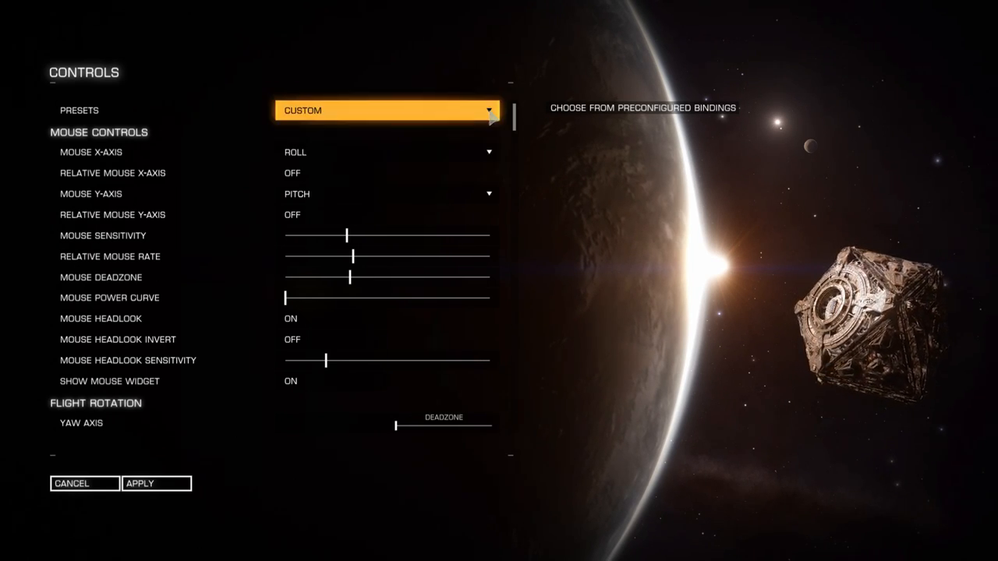
pyautogui.moveTo(337, 205)
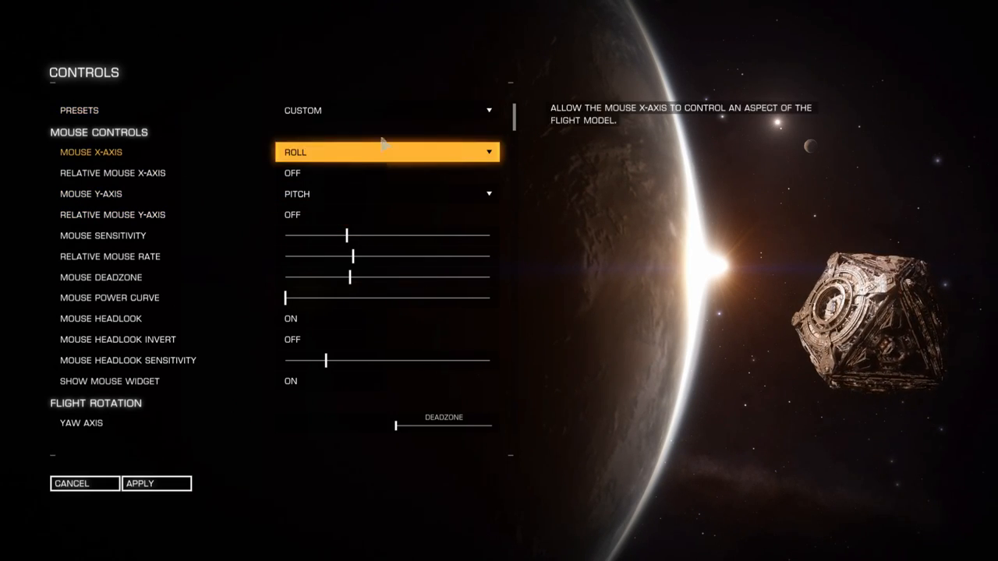
pyautogui.moveTo(475, 116)
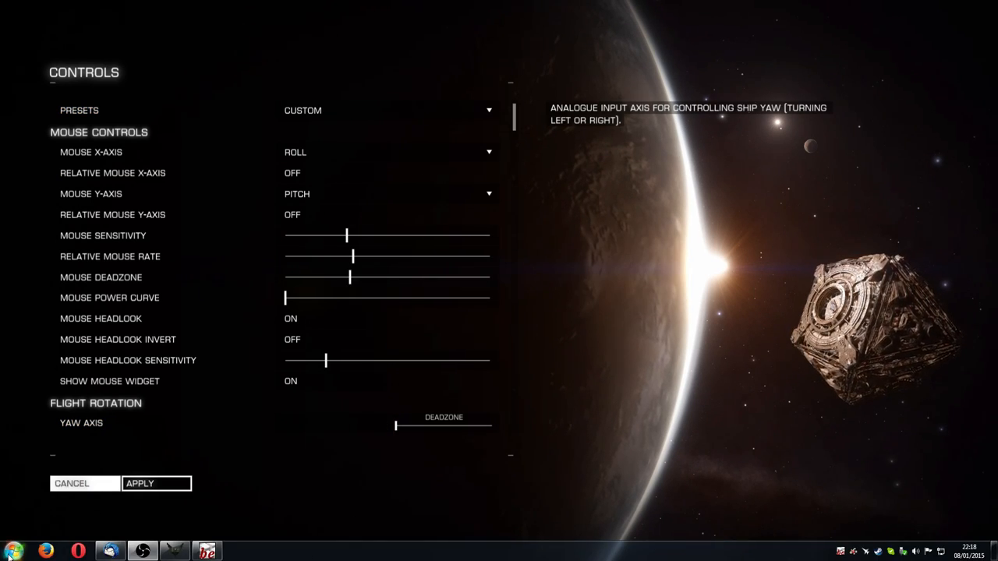
# Step: Search the Start menu for %localappdata% to list the Local application data folder
pyautogui.click(11, 544)
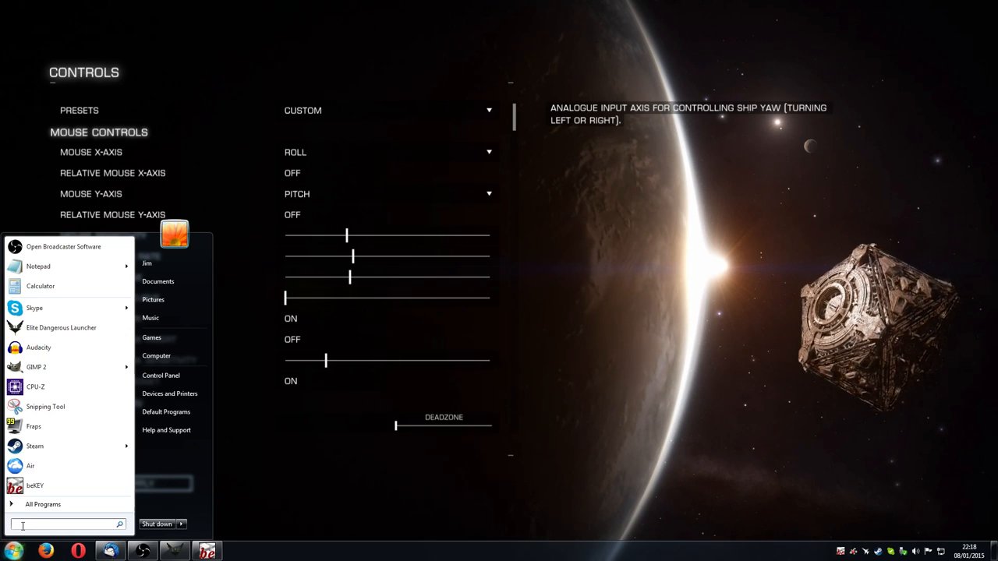
pyautogui.write('%f')
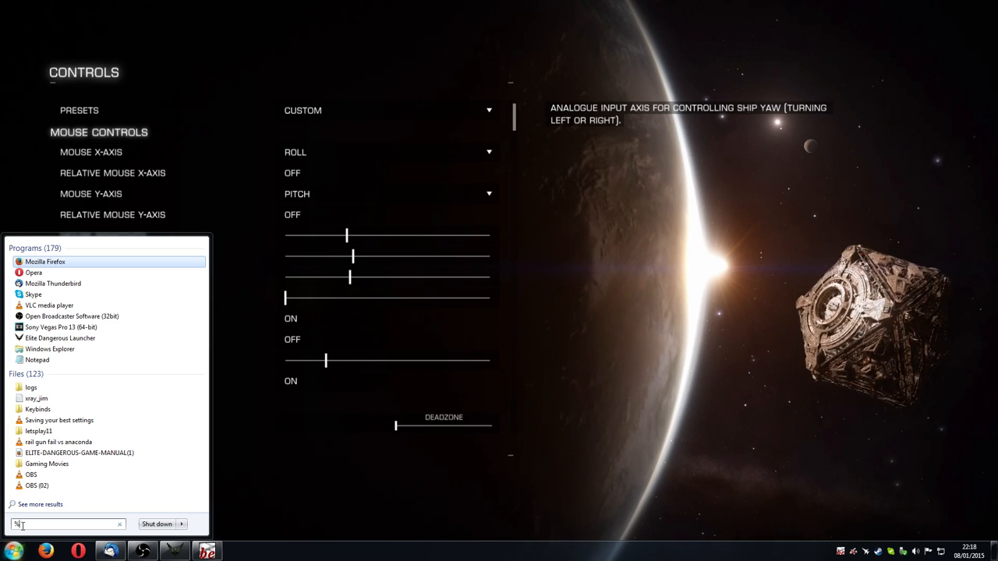
pyautogui.write('localappdata%')
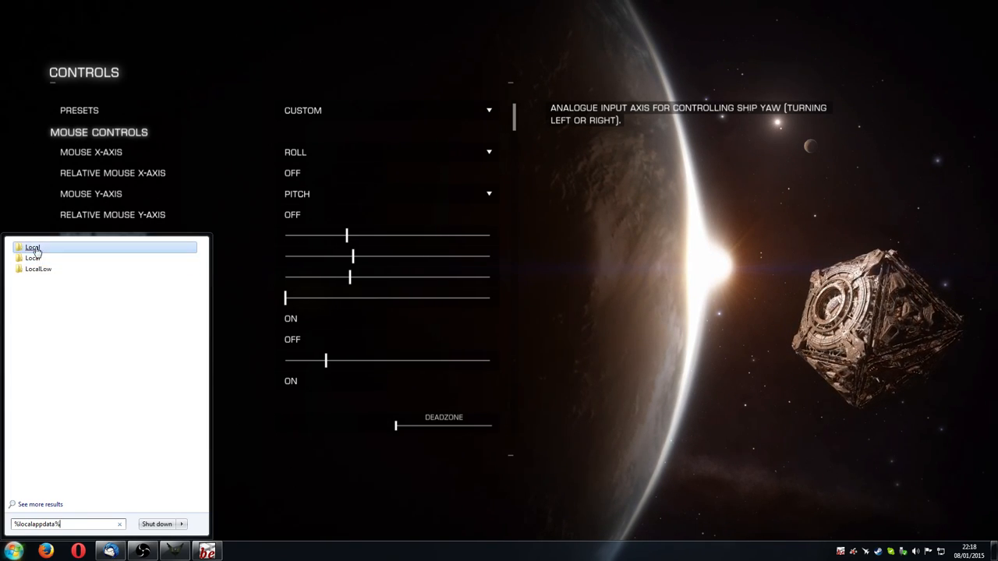
pyautogui.moveTo(33, 249)
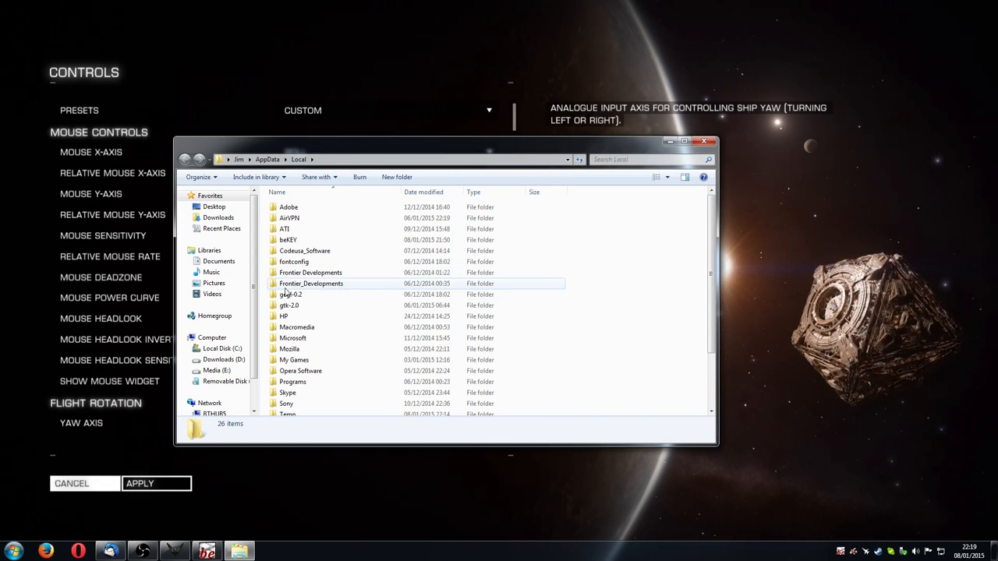
# Step: Navigate Frontier Developments > Elite Dangerous > Options > Bindings and select Custom.binds
pyautogui.click(310, 272)
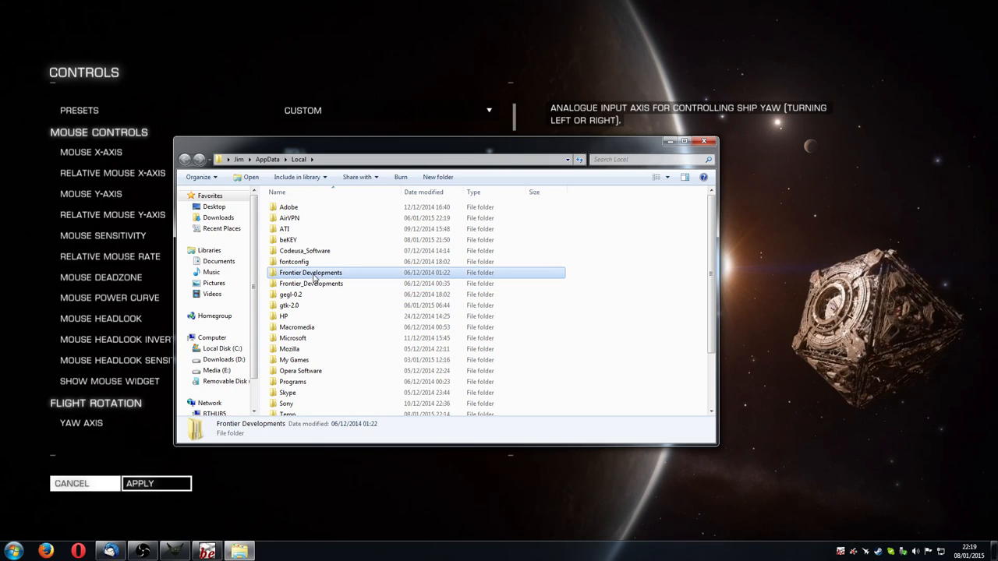
pyautogui.moveTo(365, 283)
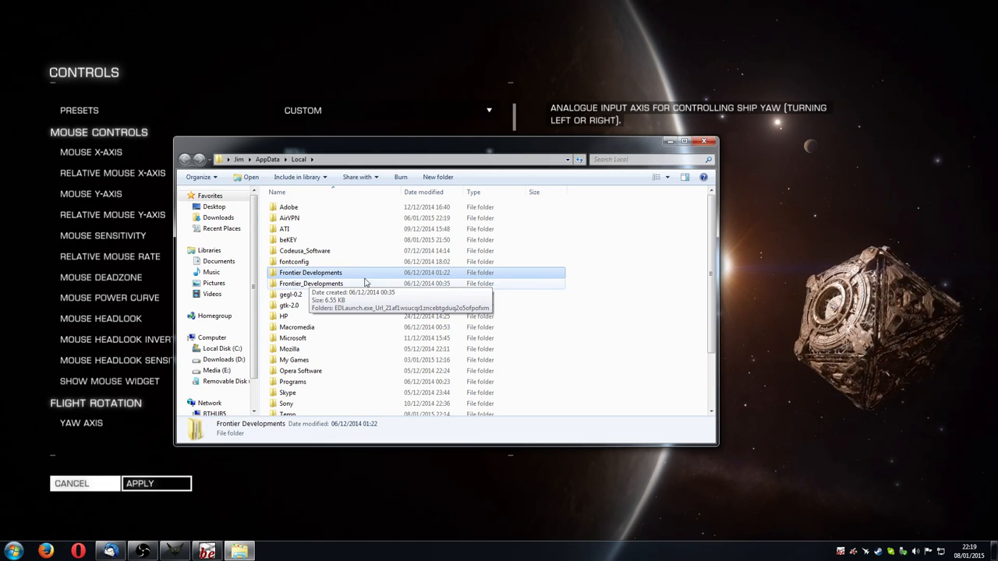
pyautogui.doubleClick(311, 273)
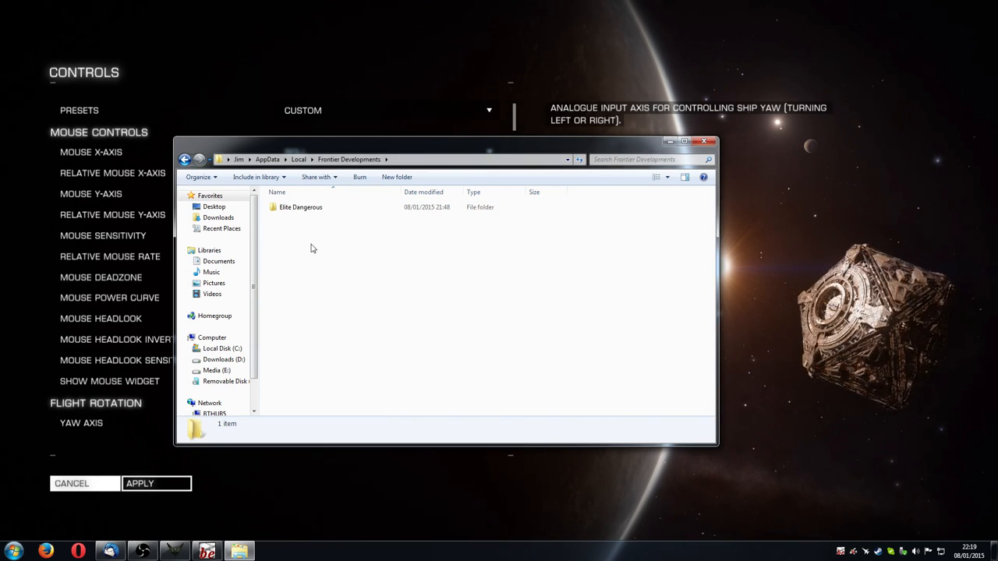
pyautogui.doubleClick(302, 206)
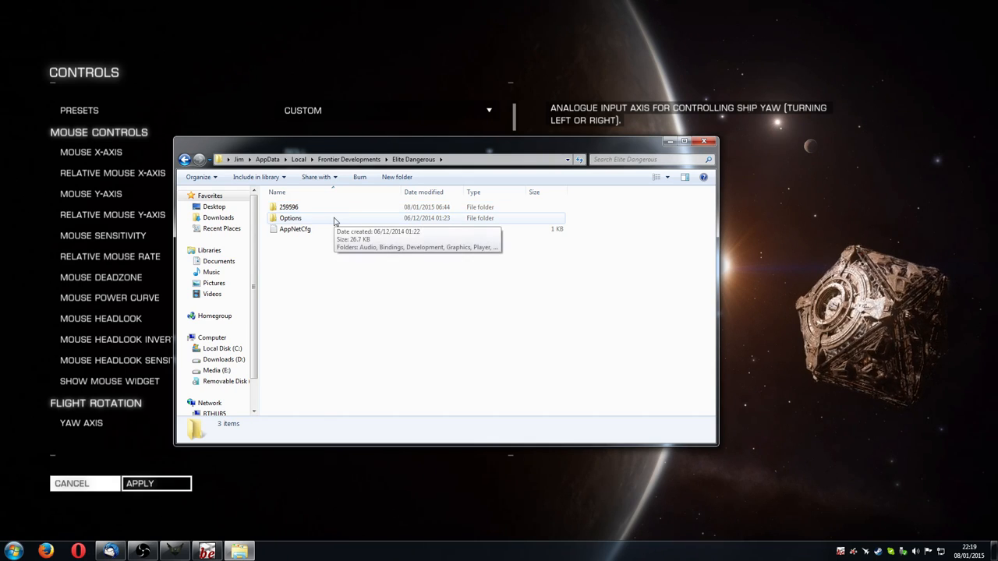
pyautogui.doubleClick(290, 217)
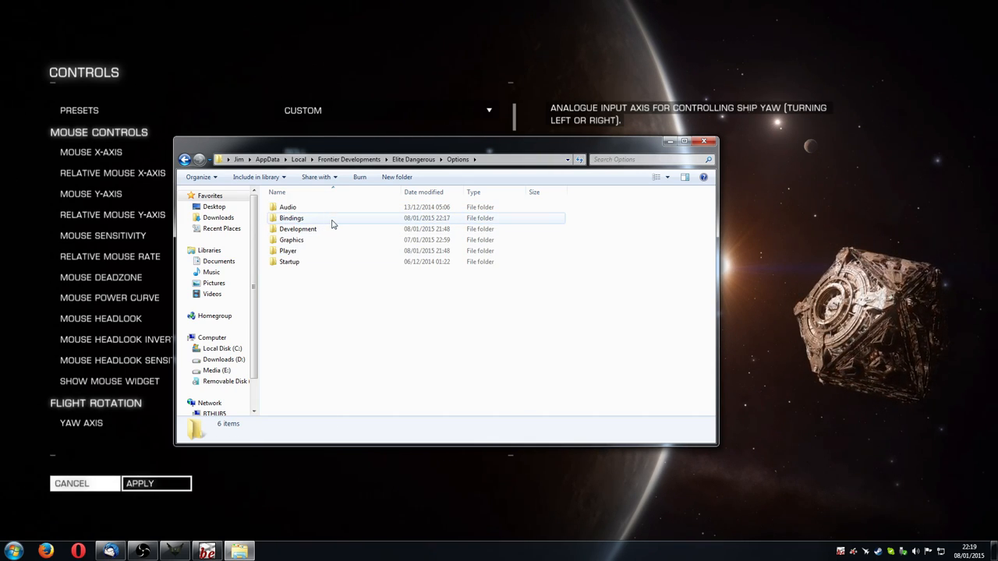
pyautogui.doubleClick(290, 218)
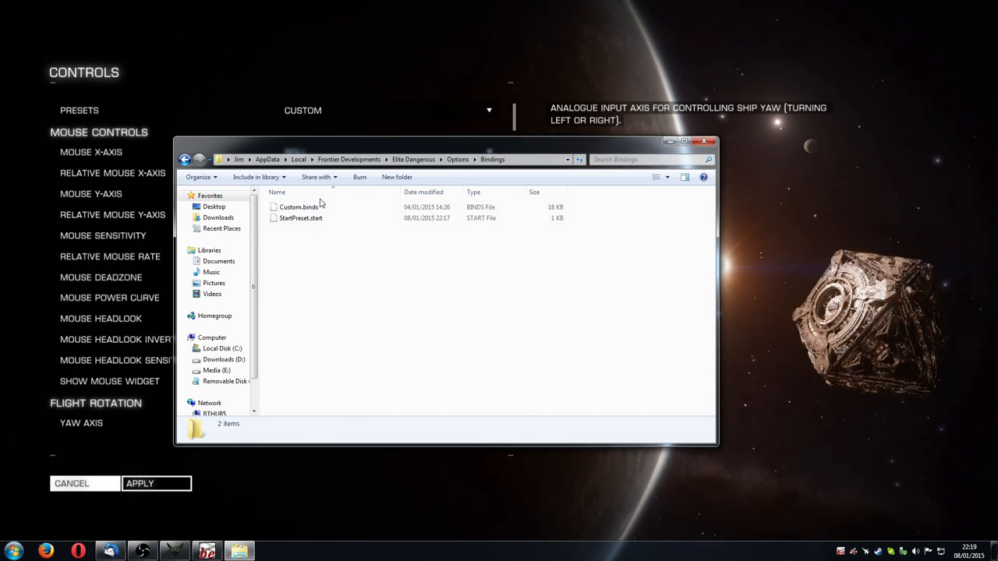
pyautogui.click(299, 207)
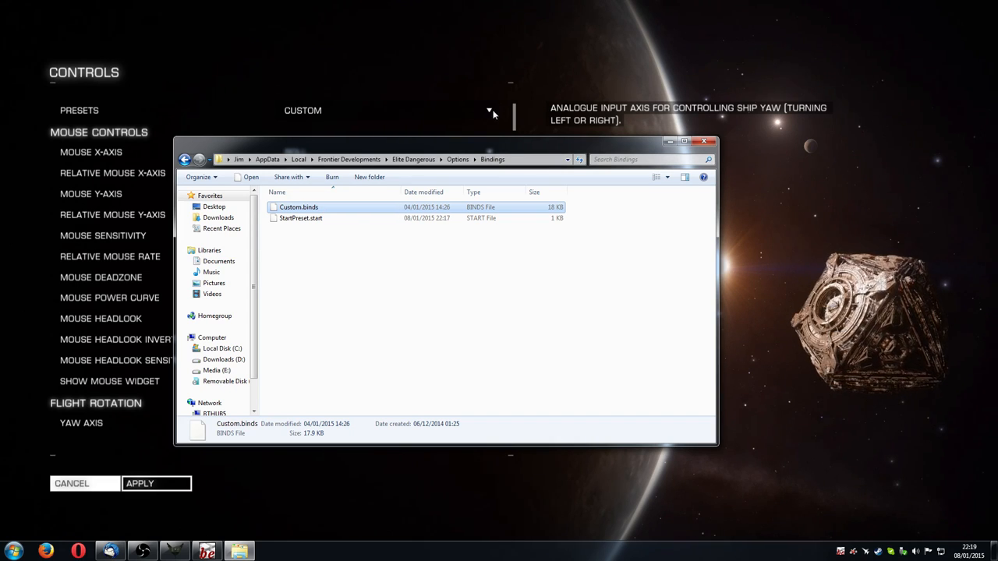
pyautogui.moveTo(300, 120)
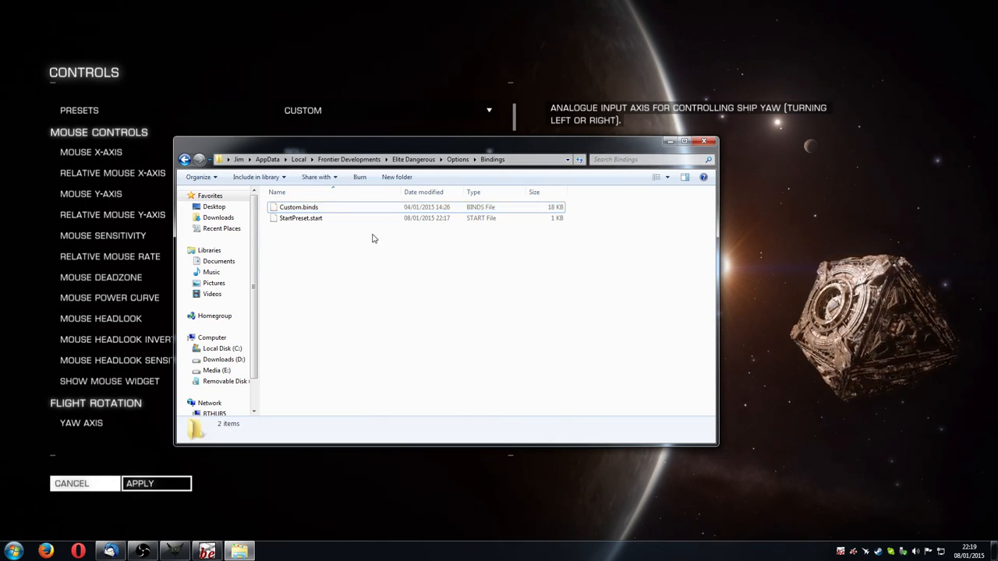
# Step: Copy Custom.binds and paste a duplicate into the Bindings folder
pyautogui.rightClick(373, 238)
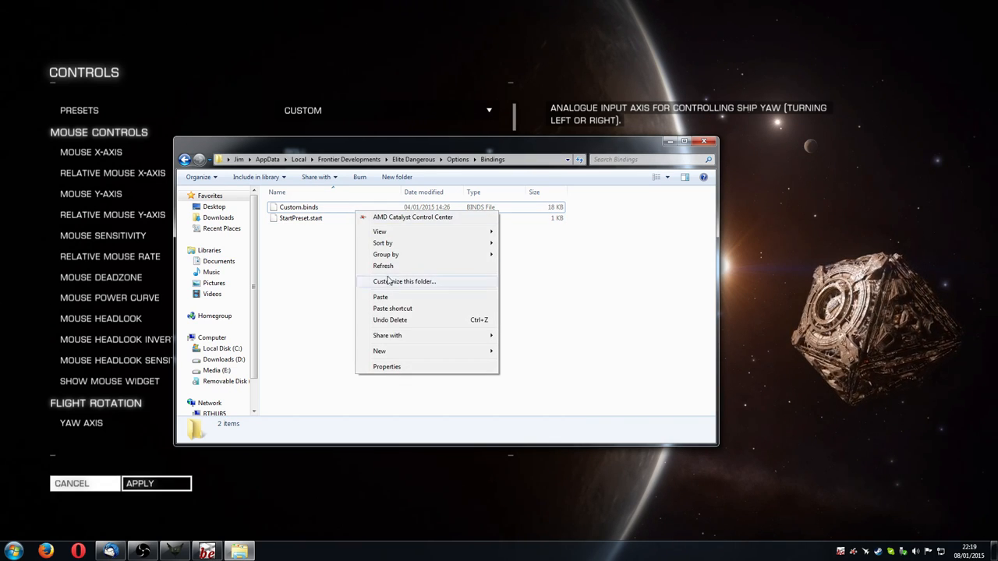
pyautogui.rightClick(295, 207)
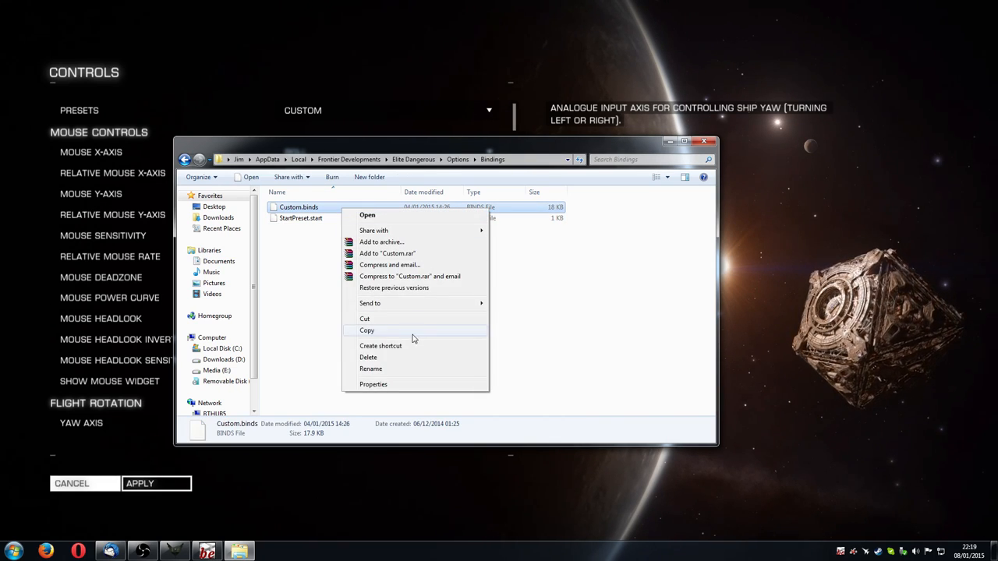
pyautogui.click(366, 330)
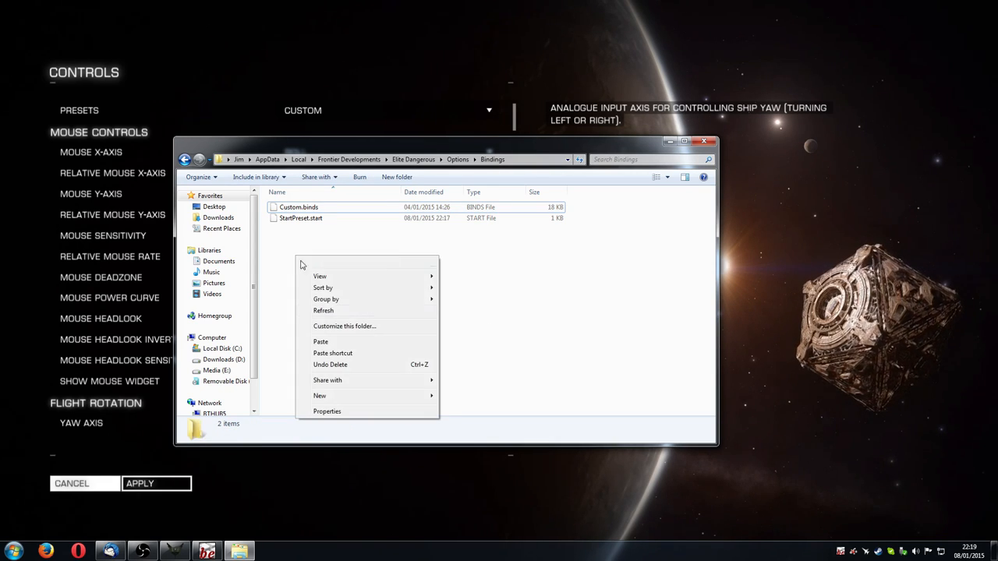
pyautogui.click(320, 341)
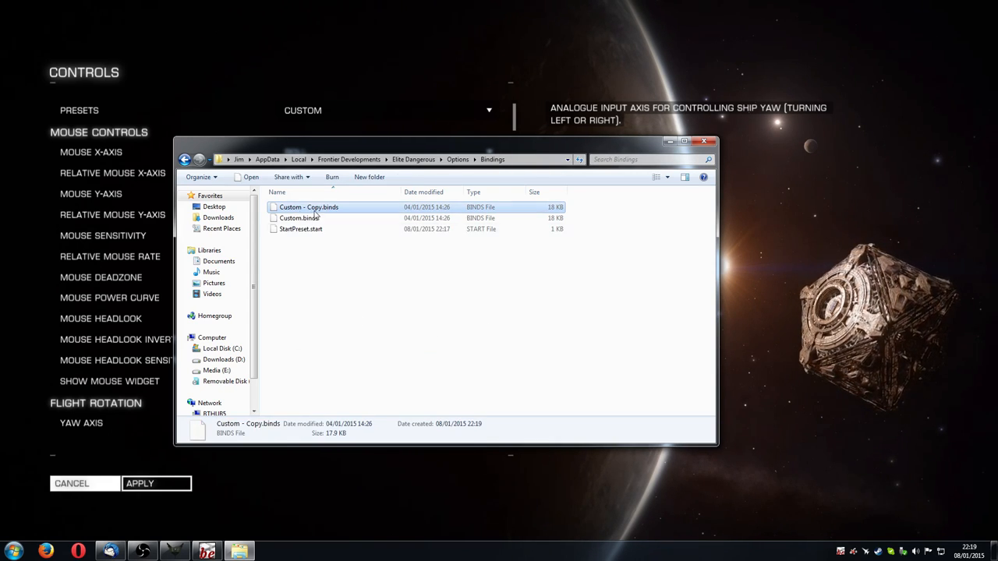
# Step: Rename the duplicate to best.settings.binds and close the Explorer window
pyautogui.click(299, 217)
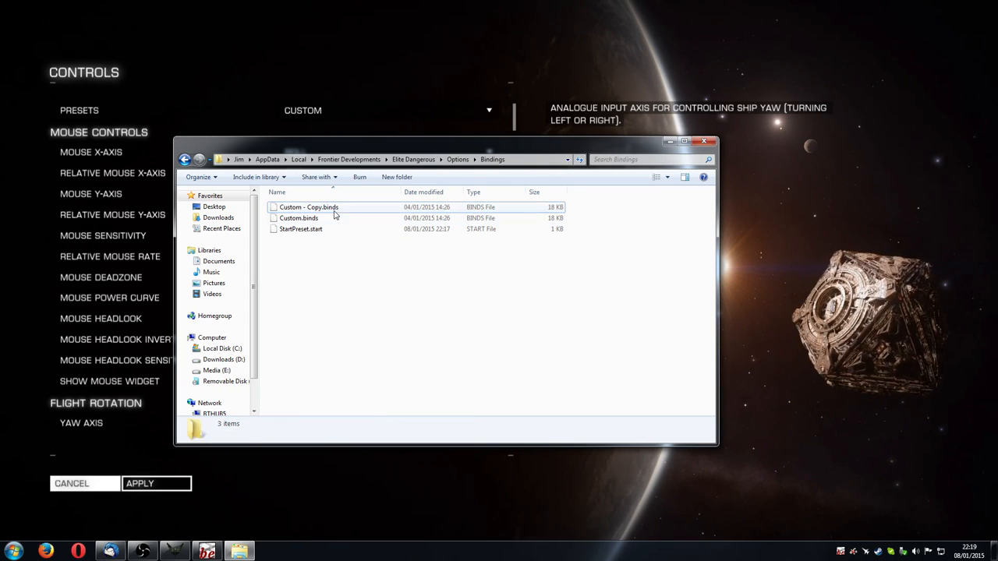
pyautogui.click(308, 206)
pyautogui.write('best settings')
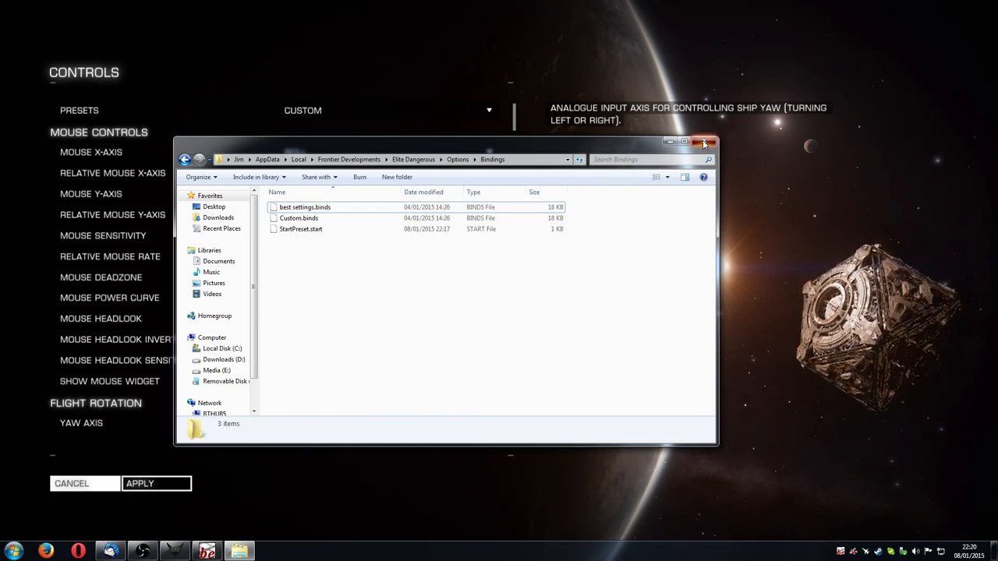
pyautogui.click(704, 140)
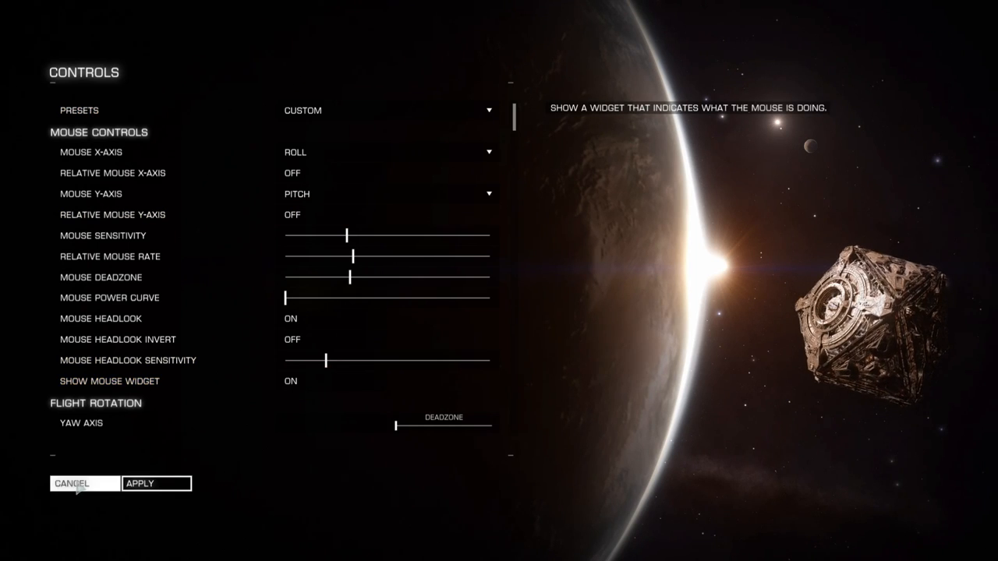
# Step: Reload the Controls screen and select the new Best Settings preset
pyautogui.click(75, 484)
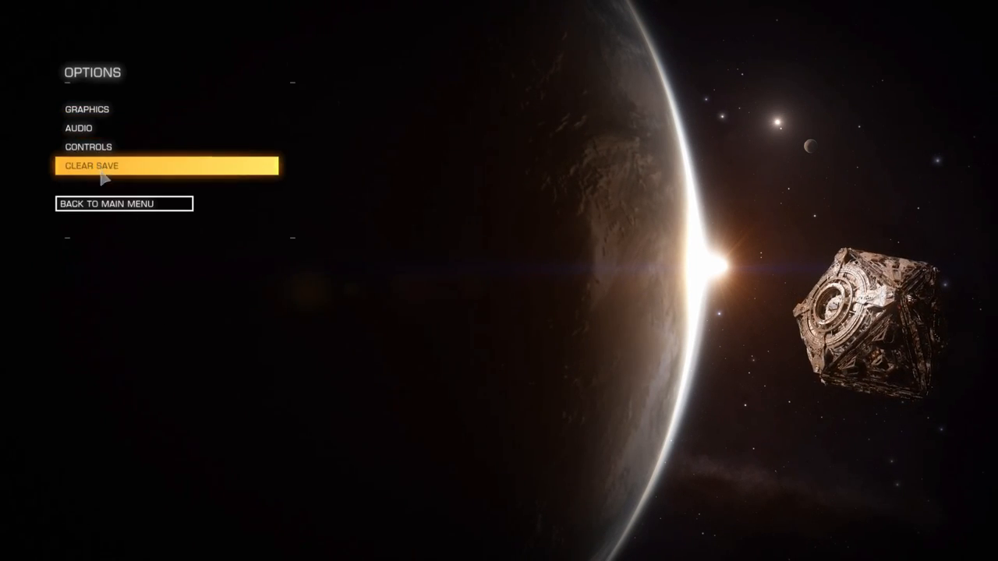
pyautogui.click(88, 147)
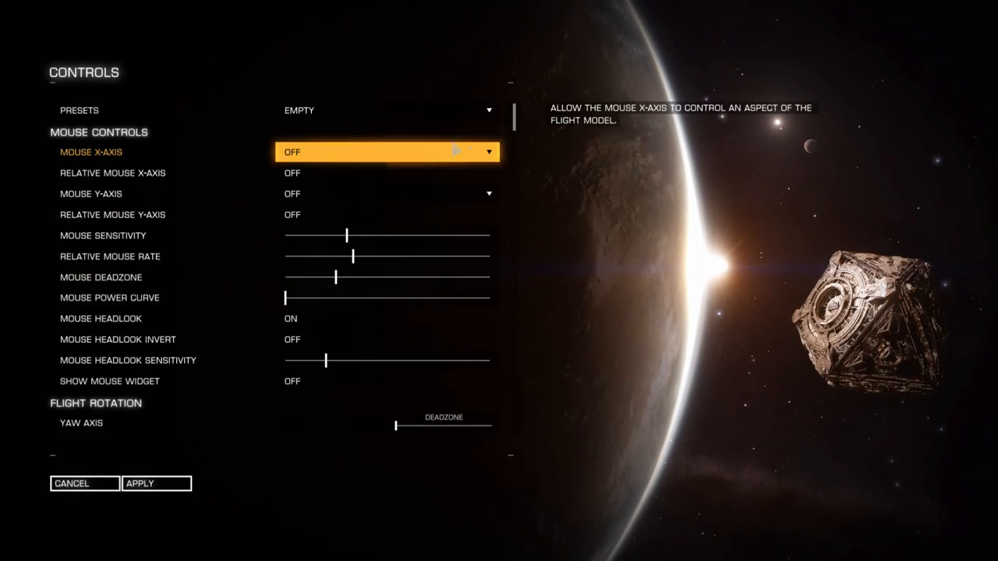
pyautogui.click(385, 110)
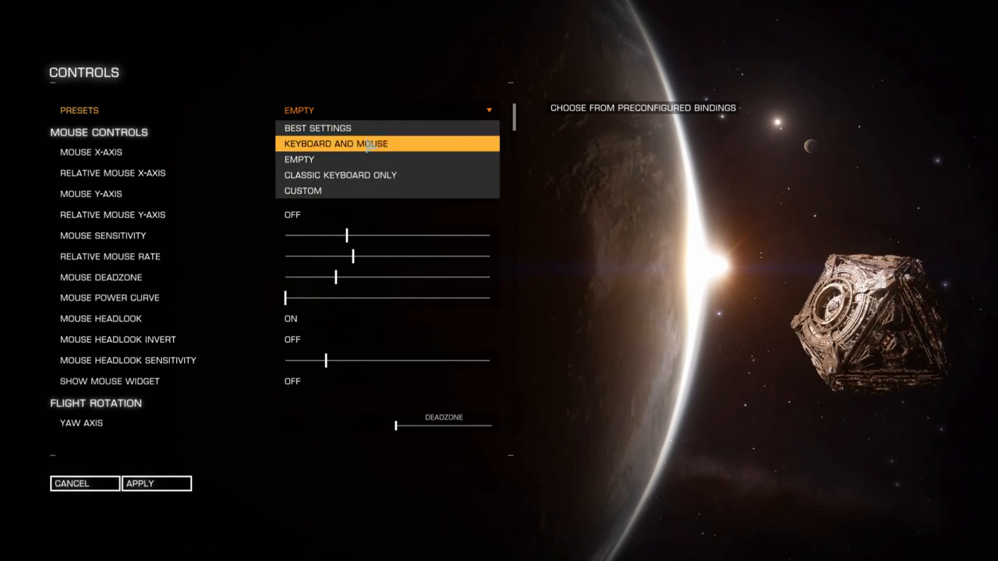
pyautogui.moveTo(315, 127)
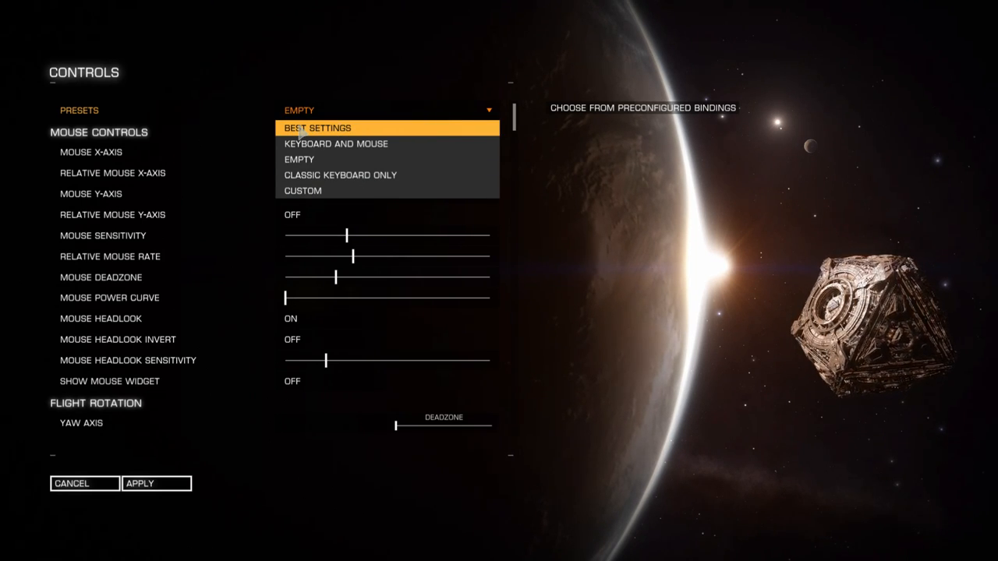
pyautogui.click(316, 128)
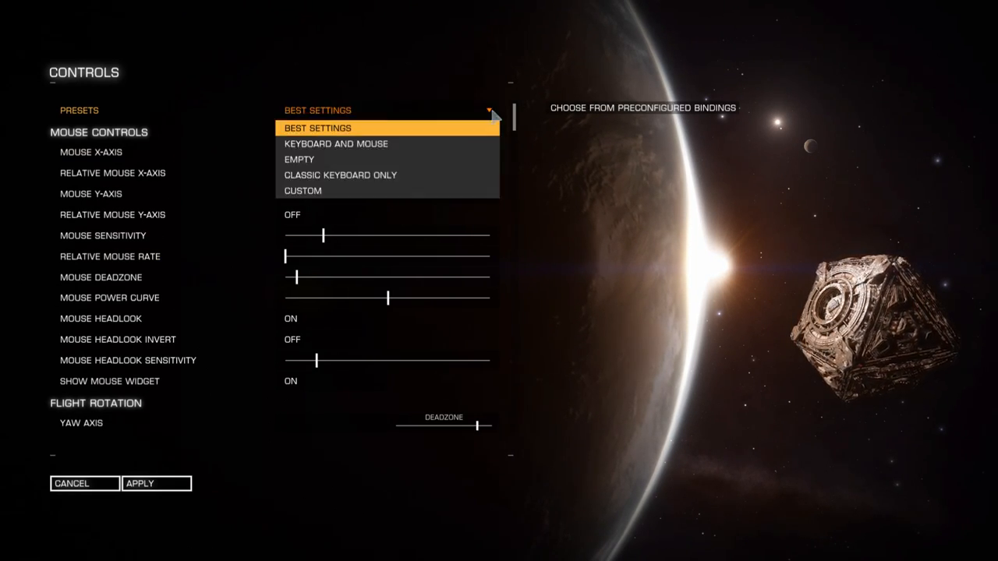
# Step: Switch the control preset to Keyboard and Mouse
pyautogui.click(301, 190)
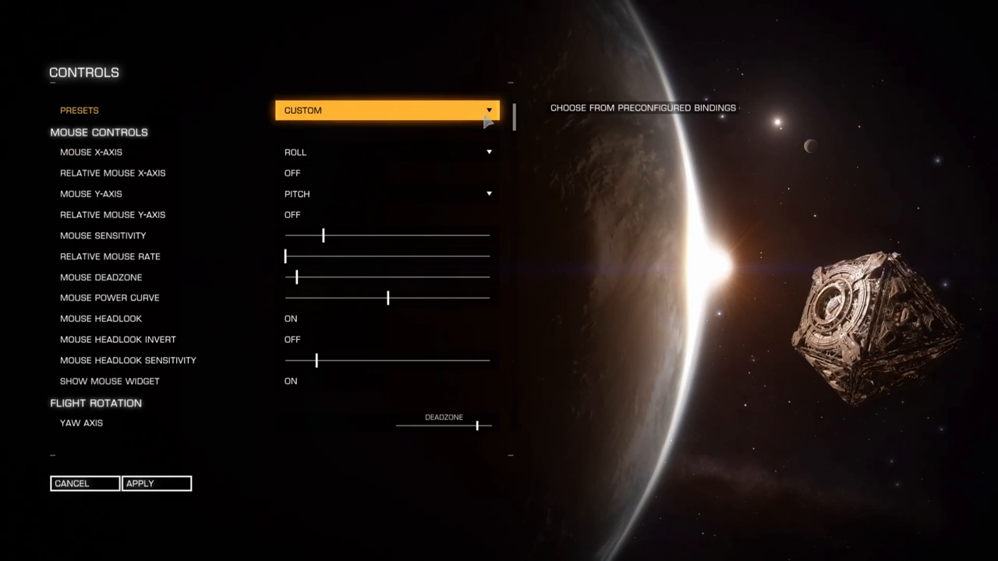
pyautogui.click(386, 110)
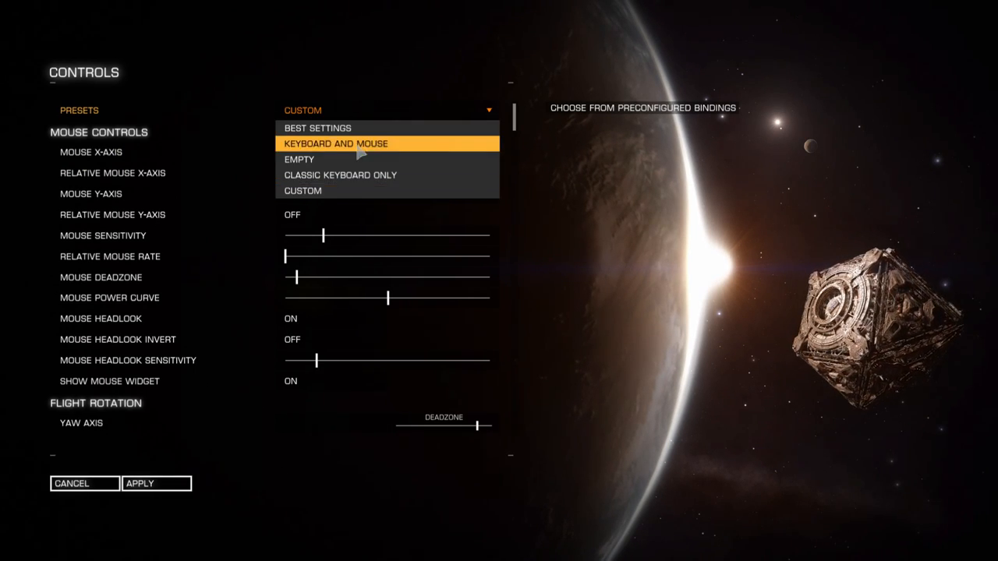
pyautogui.click(318, 128)
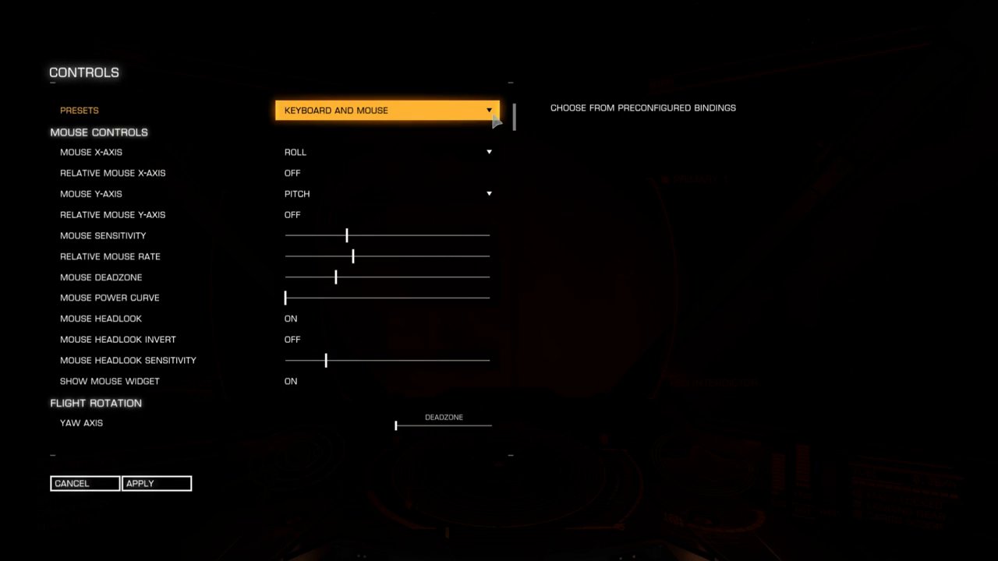
# Step: Load the Empty preset to clear all bindings, then give the mouse x-axis a flight role
pyautogui.click(386, 109)
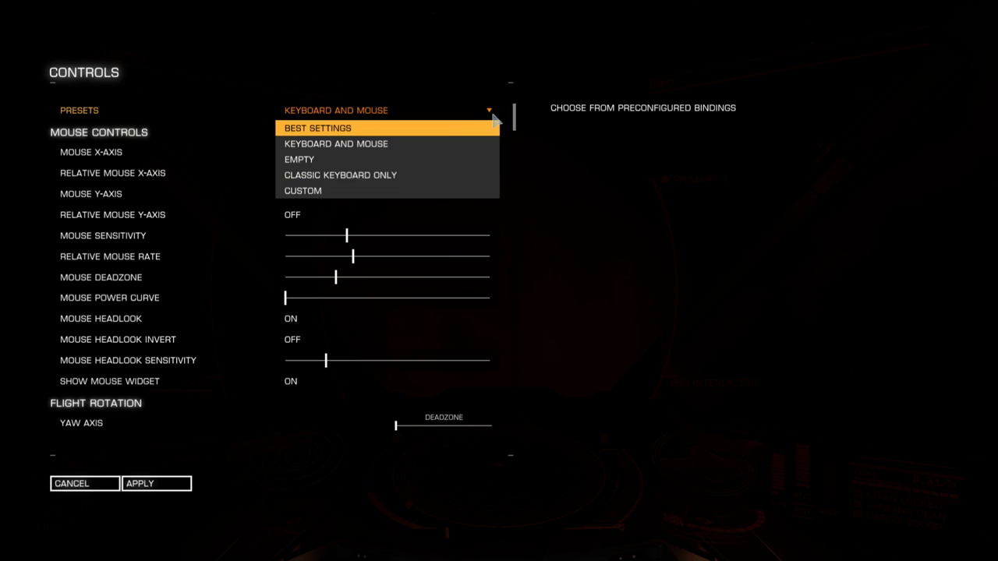
pyautogui.moveTo(346, 130)
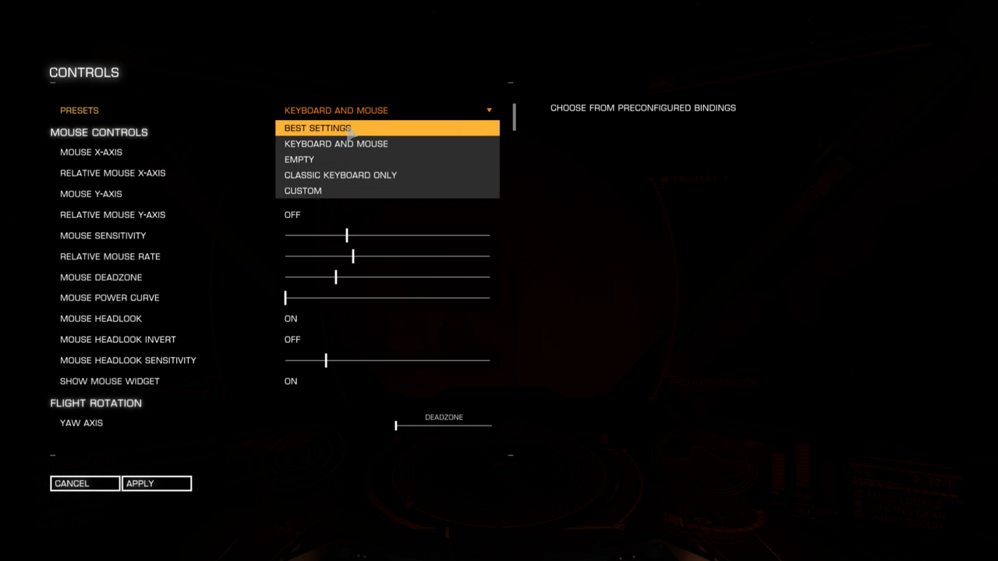
pyautogui.moveTo(322, 164)
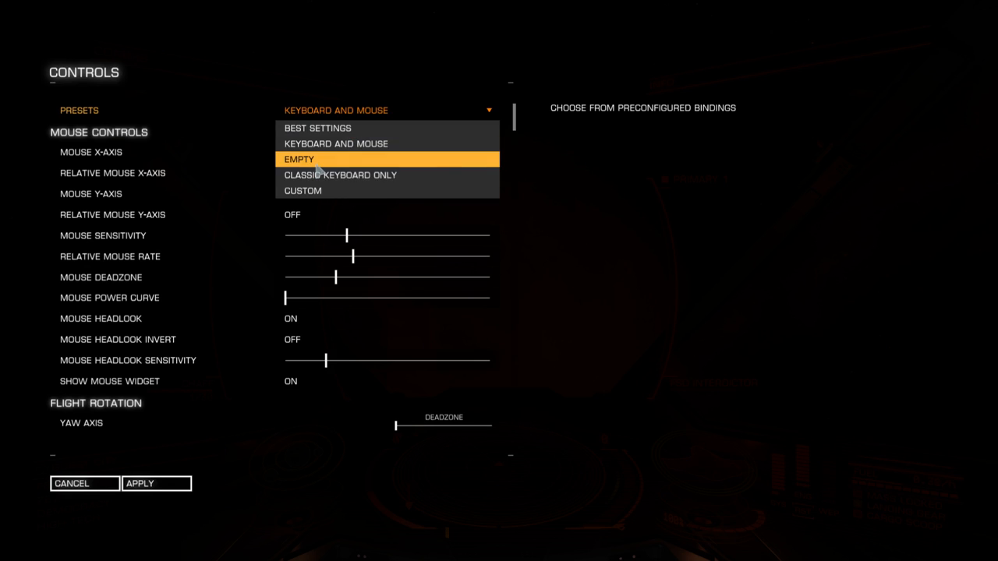
pyautogui.click(299, 159)
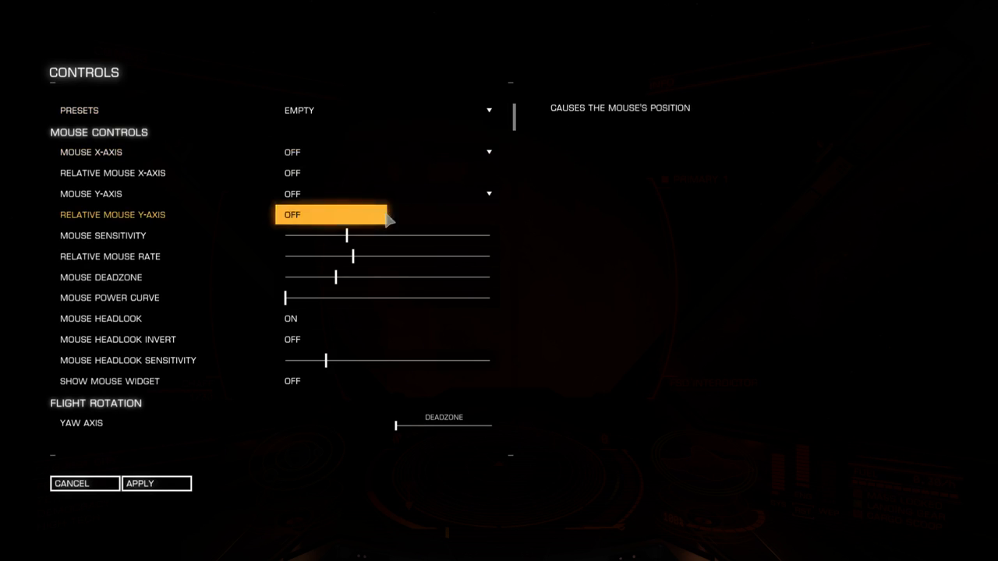
pyautogui.moveTo(222, 168)
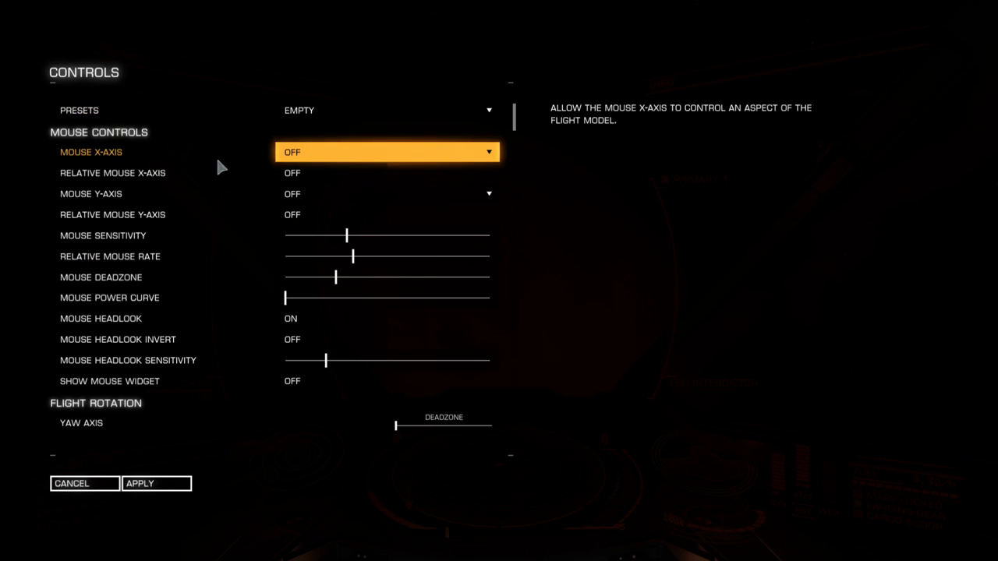
pyautogui.moveTo(349, 157)
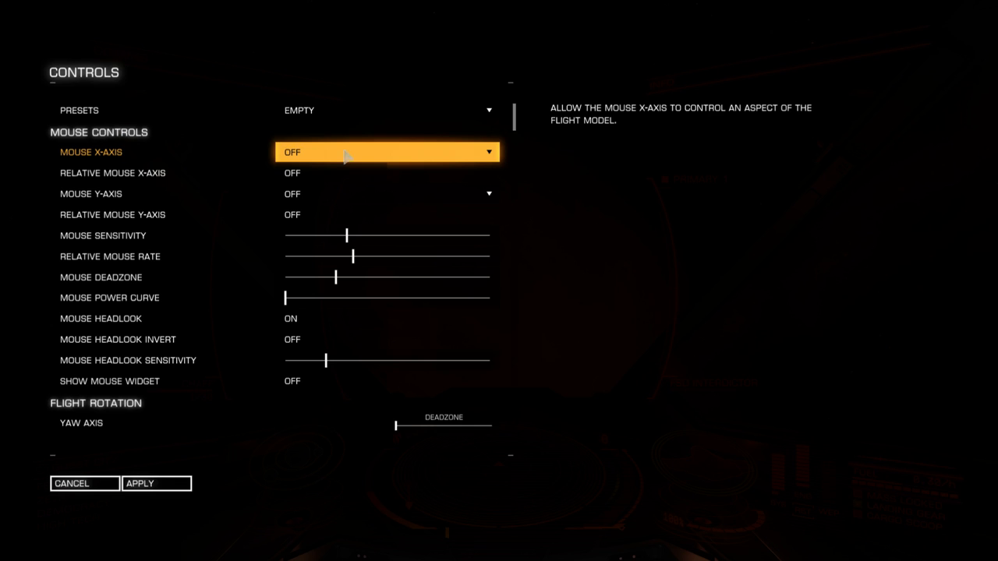
pyautogui.click(386, 151)
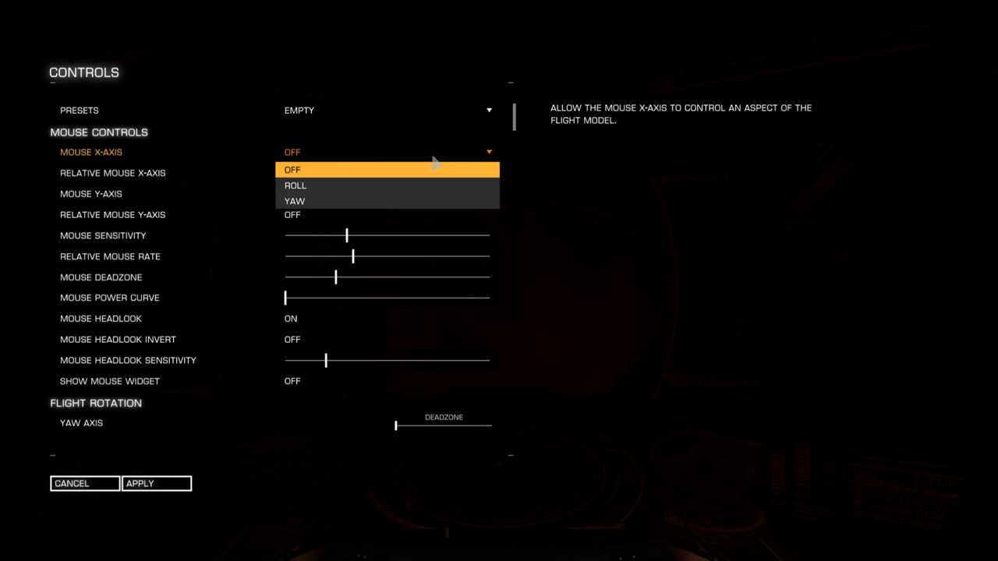
pyautogui.moveTo(334, 202)
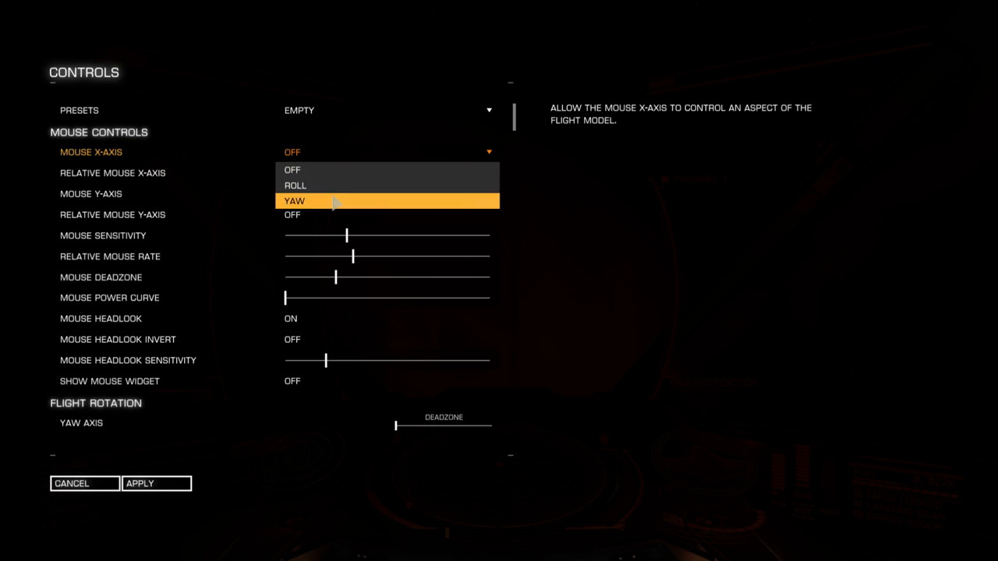
pyautogui.moveTo(343, 191)
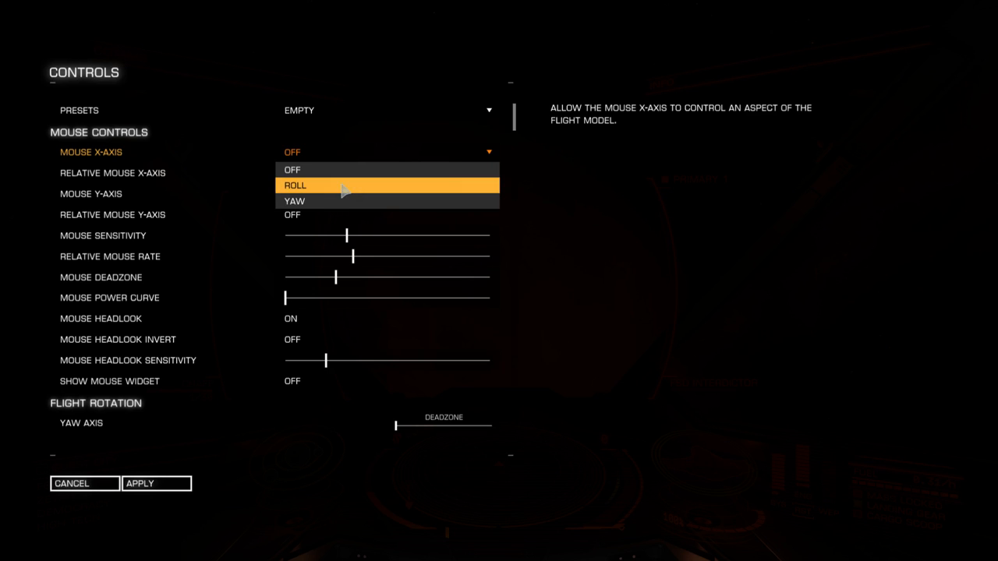
pyautogui.moveTo(343, 204)
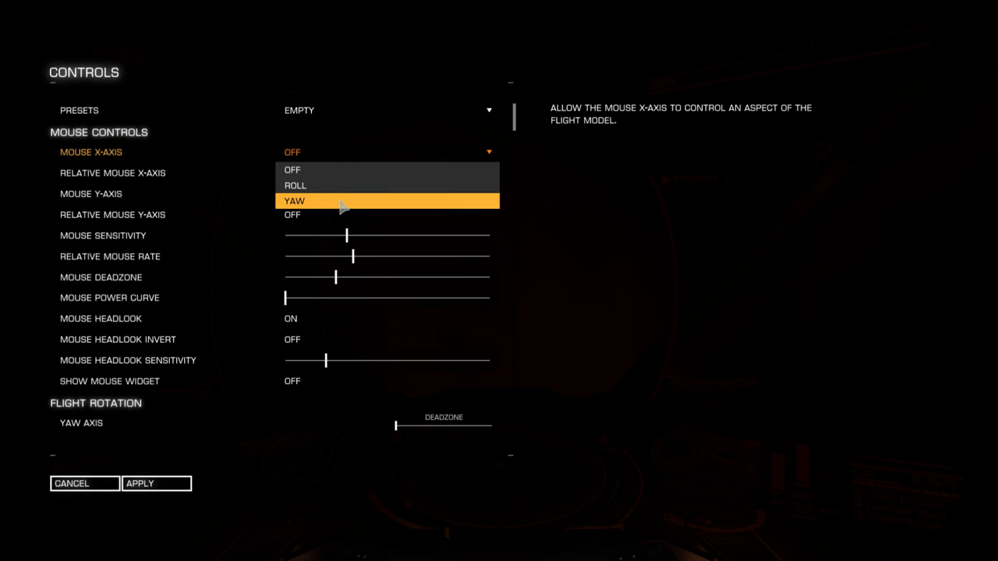
pyautogui.click(294, 185)
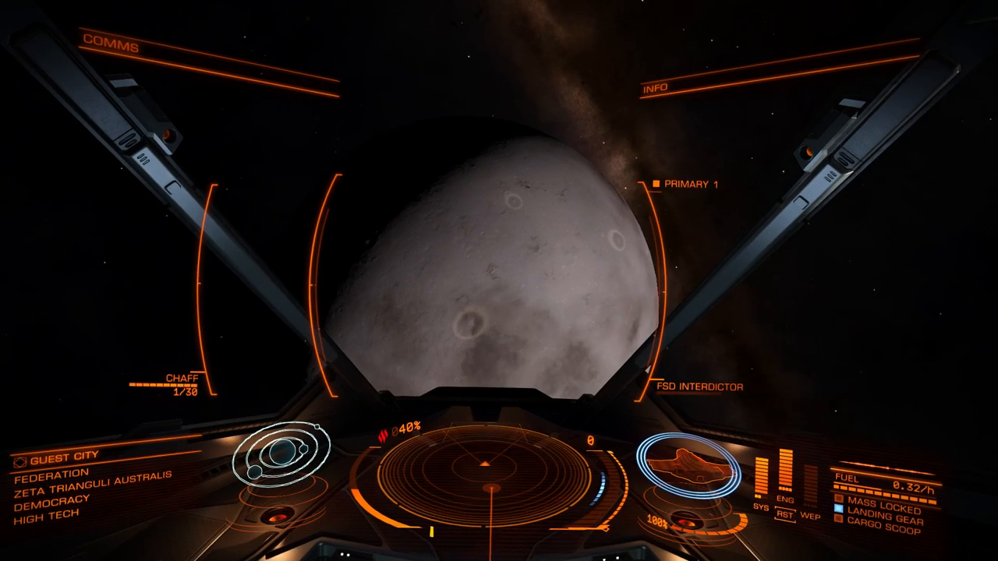
# Step: From the pause menu, set Show Mouse Widget to ON in Controls and return to the pause menu
pyautogui.press('Escape')
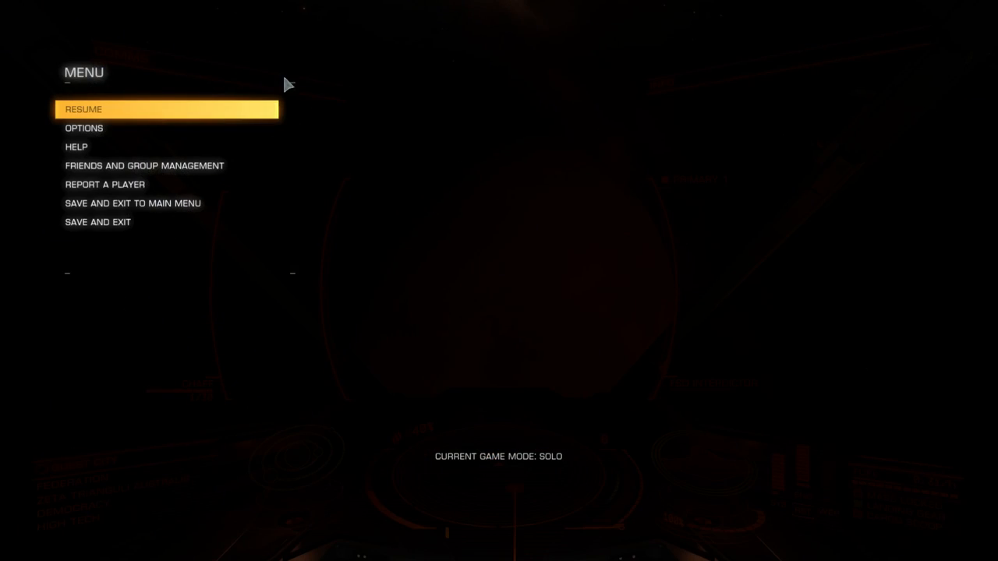
pyautogui.click(83, 128)
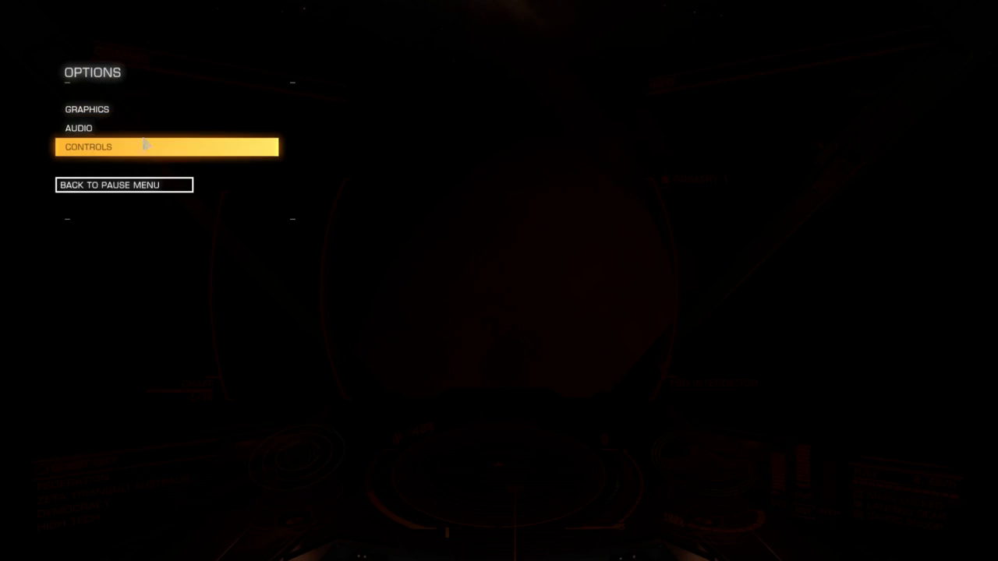
pyautogui.click(88, 146)
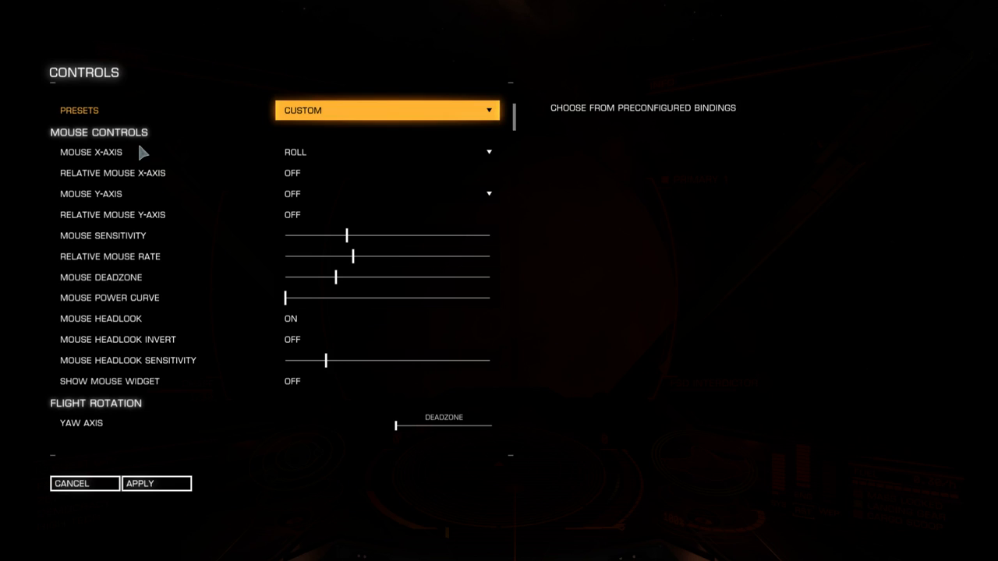
pyautogui.moveTo(380, 407)
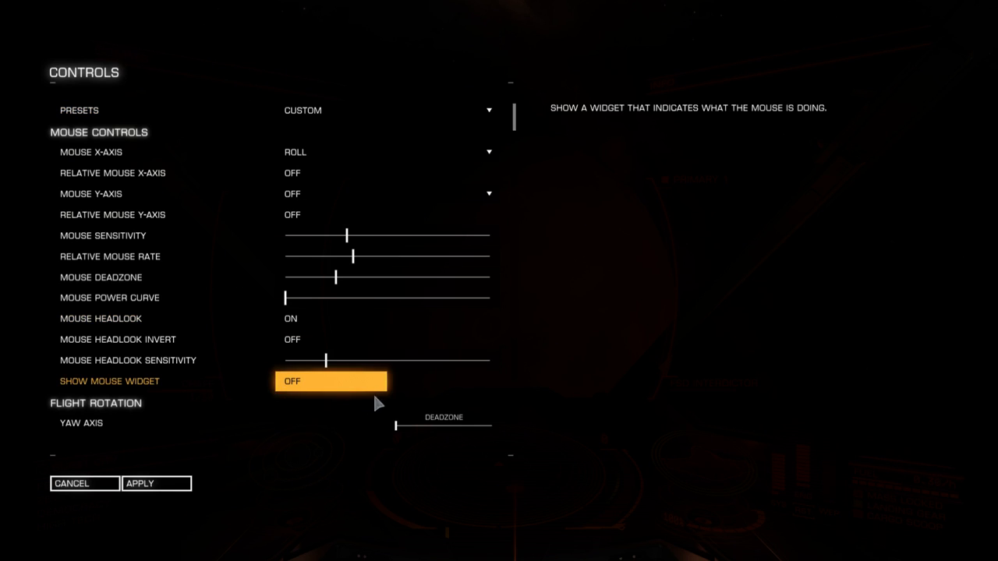
pyautogui.click(330, 381)
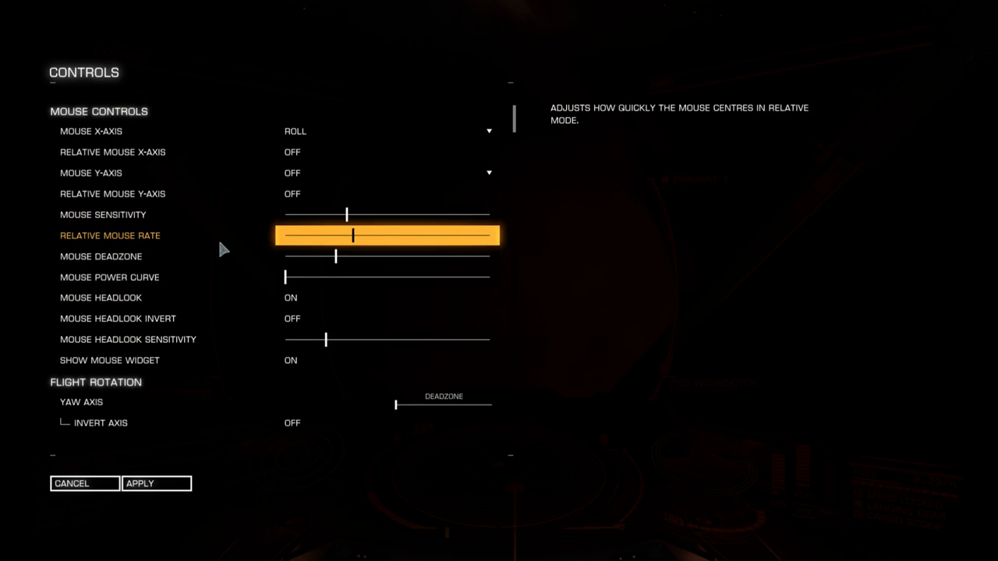
pyautogui.scroll(-3)
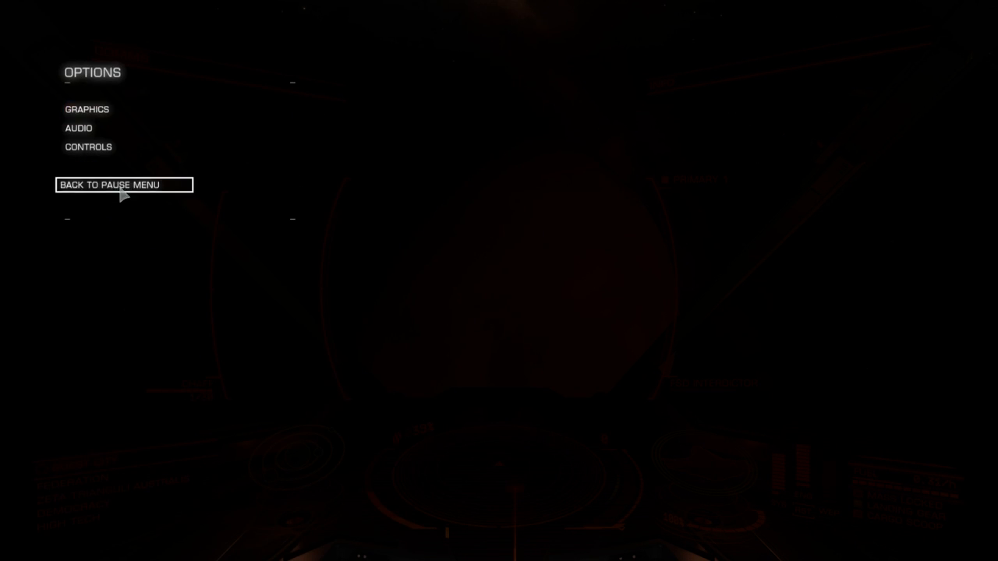
pyautogui.click(123, 185)
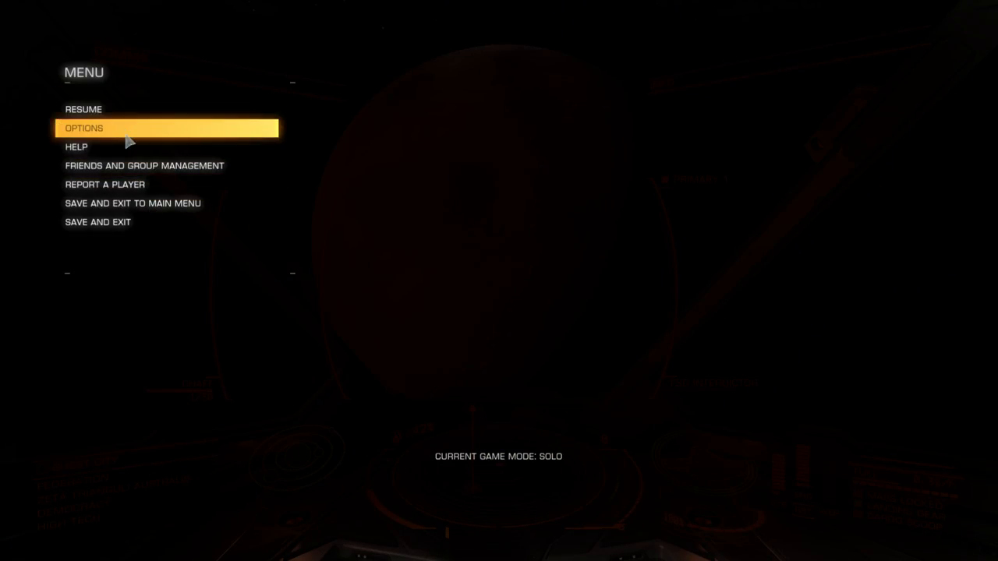
# Step: Go through Options back into the Controls screen showing yaw on the mouse x-axis
pyautogui.click(84, 127)
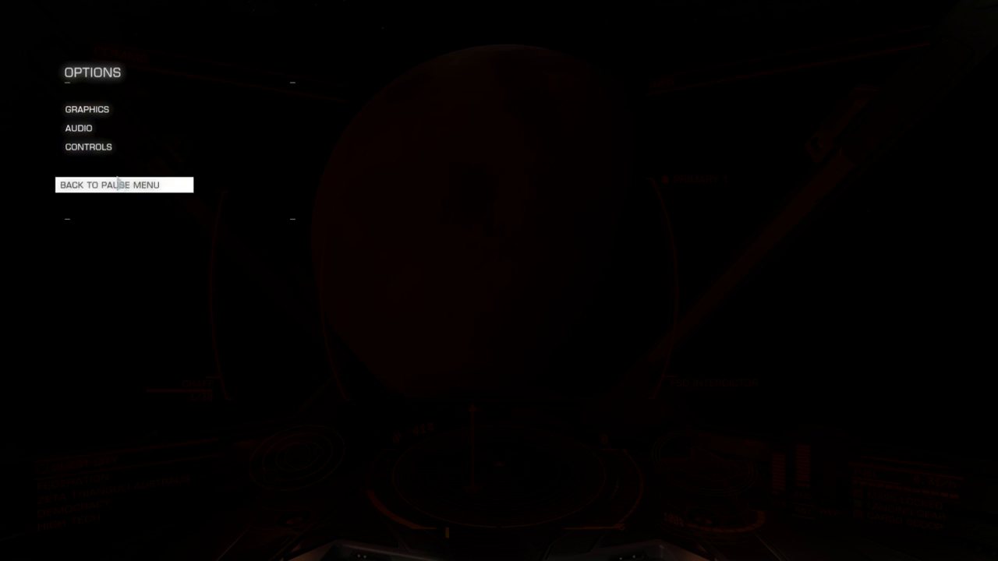
pyautogui.click(120, 185)
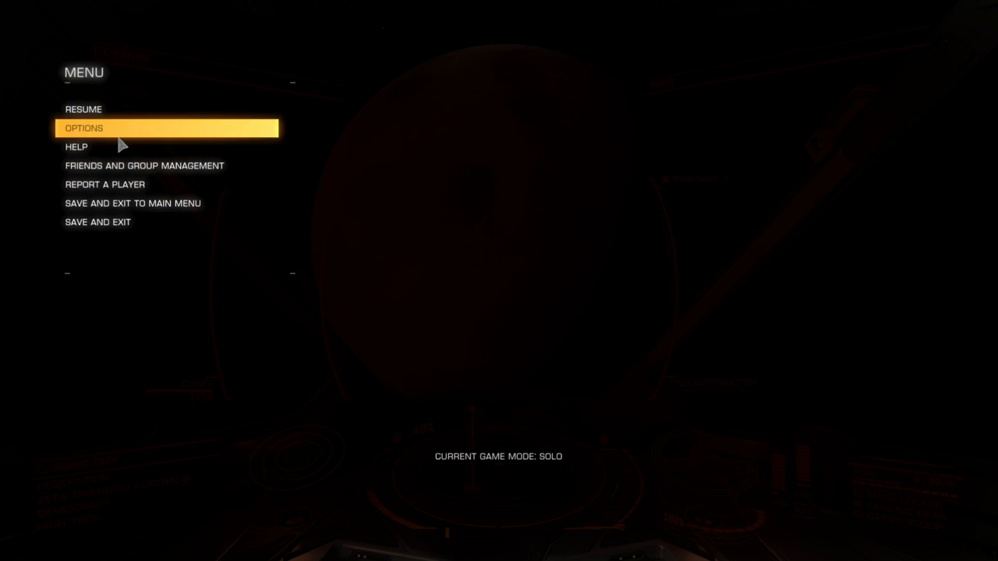
pyautogui.click(86, 127)
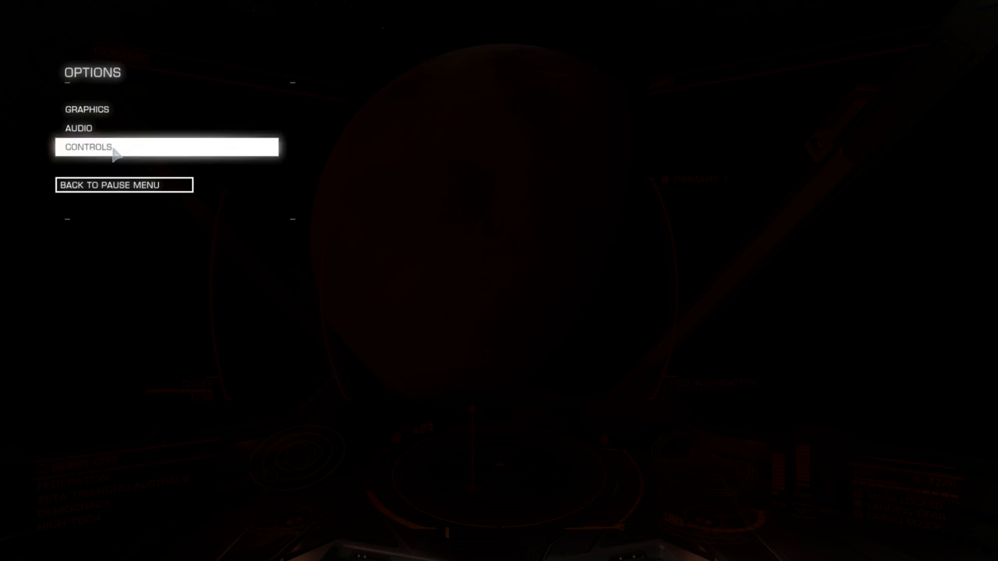
pyautogui.click(87, 146)
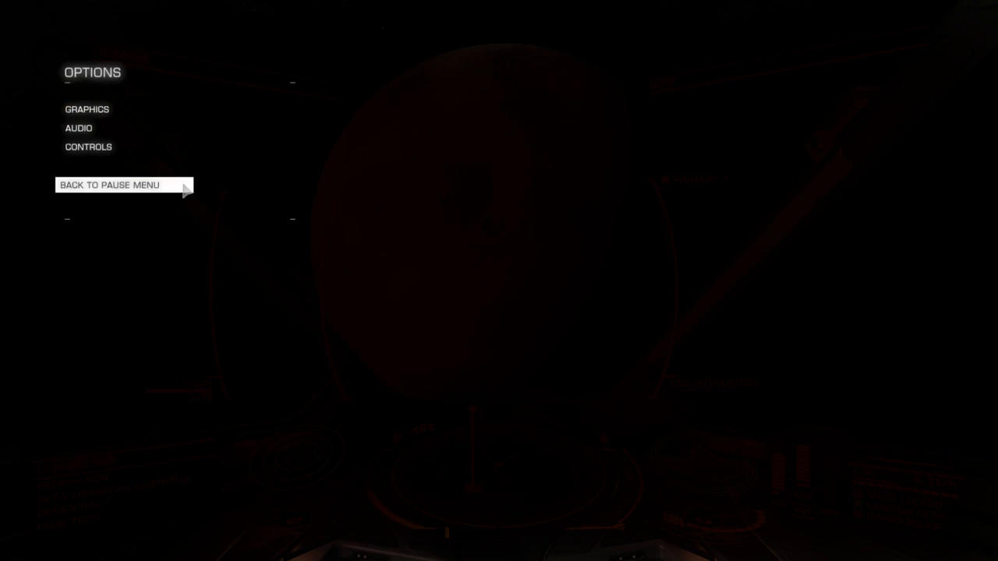
pyautogui.click(117, 184)
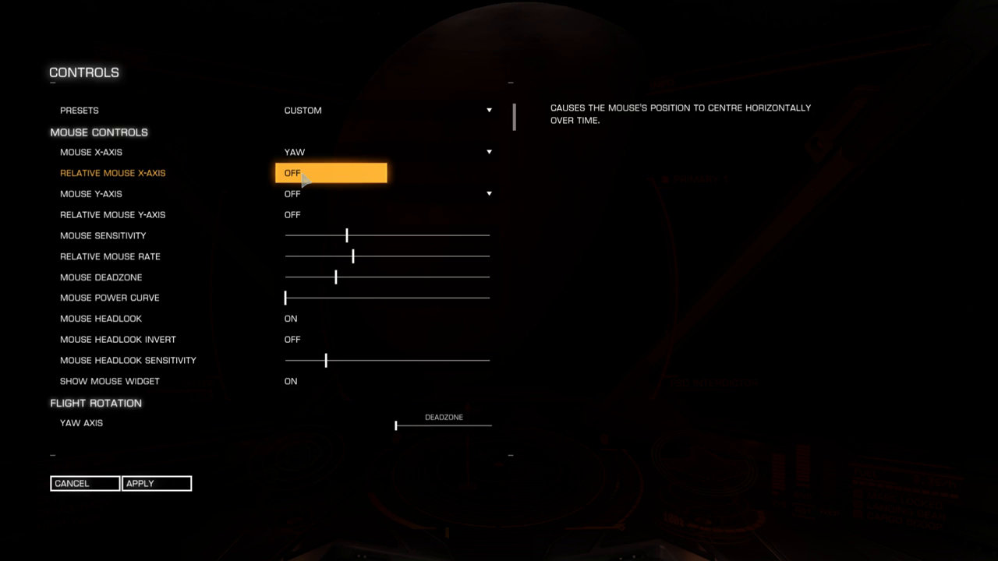
pyautogui.moveTo(175, 201)
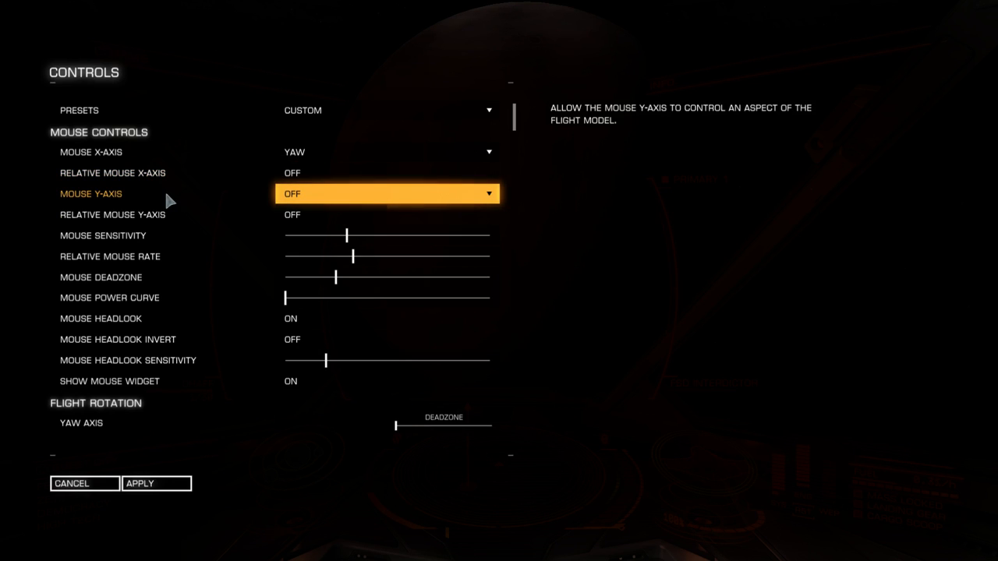
# Step: Bind the mouse y-axis to Pitch and back out toward the pause menu
pyautogui.click(387, 194)
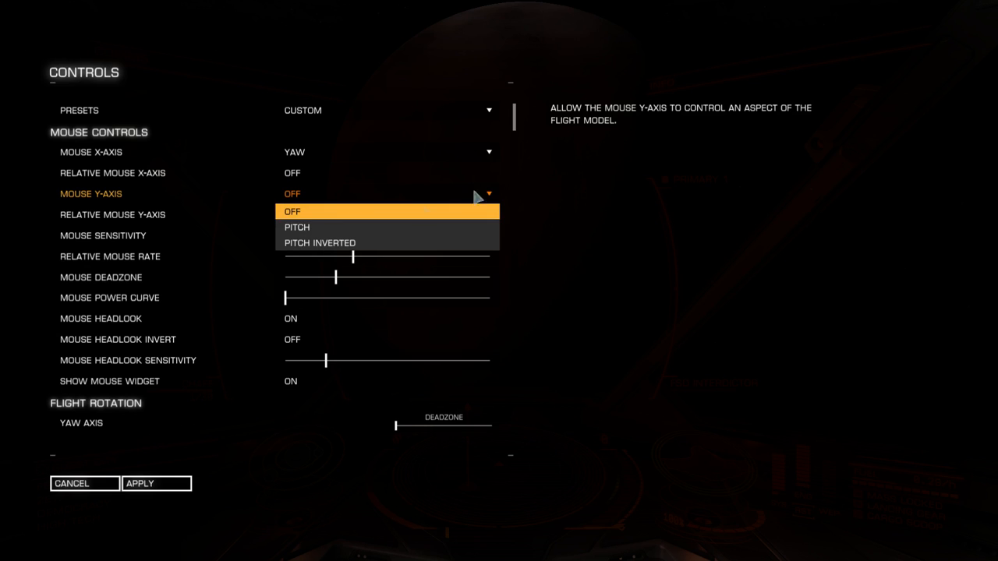
pyautogui.click(297, 226)
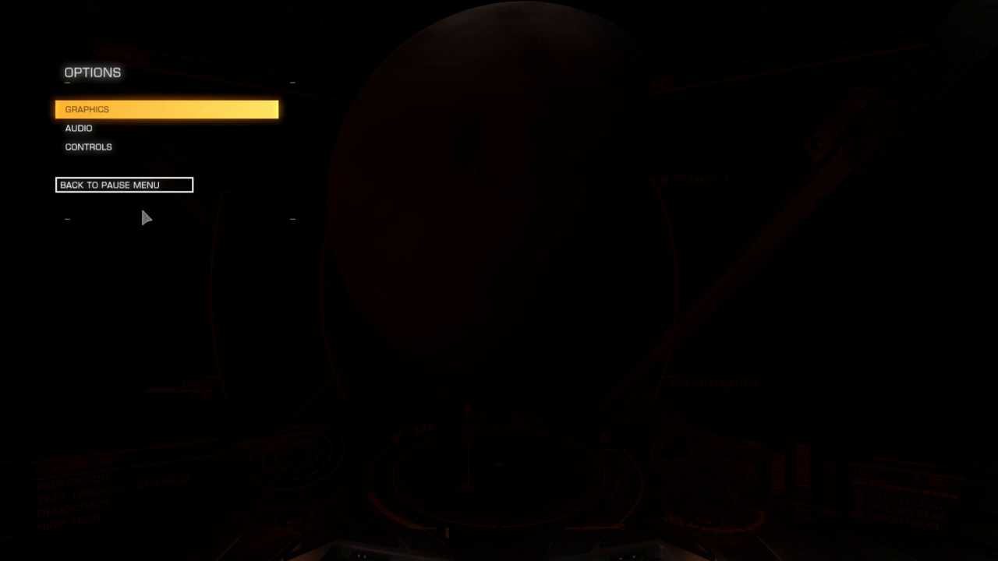
pyautogui.click(123, 185)
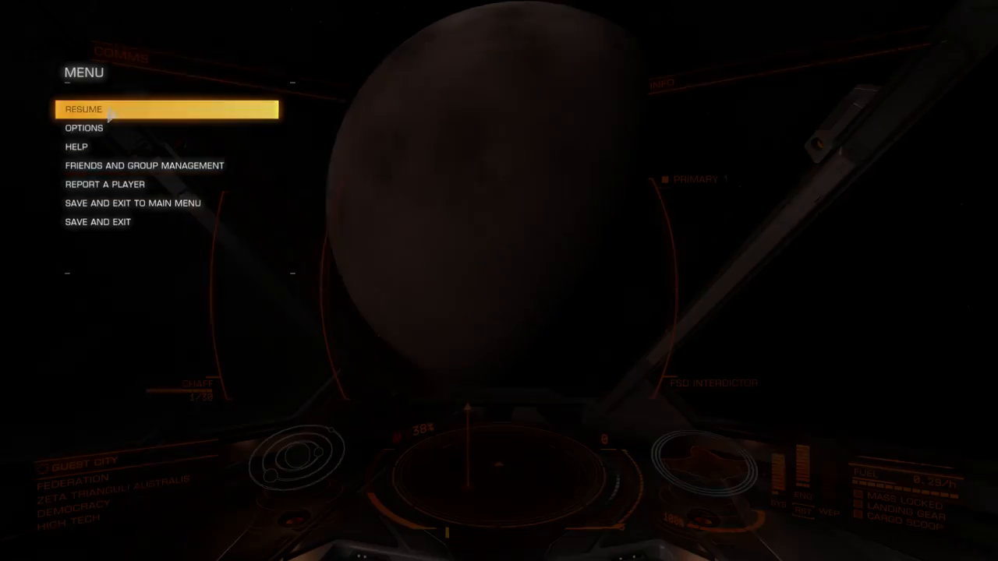
pyautogui.click(85, 108)
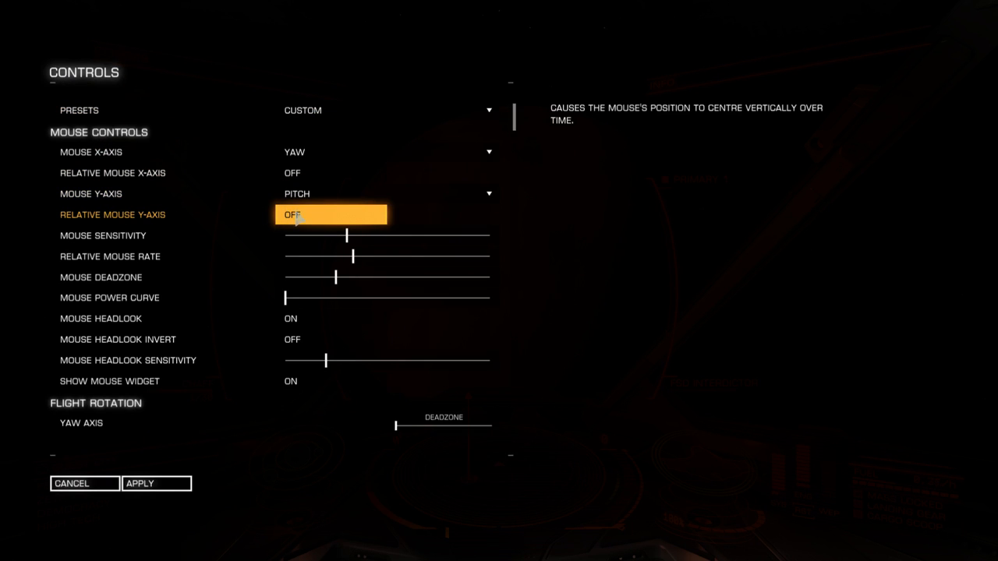
pyautogui.click(330, 214)
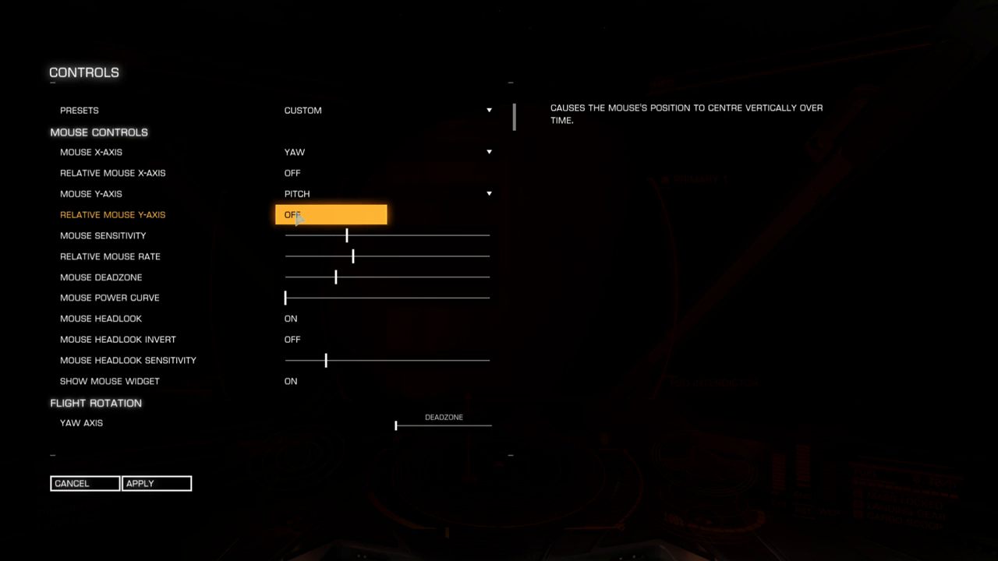
pyautogui.moveTo(311, 218)
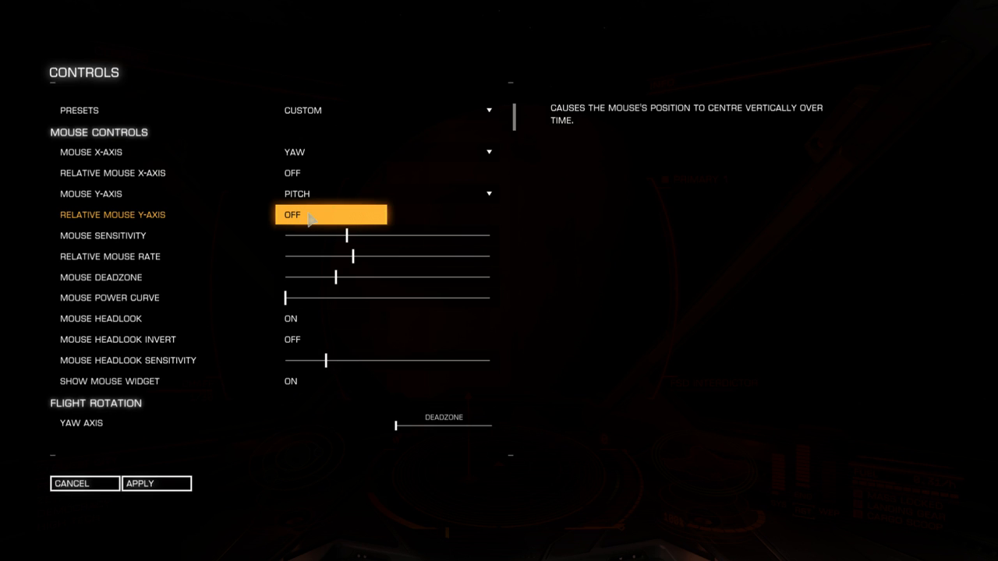
pyautogui.moveTo(153, 322)
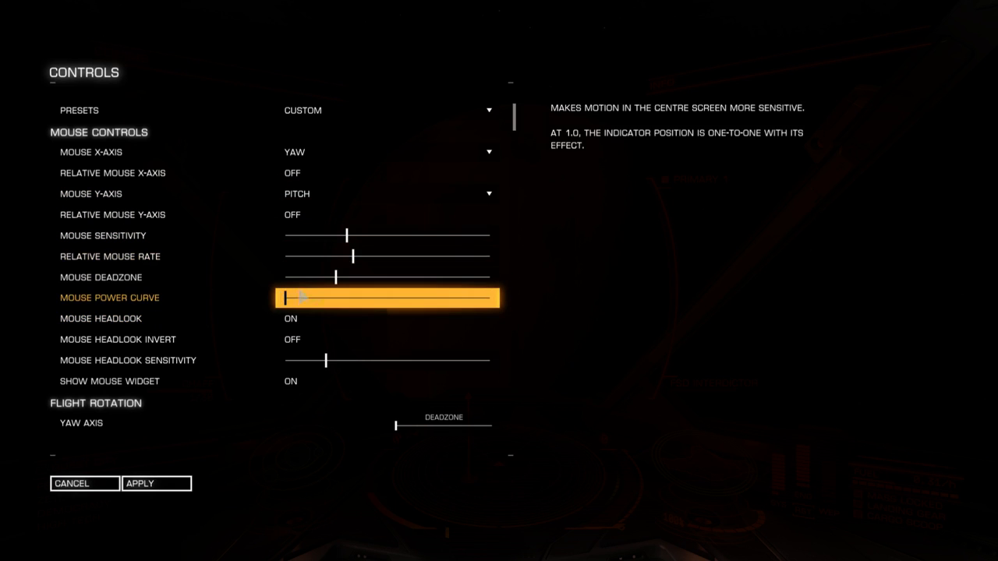
pyautogui.moveTo(390, 245)
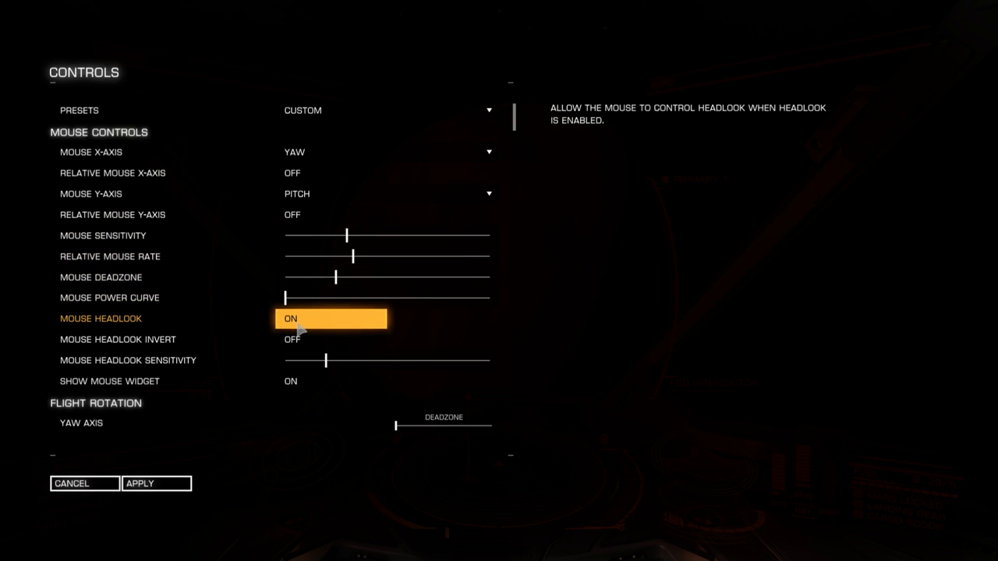
pyautogui.moveTo(326, 323)
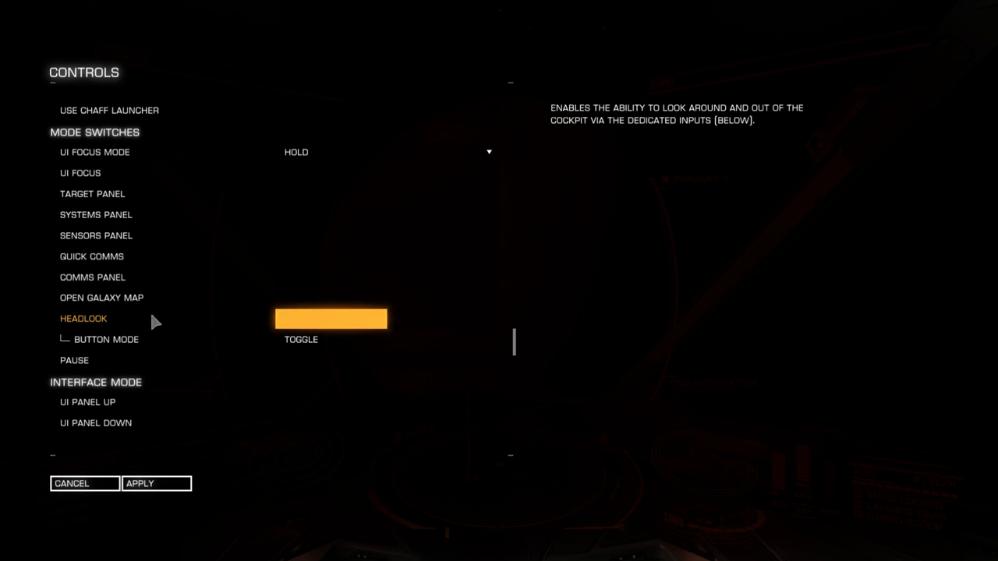
# Step: Bind Headlook to Mouse 3 in Hold mode and apply the control changes
pyautogui.click(330, 319)
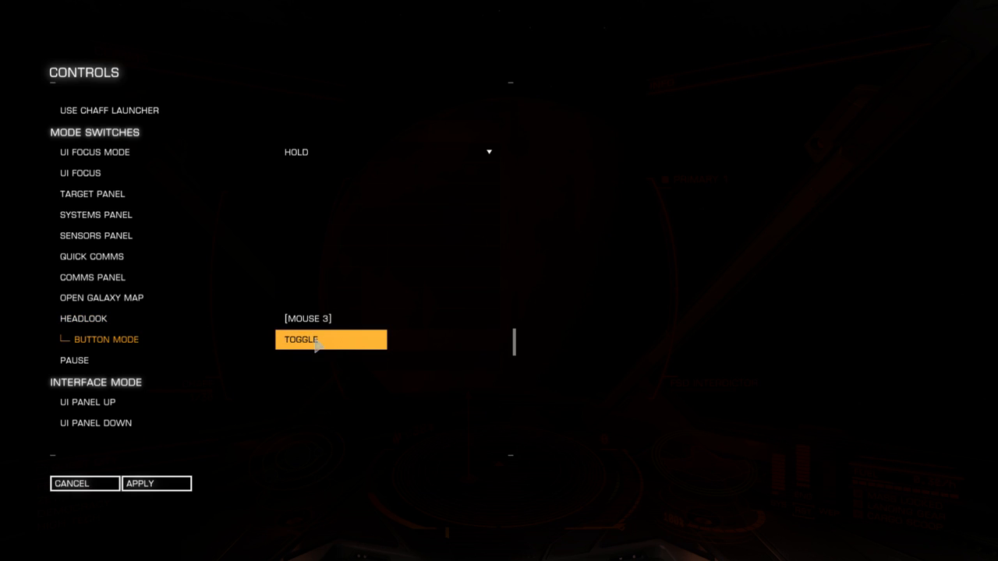
pyautogui.click(331, 340)
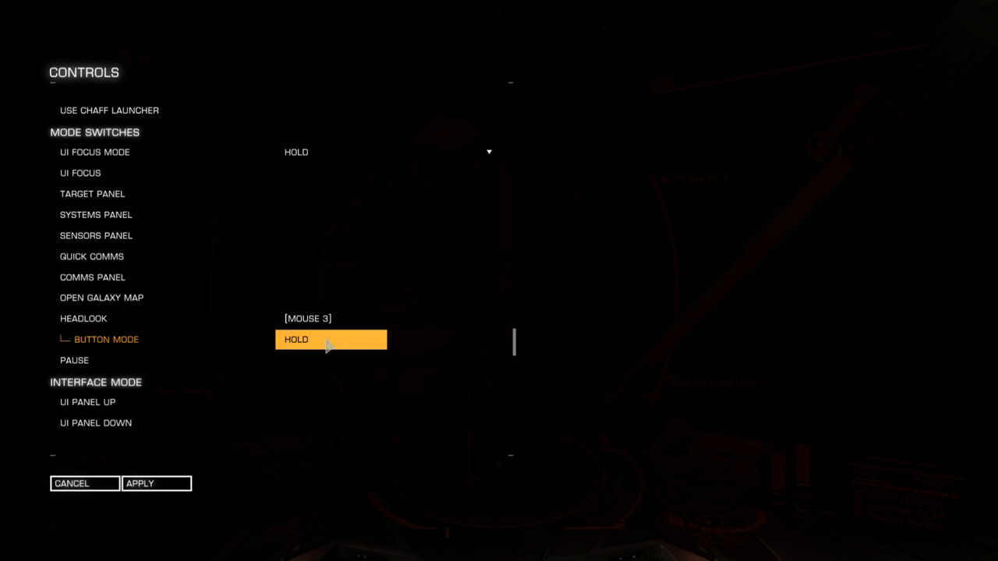
pyautogui.click(331, 340)
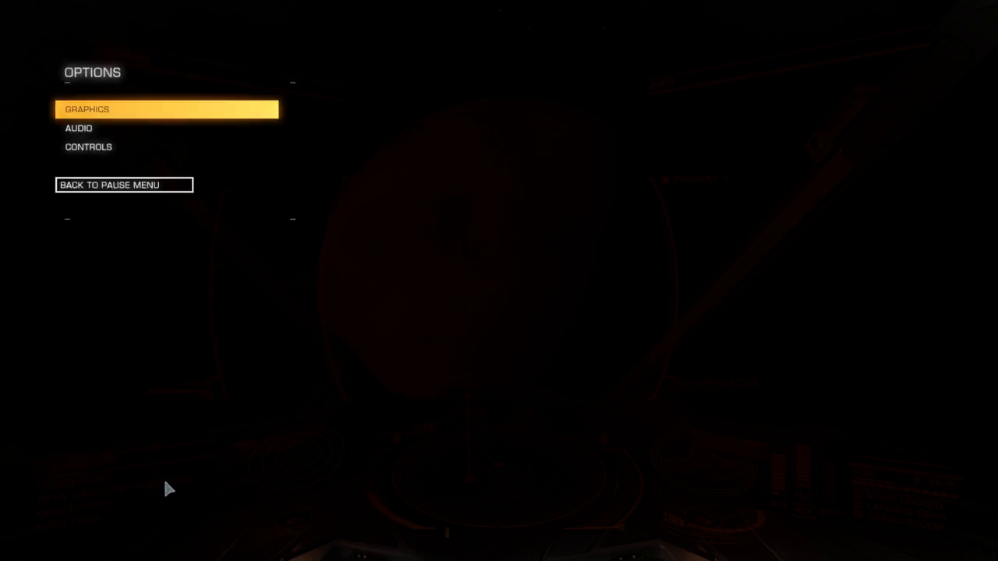
# Step: Return to the pause menu and resume flying the ship
pyautogui.click(109, 185)
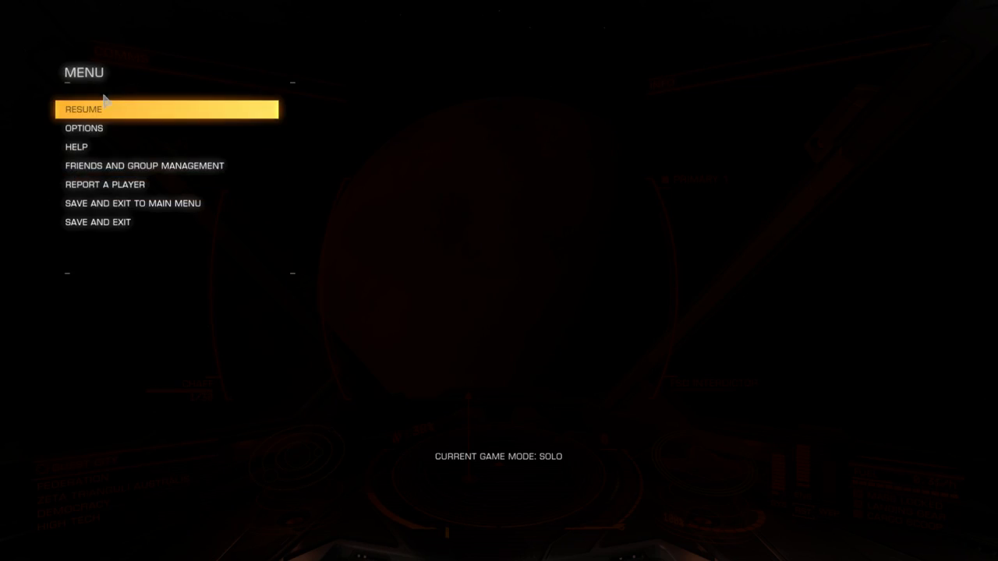
pyautogui.click(86, 109)
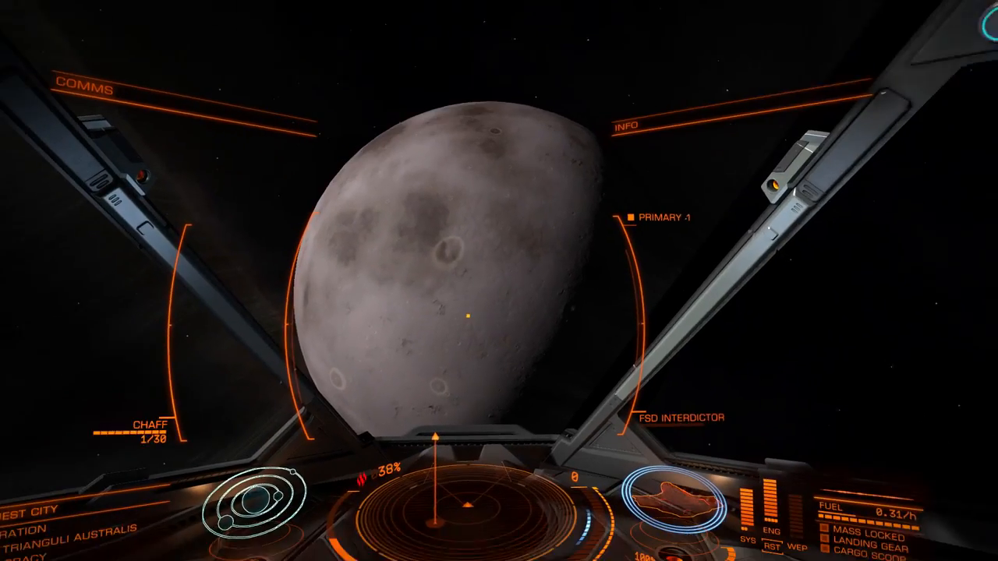
# Step: Pause the game from the cockpit to reach the controls settings
pyautogui.press('Escape')
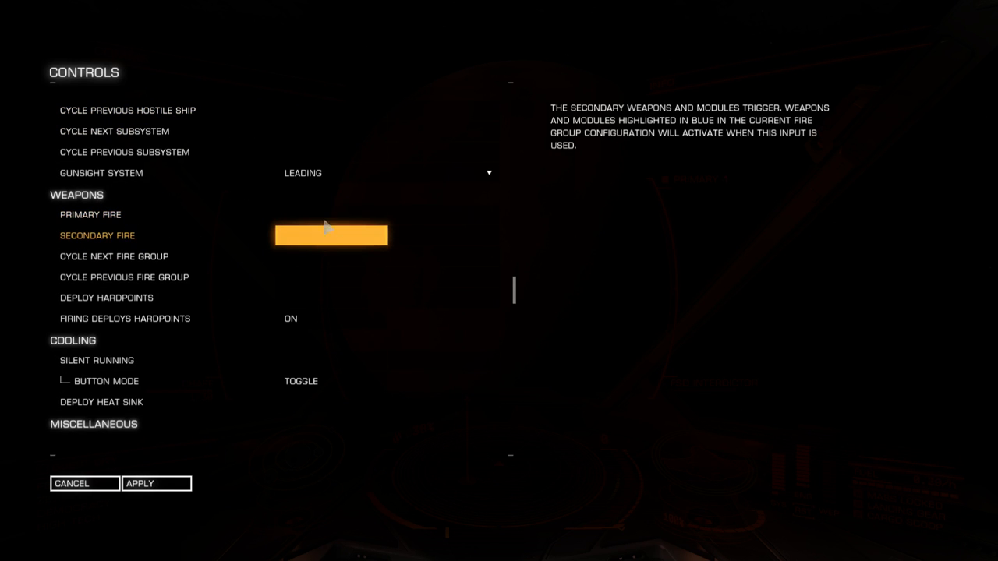
# Step: Bind Primary Fire to Mouse 1 and begin assigning Secondary Fire to Mouse 2
pyautogui.click(90, 214)
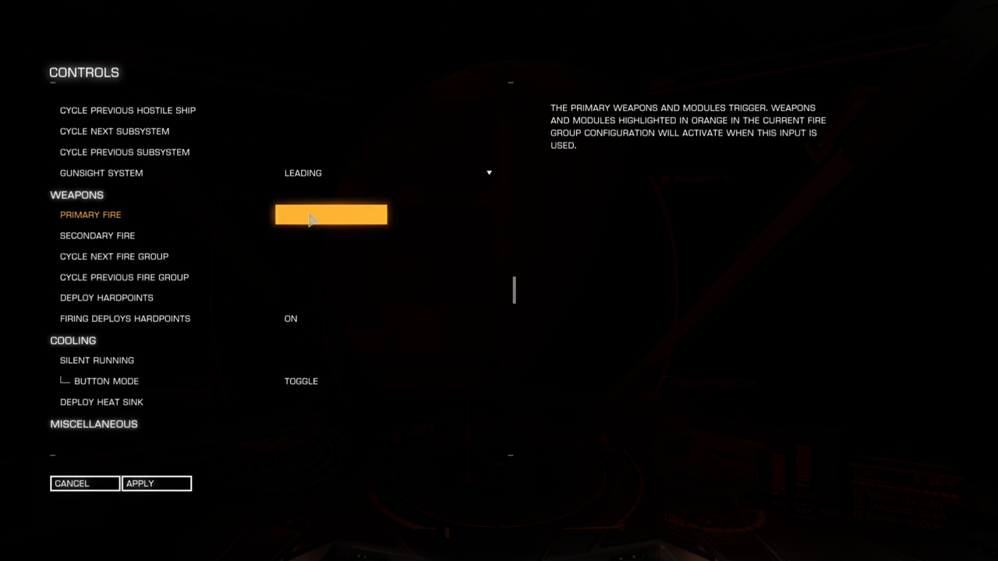
pyautogui.click(331, 215)
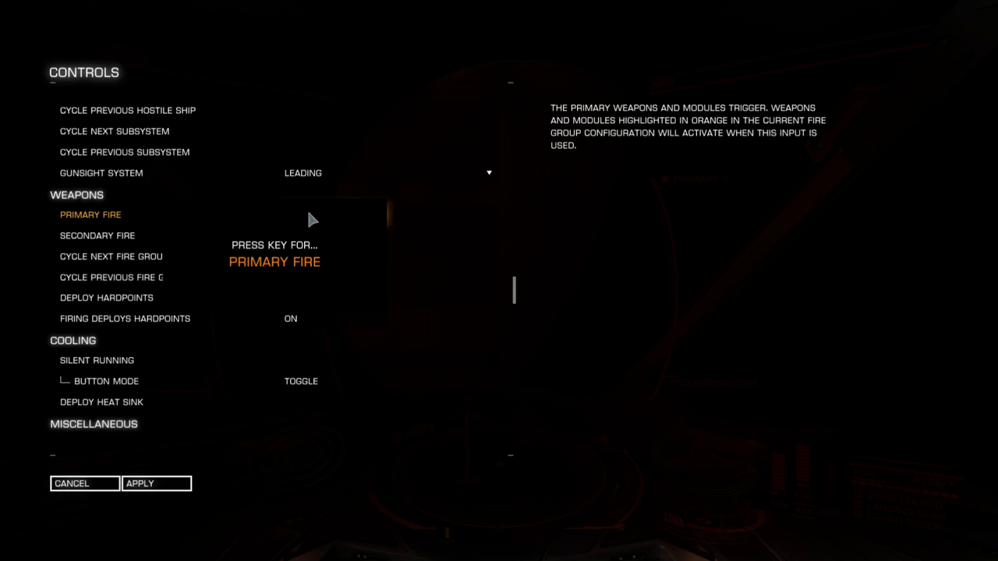
pyautogui.click(327, 214)
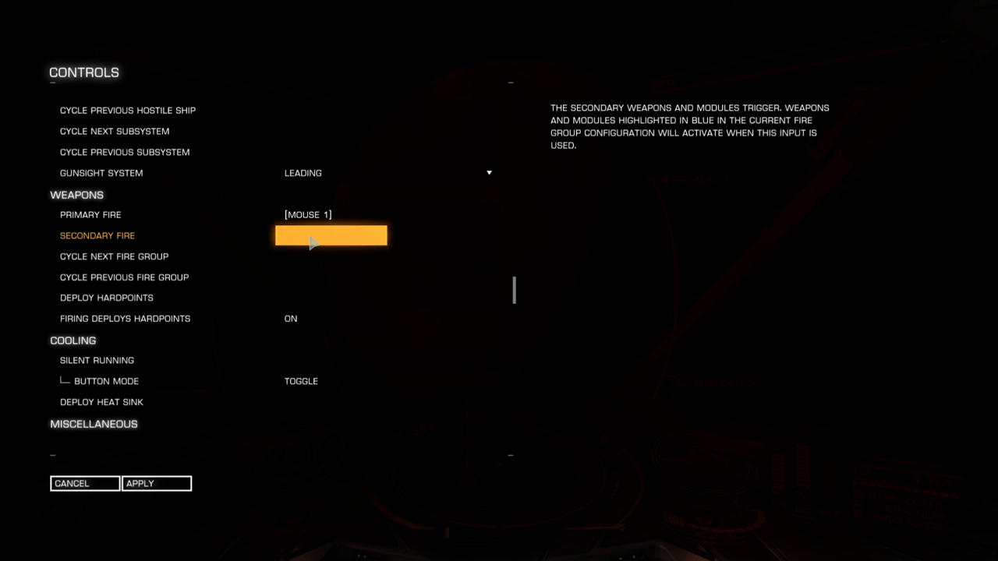
pyautogui.click(90, 214)
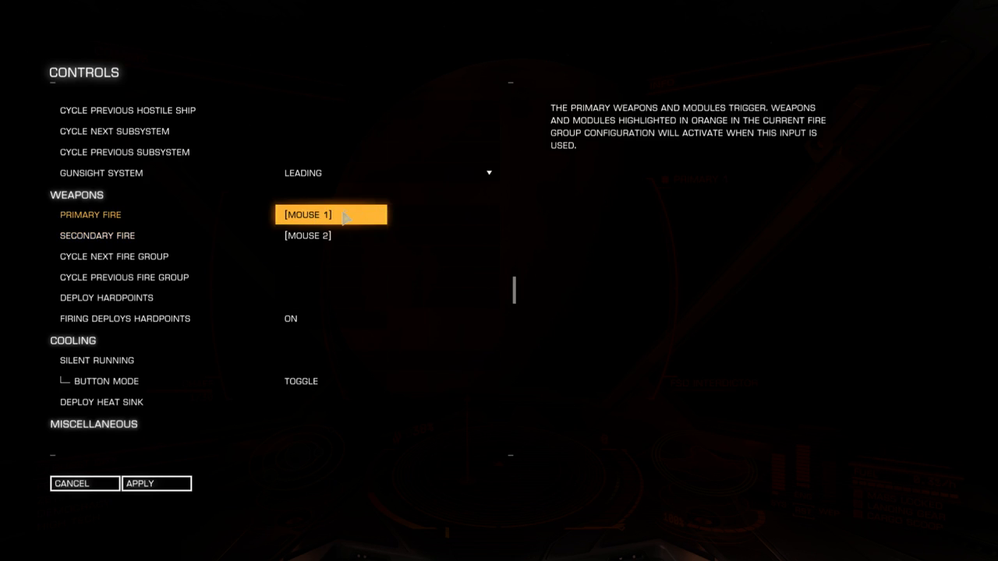
pyautogui.moveTo(378, 212)
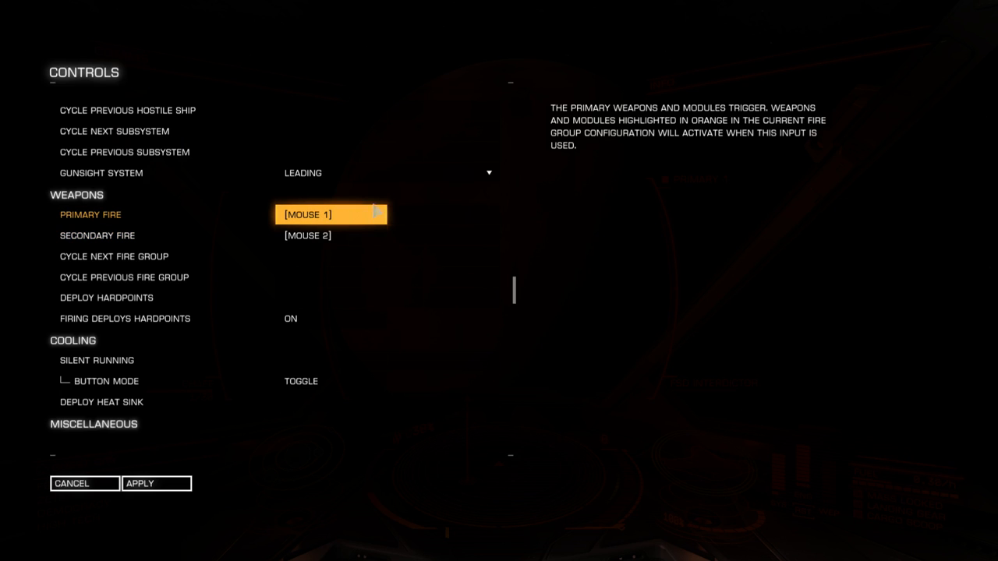
pyautogui.moveTo(361, 213)
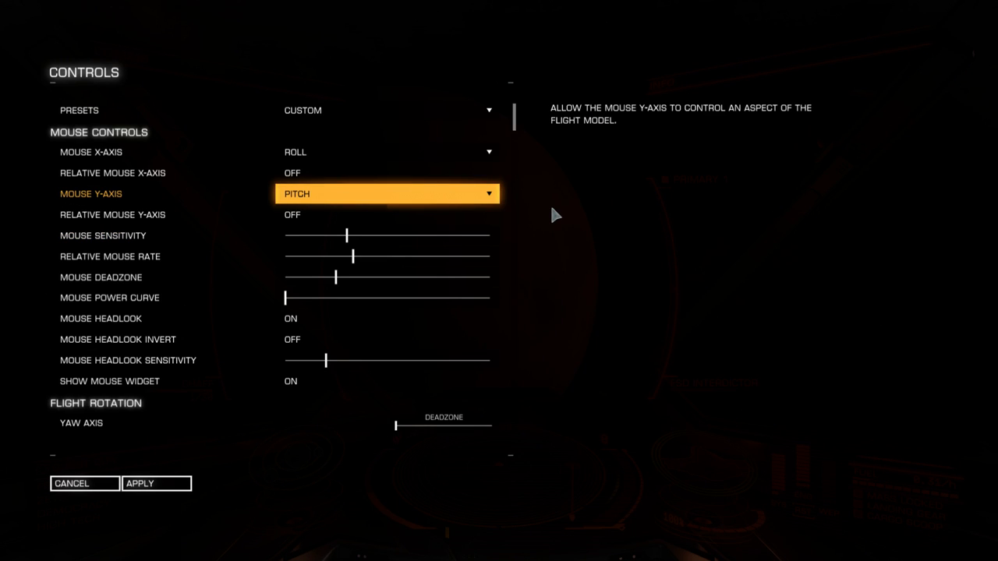
pyautogui.moveTo(561, 212)
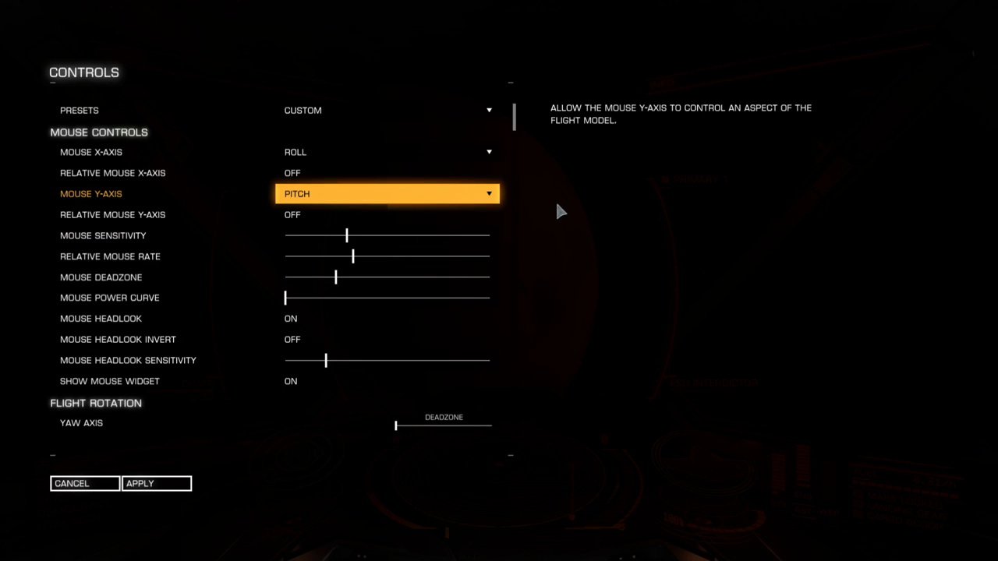
pyautogui.moveTo(734, 209)
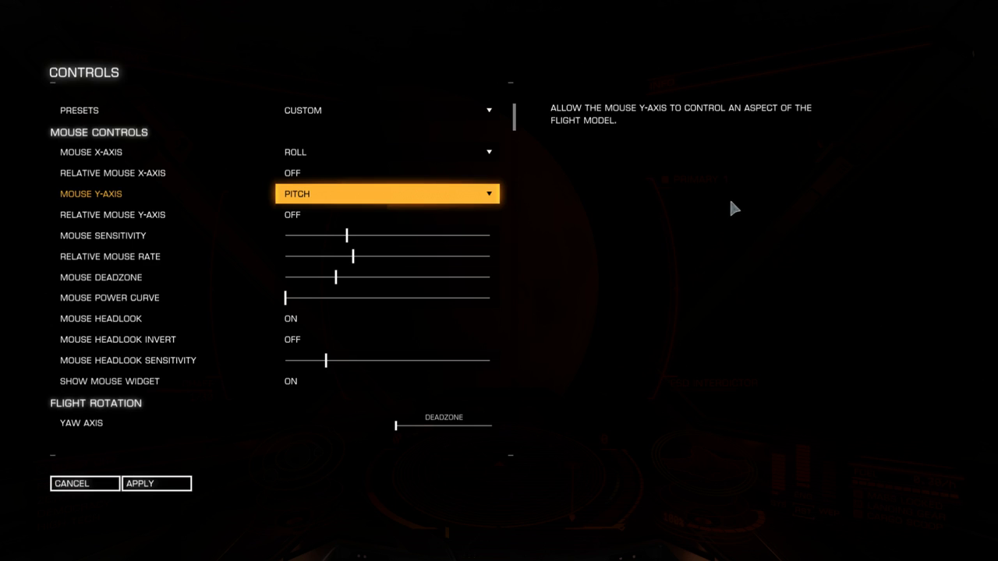
# Step: Scroll to Flight Throttle and bind Increase Throttle to mouse wheel up
pyautogui.scroll(-3)
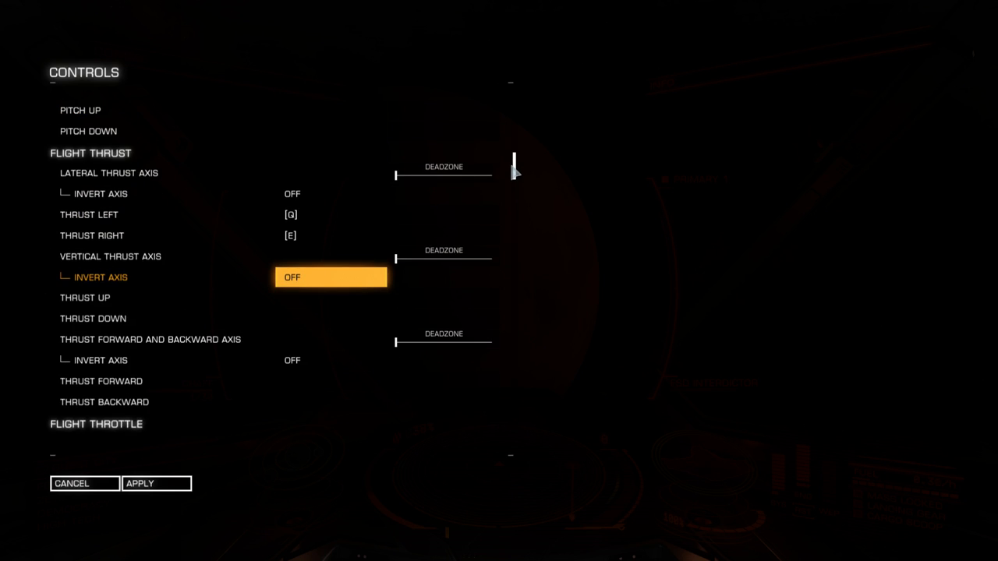
pyautogui.scroll(-3)
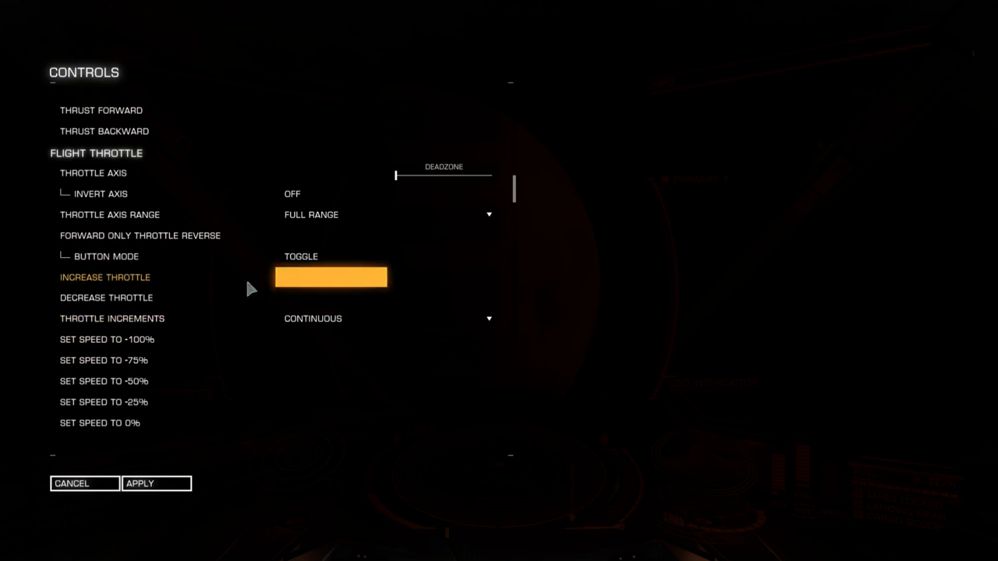
pyautogui.moveTo(314, 280)
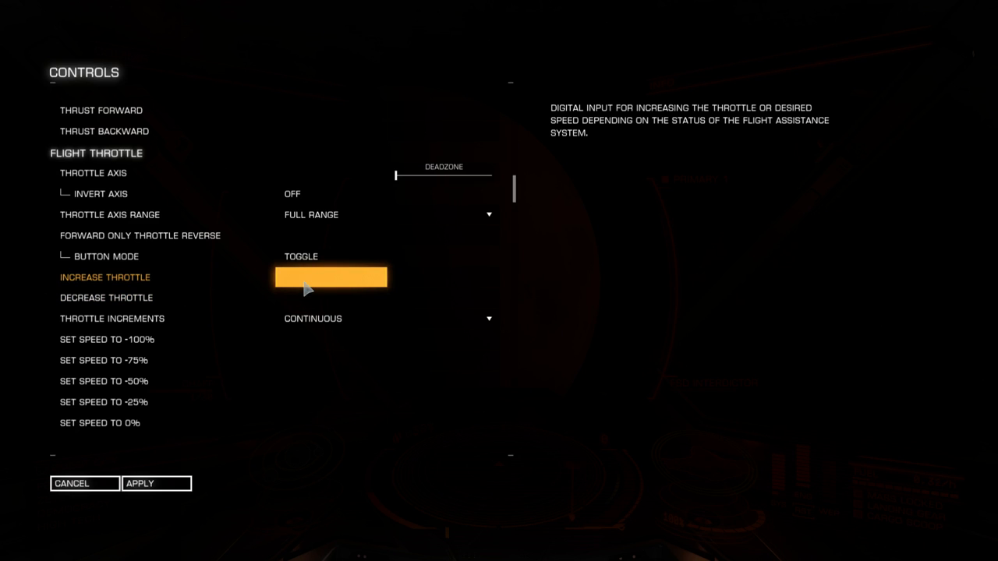
pyautogui.moveTo(156, 282)
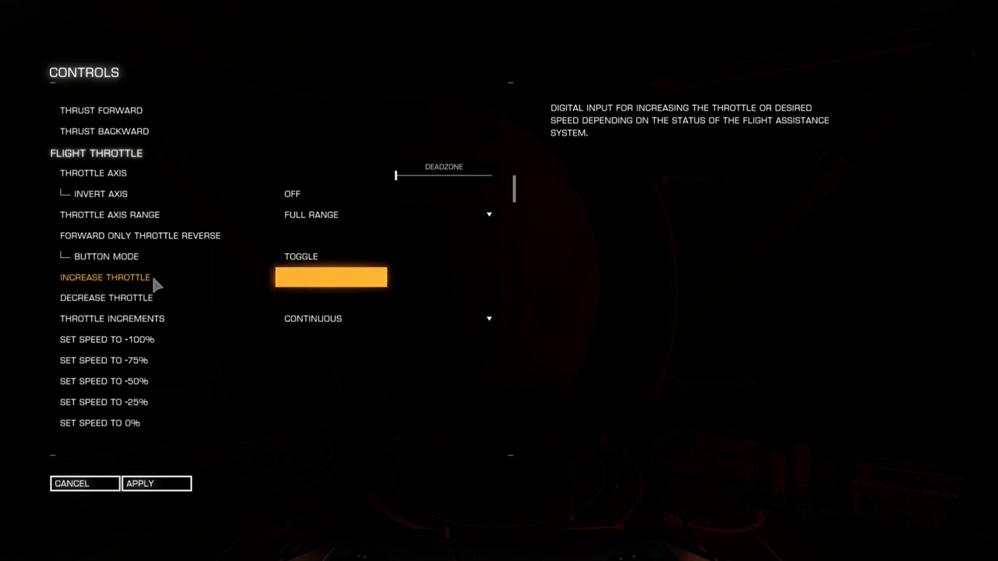
pyautogui.moveTo(325, 282)
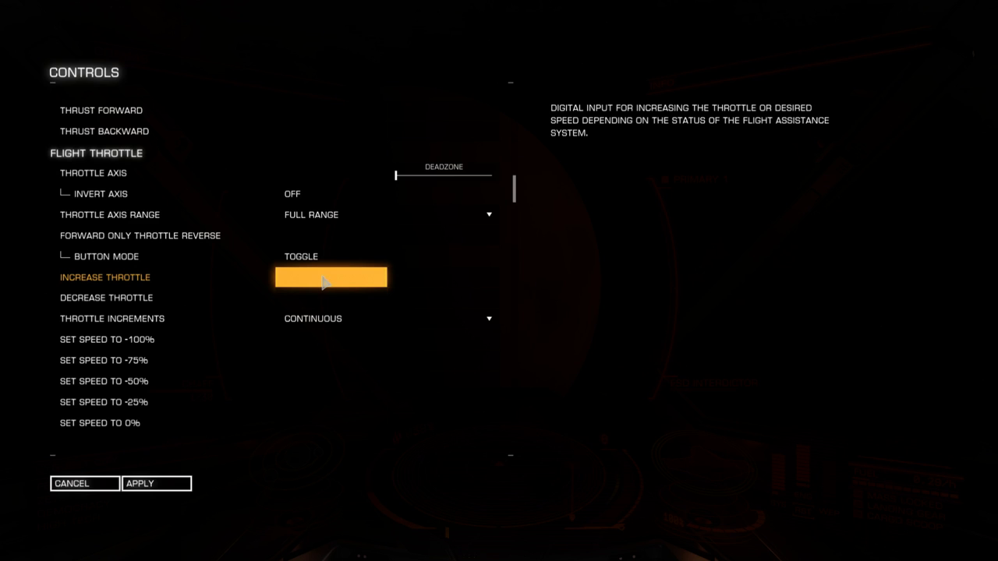
pyautogui.click(330, 277)
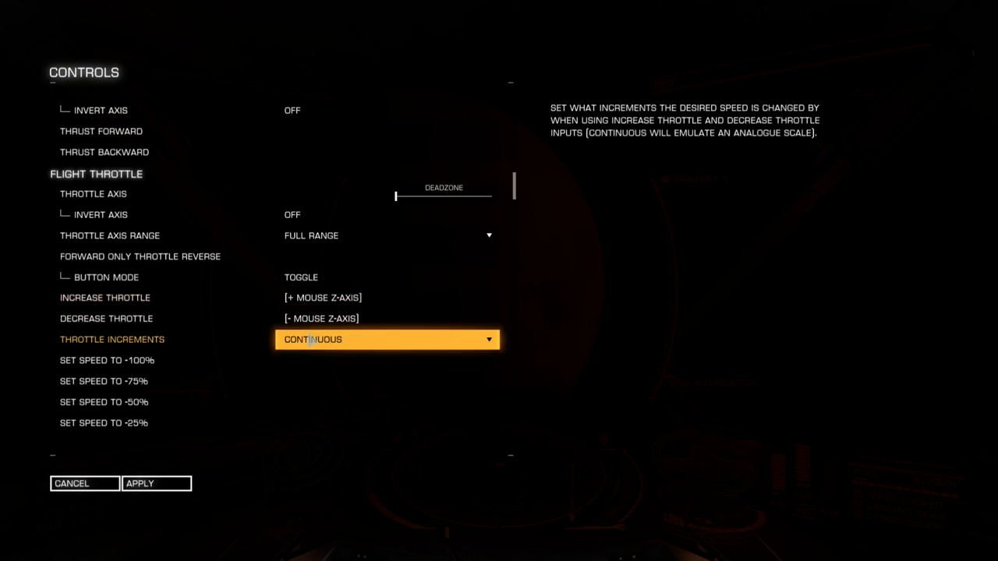
pyautogui.moveTo(361, 346)
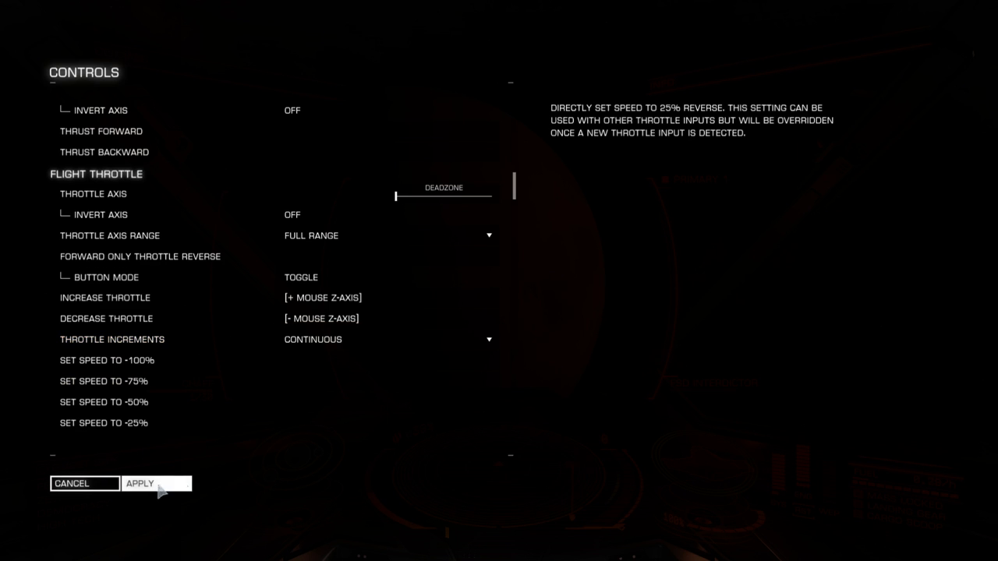
# Step: Apply the new control bindings and return to the pause menu
pyautogui.click(72, 484)
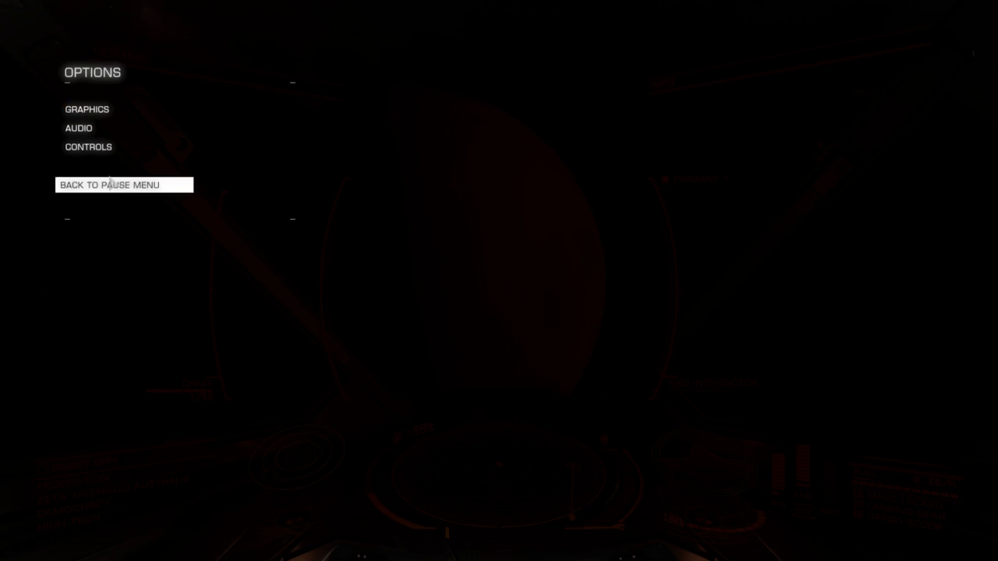
pyautogui.click(116, 185)
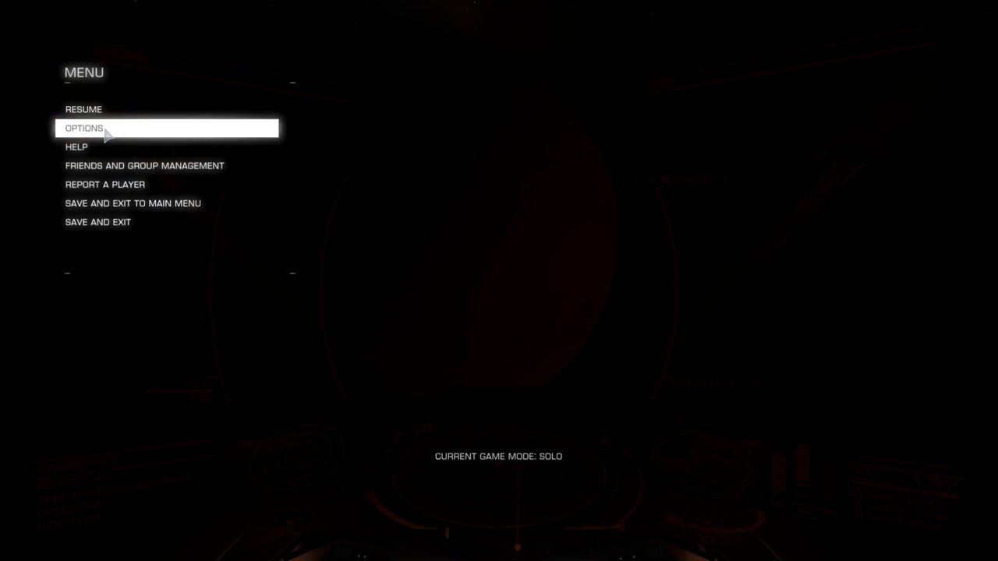
# Step: Open Options and list the Throttle Increments choices, leaving it on continuous
pyautogui.click(83, 128)
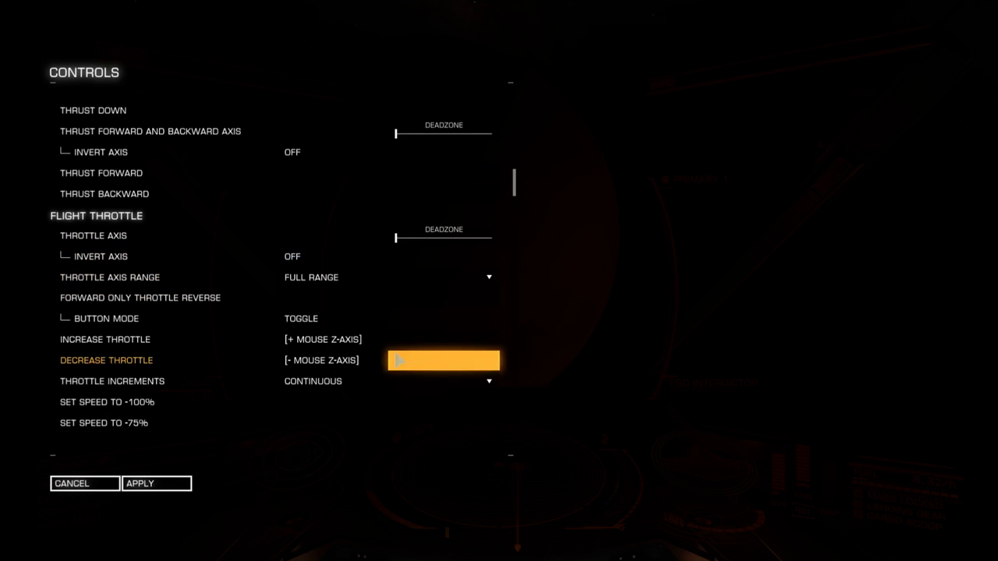
pyautogui.click(442, 381)
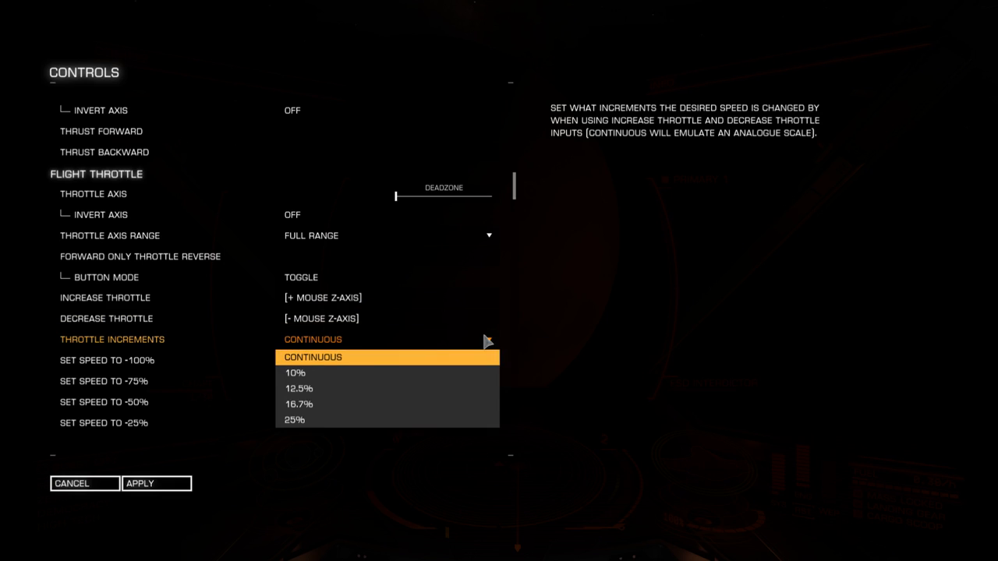
pyautogui.moveTo(344, 377)
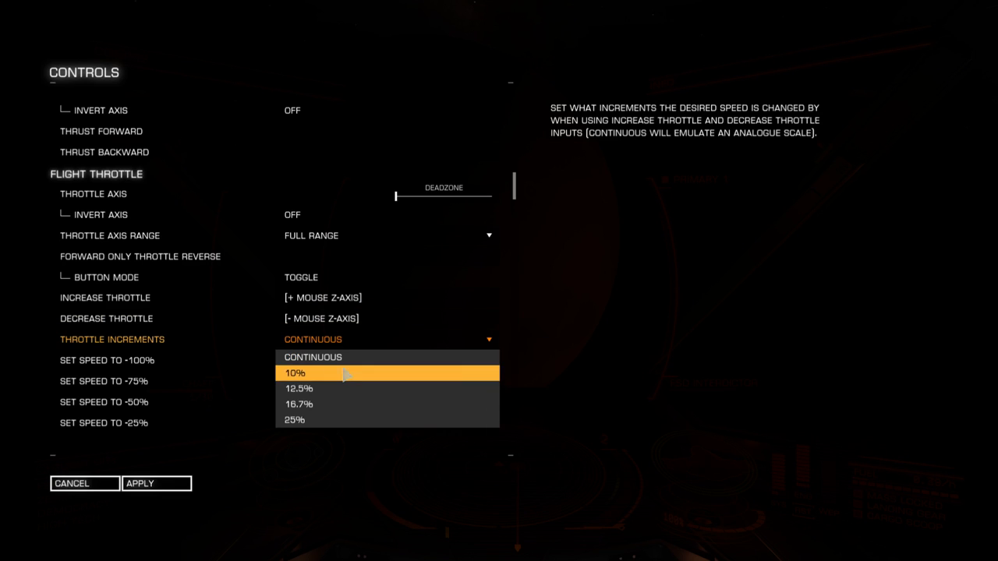
pyautogui.moveTo(341, 390)
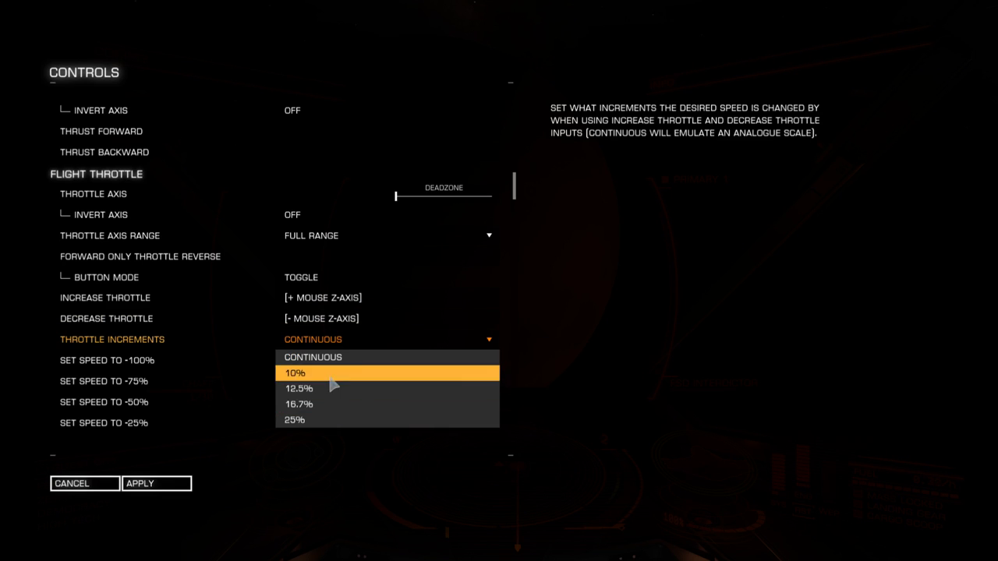
pyautogui.moveTo(330, 378)
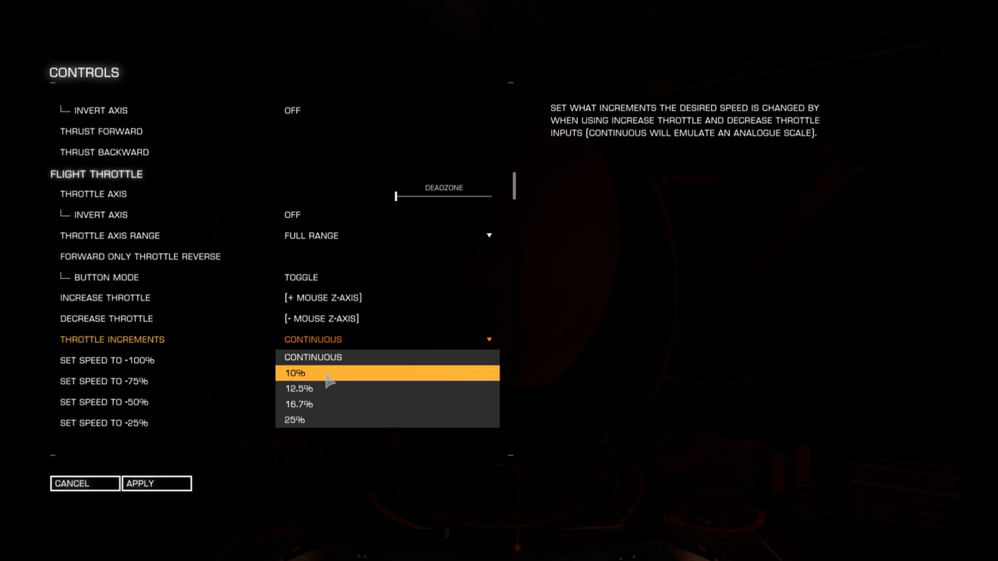
pyautogui.moveTo(327, 387)
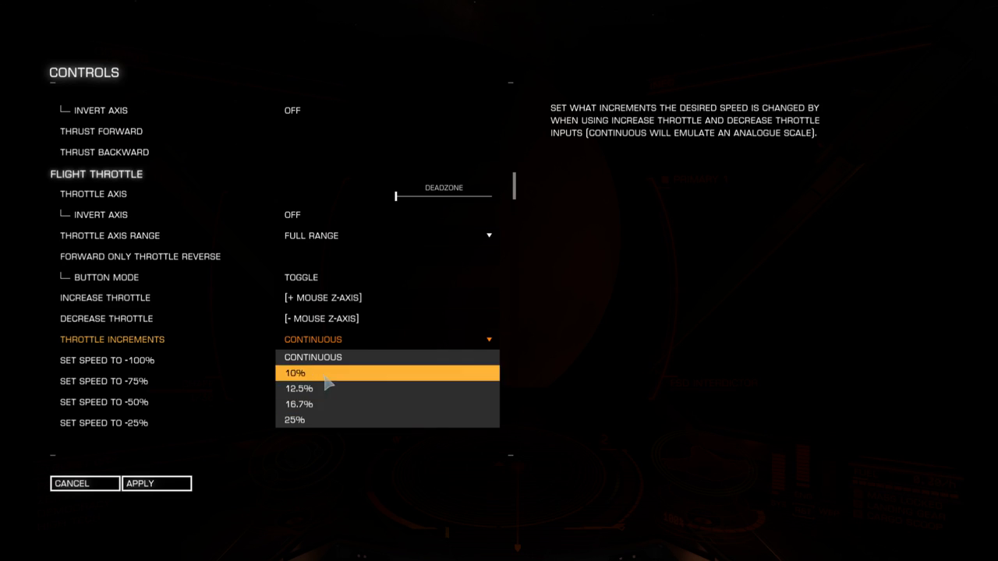
pyautogui.moveTo(336, 379)
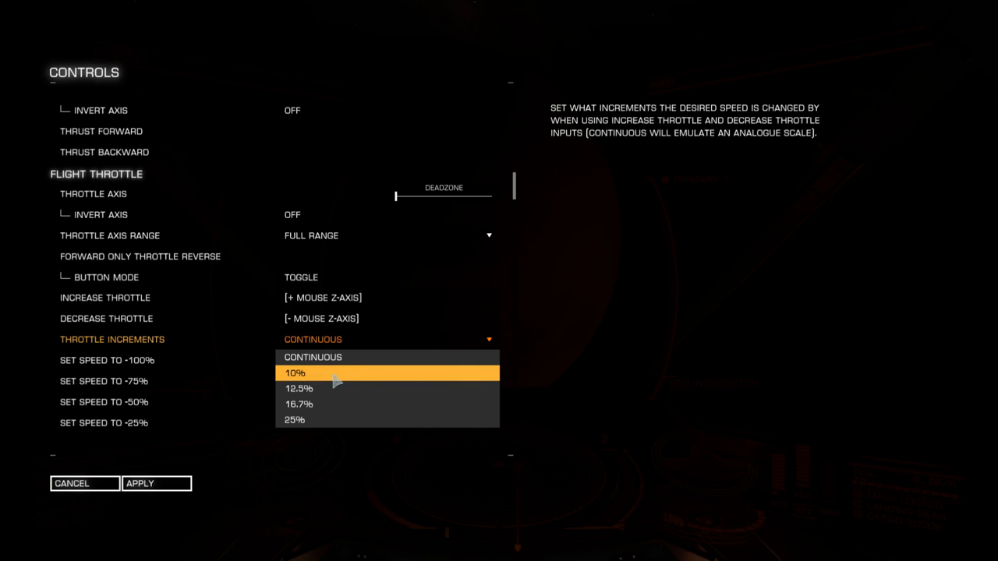
pyautogui.moveTo(326, 389)
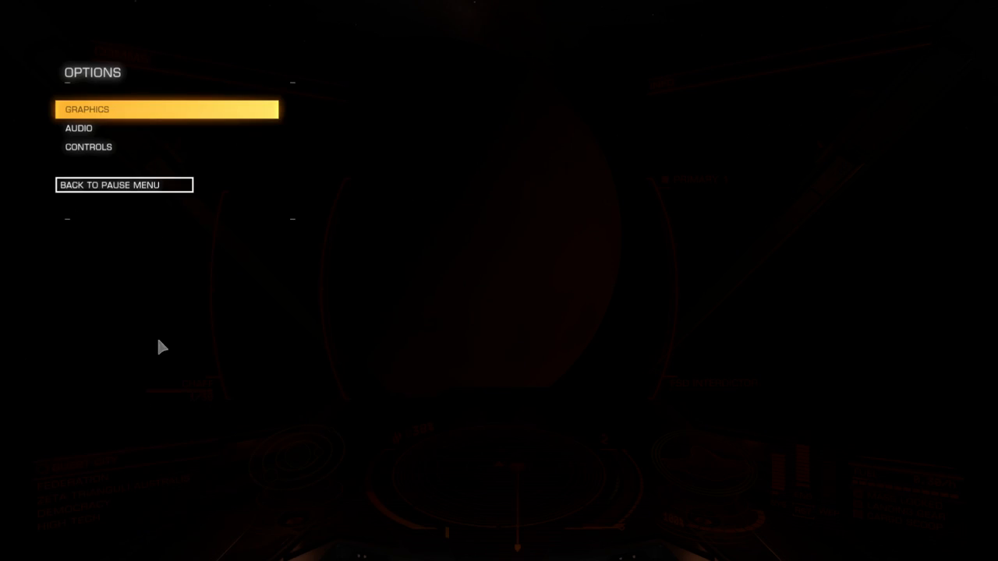
# Step: Open the Controls screen showing the Custom preset's mouse bindings
pyautogui.click(121, 185)
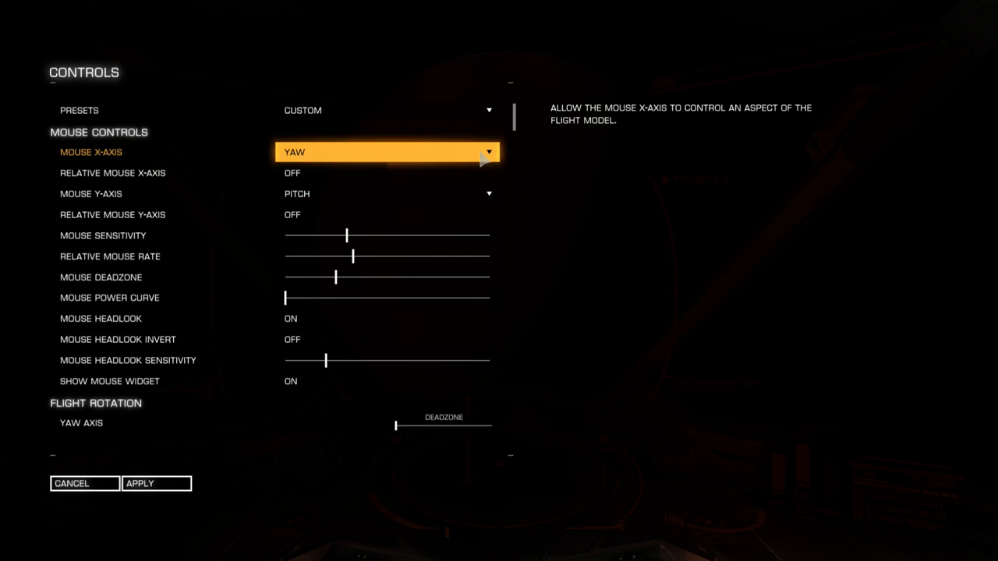
# Step: Adjust the mouse x-axis assignment, then assign keys for Yaw Left and Yaw Right (D)
pyautogui.click(385, 152)
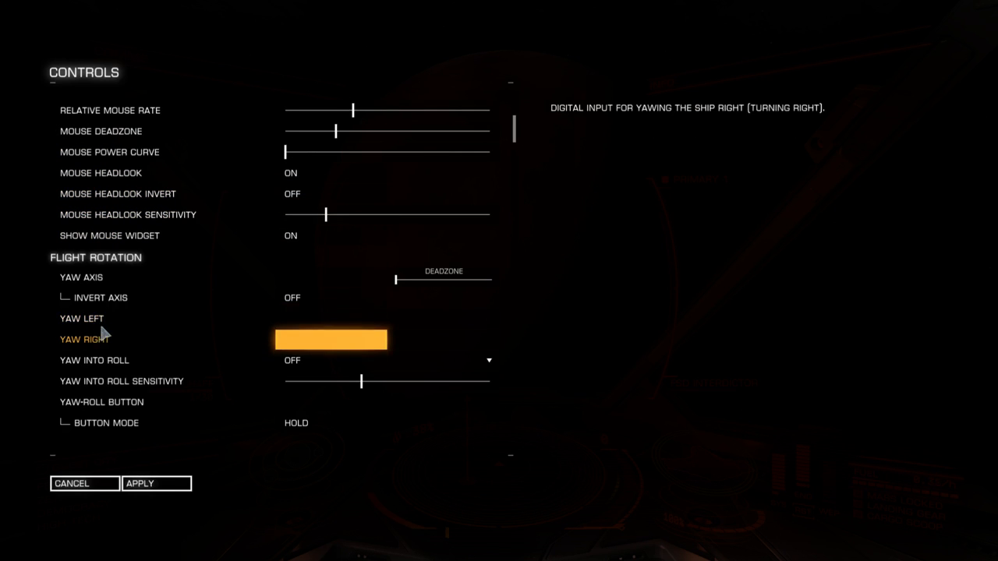
pyautogui.scroll(-3)
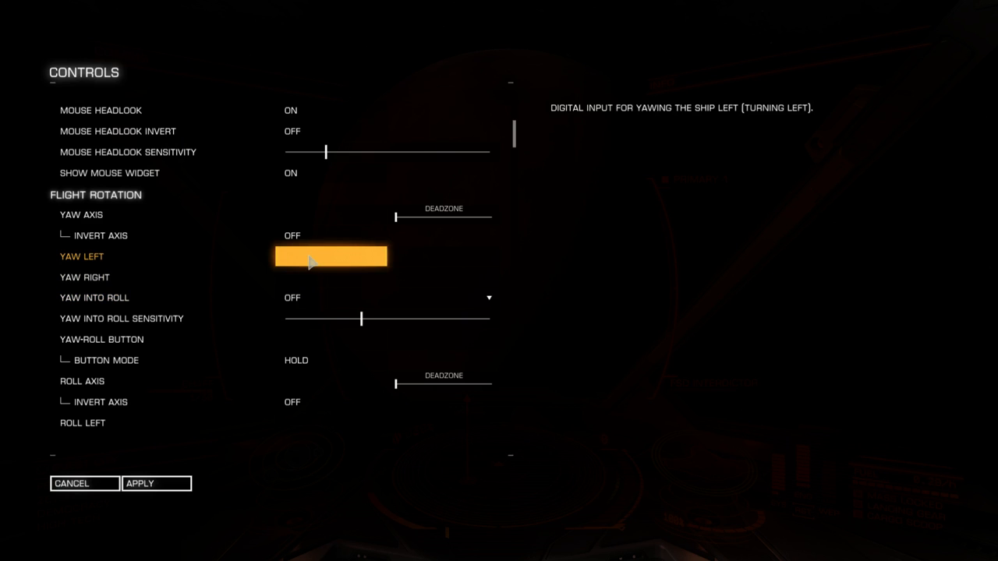
pyautogui.click(330, 256)
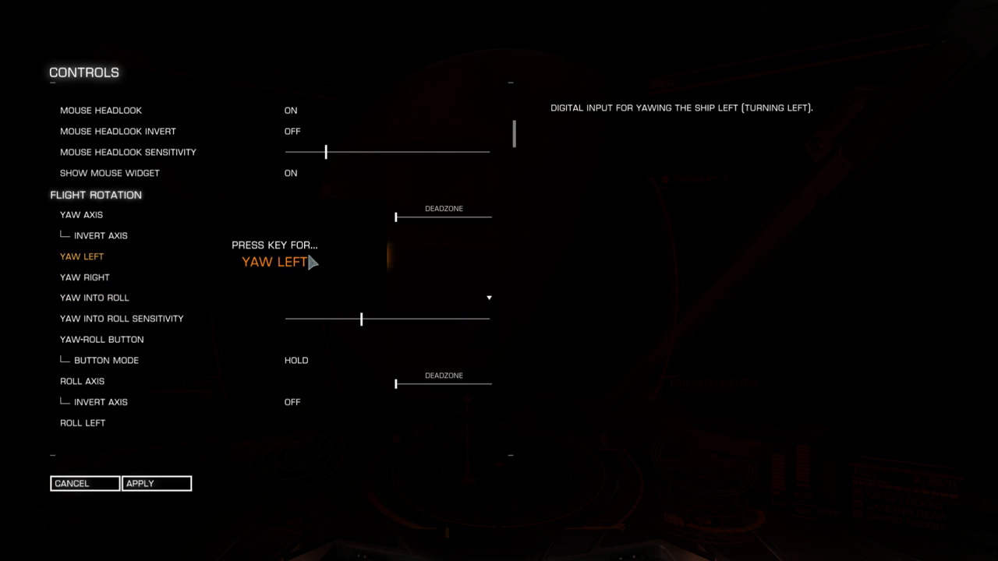
pyautogui.click(84, 277)
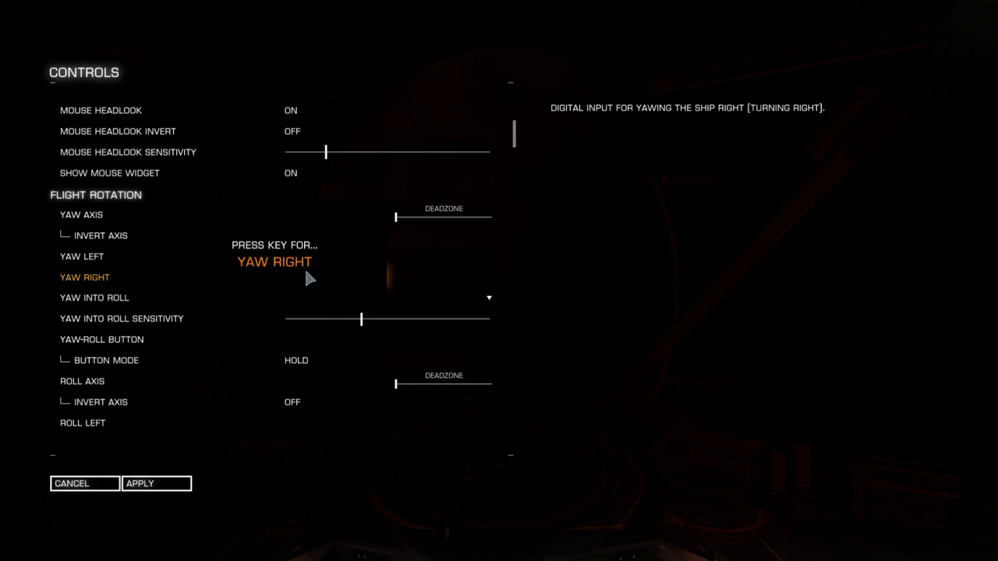
pyautogui.press('d')
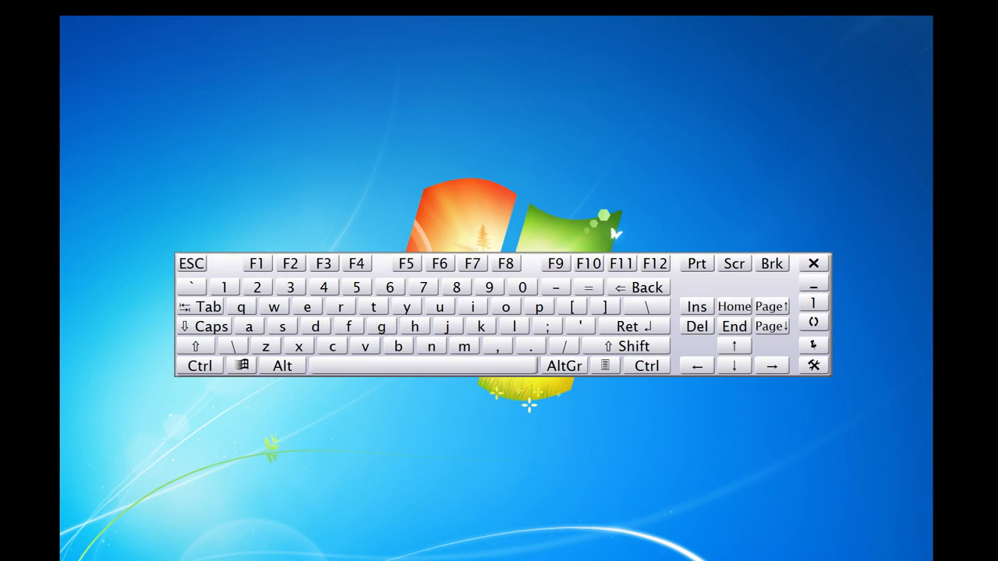
# Step: Tap w, s, h, d and a on the On-Screen Keyboard to feed the yaw and rotation bindings
pyautogui.click(274, 305)
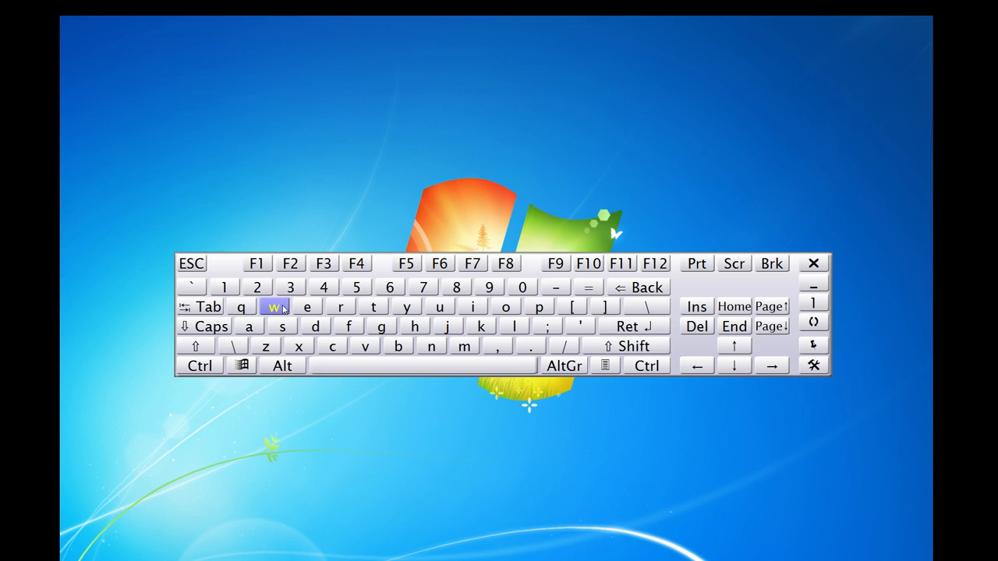
pyautogui.click(316, 326)
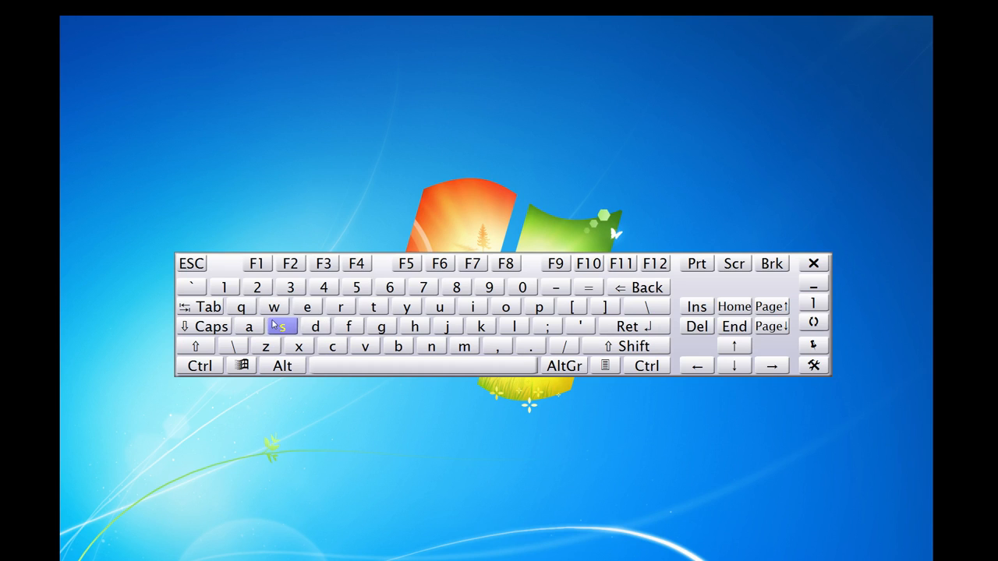
pyautogui.click(205, 327)
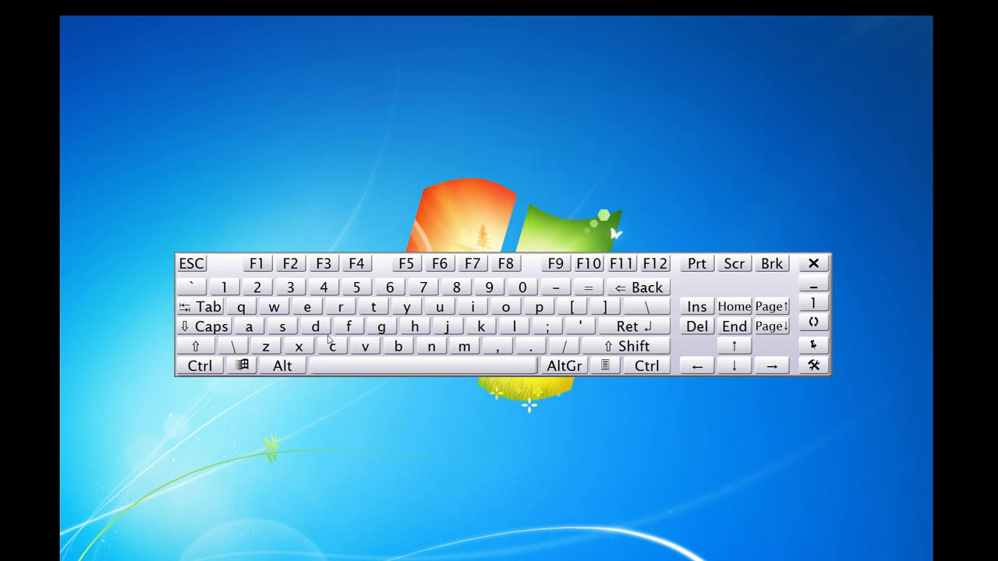
pyautogui.click(283, 326)
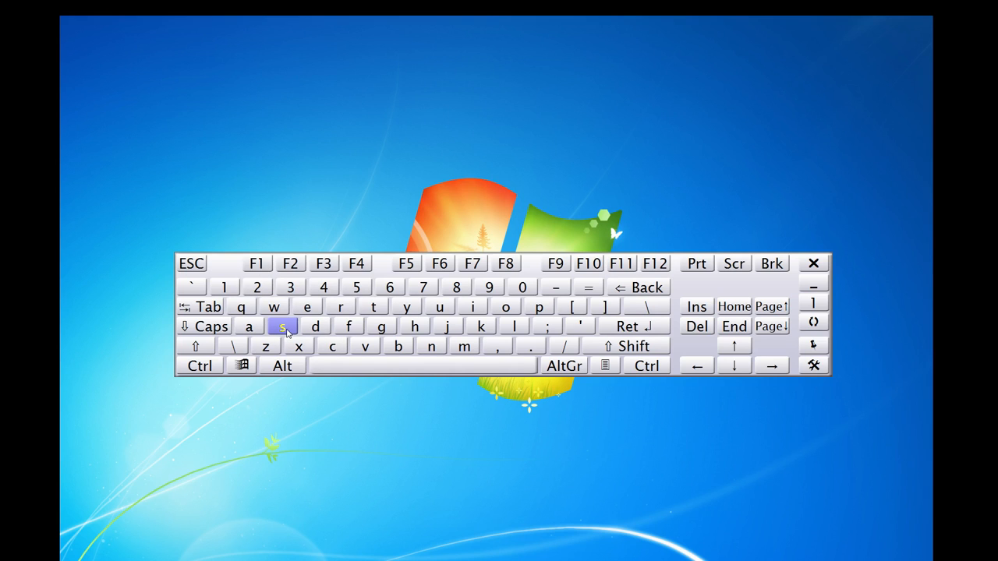
pyautogui.click(274, 305)
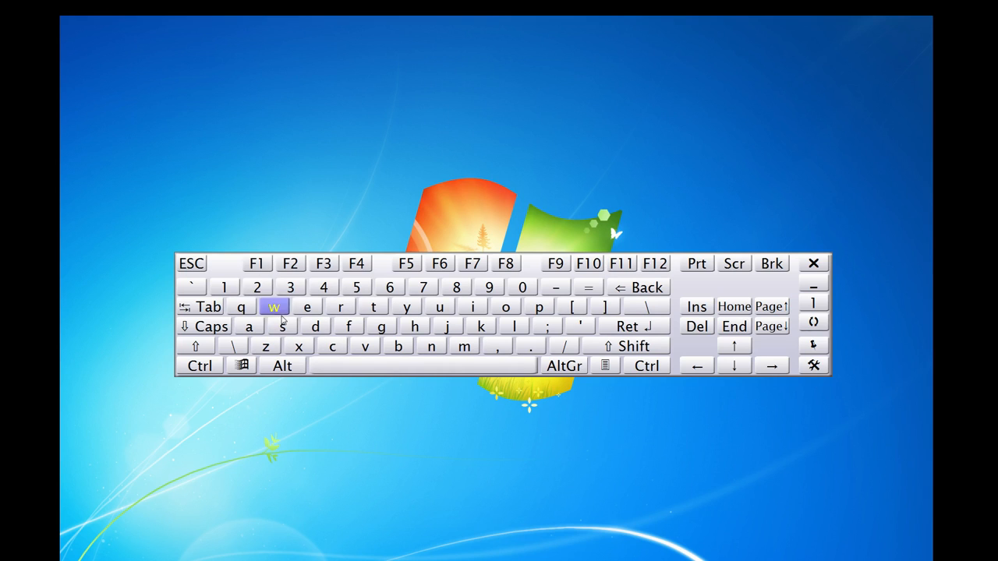
pyautogui.click(415, 326)
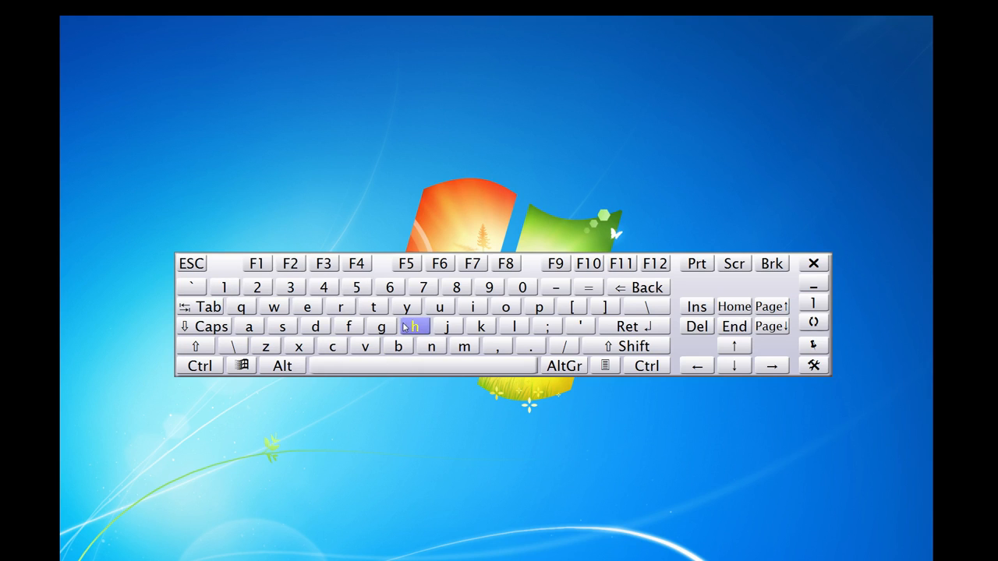
pyautogui.click(273, 306)
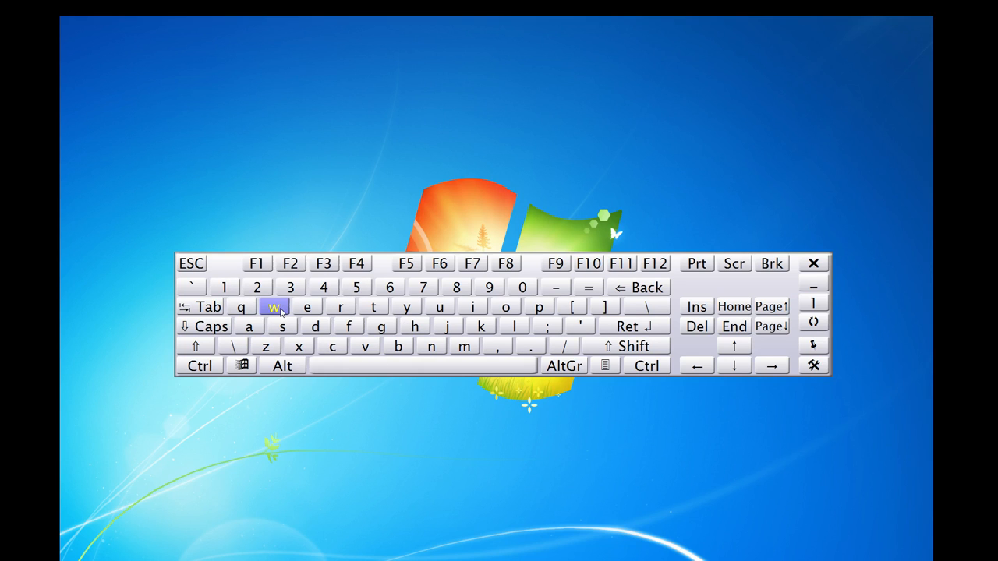
pyautogui.click(276, 305)
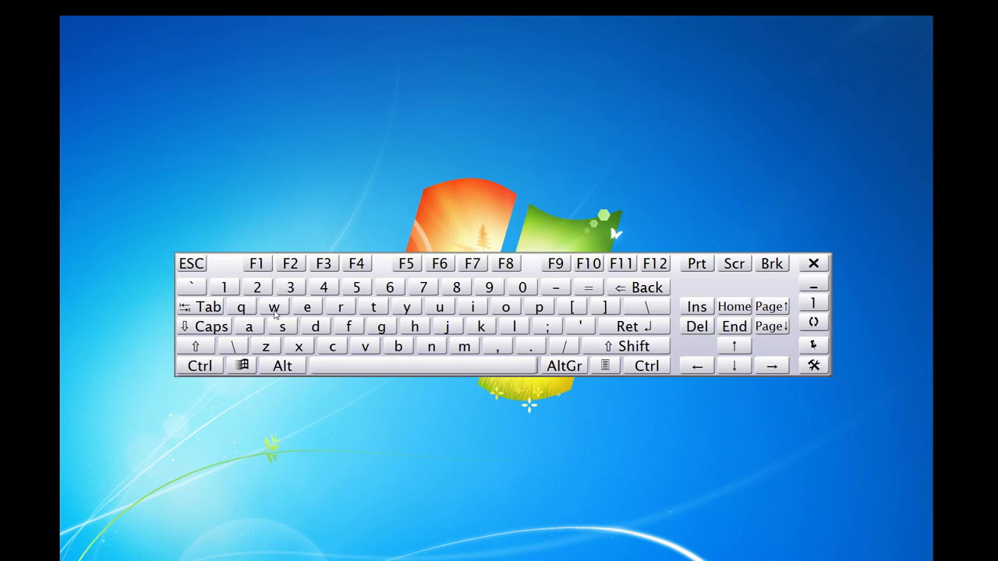
pyautogui.click(273, 306)
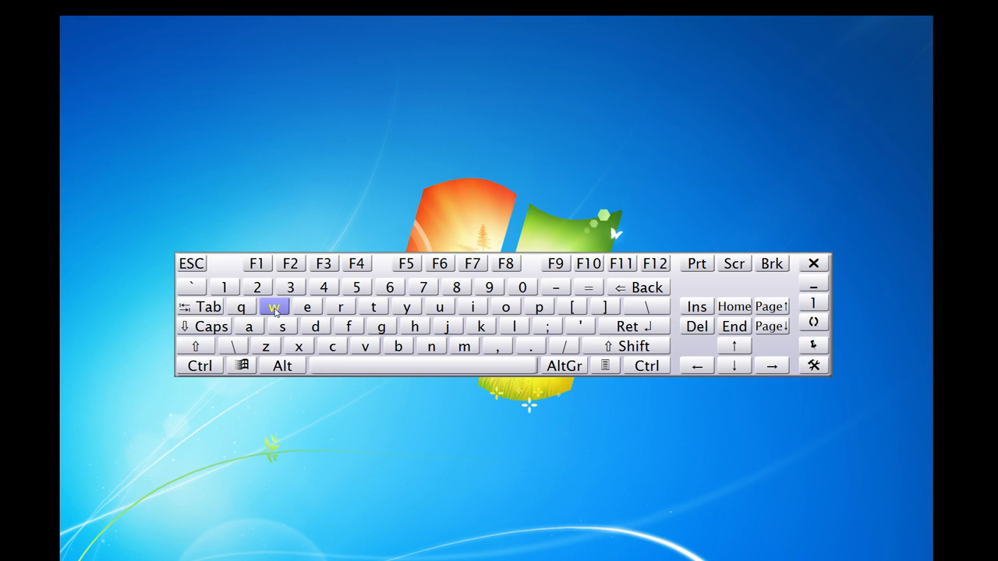
pyautogui.click(317, 326)
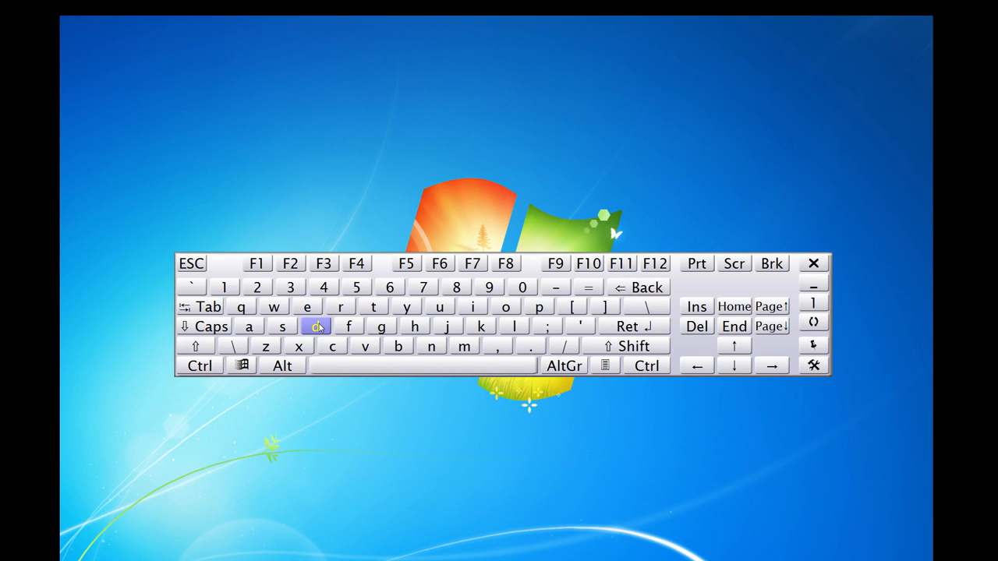
pyautogui.click(247, 326)
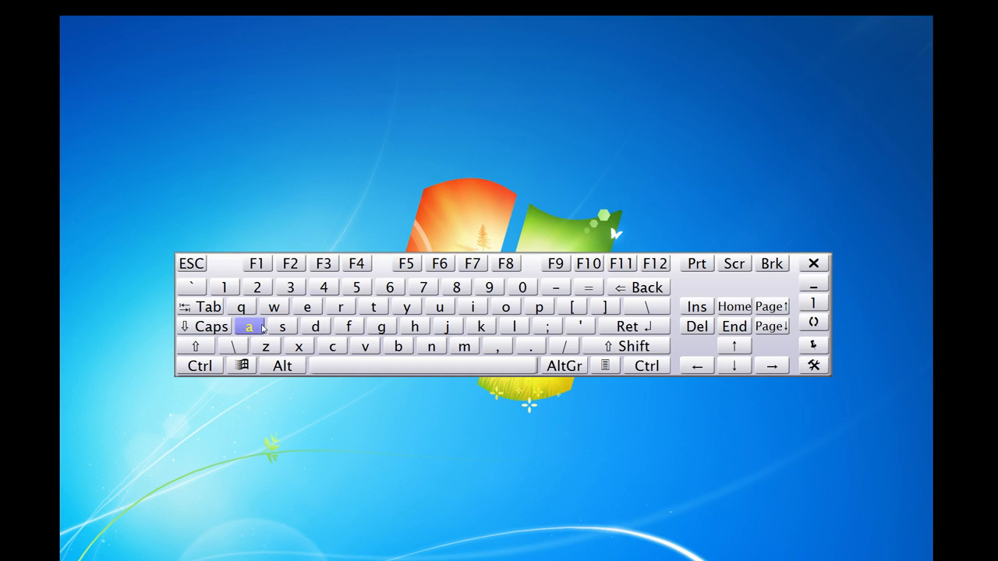
pyautogui.click(315, 325)
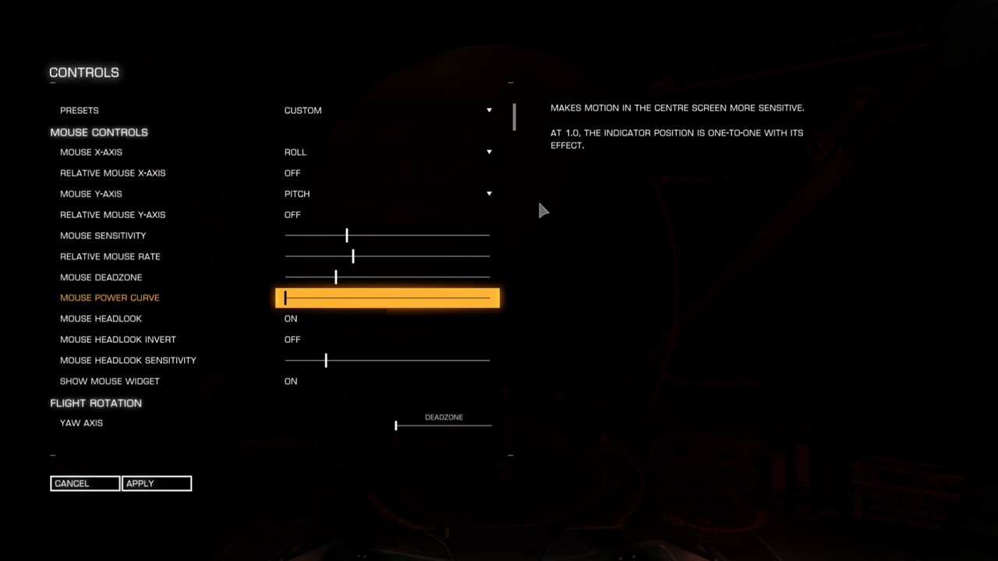
# Step: Scroll to Flight Thrust and start reassigning the Thrust Left key
pyautogui.scroll(-3)
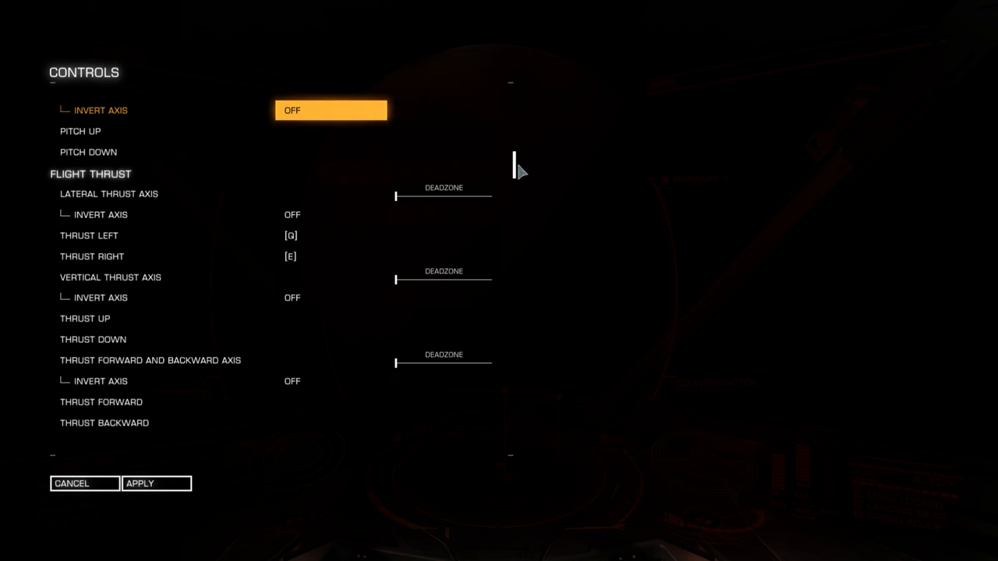
pyautogui.moveTo(143, 324)
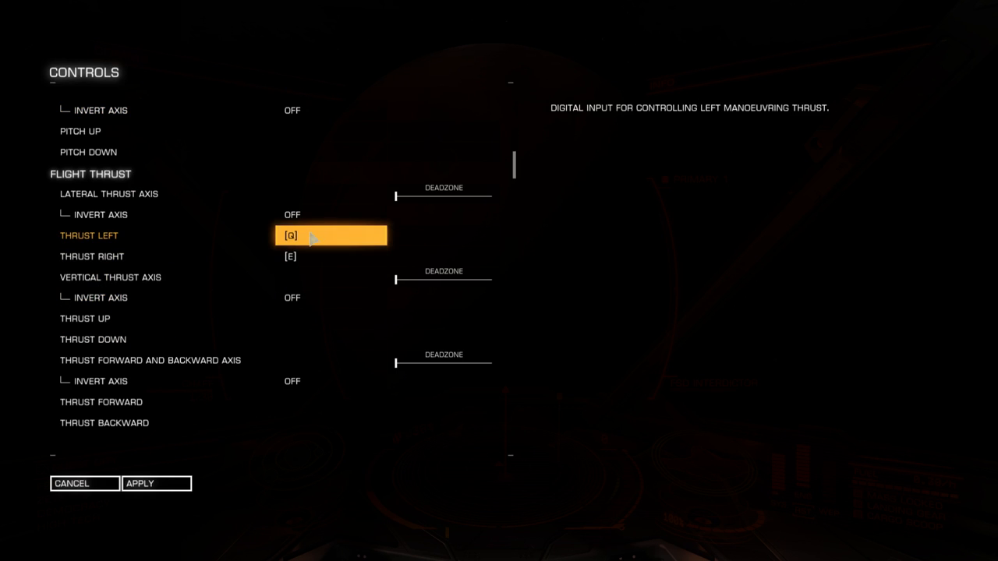
pyautogui.click(328, 256)
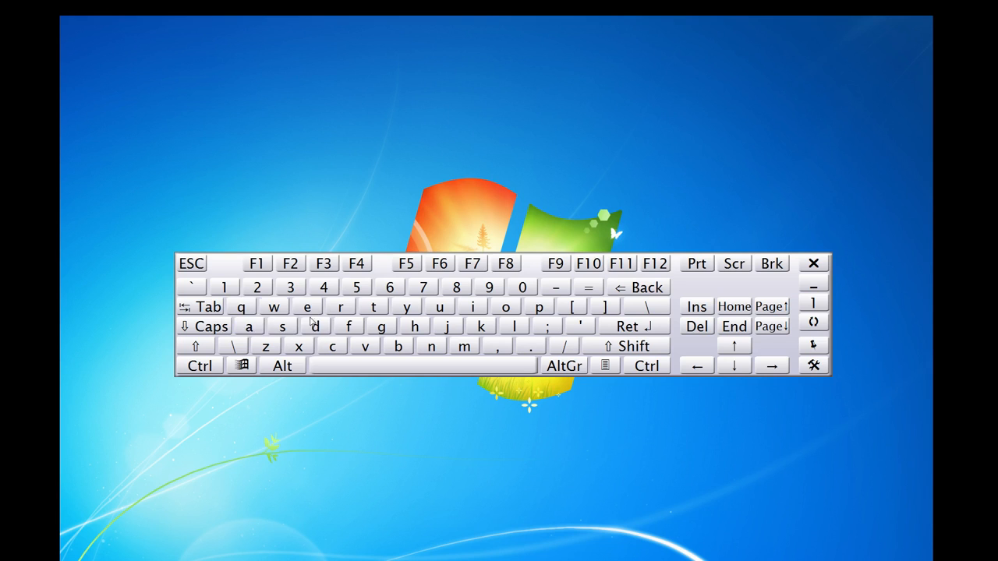
pyautogui.click(317, 326)
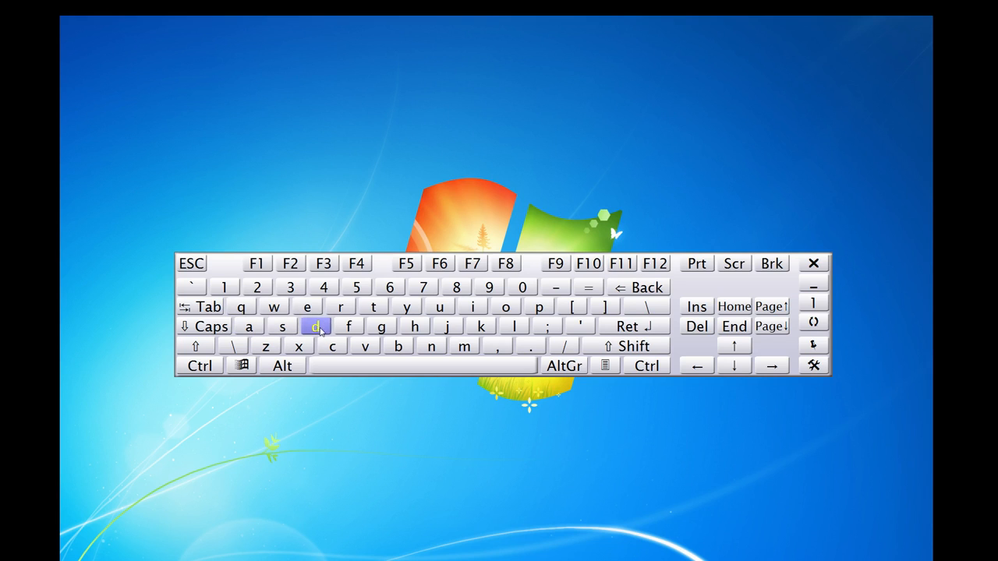
pyautogui.click(307, 306)
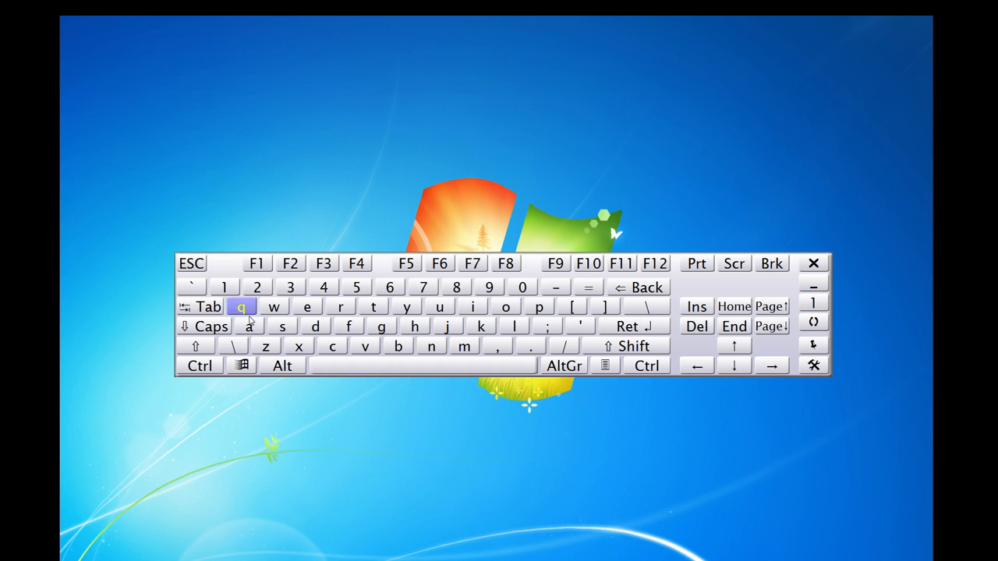
pyautogui.click(284, 327)
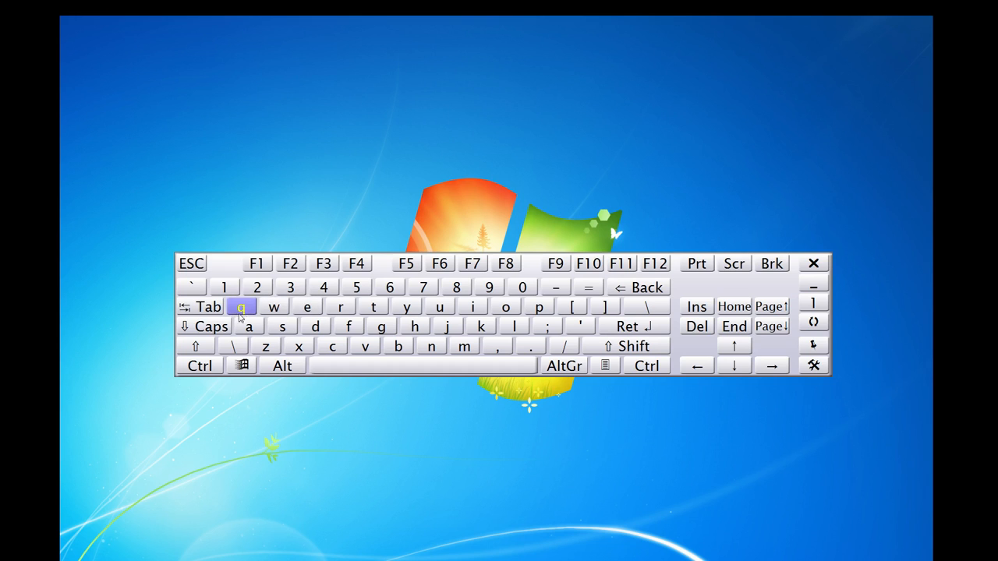
pyautogui.click(273, 306)
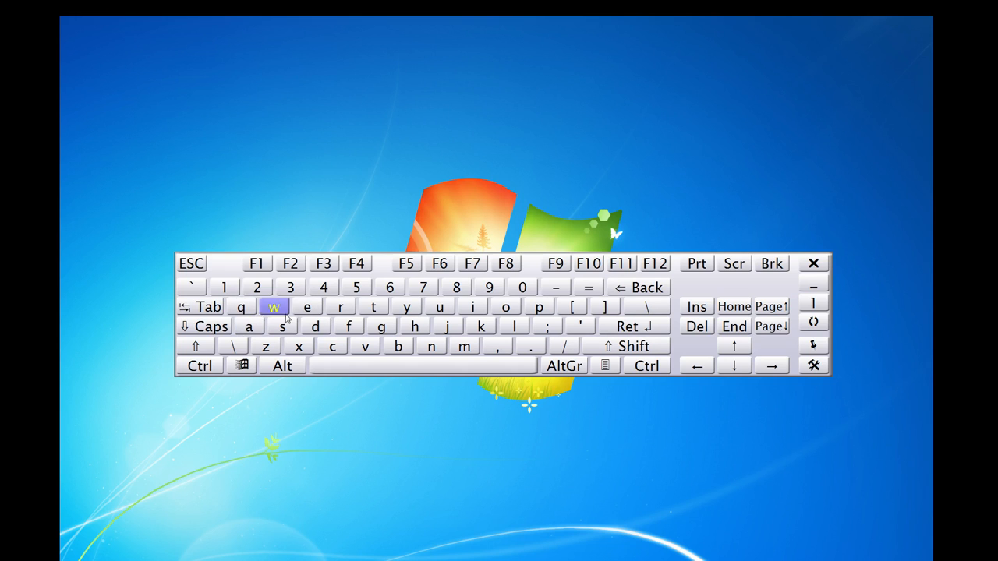
pyautogui.click(311, 305)
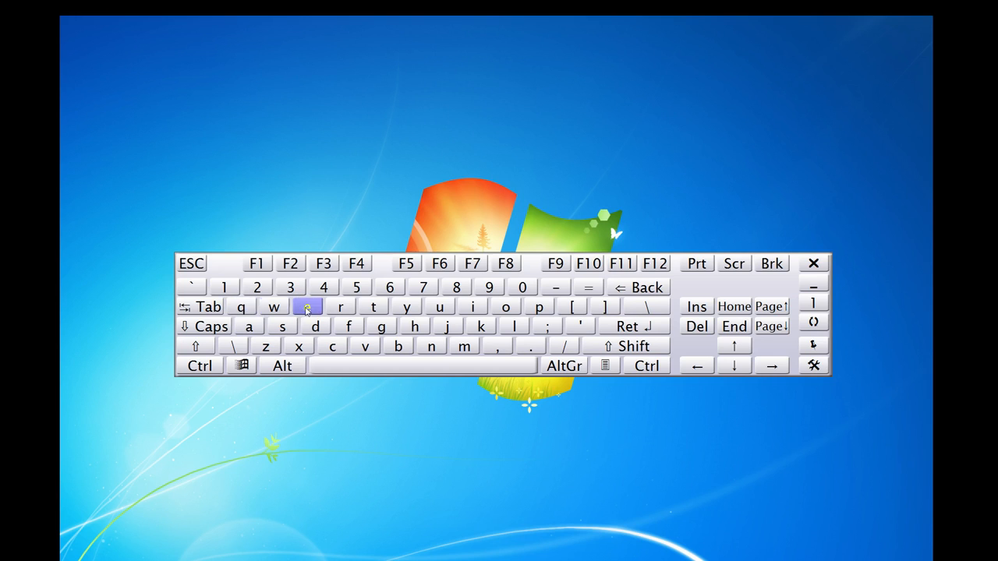
pyautogui.click(323, 305)
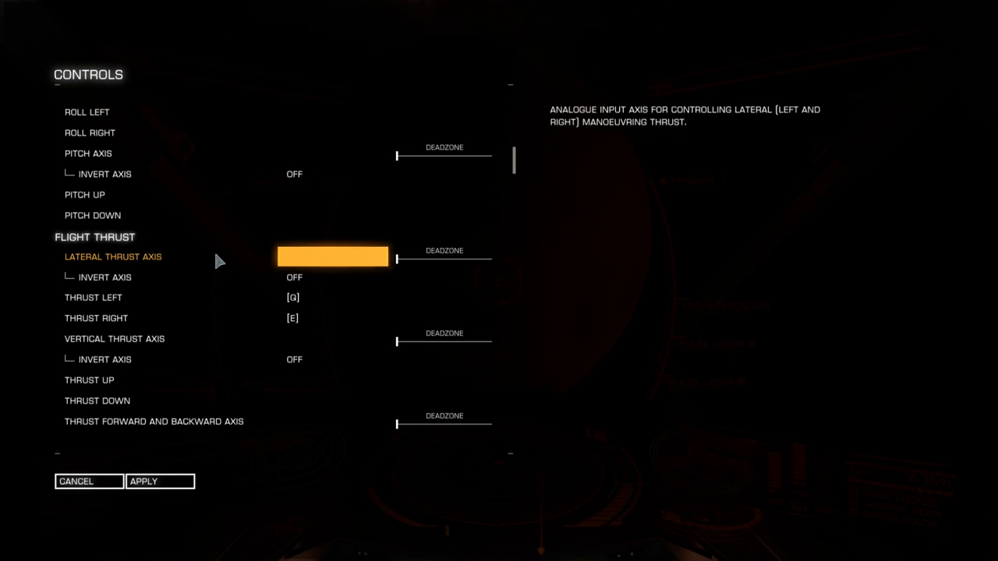
pyautogui.press('Down')
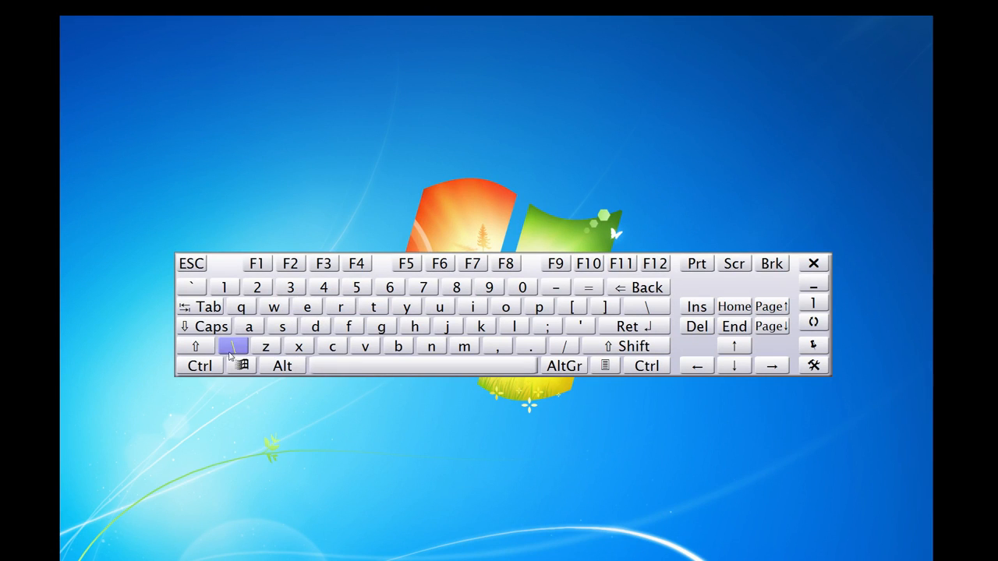
pyautogui.click(274, 304)
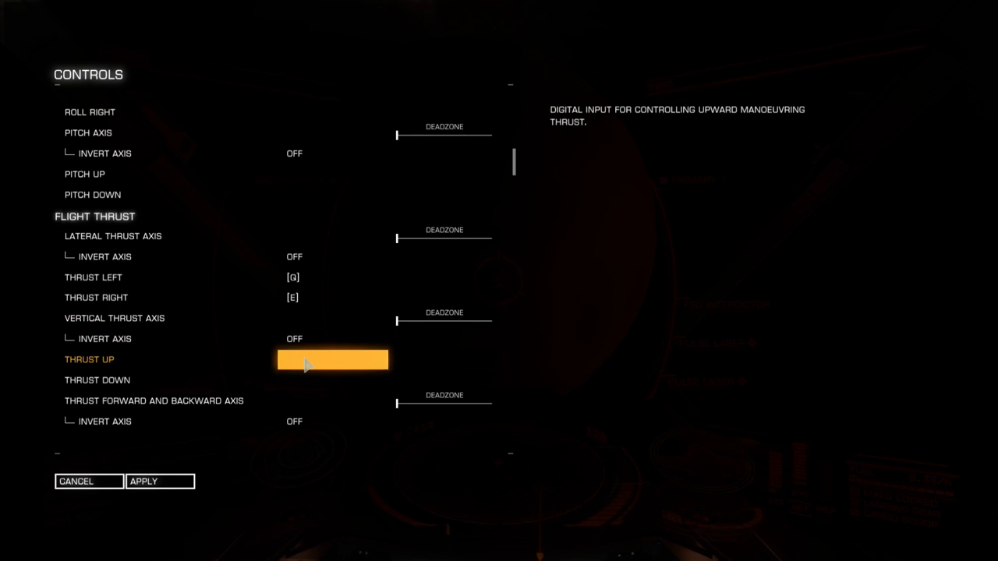
# Step: Assign W to thrust up and S to thrust down, then move on down the flight thrust list
pyautogui.press('w')
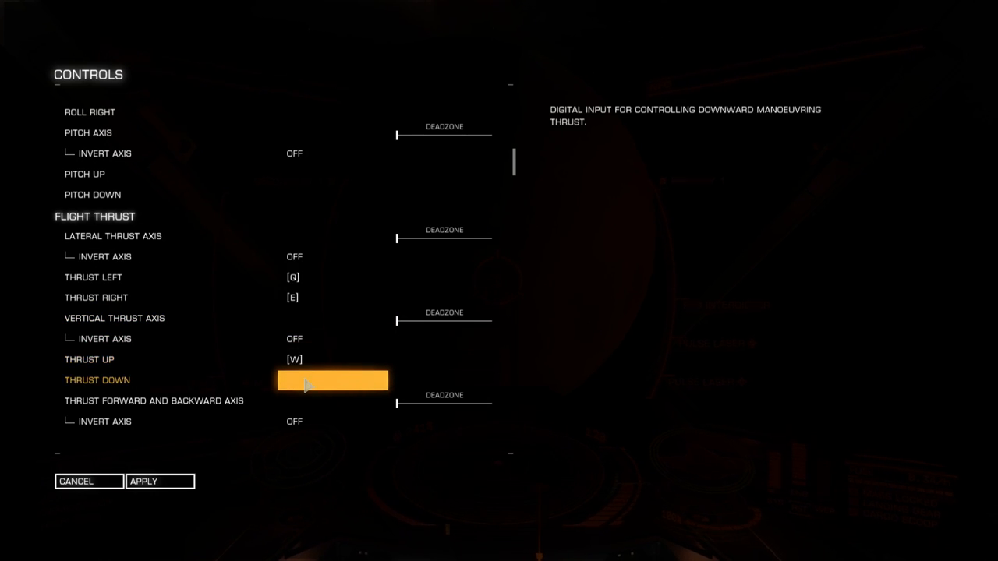
pyautogui.press('s')
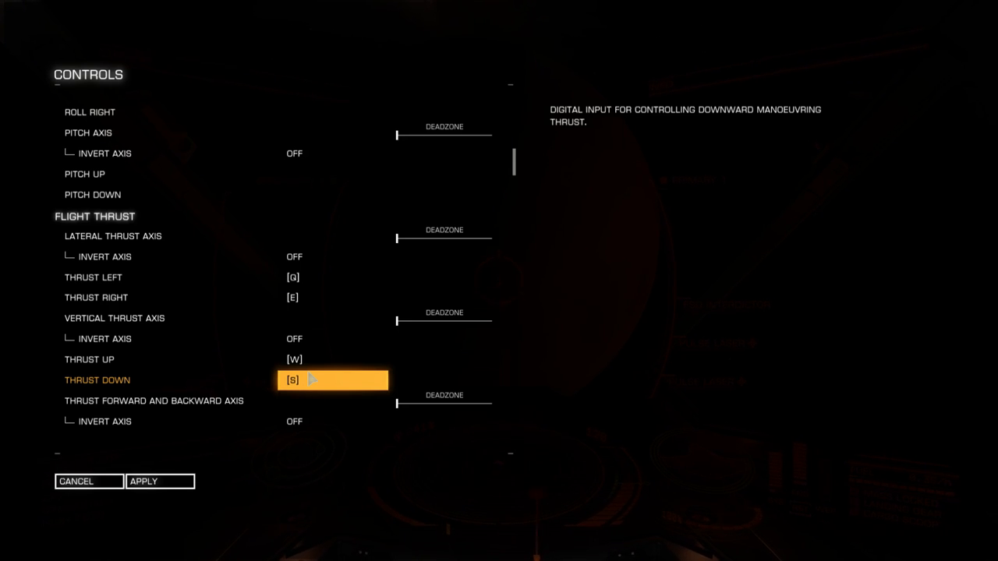
pyautogui.moveTo(381, 366)
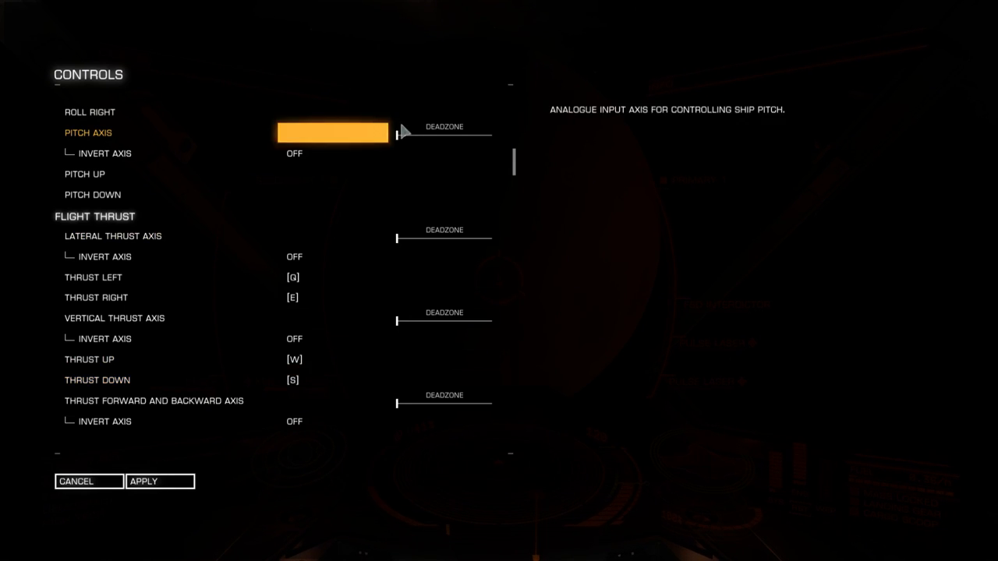
pyautogui.click(332, 381)
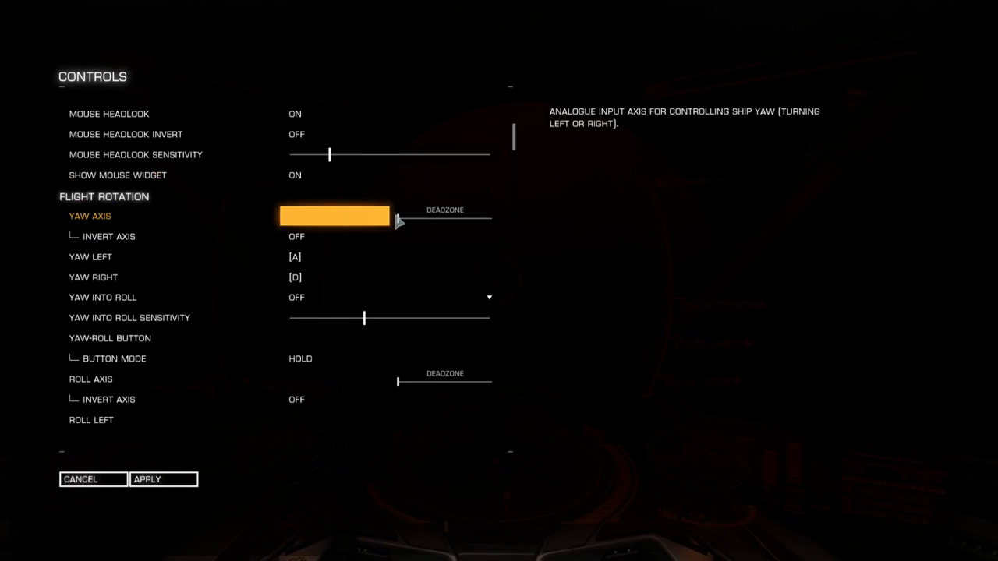
pyautogui.scroll(-3)
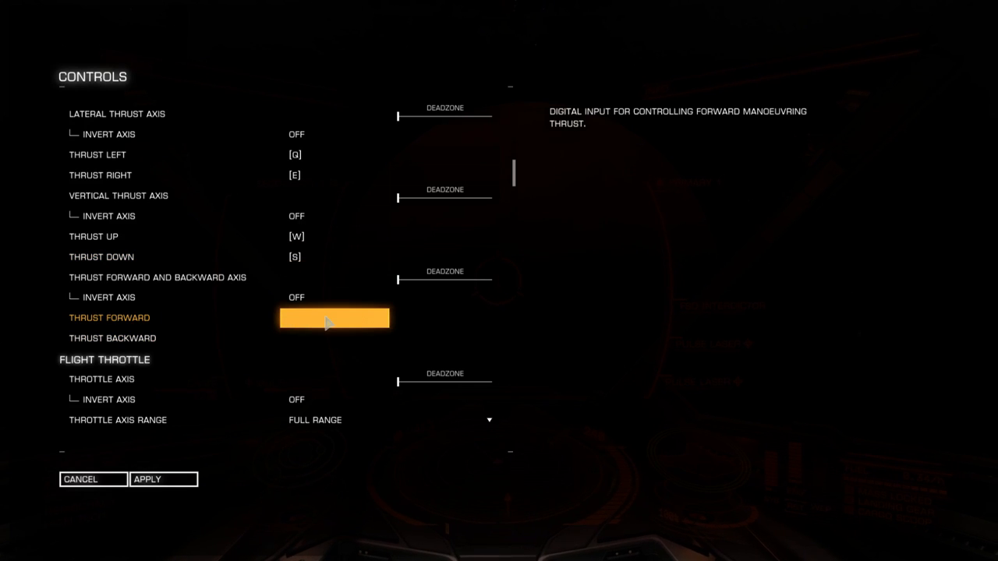
pyautogui.moveTo(327, 317)
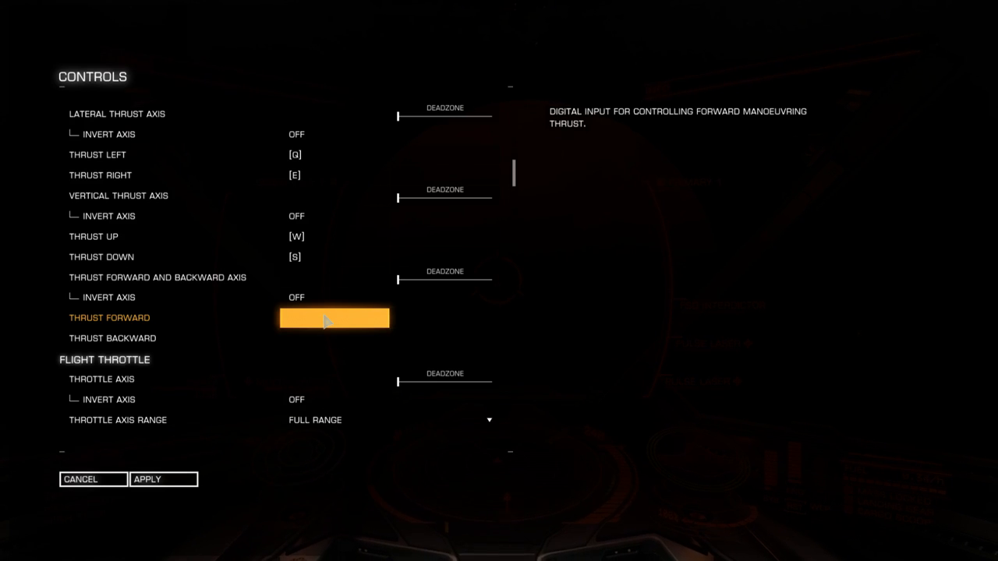
pyautogui.moveTo(325, 319)
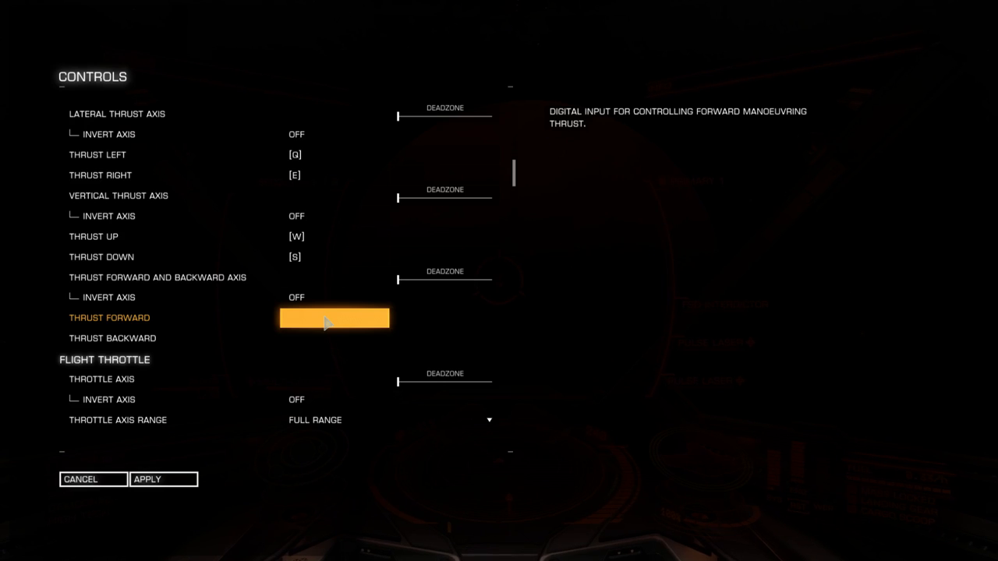
# Step: Assign R to thrust forward and F to thrust backward in Flight Thrust
pyautogui.click(332, 318)
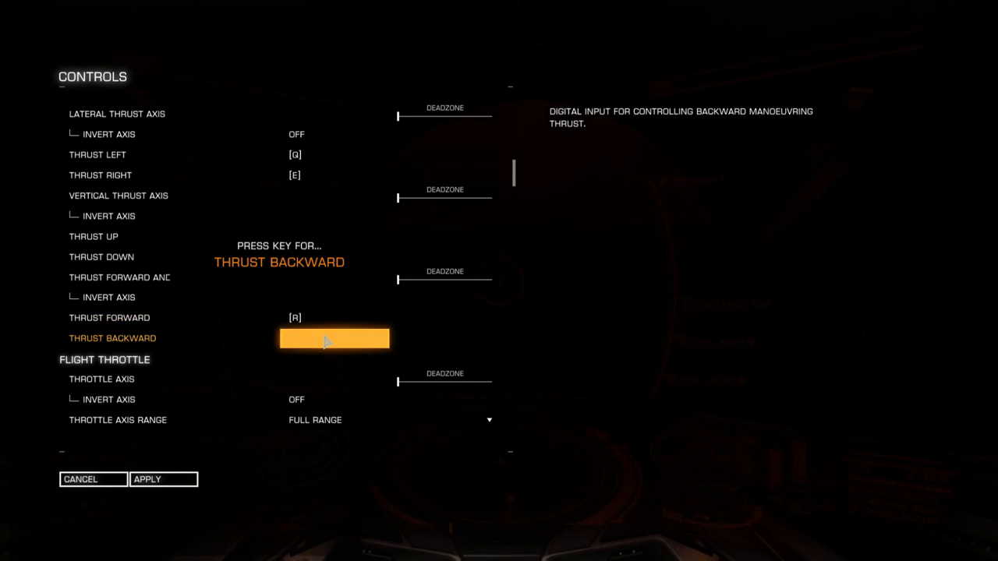
pyautogui.press('f')
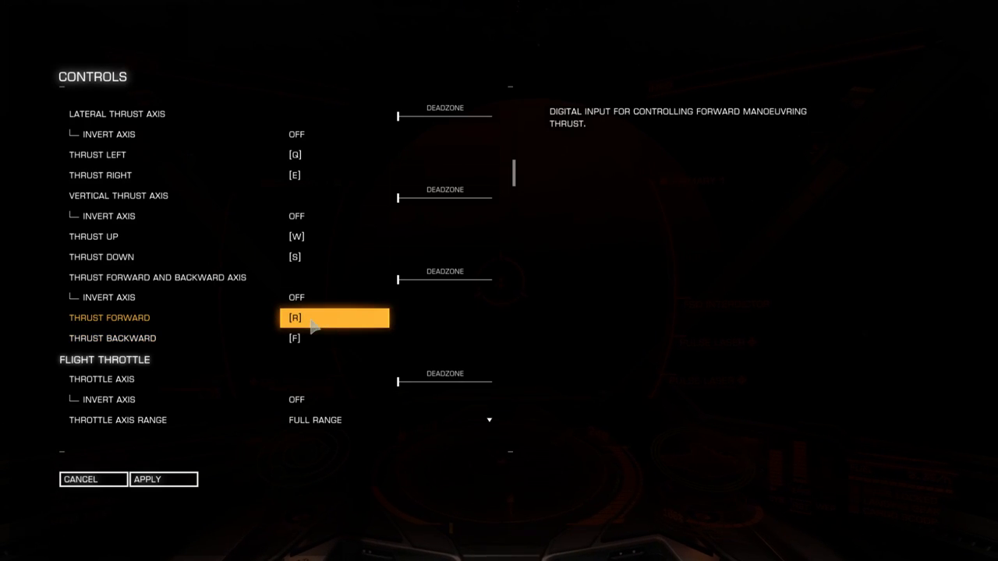
pyautogui.moveTo(320, 319)
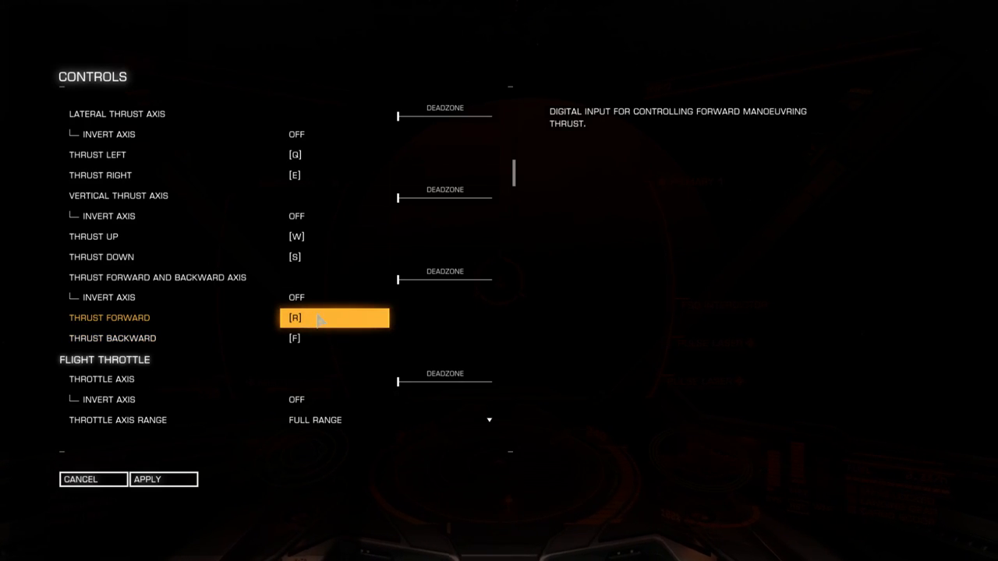
pyautogui.moveTo(273, 321)
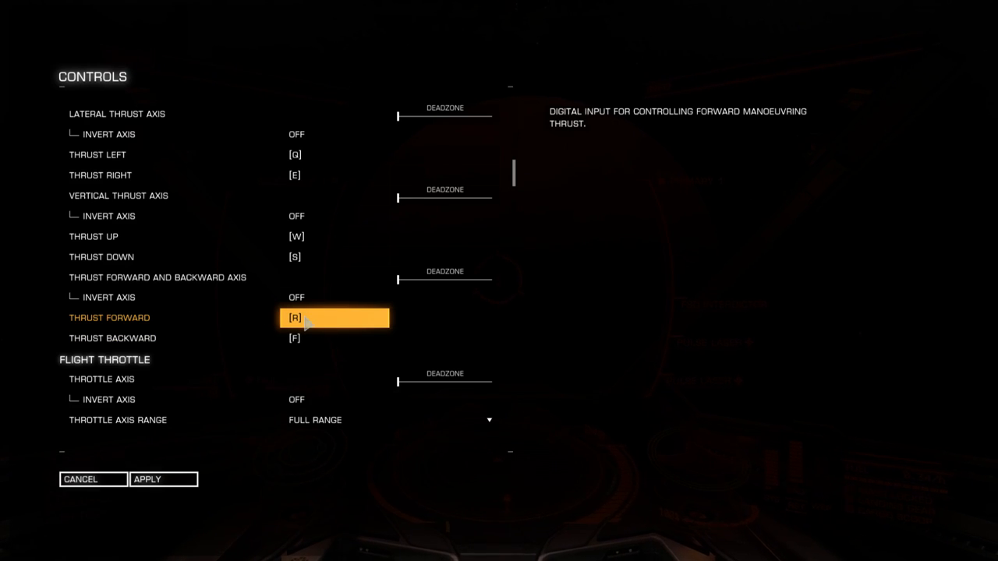
pyautogui.moveTo(323, 314)
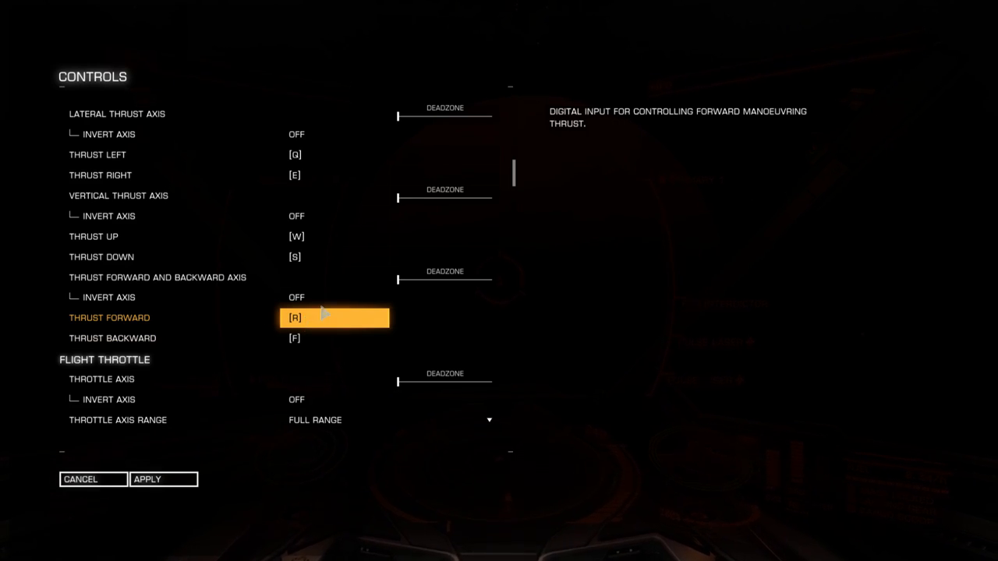
pyautogui.moveTo(327, 349)
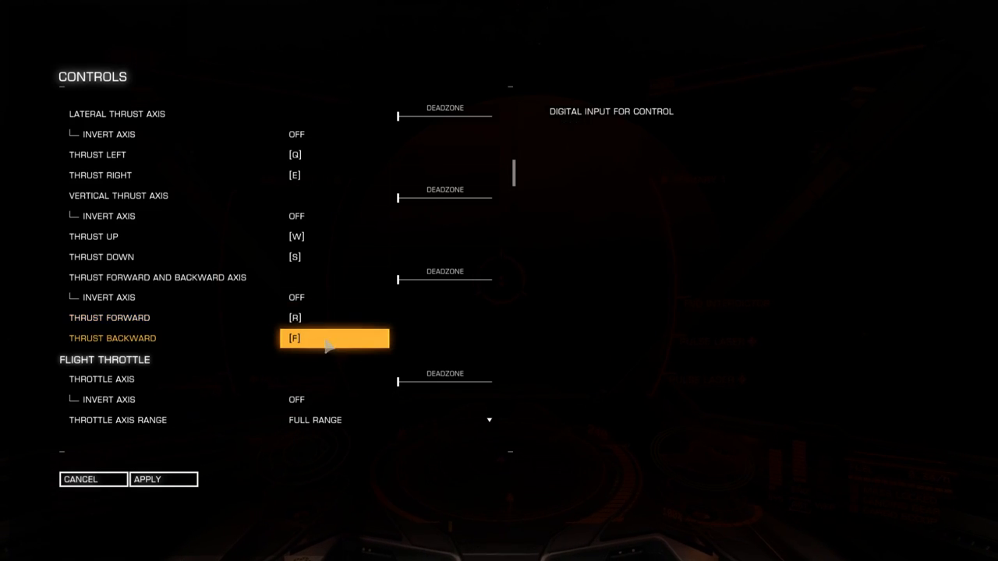
pyautogui.moveTo(330, 332)
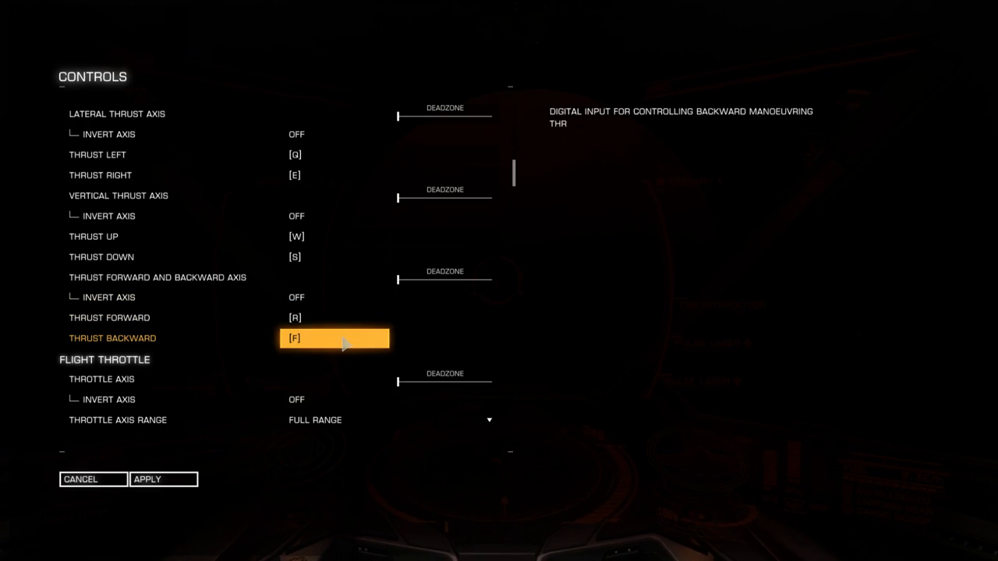
pyautogui.click(334, 318)
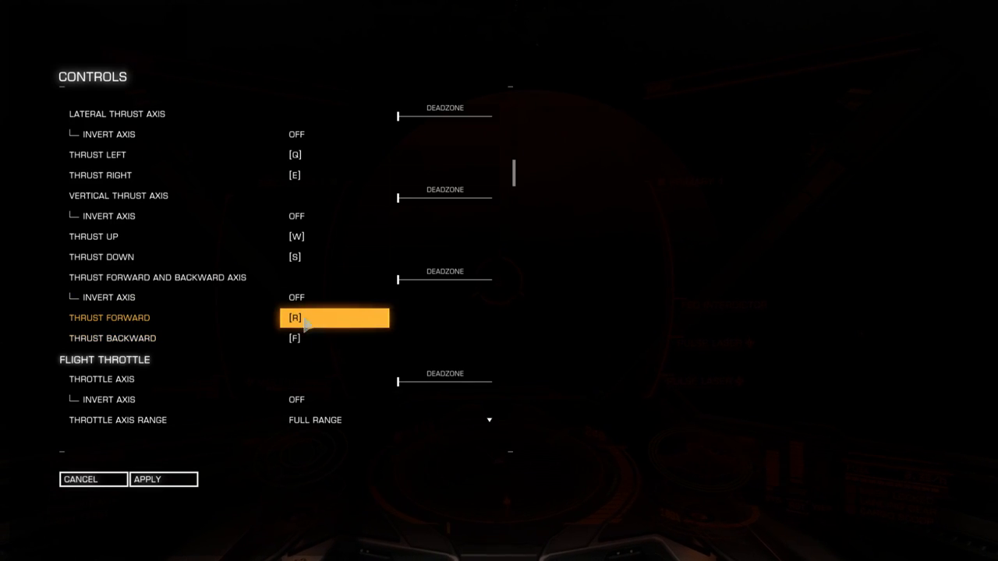
pyautogui.moveTo(332, 323)
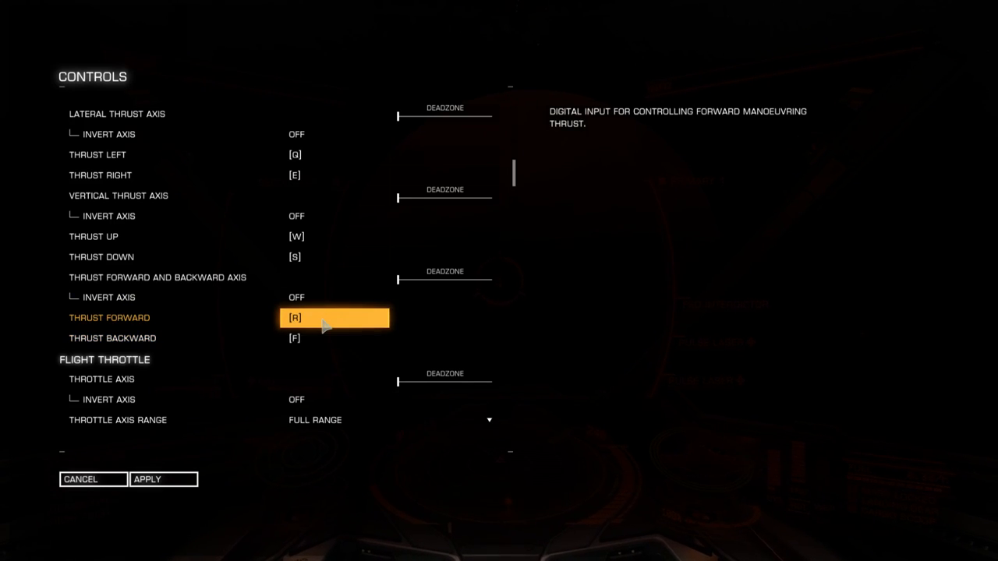
pyautogui.moveTo(330, 326)
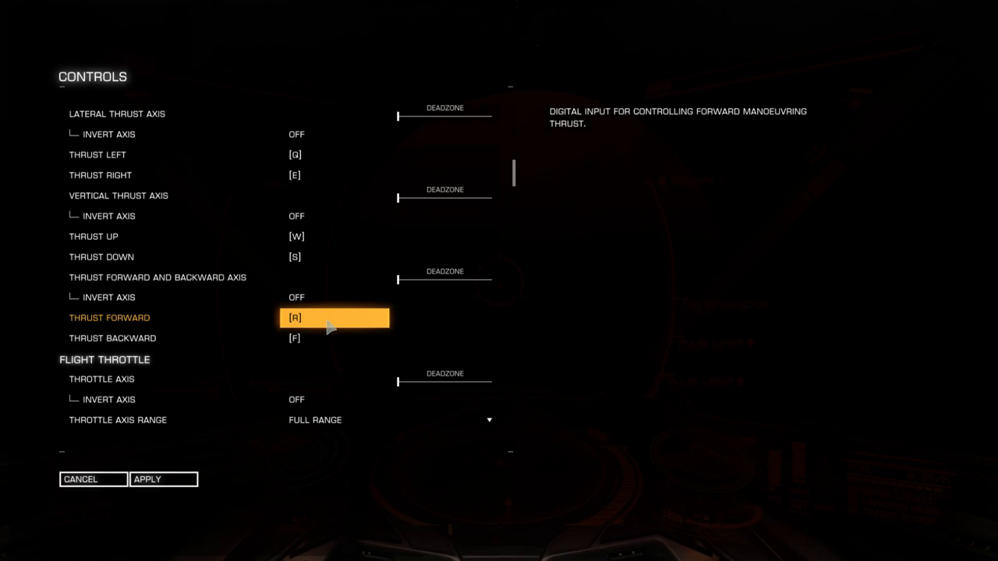
pyautogui.moveTo(295, 334)
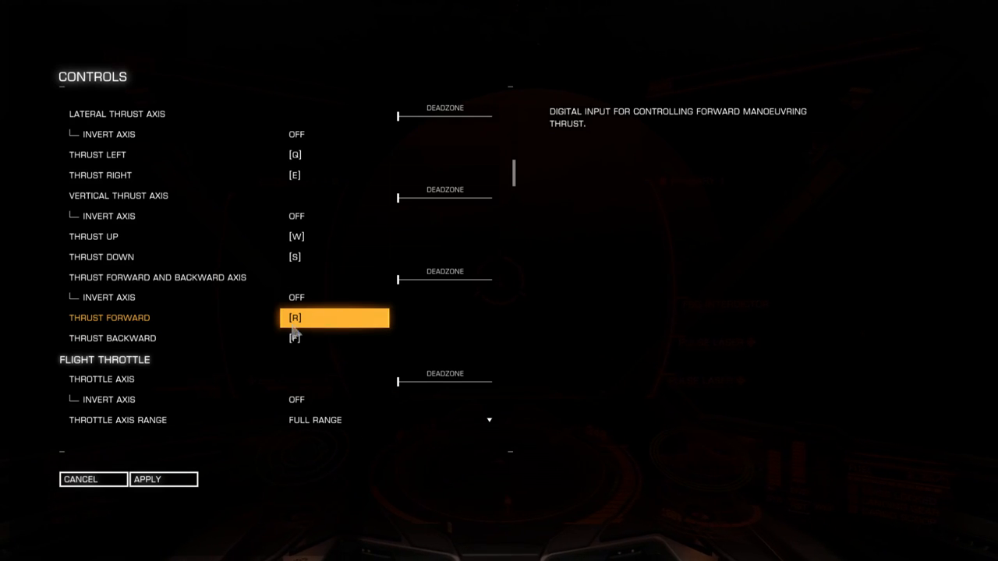
pyautogui.click(334, 338)
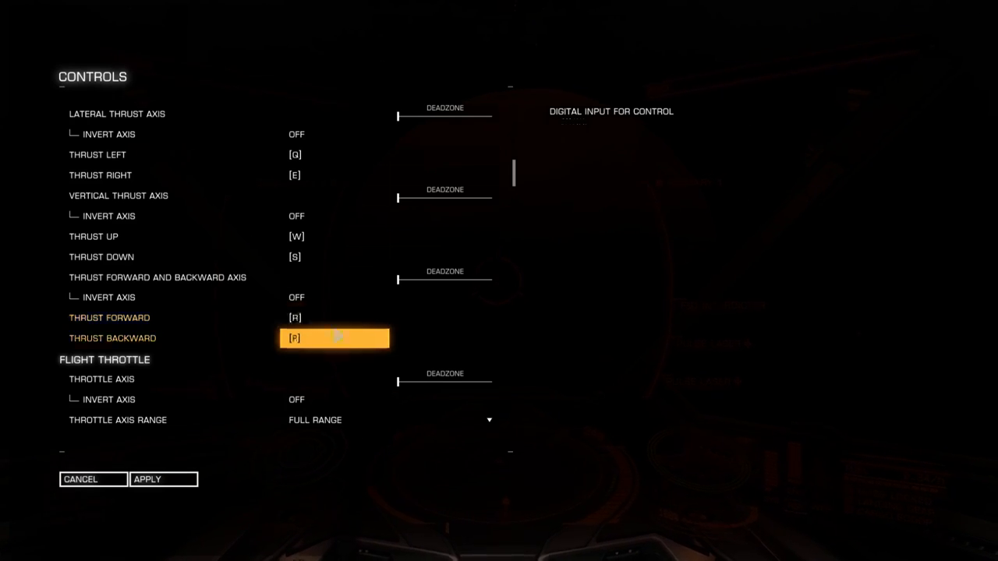
pyautogui.moveTo(349, 321)
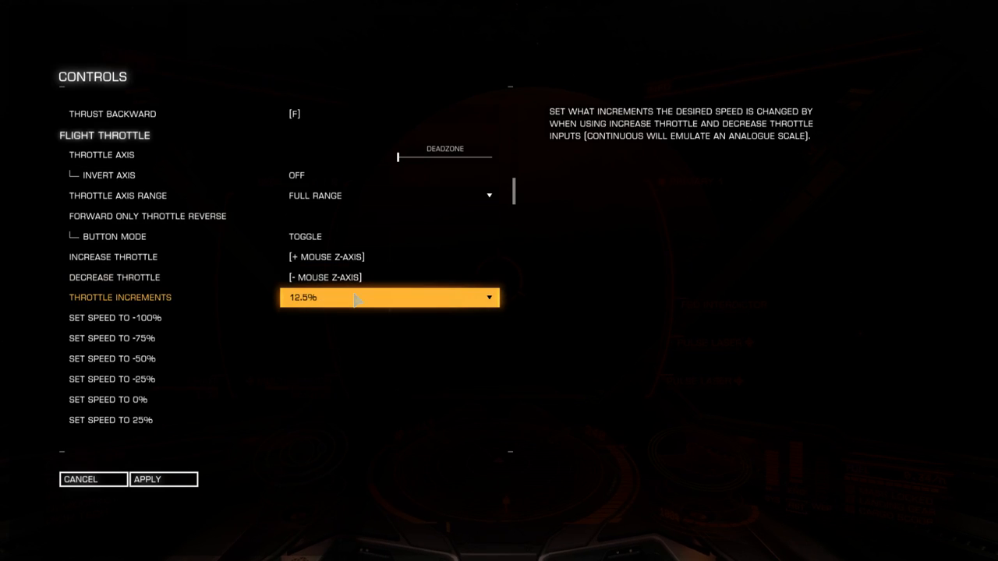
# Step: Bind engine boost to Space, then scroll on down the controls list
pyautogui.scroll(-3)
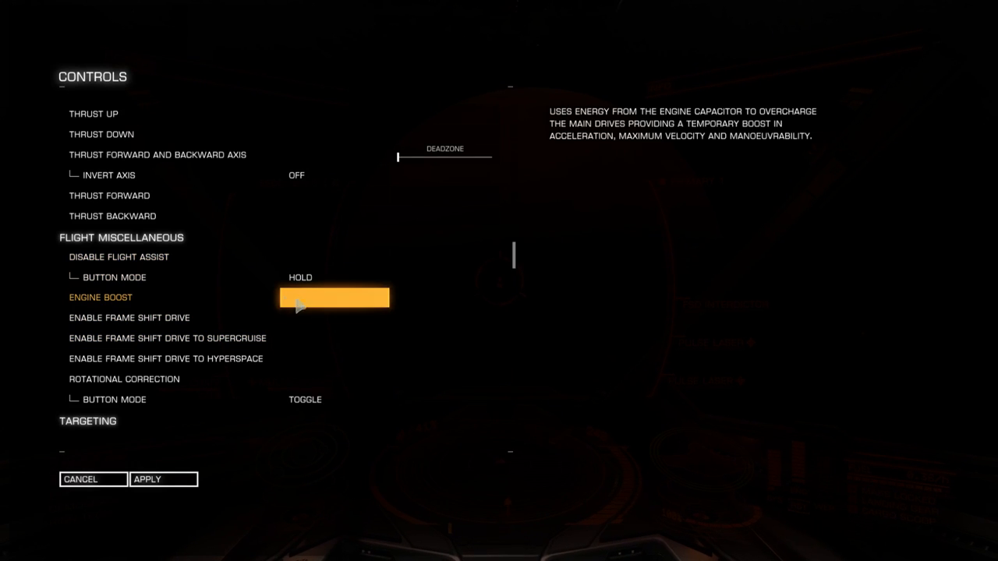
pyautogui.click(334, 297)
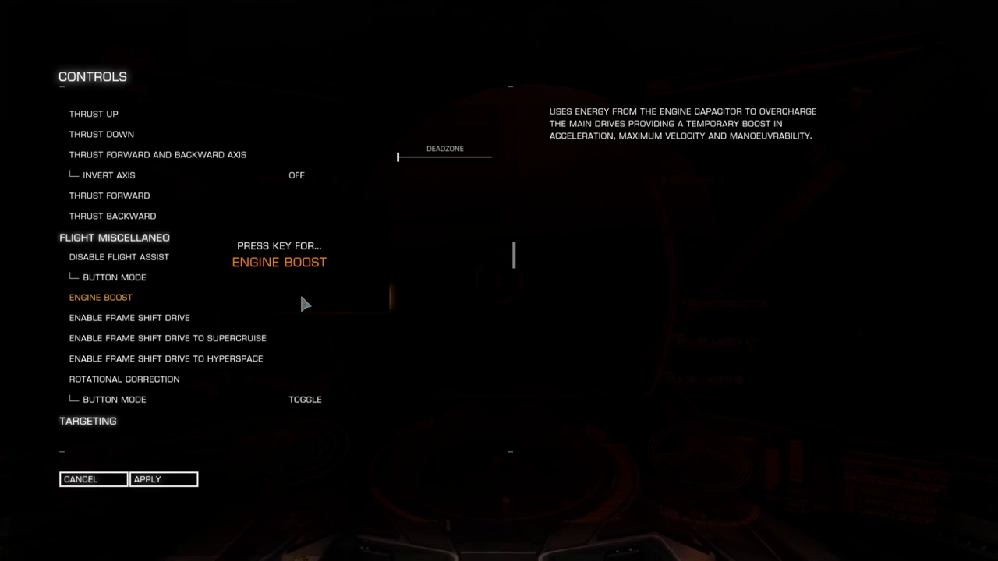
pyautogui.press('space')
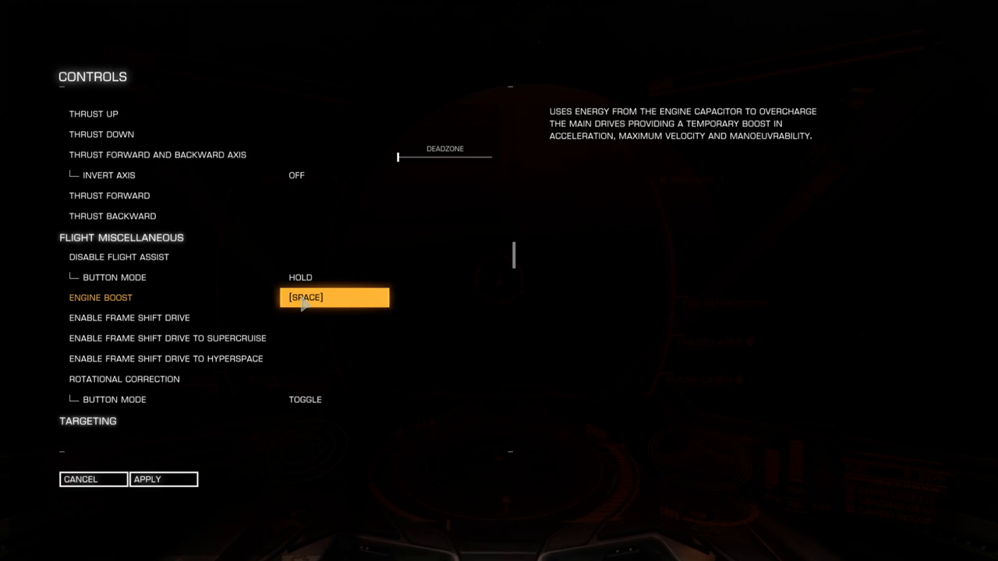
pyautogui.moveTo(310, 308)
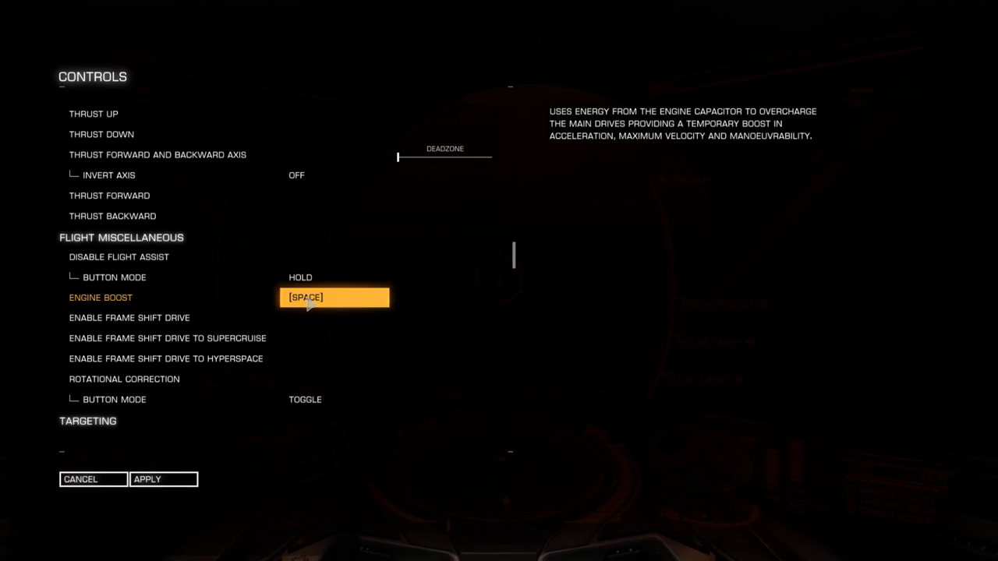
pyautogui.moveTo(344, 299)
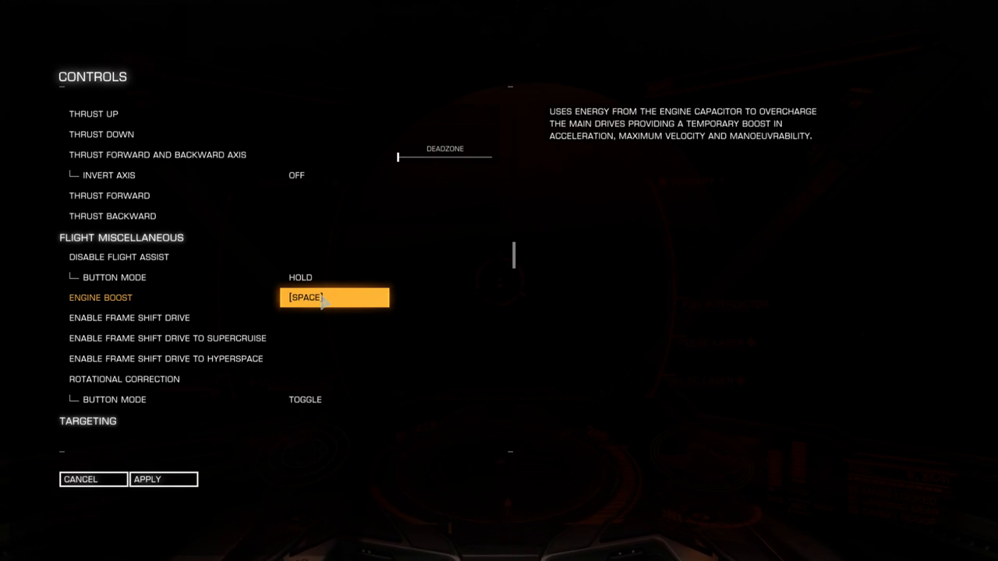
pyautogui.moveTo(202, 303)
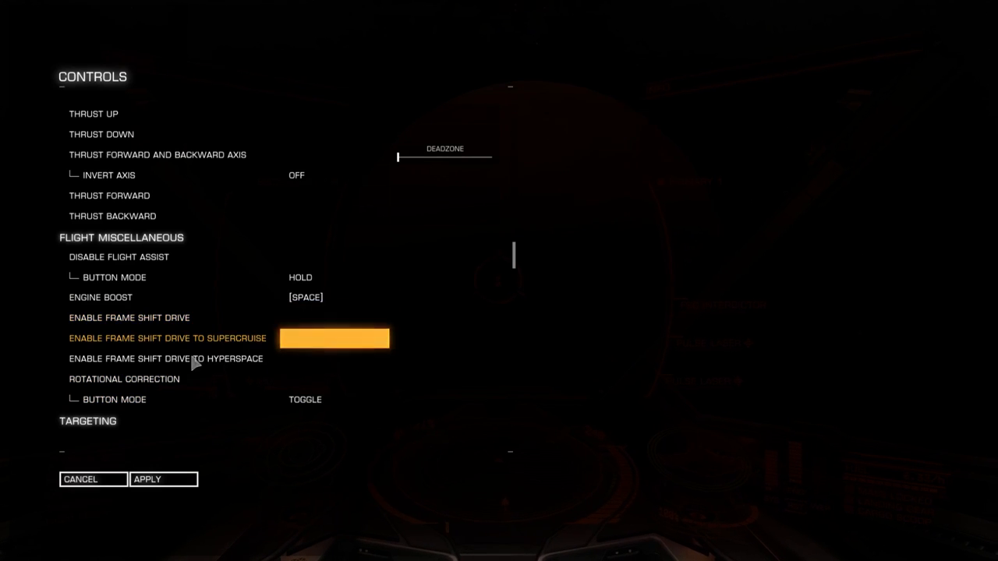
pyautogui.scroll(-3)
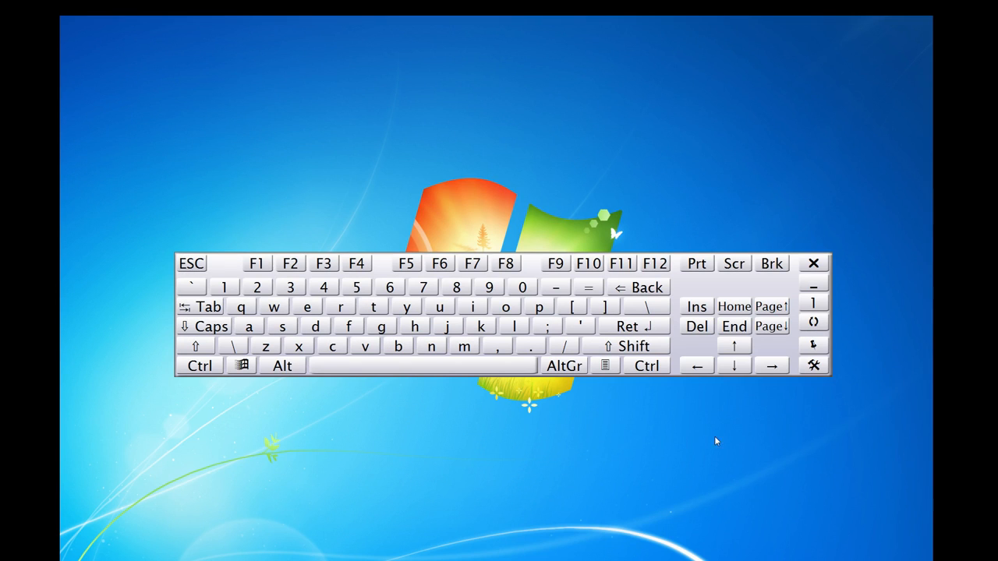
pyautogui.click(284, 327)
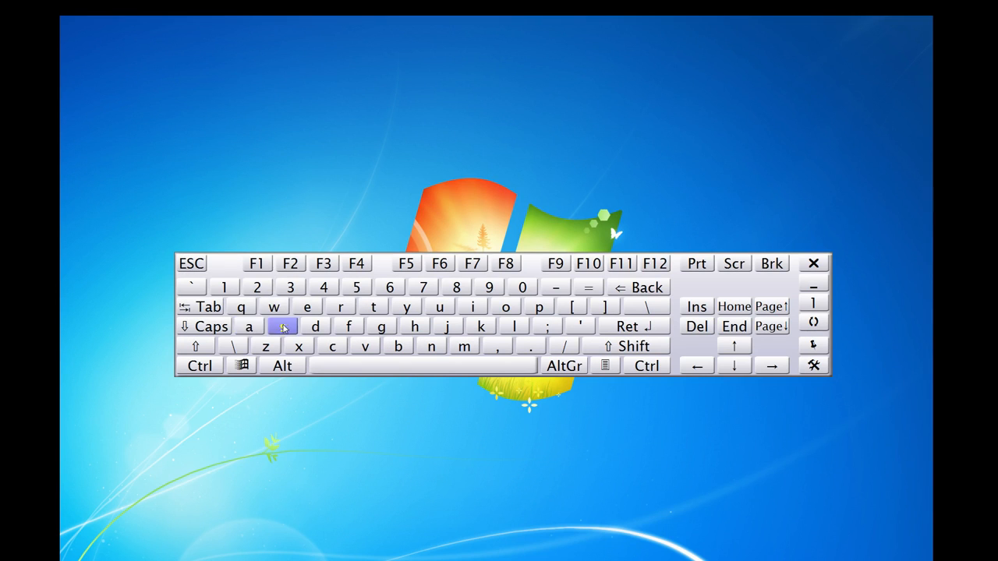
pyautogui.click(243, 307)
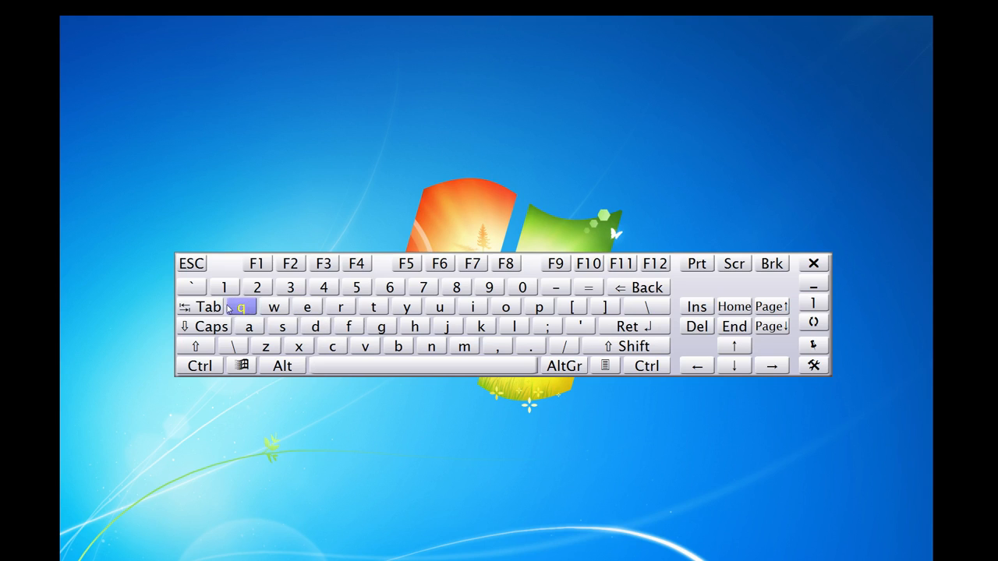
pyautogui.click(291, 286)
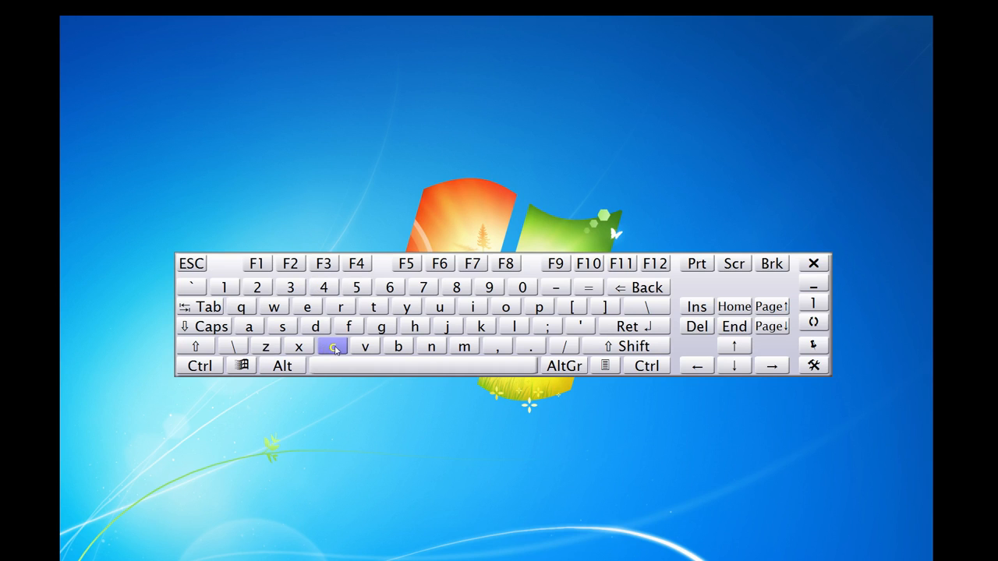
pyautogui.click(266, 346)
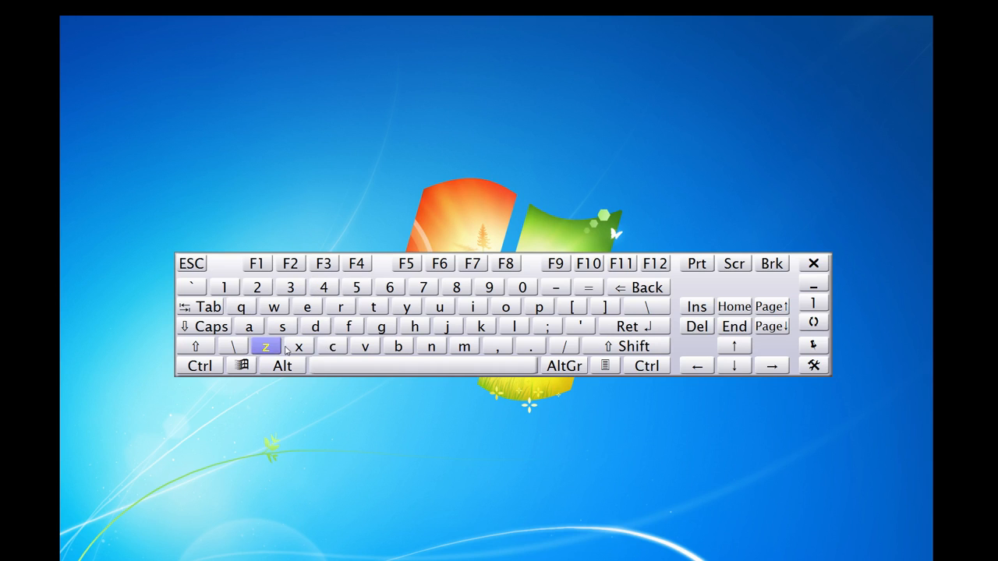
pyautogui.click(225, 285)
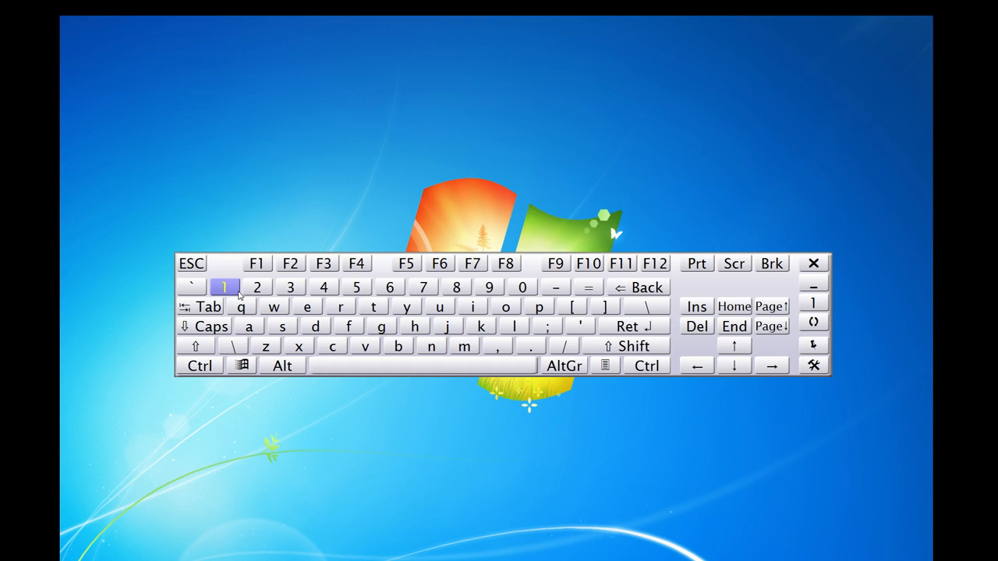
pyautogui.click(255, 284)
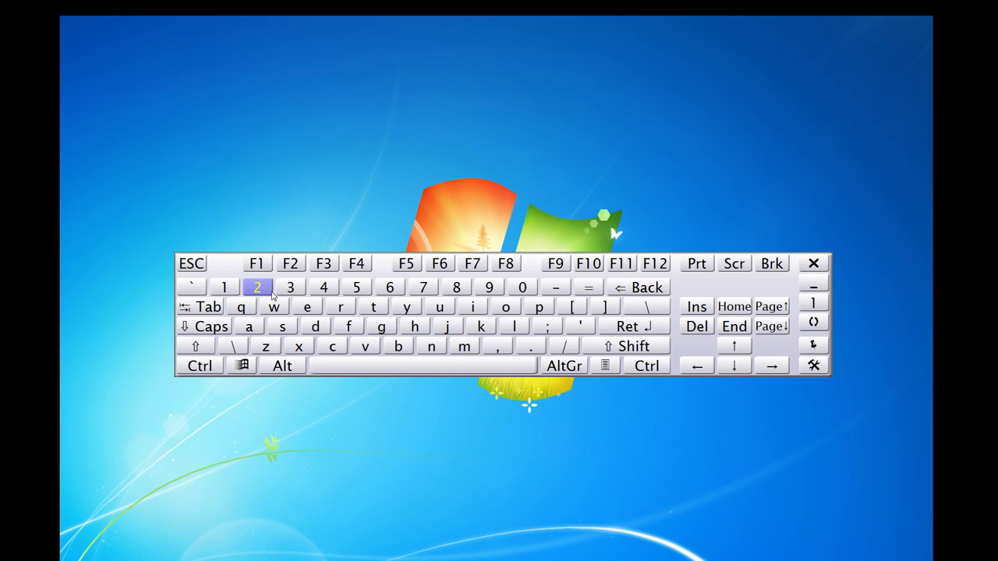
pyautogui.click(284, 325)
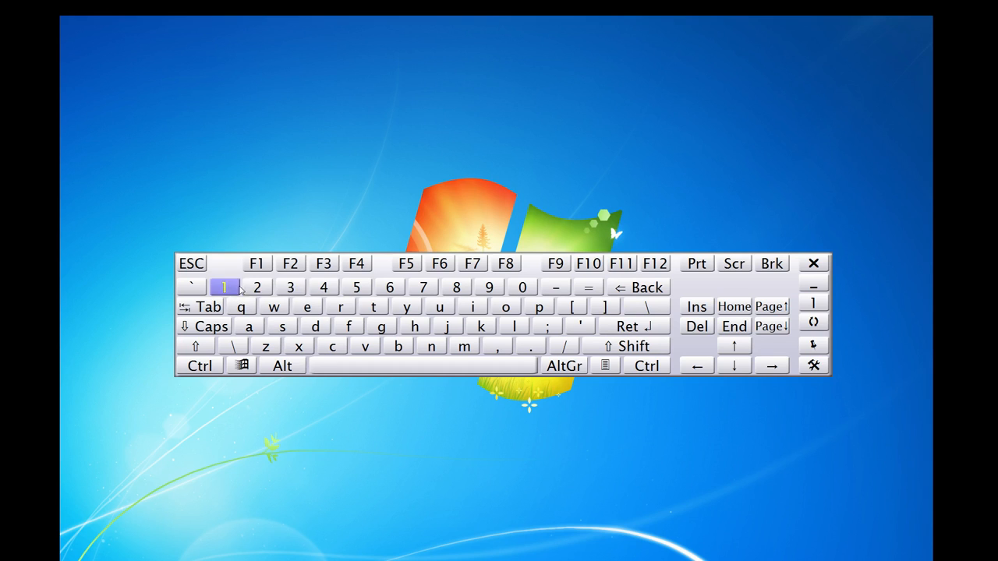
pyautogui.click(324, 286)
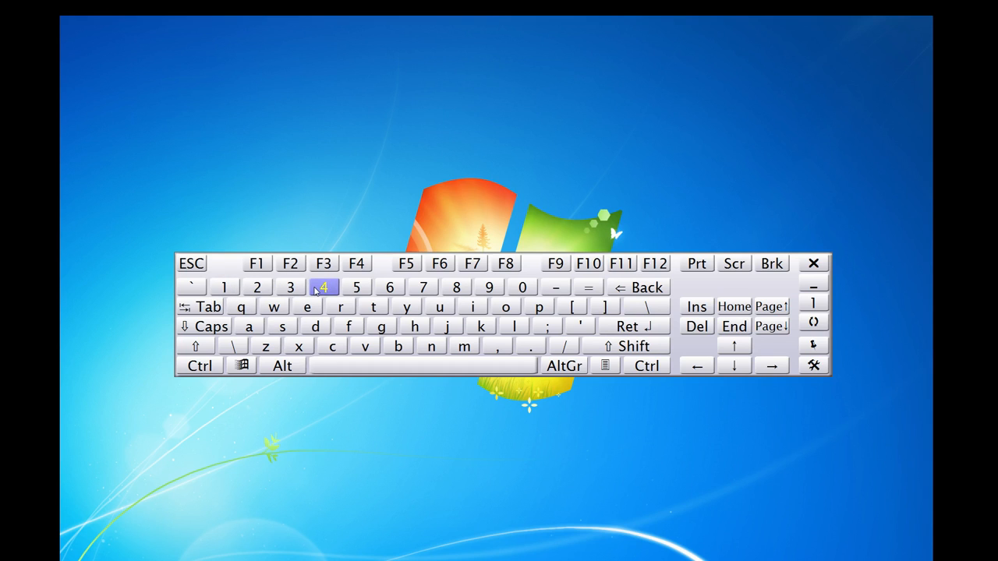
pyautogui.click(442, 326)
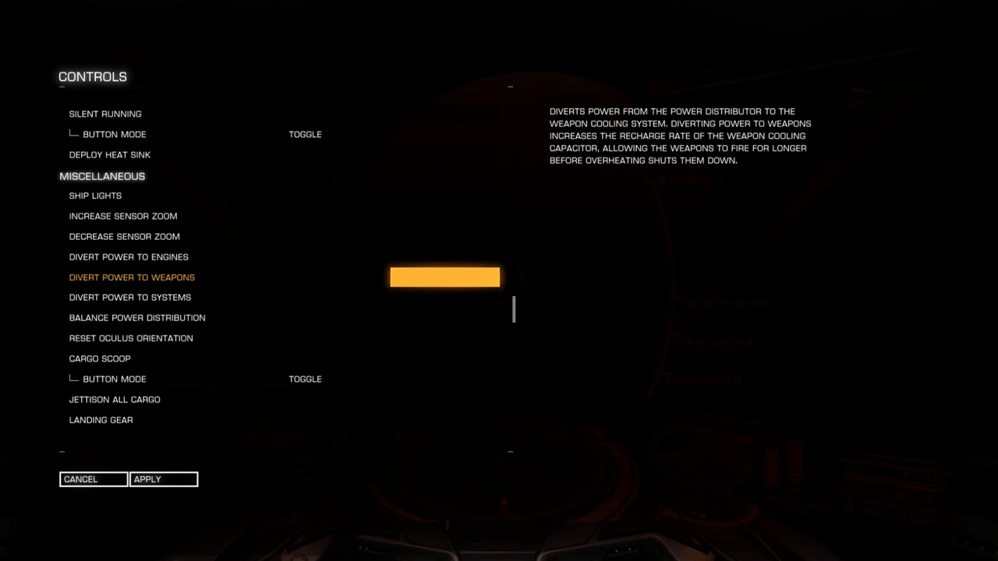
# Step: Bind divert power to engines, weapons and systems to keys 1, 3 and 2
pyautogui.click(128, 256)
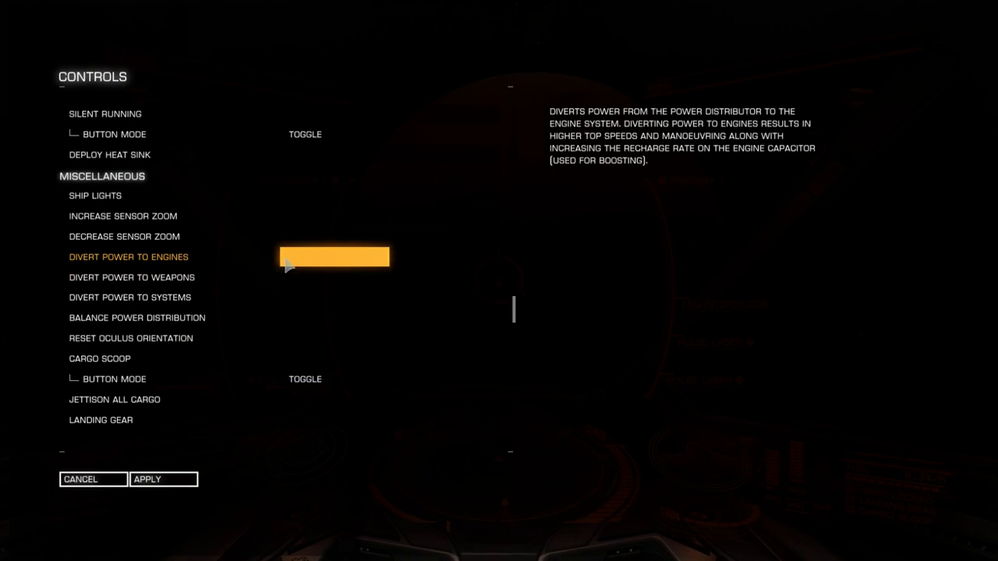
pyautogui.click(334, 256)
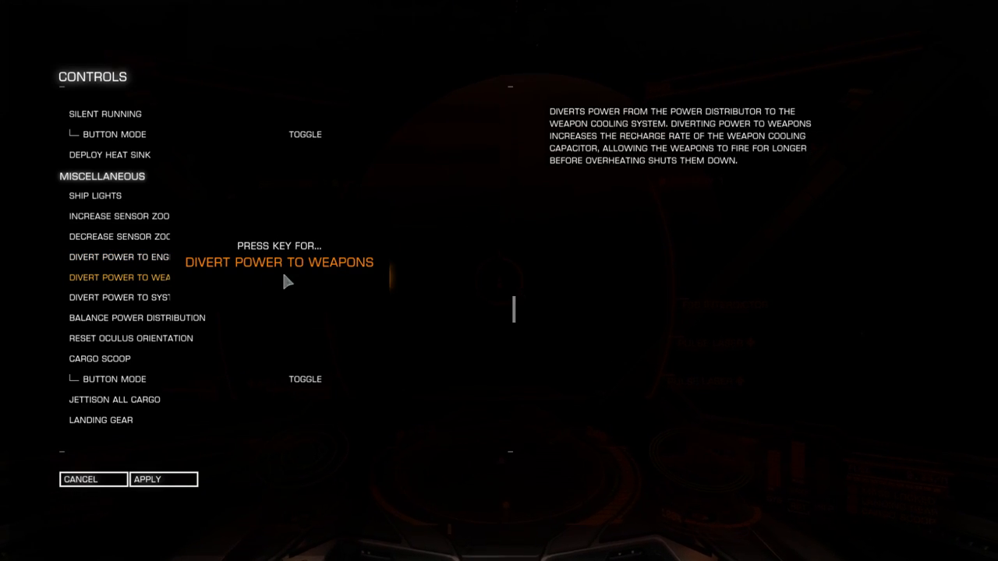
pyautogui.press('3')
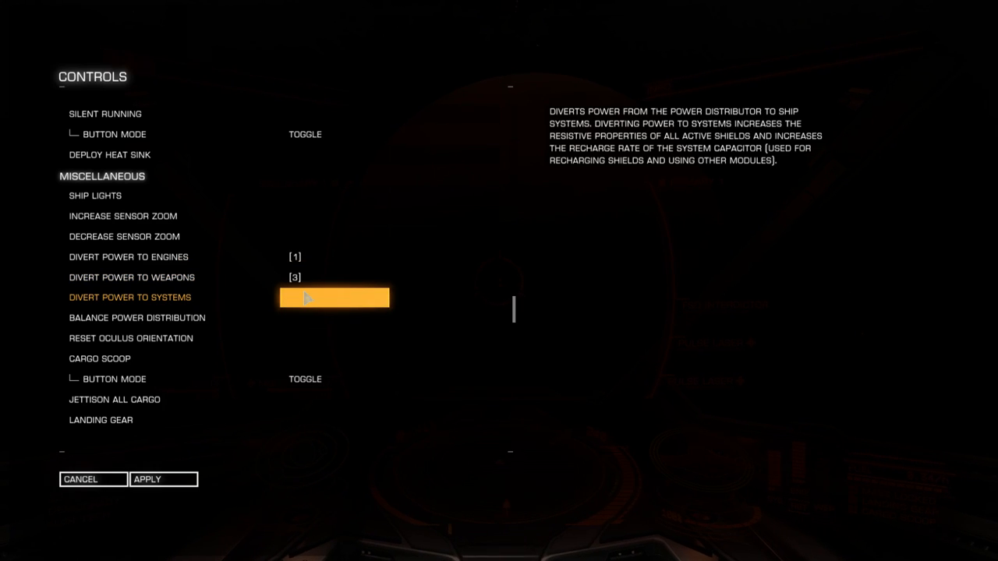
pyautogui.press('2')
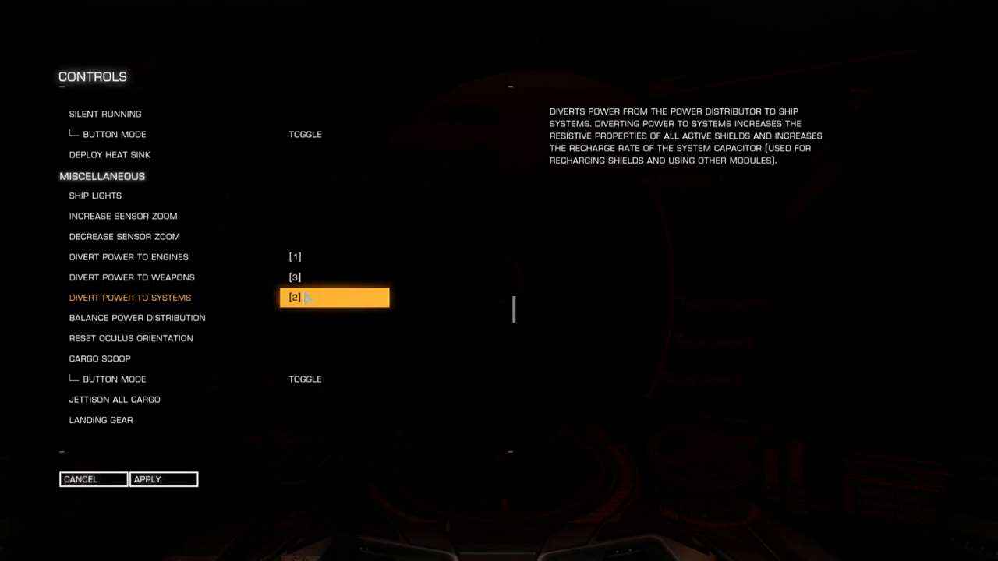
# Step: Bind balance power to 4, add arrow-key alternates, and exit to the options menu
pyautogui.click(334, 318)
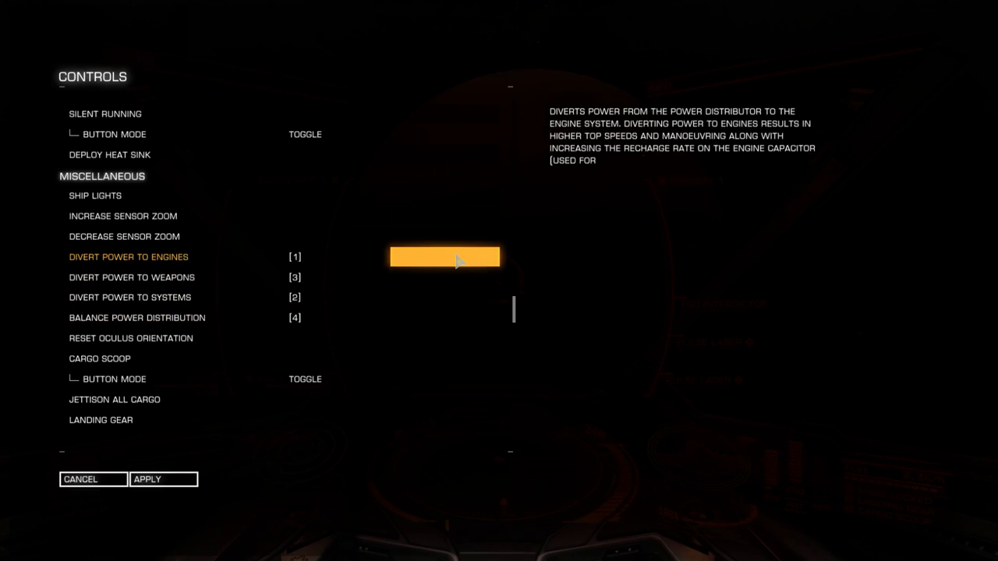
pyautogui.click(445, 255)
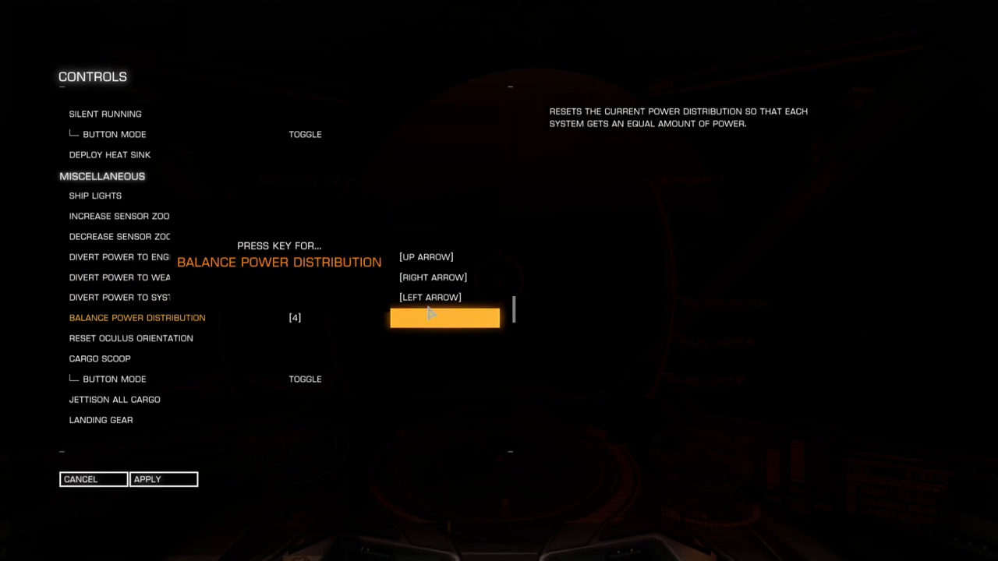
pyautogui.click(445, 318)
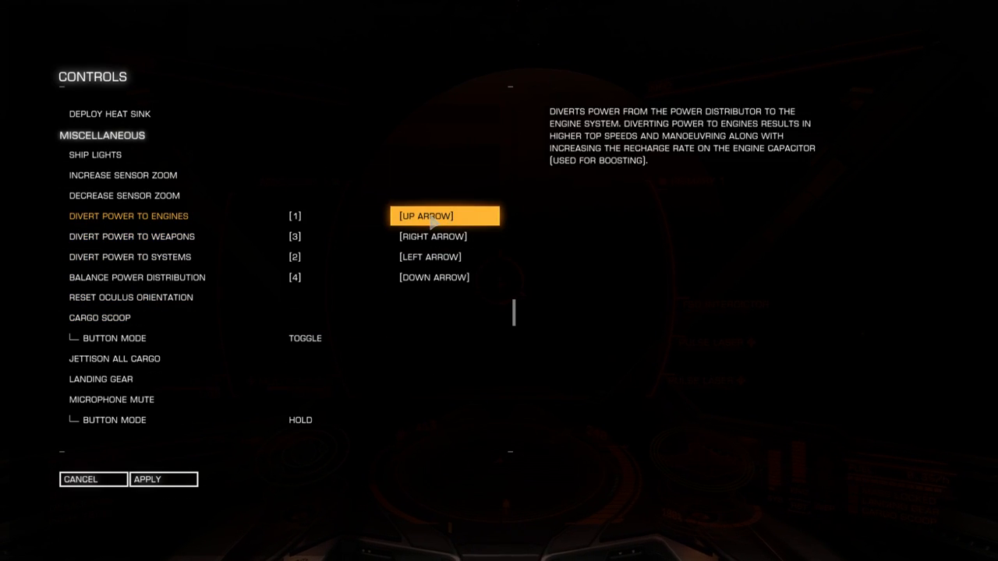
pyautogui.moveTo(427, 216)
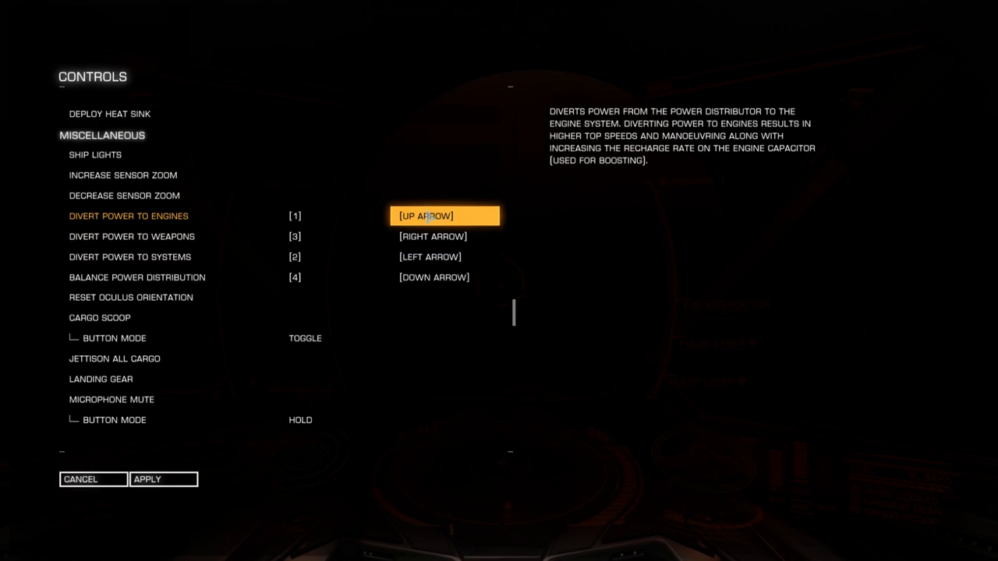
pyautogui.click(83, 479)
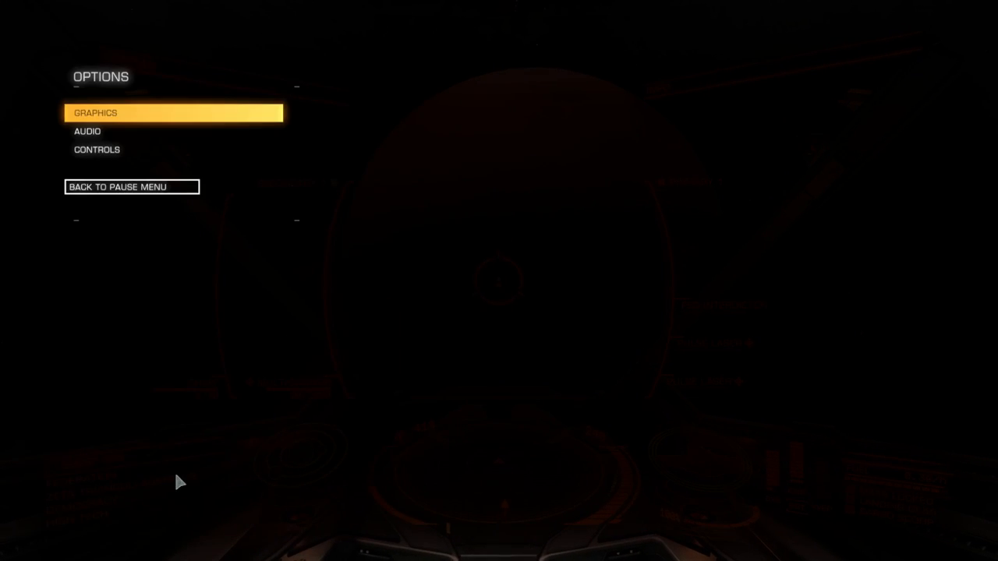
# Step: Leave the options and resume flying from the cockpit
pyautogui.click(130, 187)
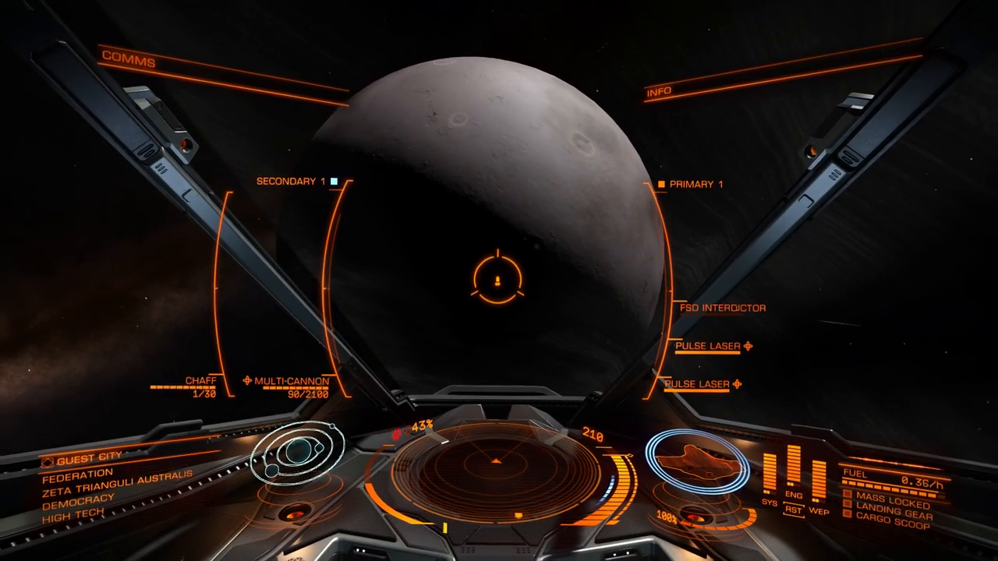
# Step: Reopen Controls via the pause menu, scroll to Disable Flight Assist, and send it Z while switching out
pyautogui.press('Escape')
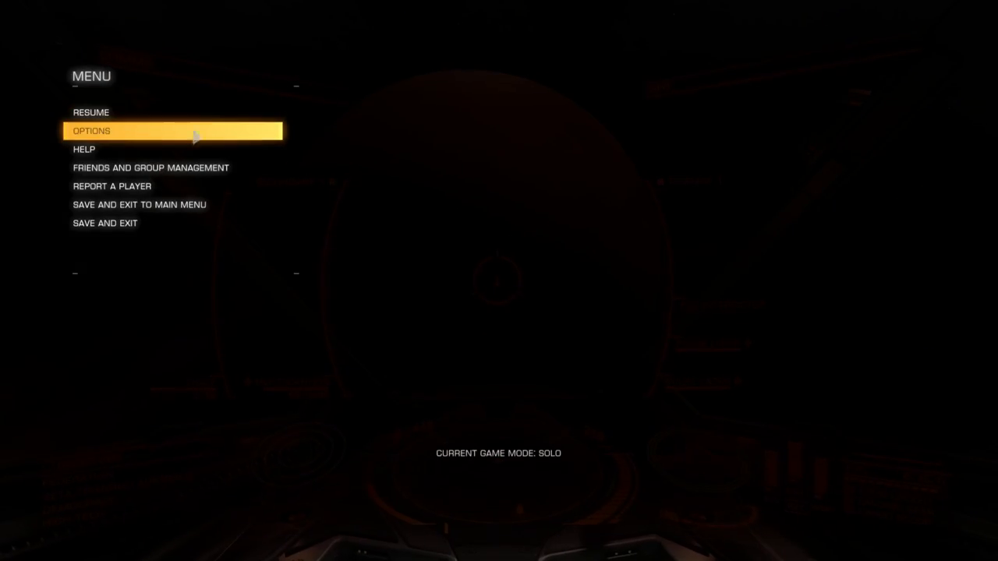
pyautogui.click(91, 130)
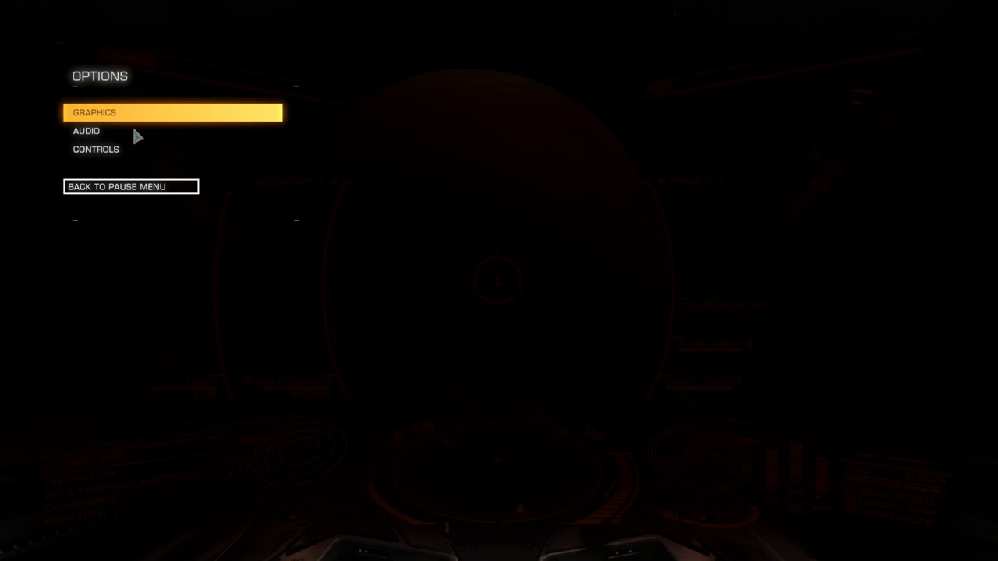
pyautogui.moveTo(140, 186)
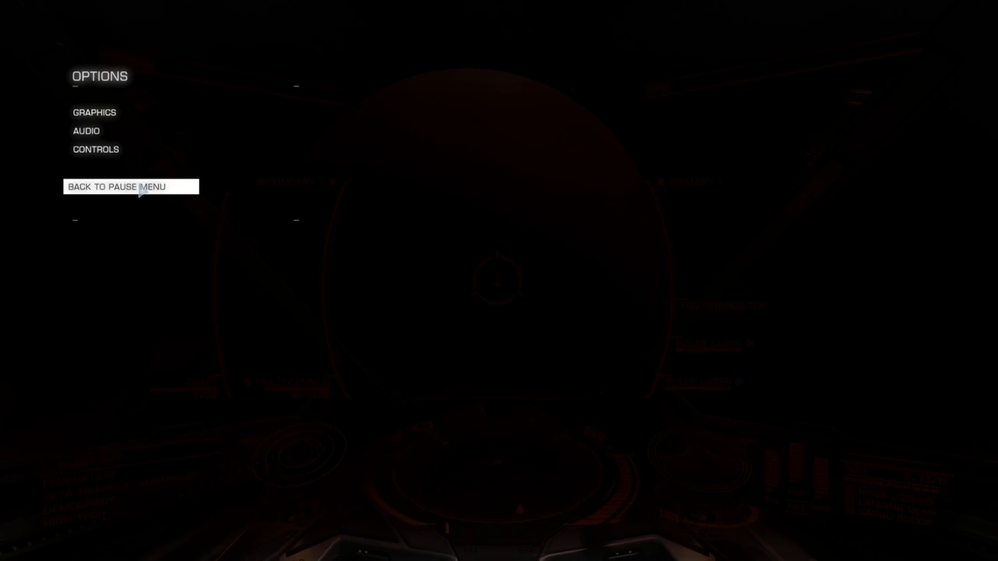
pyautogui.click(95, 148)
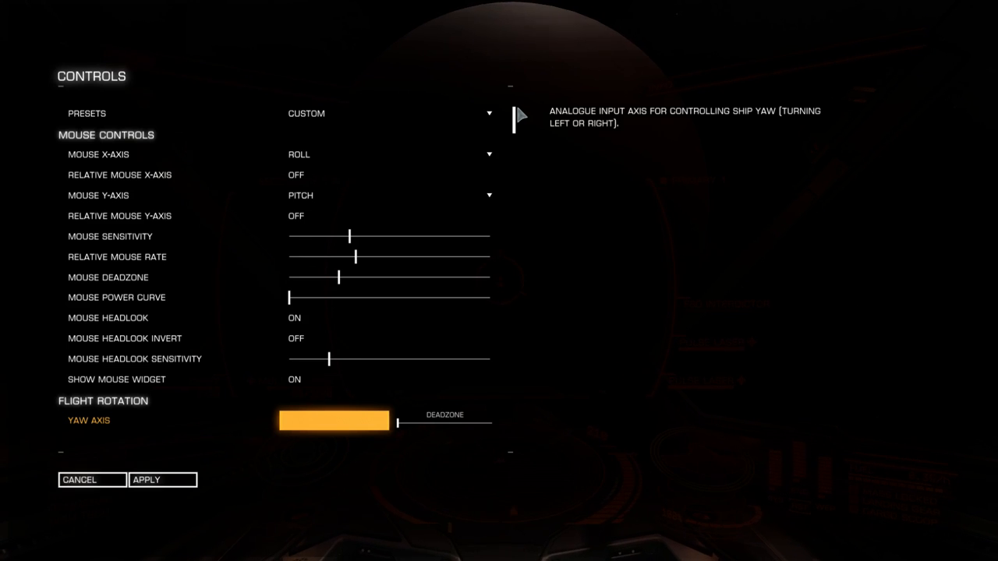
pyautogui.scroll(-3)
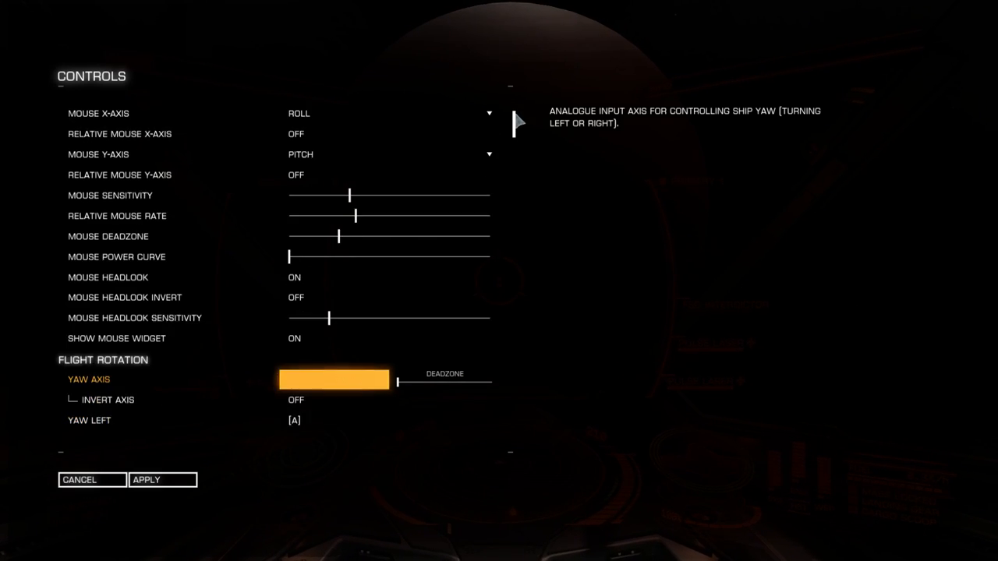
pyautogui.scroll(-3)
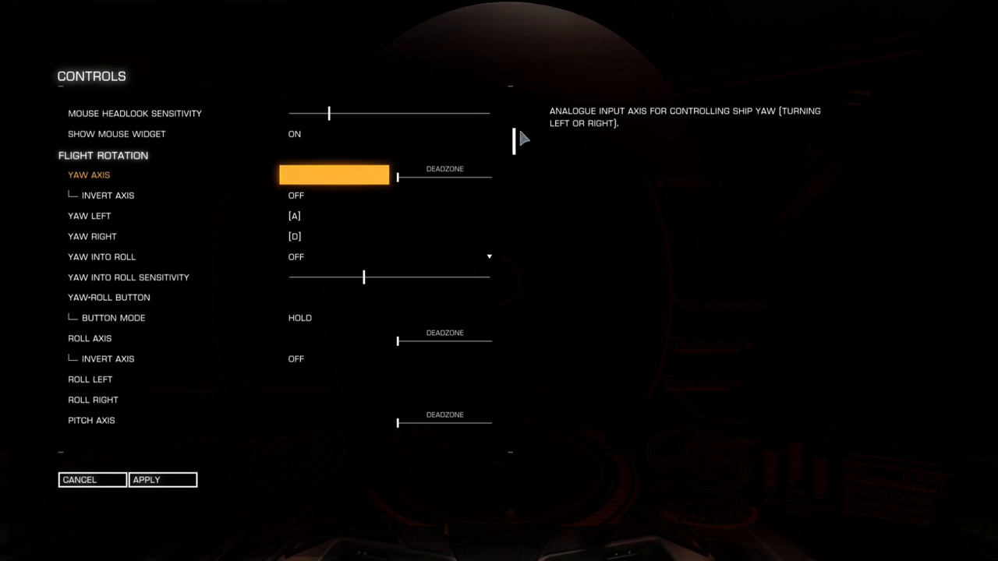
pyautogui.scroll(-3)
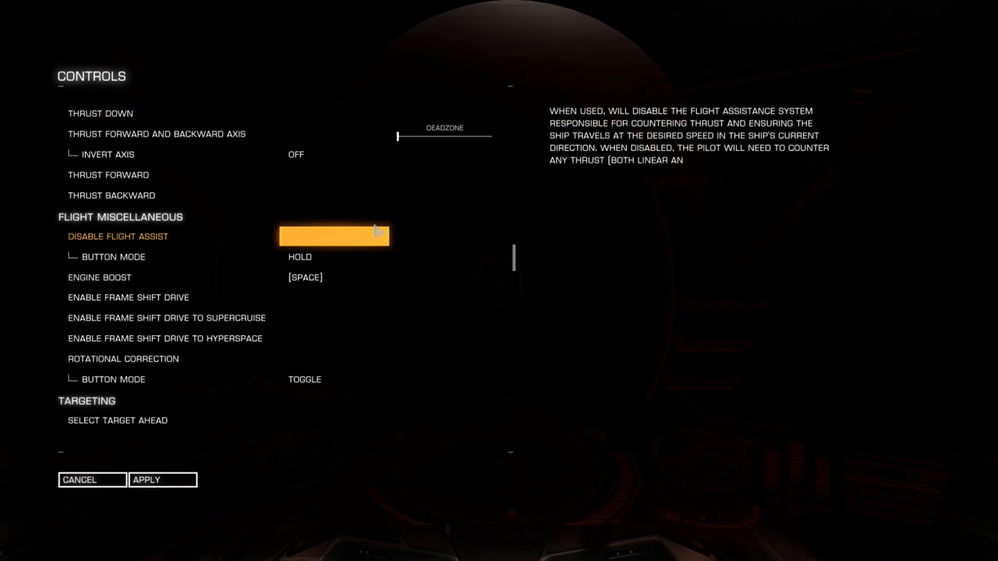
pyautogui.moveTo(355, 237)
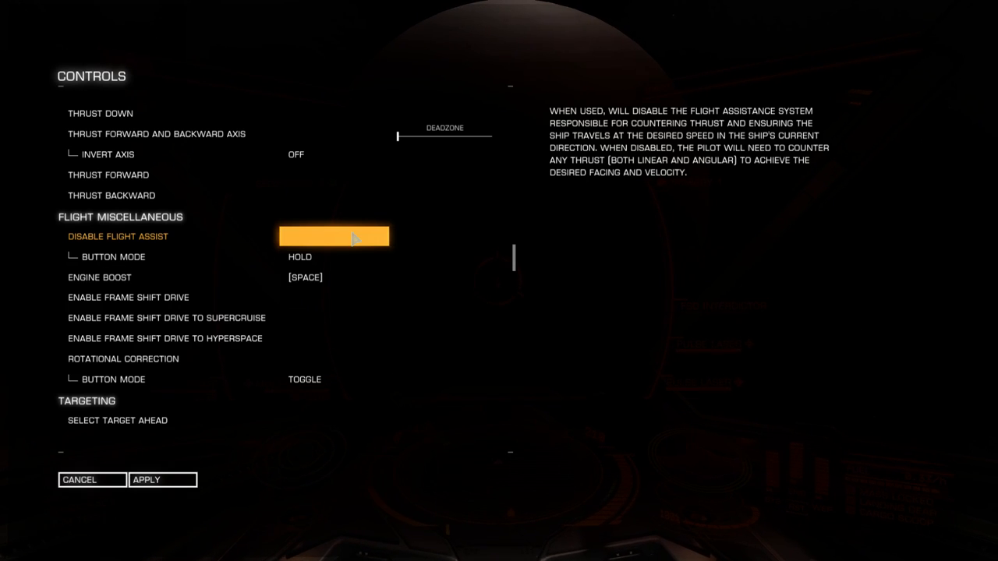
pyautogui.press('z')
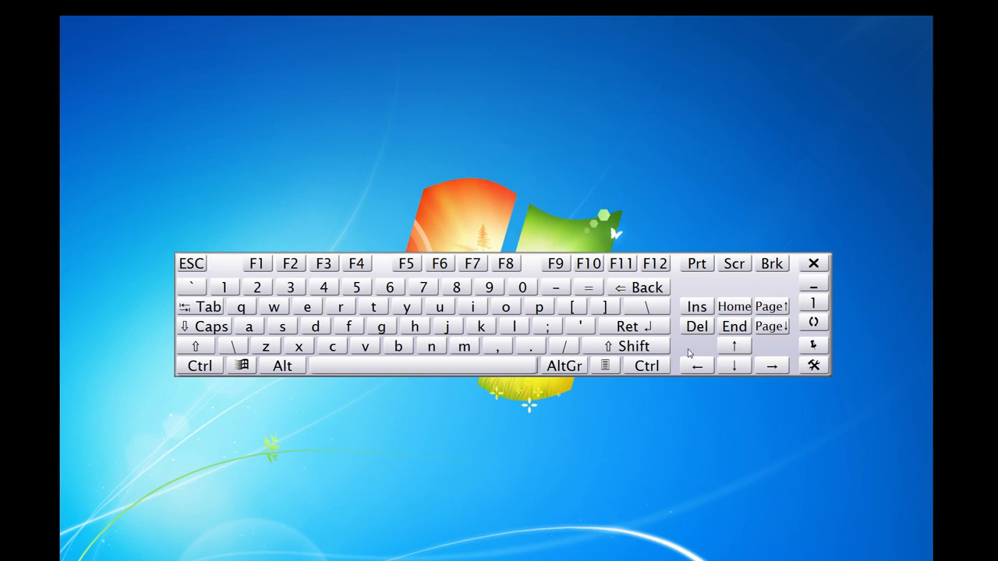
# Step: Use the on-screen keyboard, returning to the game with Disable Flight Assist bound to Z
pyautogui.click(265, 346)
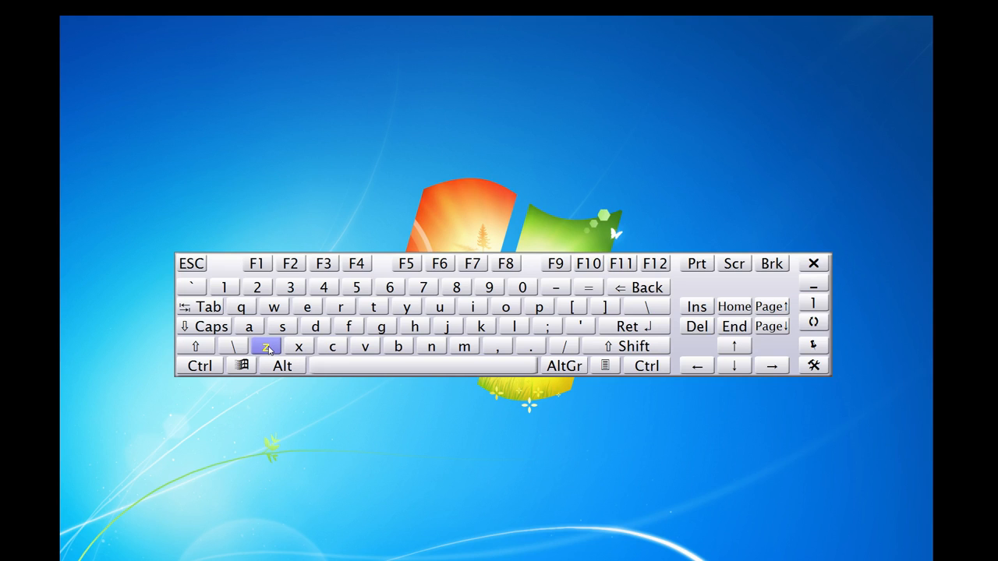
pyautogui.click(266, 347)
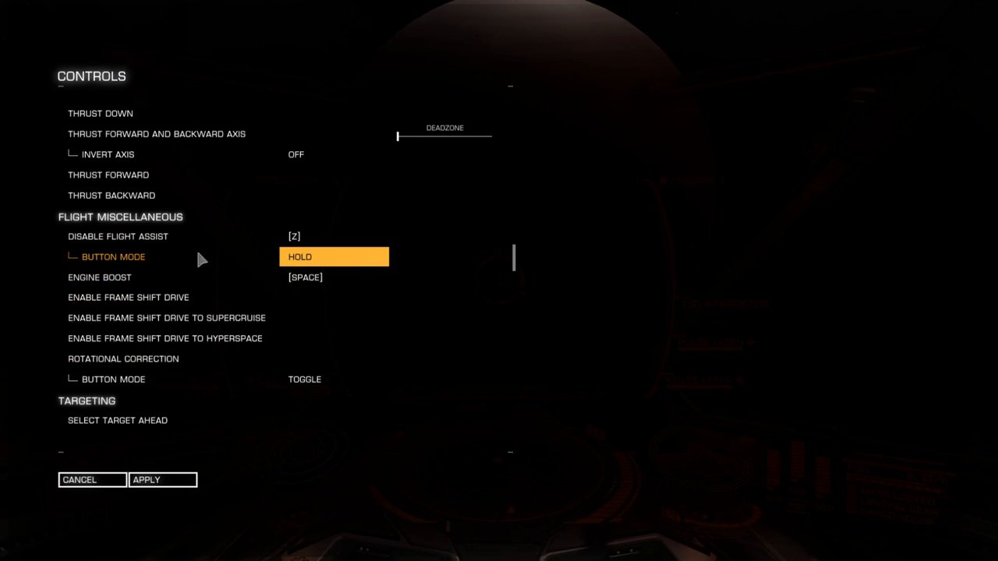
# Step: Change Disable Flight Assist's button mode from hold to toggle
pyautogui.click(334, 256)
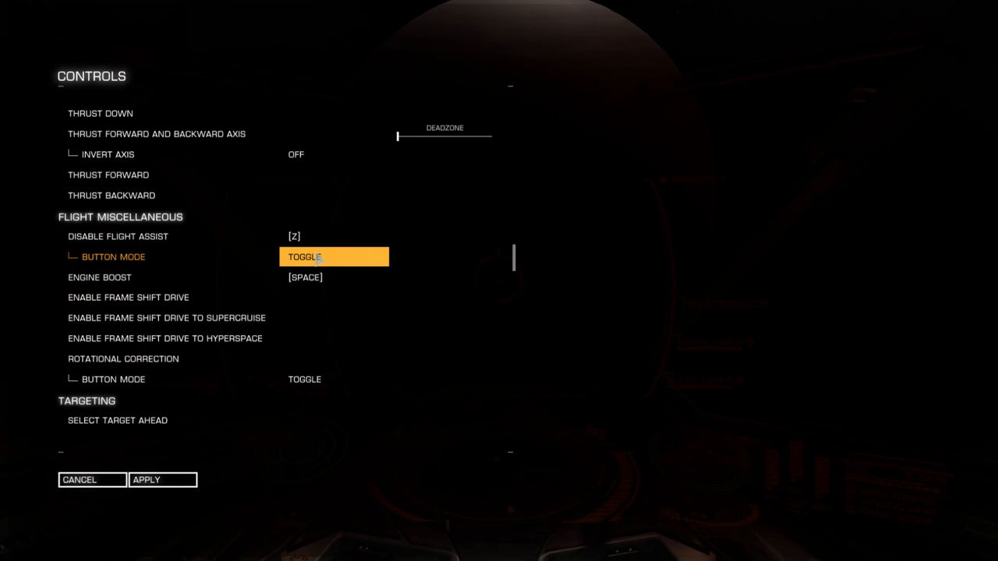
pyautogui.click(334, 257)
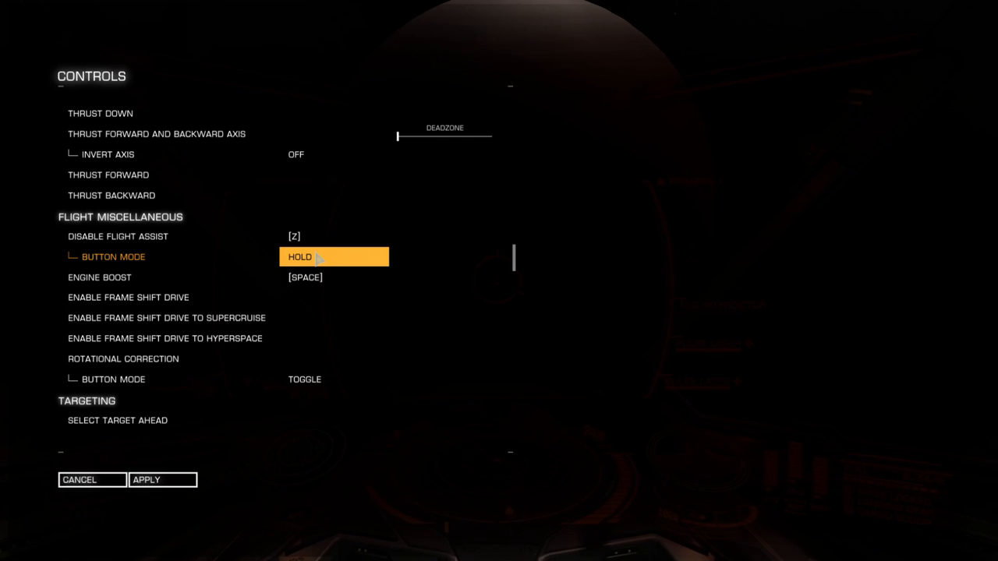
pyautogui.click(334, 256)
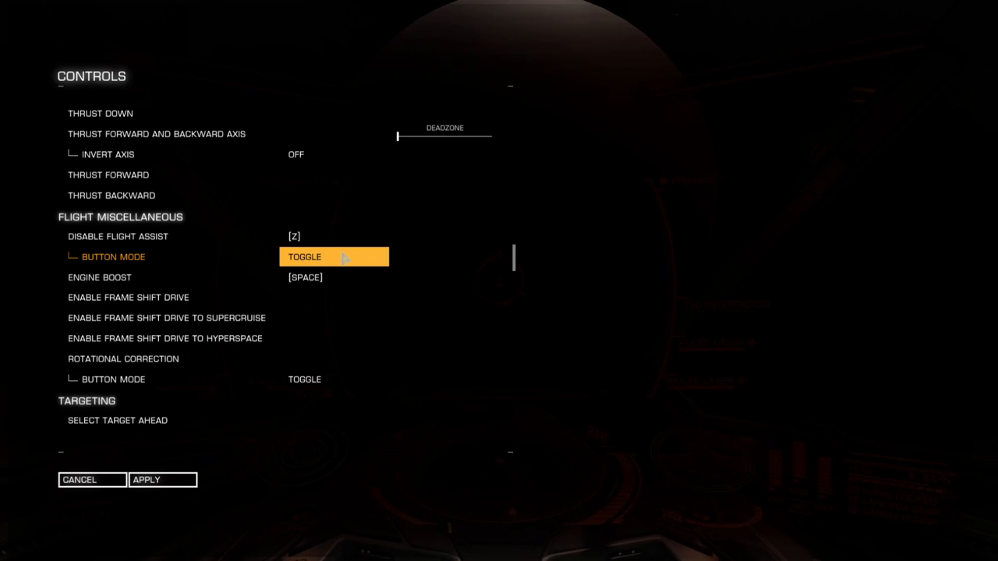
pyautogui.click(334, 257)
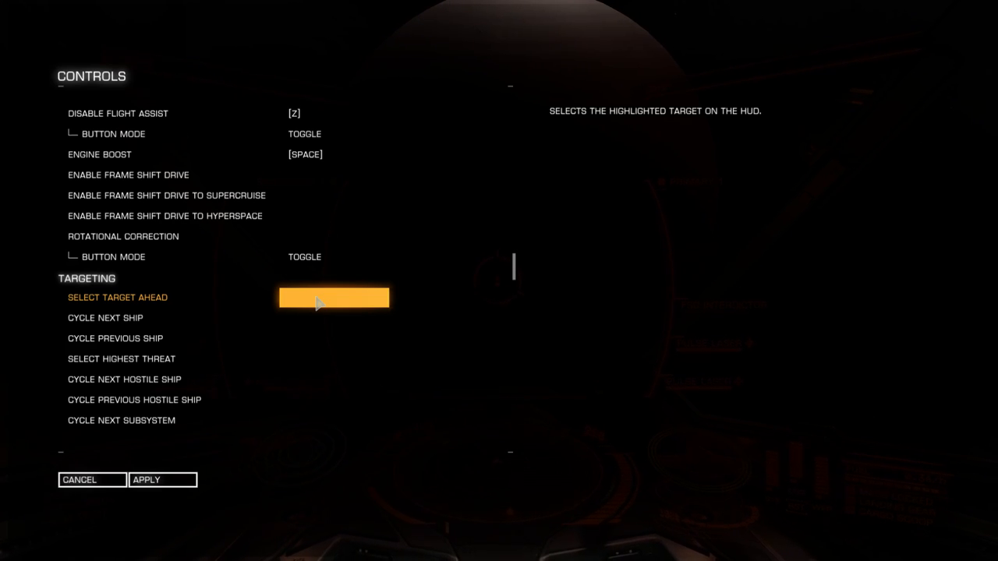
# Step: Bind Select Target Ahead to Mouse 5 and start a second binding for Cycle Next Ship
pyautogui.click(334, 297)
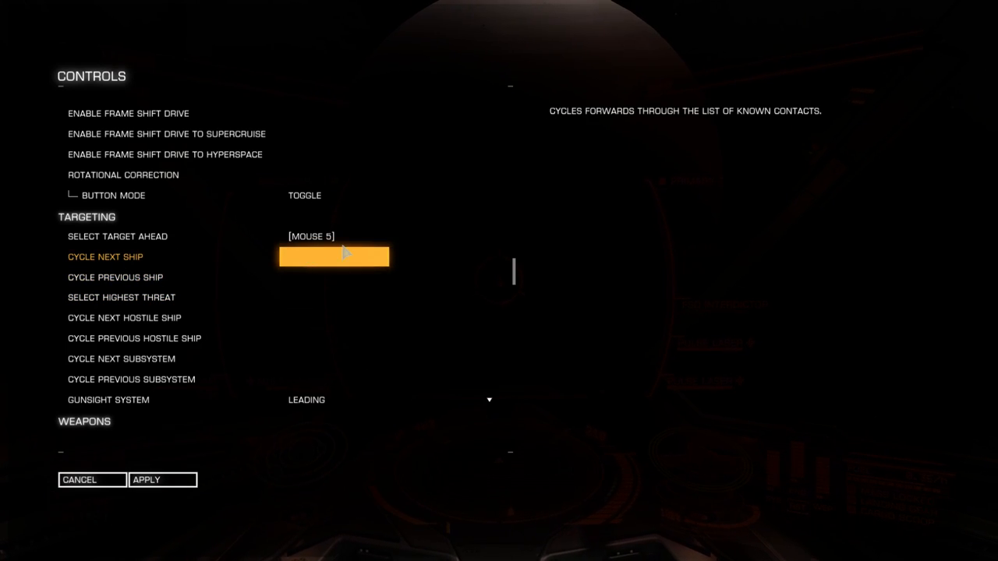
pyautogui.moveTo(138, 264)
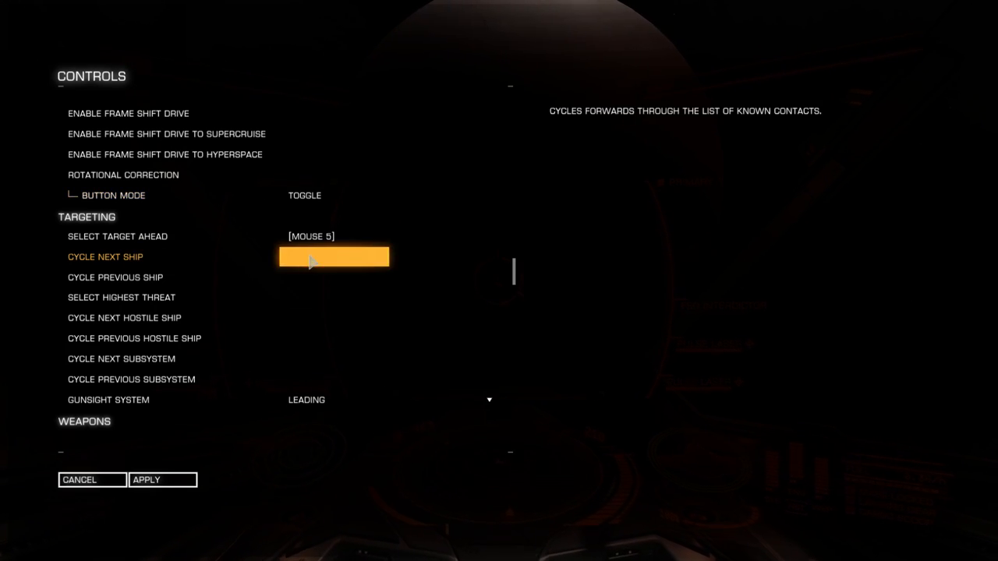
pyautogui.click(333, 257)
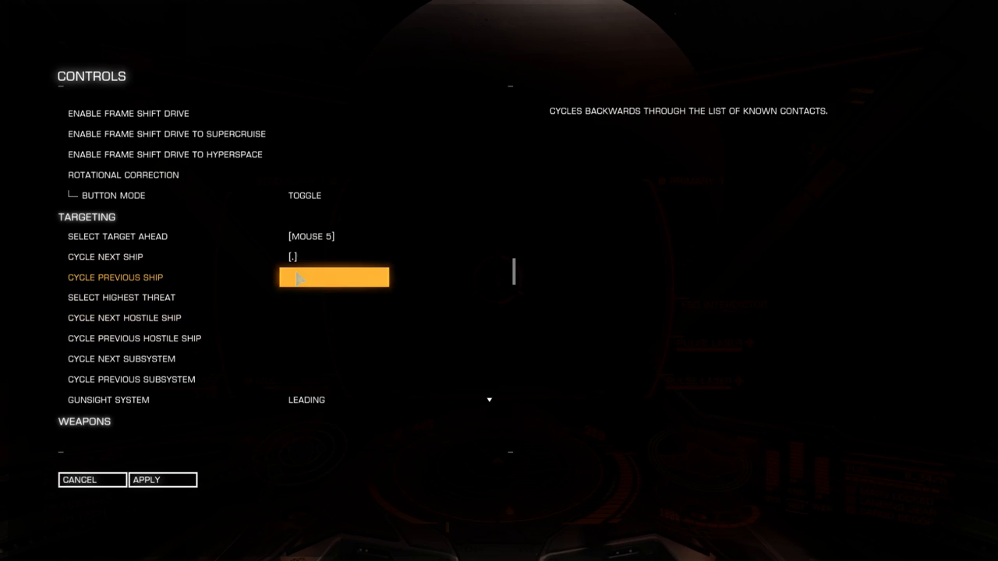
pyautogui.click(311, 256)
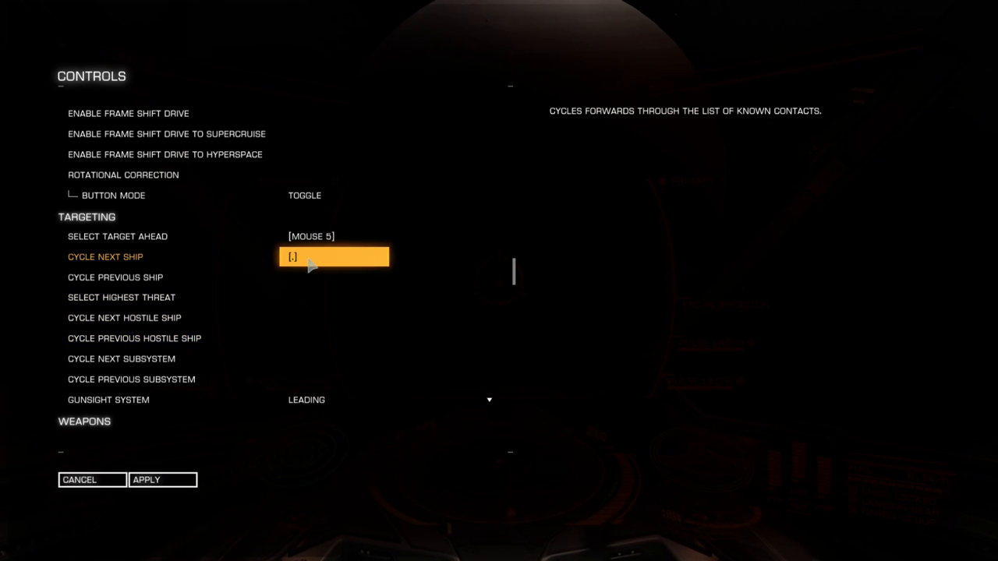
pyautogui.click(334, 276)
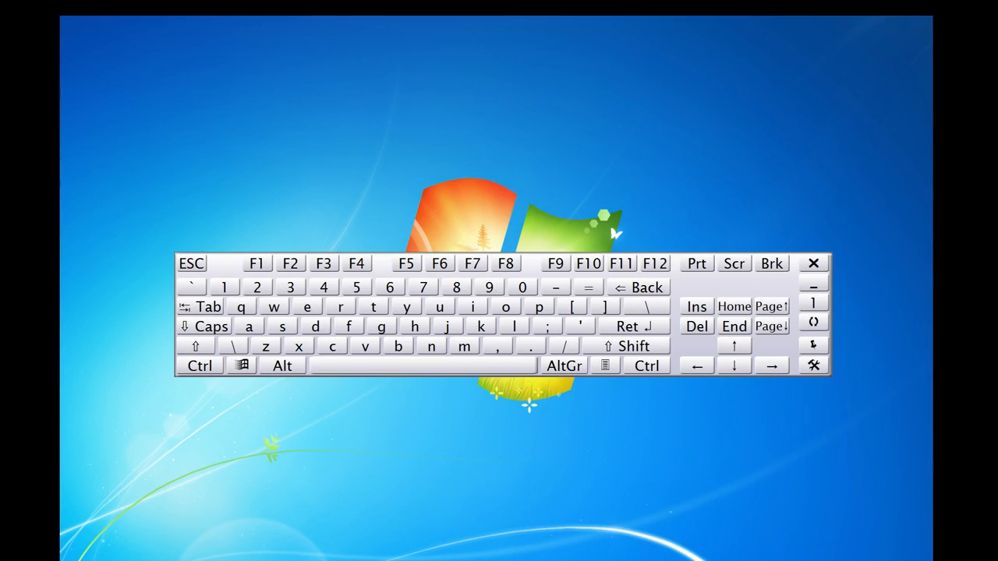
# Step: Send comma, period and Right Arrow from the on-screen keyboard to bind the cycle-ship controls
pyautogui.click(500, 346)
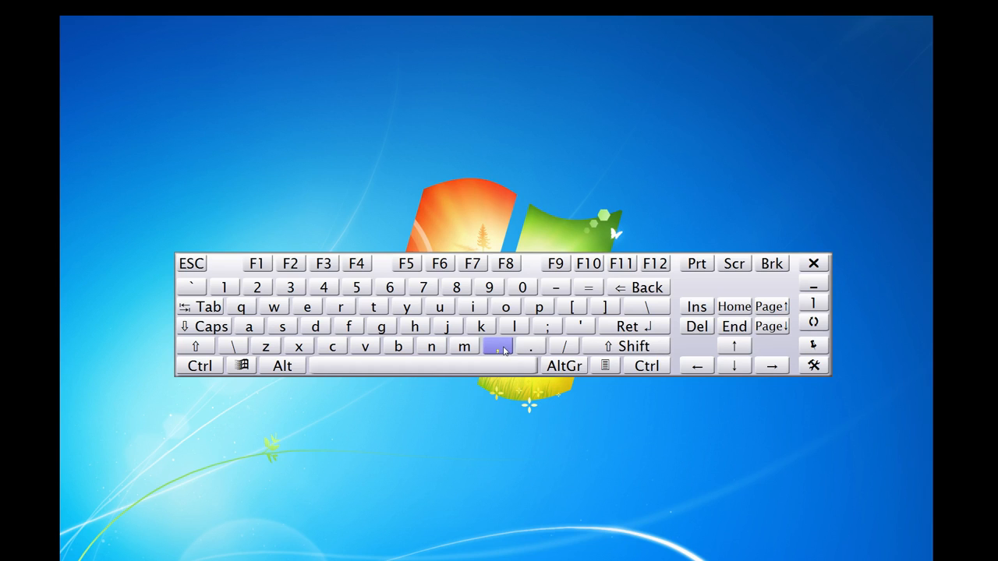
pyautogui.click(531, 347)
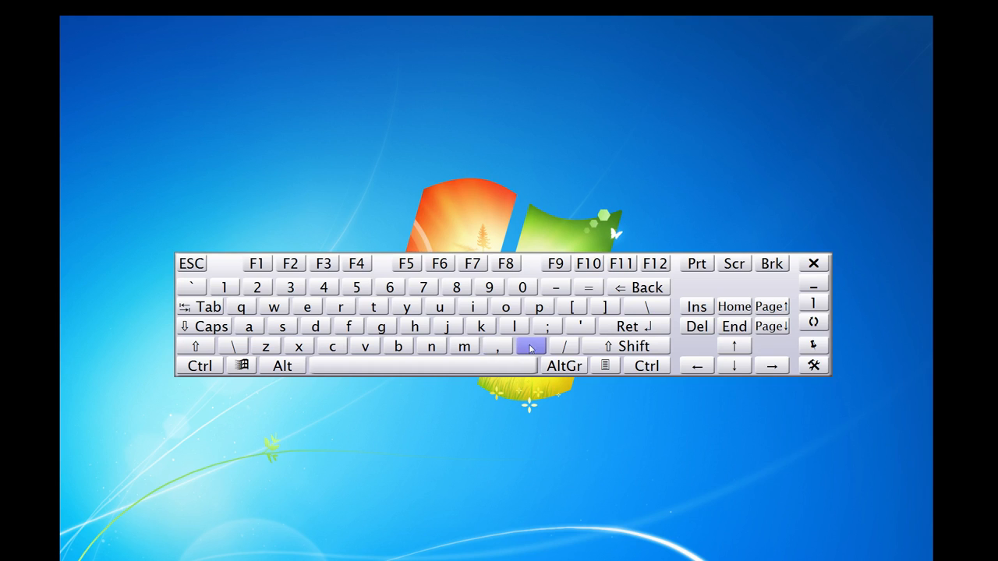
pyautogui.click(494, 345)
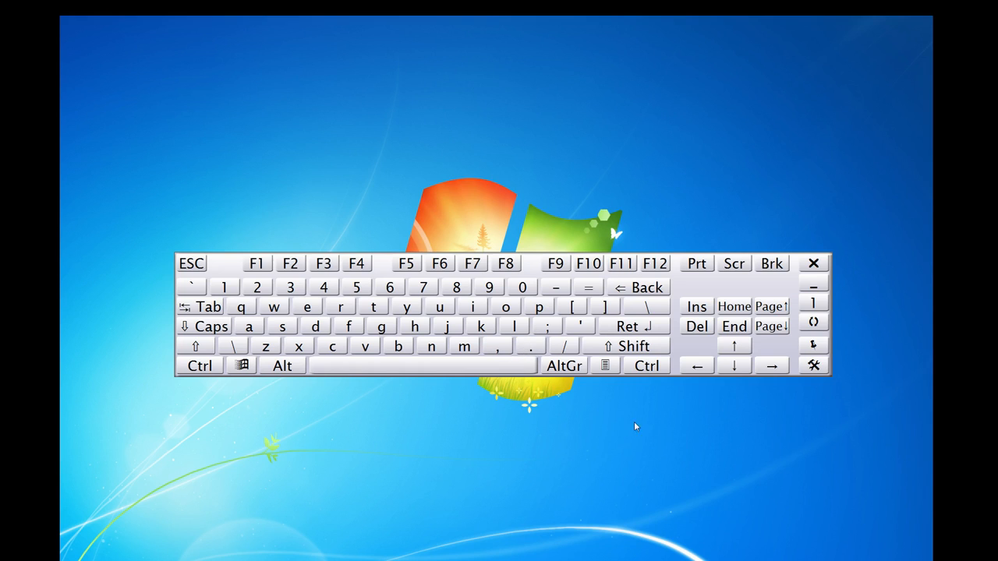
pyautogui.moveTo(771, 375)
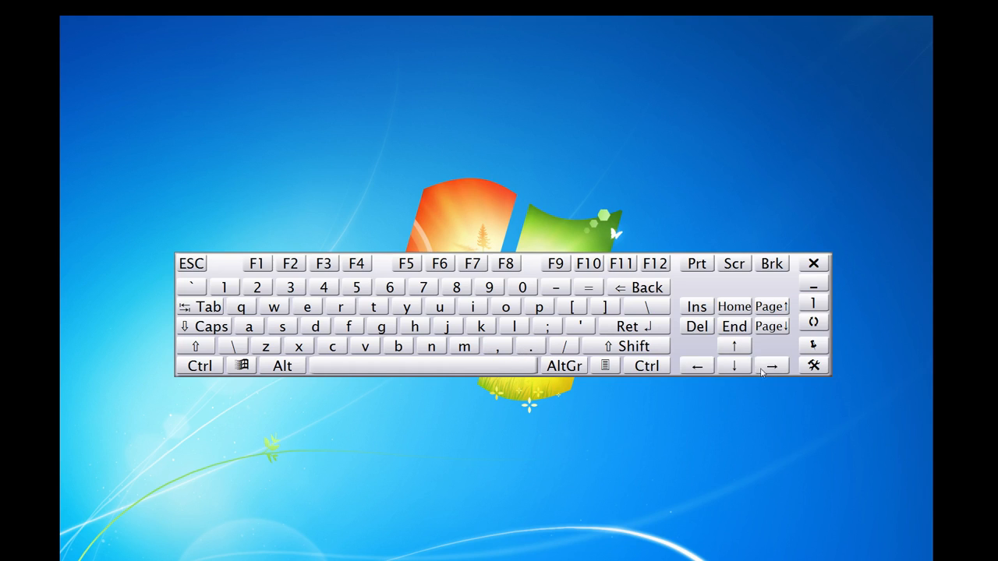
pyautogui.click(695, 365)
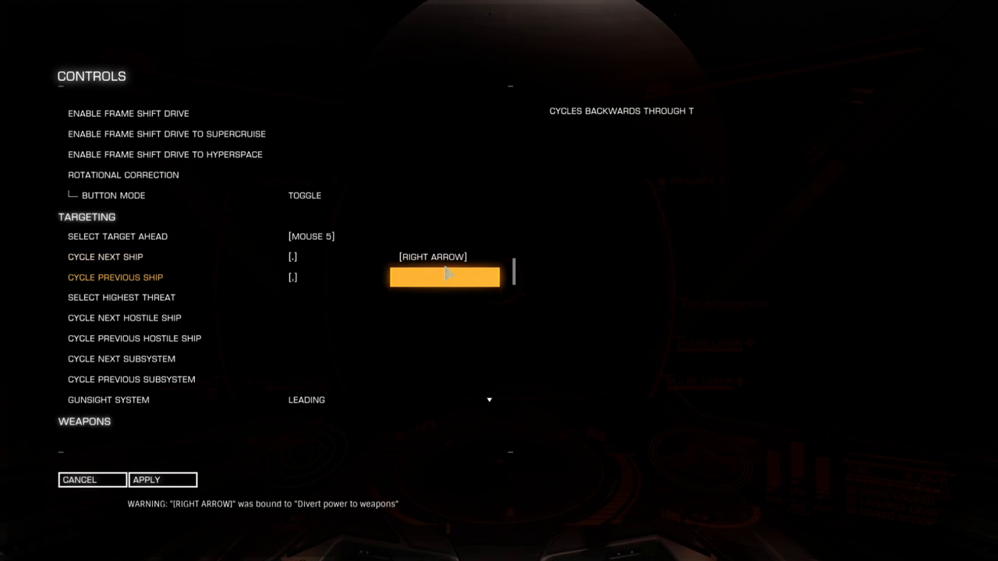
# Step: Give Cycle Previous Ship a Left Arrow alternate, alongside Right Arrow on Cycle Next Ship
pyautogui.click(444, 277)
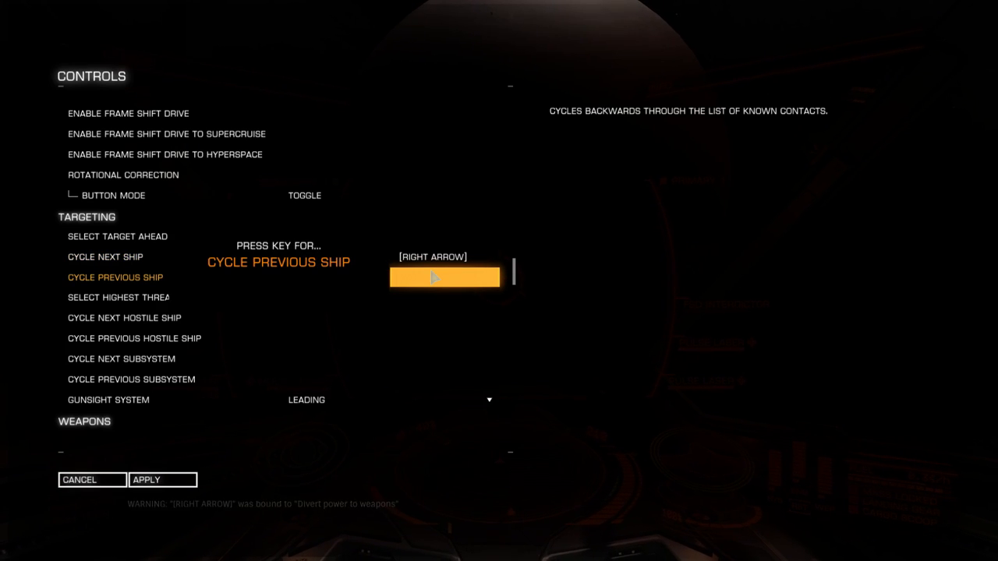
pyautogui.press('left')
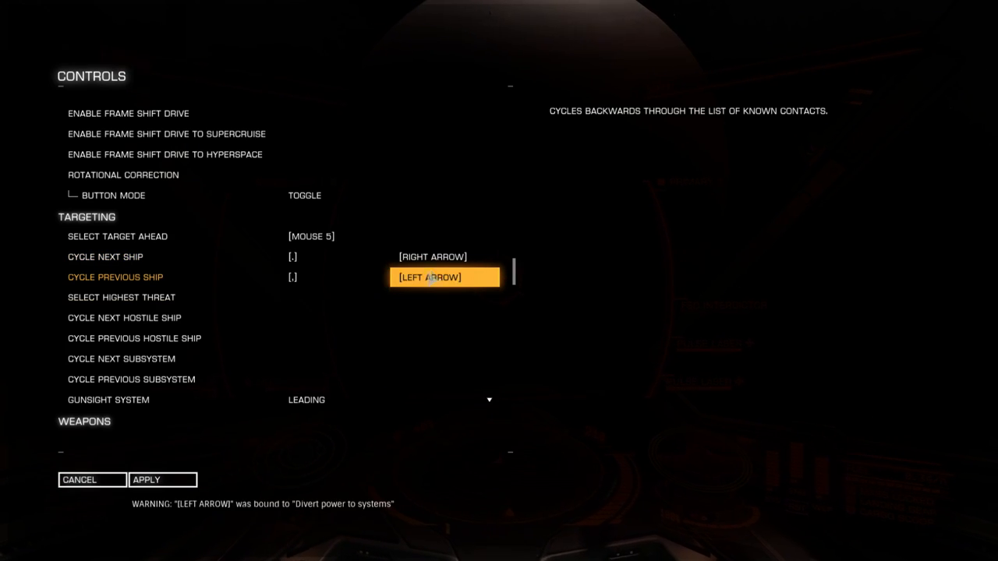
pyautogui.click(431, 257)
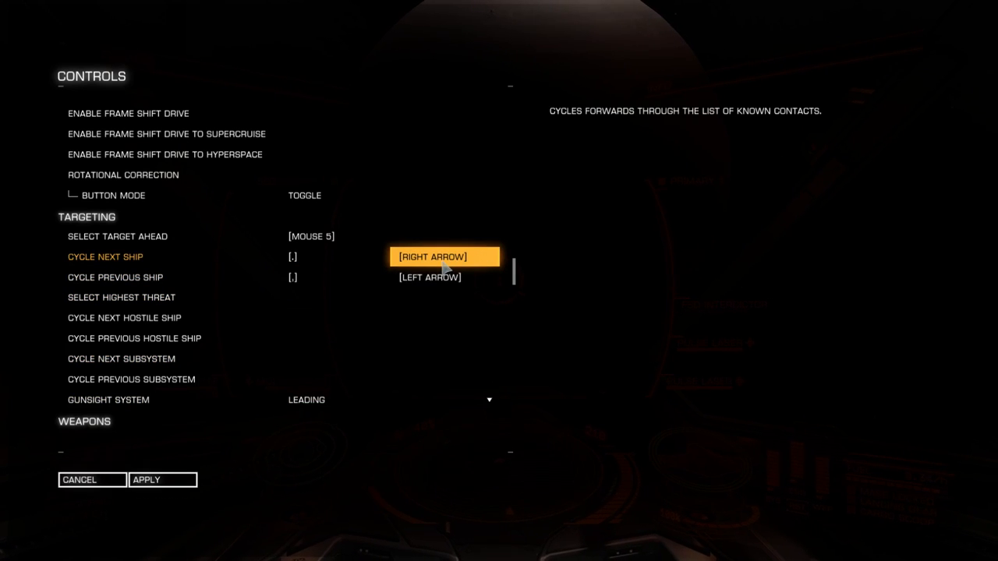
pyautogui.click(333, 297)
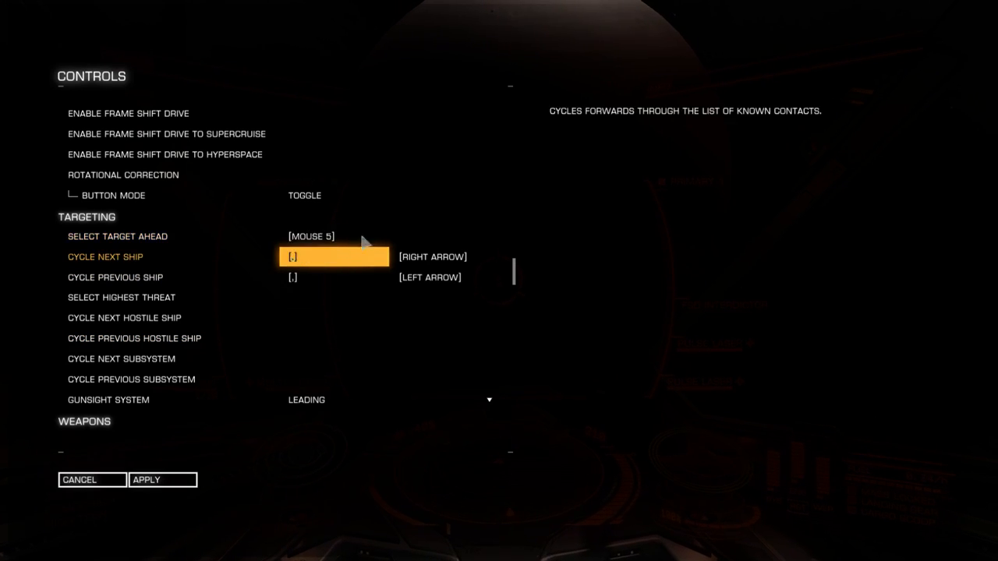
# Step: Review the Select Target Ahead and Cycle Next Ship bindings in Targeting
pyautogui.click(357, 236)
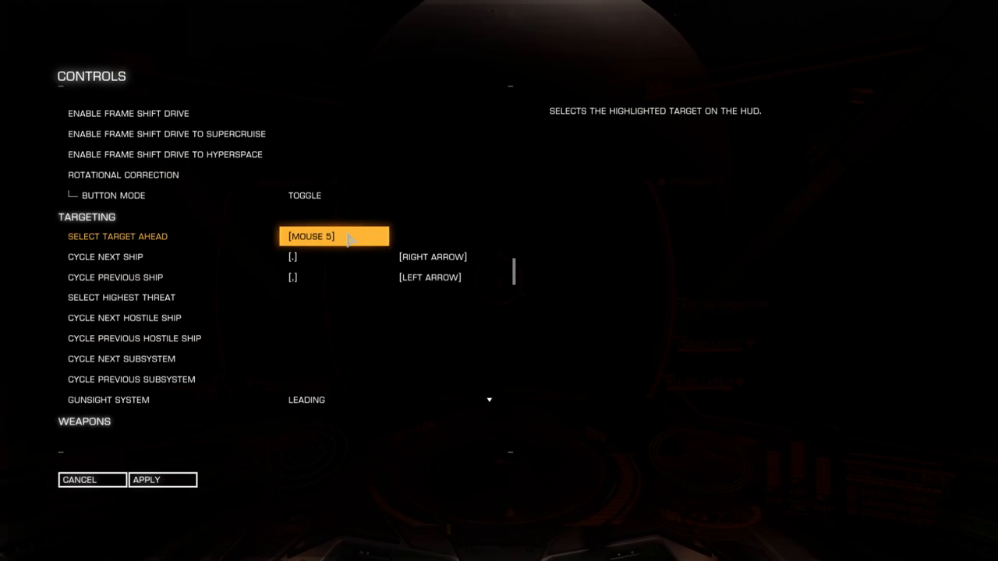
pyautogui.moveTo(341, 241)
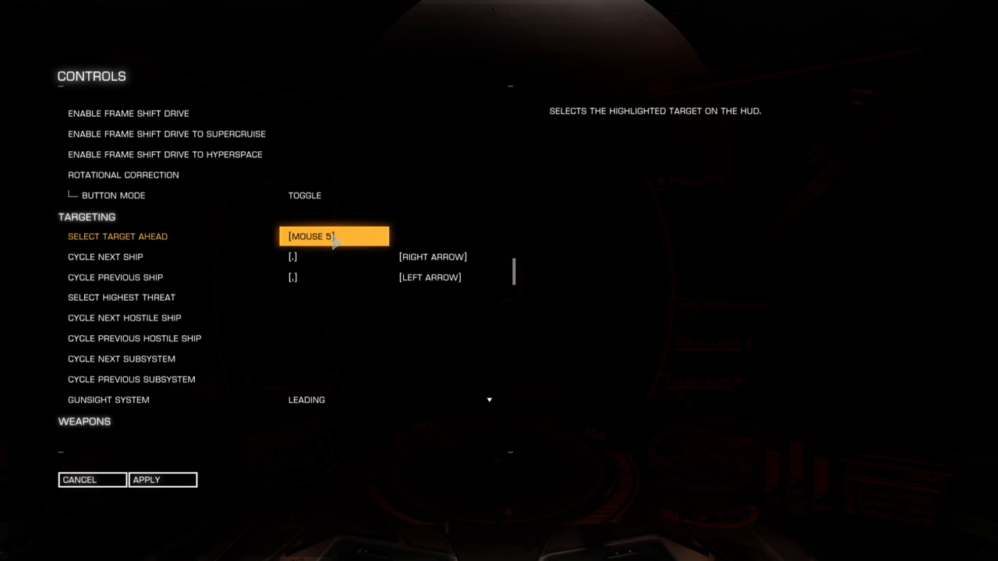
pyautogui.moveTo(93, 220)
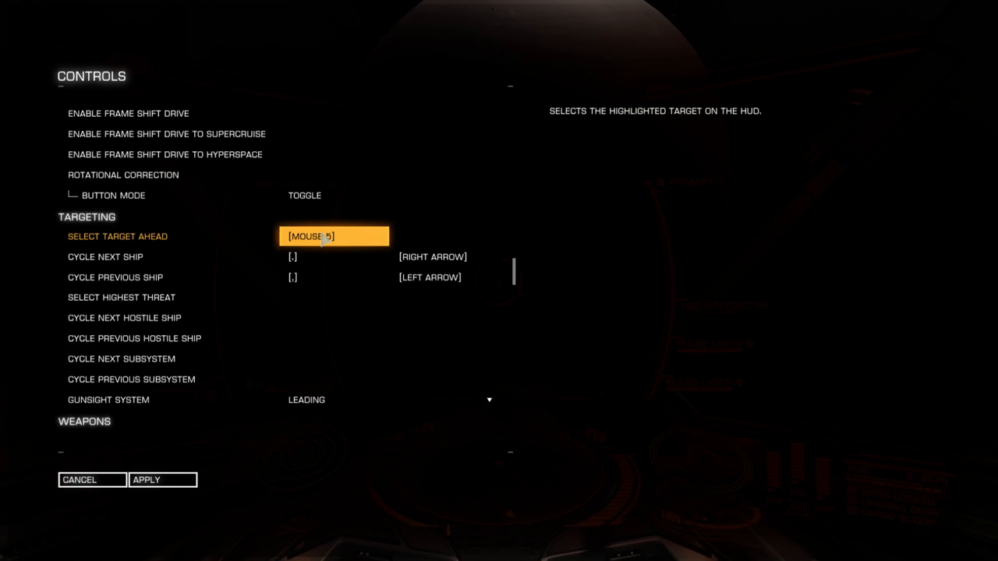
pyautogui.moveTo(348, 244)
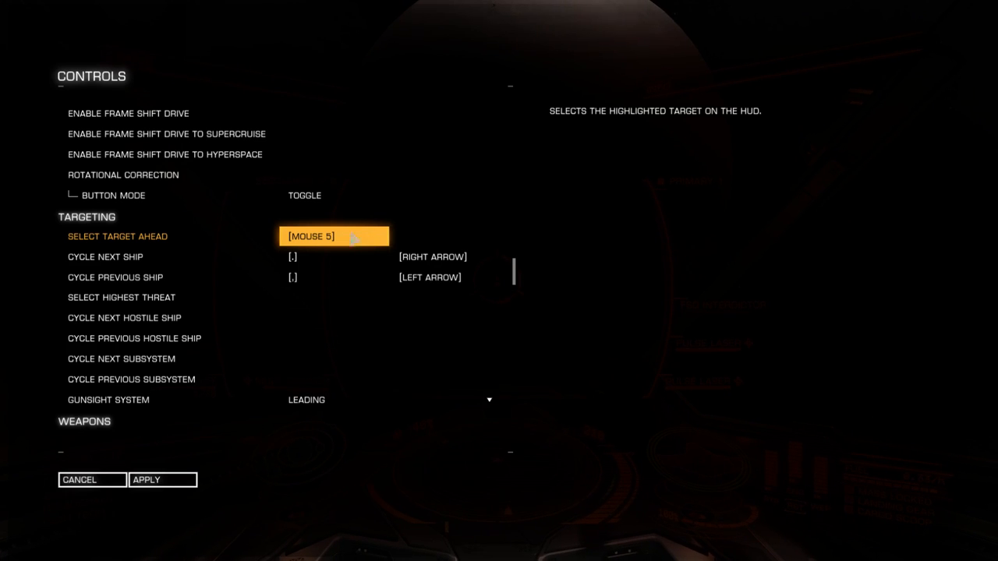
pyautogui.click(333, 195)
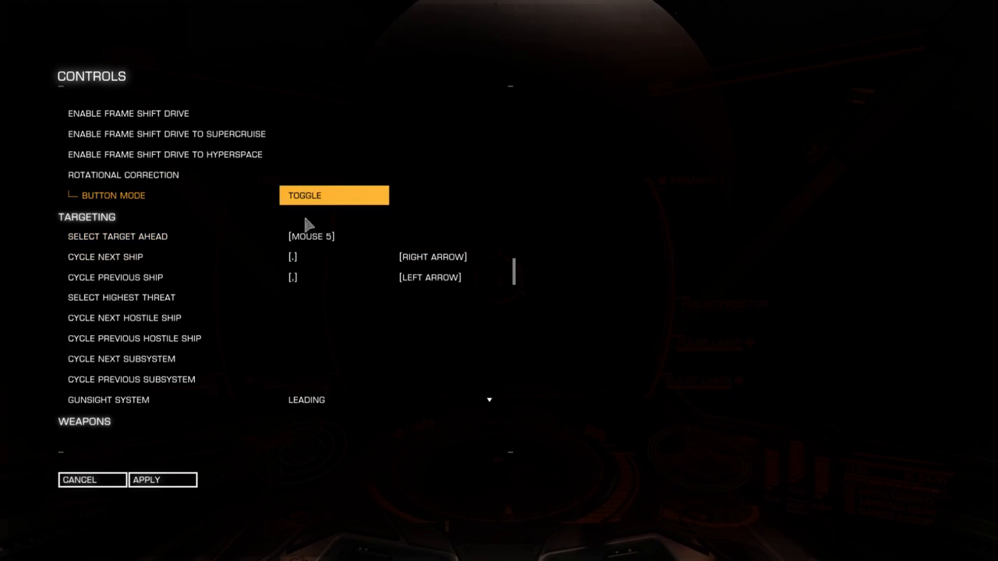
pyautogui.click(332, 257)
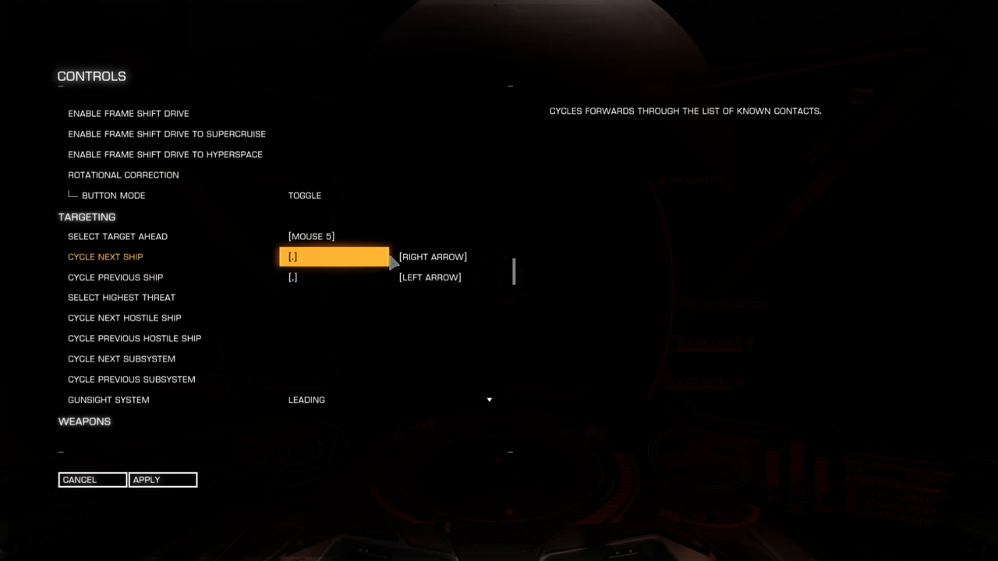
pyautogui.click(333, 277)
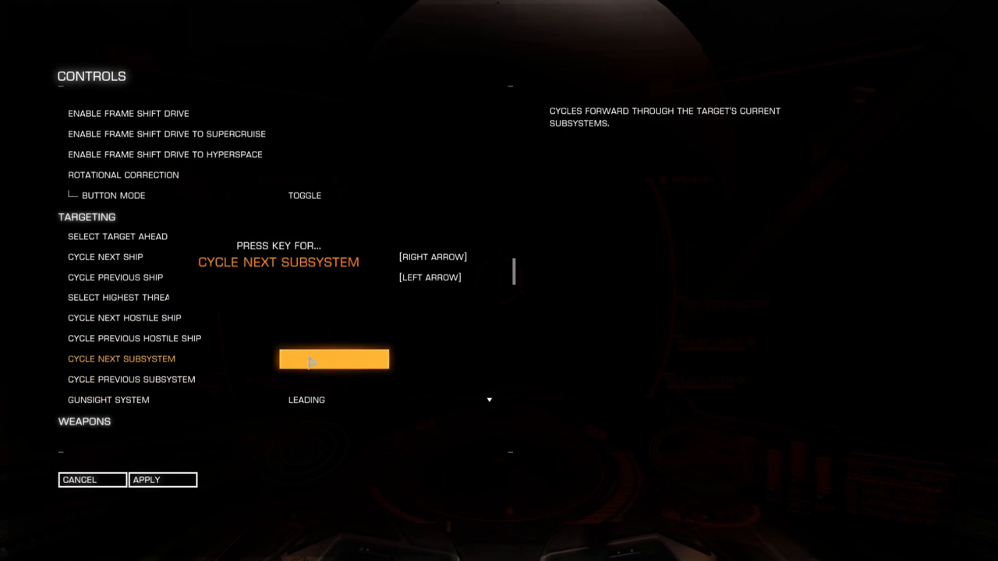
# Step: Assign Tab to Cycle Next Subsystem, then reselect the Cycle Next Ship entry
pyautogui.press('Tab')
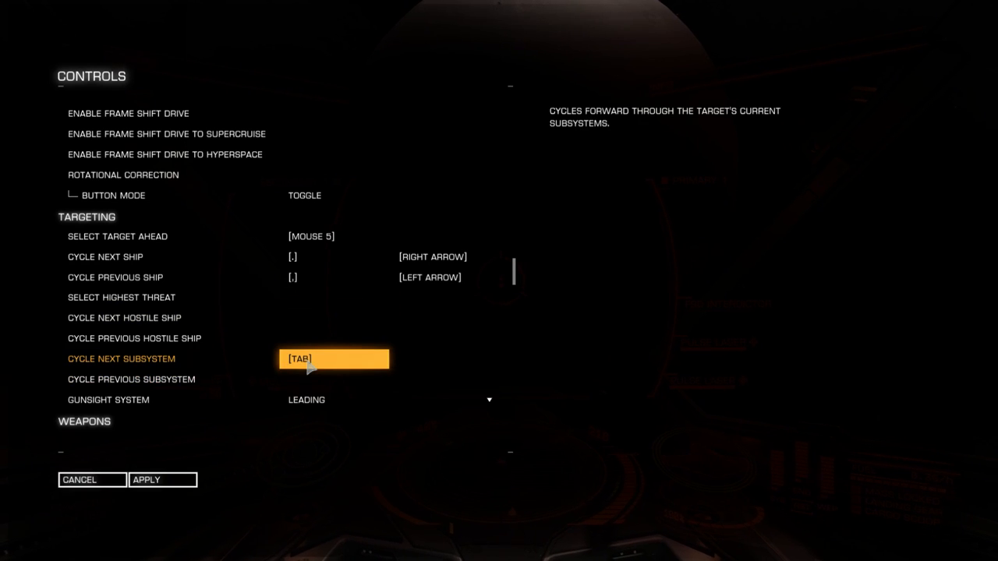
pyautogui.moveTo(317, 369)
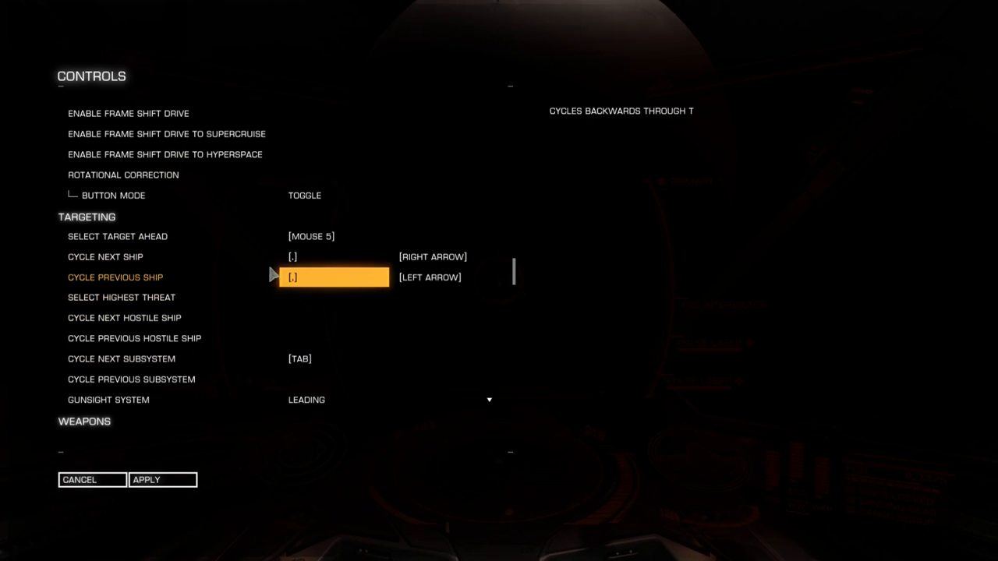
pyautogui.click(334, 359)
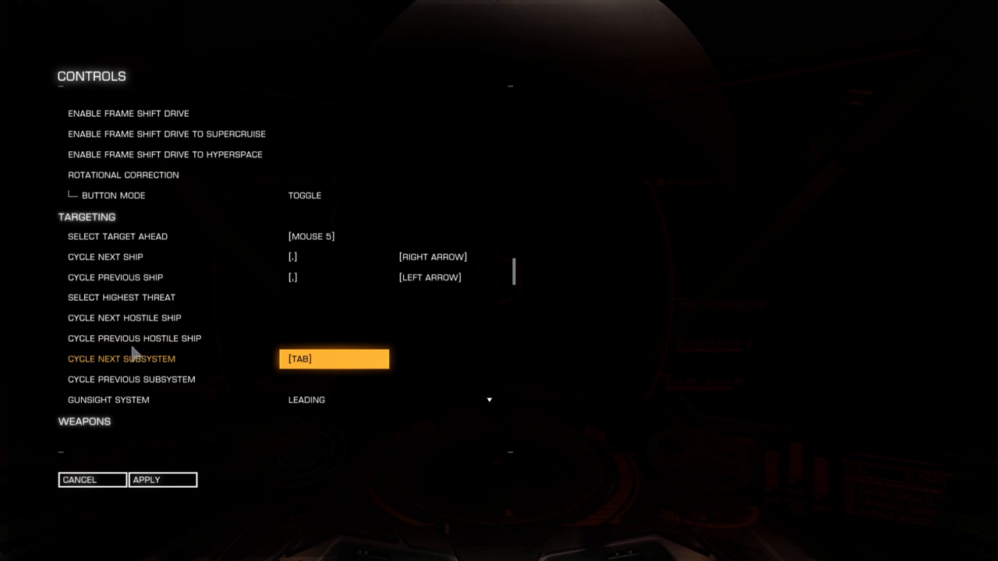
pyautogui.moveTo(331, 361)
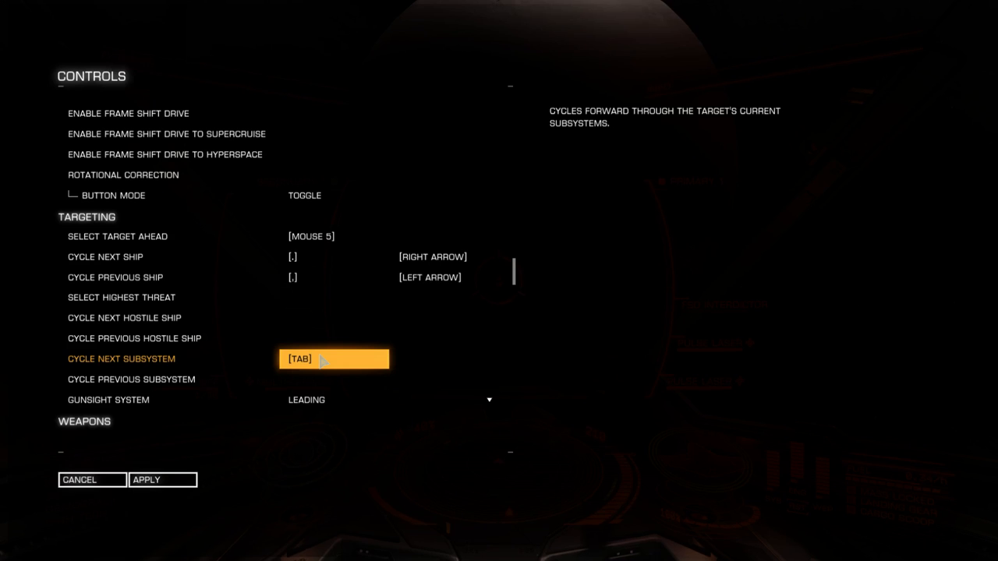
pyautogui.moveTo(320, 364)
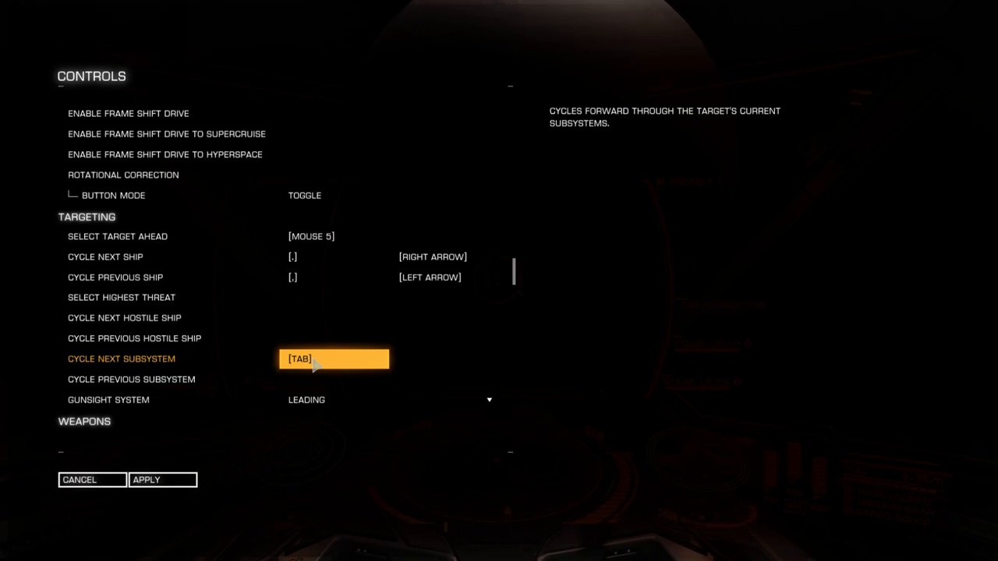
pyautogui.moveTo(308, 346)
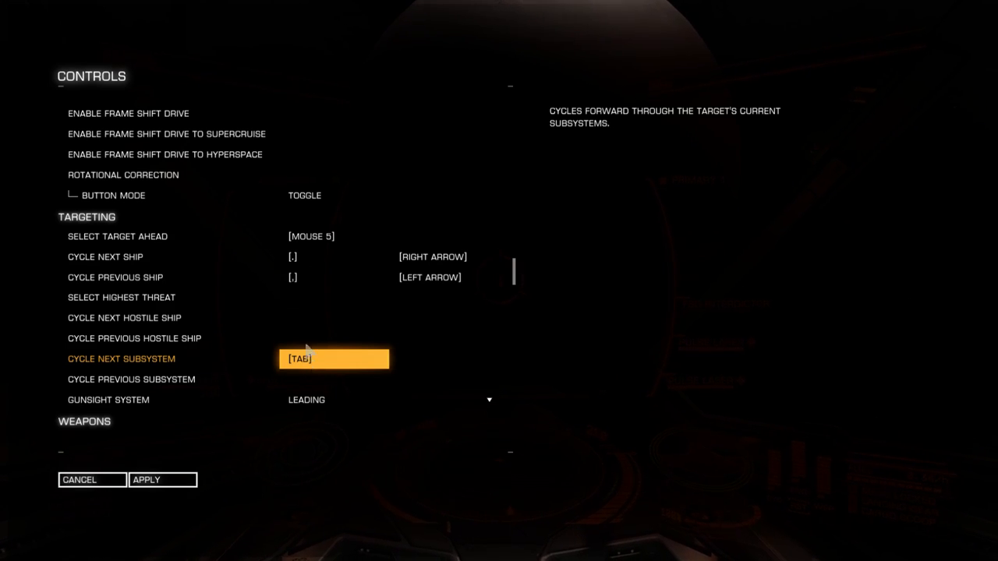
pyautogui.click(334, 256)
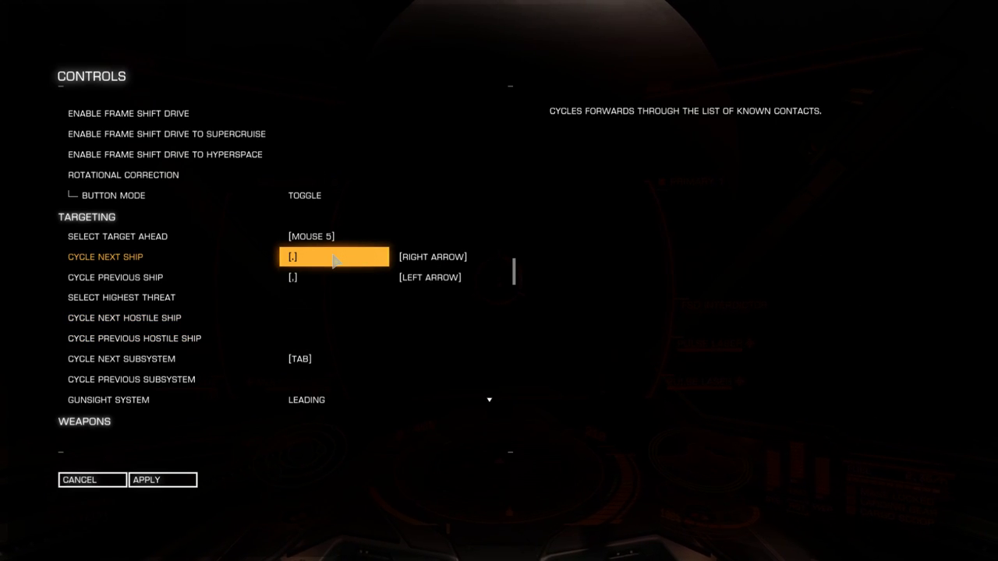
# Step: Assign Numpad 1 to Cycle Next Ship and Numpad 2 as Cycle Next Subsystem's second key
pyautogui.click(333, 358)
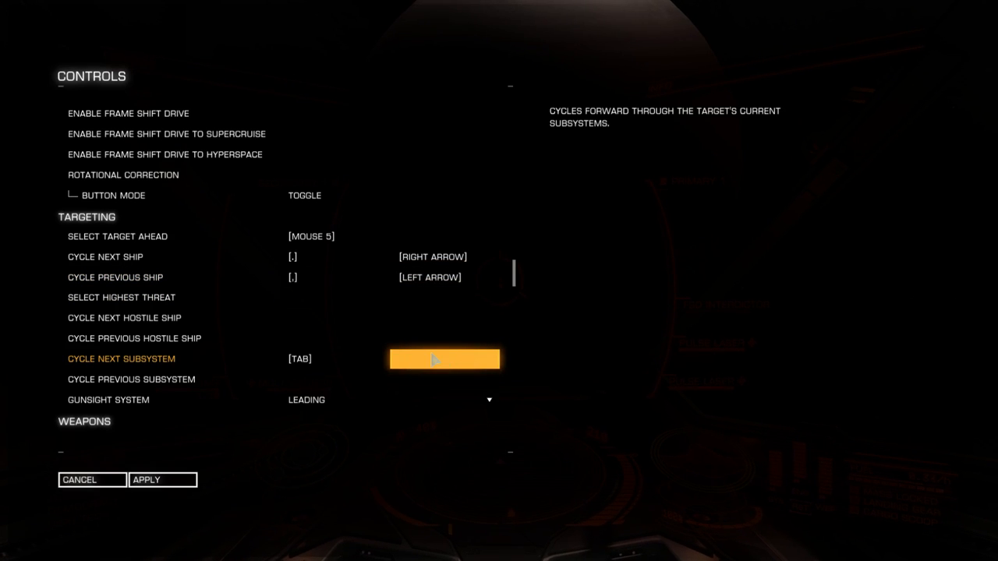
pyautogui.click(334, 256)
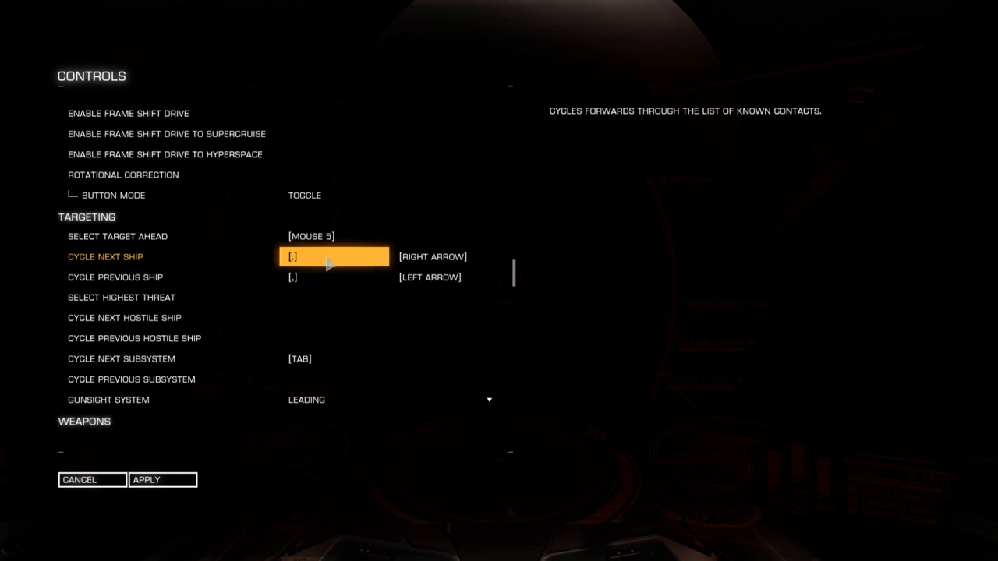
pyautogui.click(333, 257)
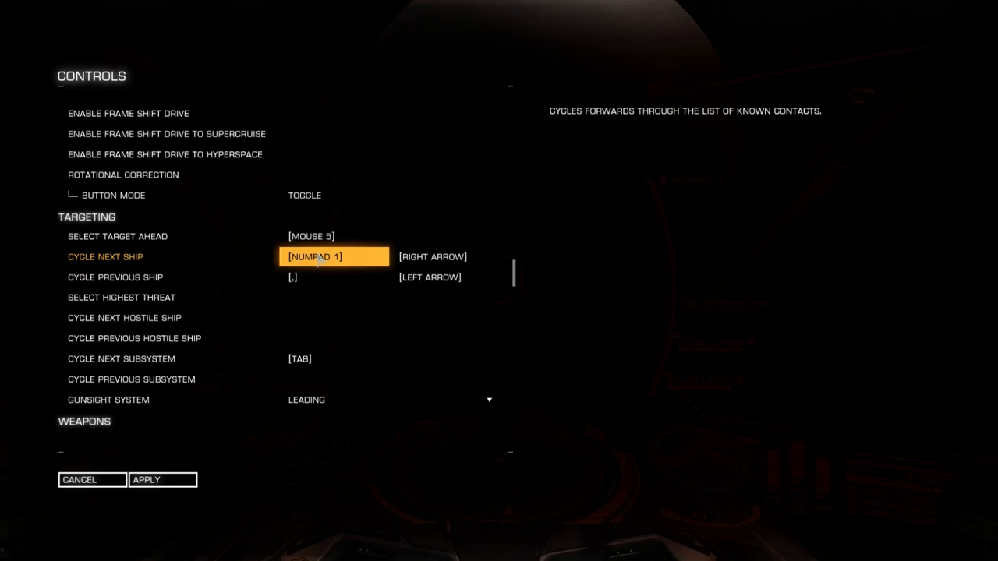
pyautogui.click(444, 358)
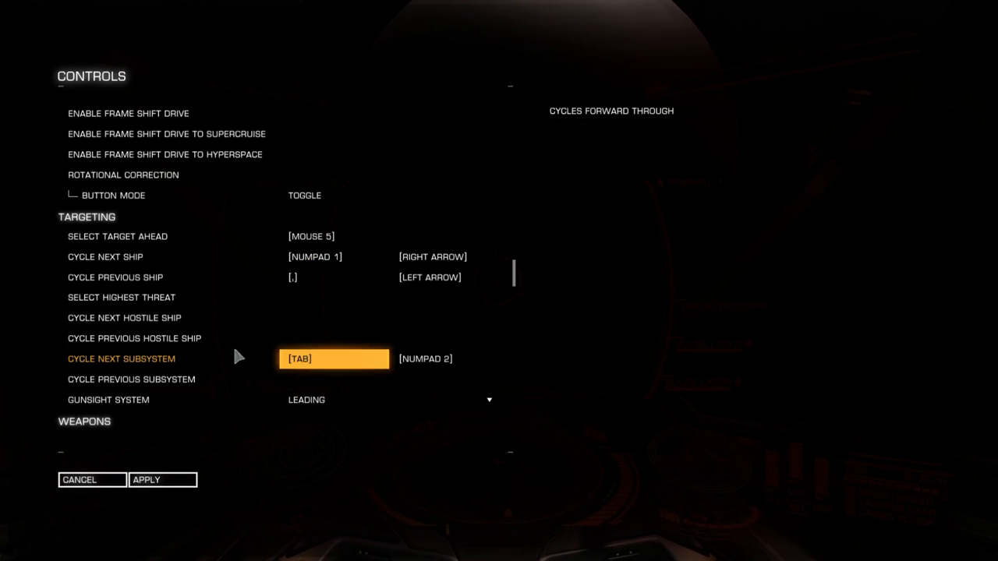
# Step: Check the Select Target Ahead, Cycle Next Ship and Cycle Next Subsystem bindings
pyautogui.click(333, 236)
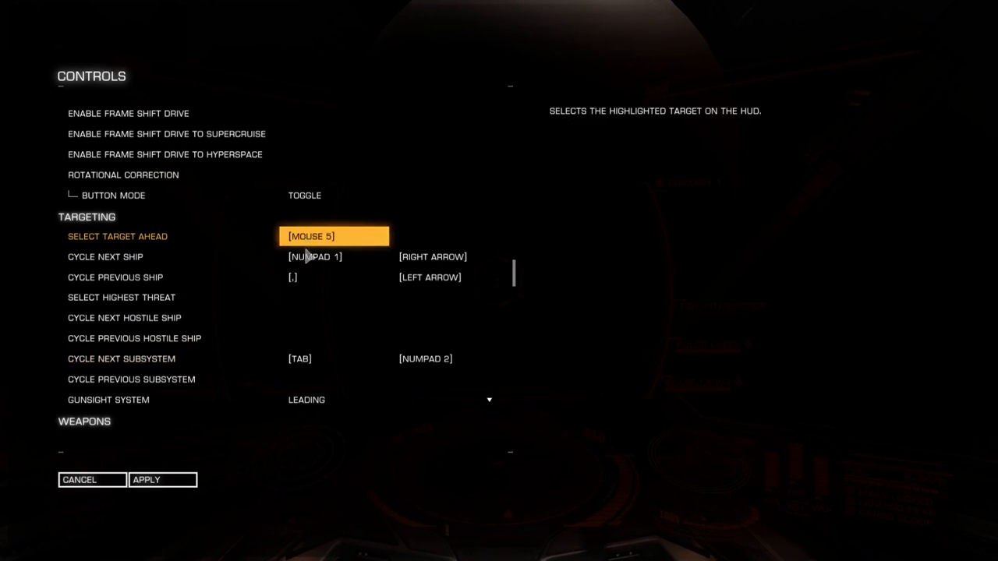
pyautogui.click(334, 256)
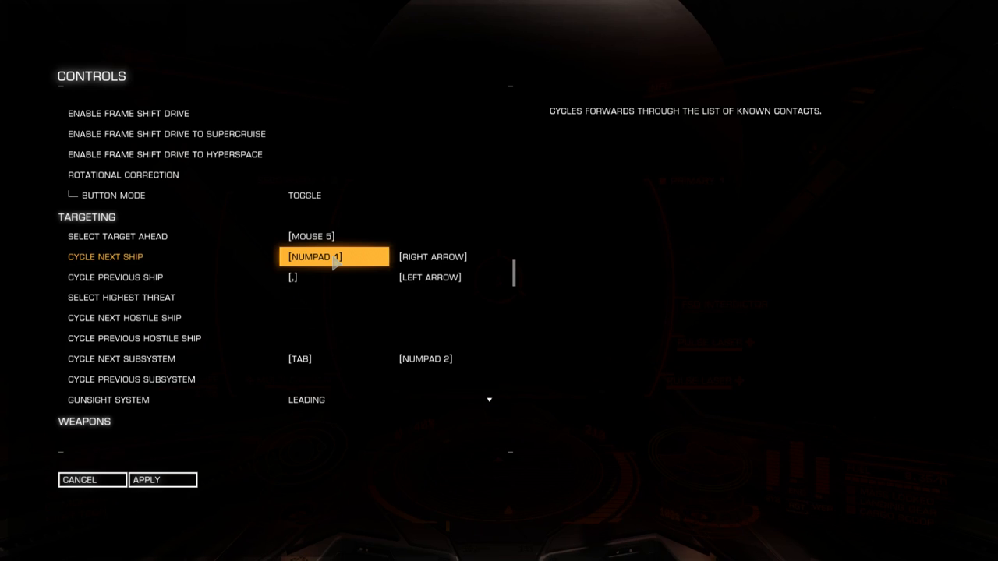
pyautogui.moveTo(352, 270)
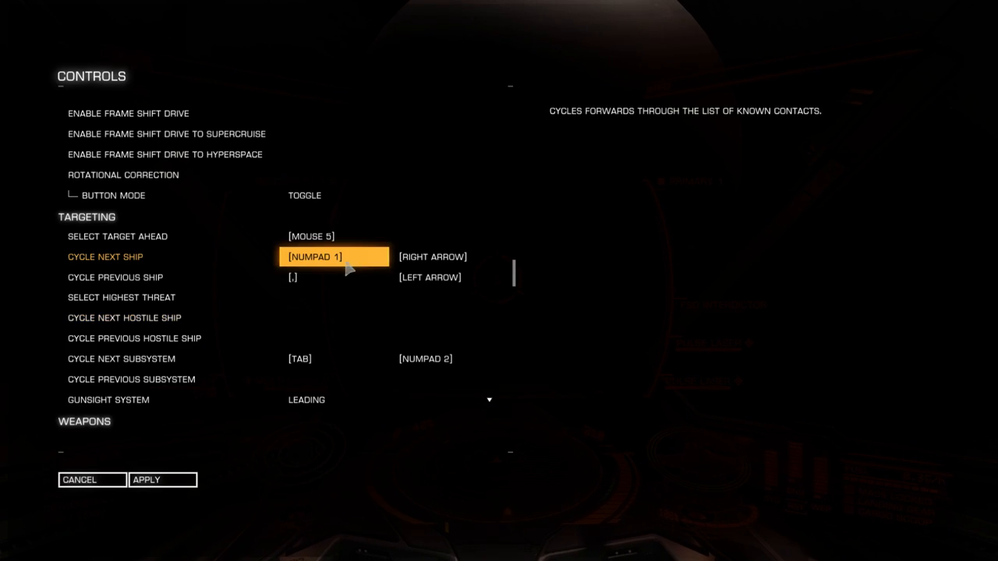
pyautogui.click(445, 359)
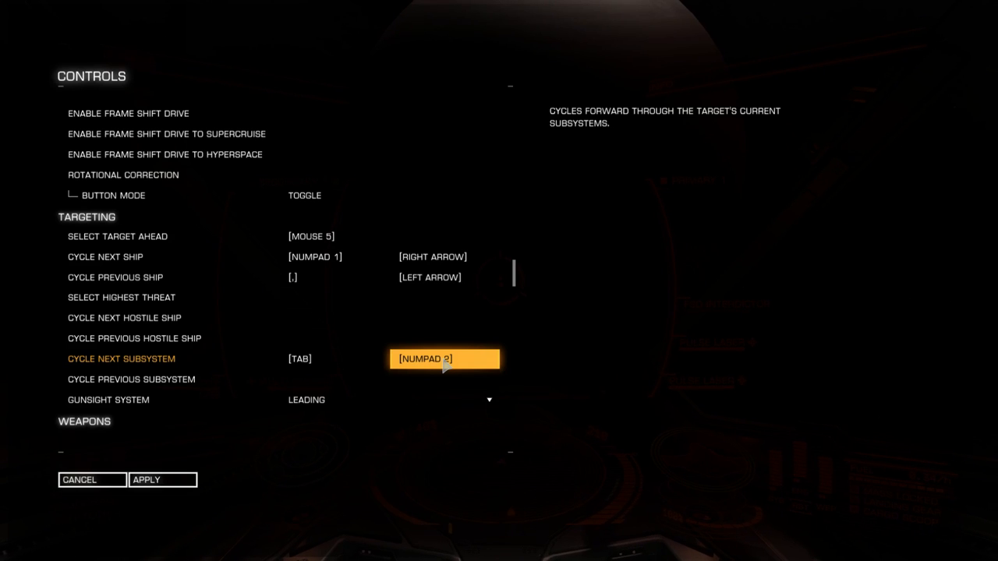
pyautogui.click(334, 277)
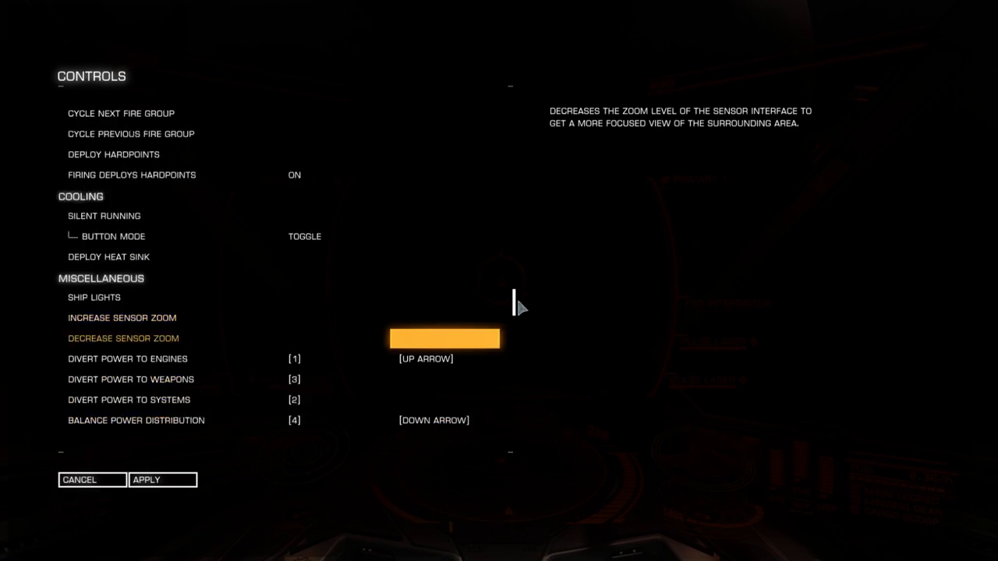
# Step: Assign Mouse 4 to Use Shield Cell and C to Use Chaff Launcher
pyautogui.scroll(-3)
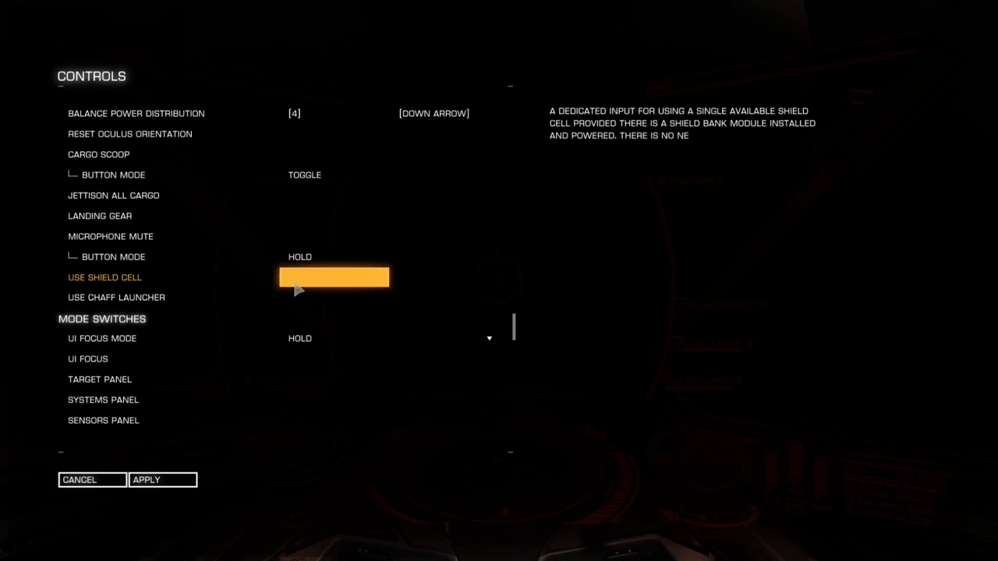
pyautogui.click(333, 277)
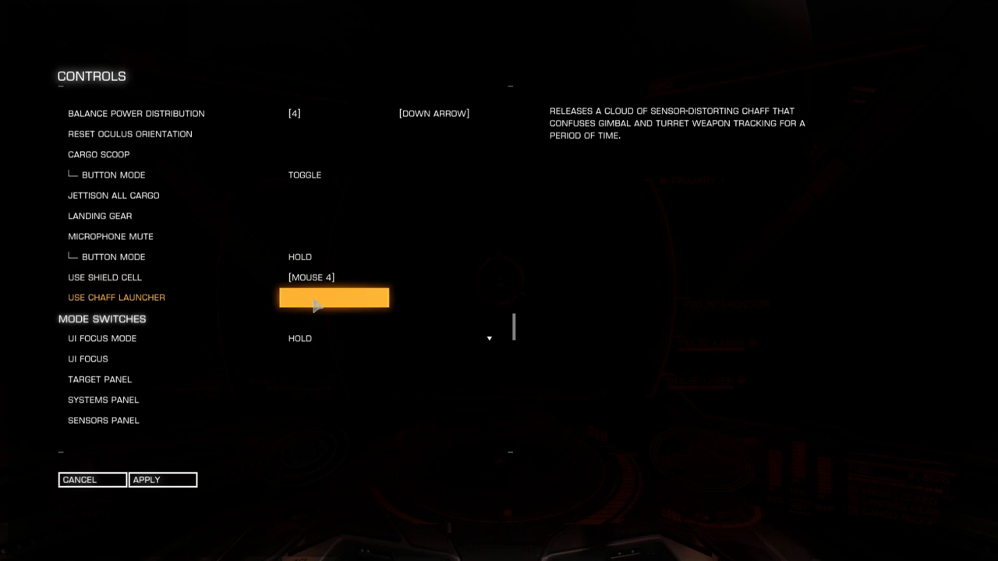
pyautogui.press('c')
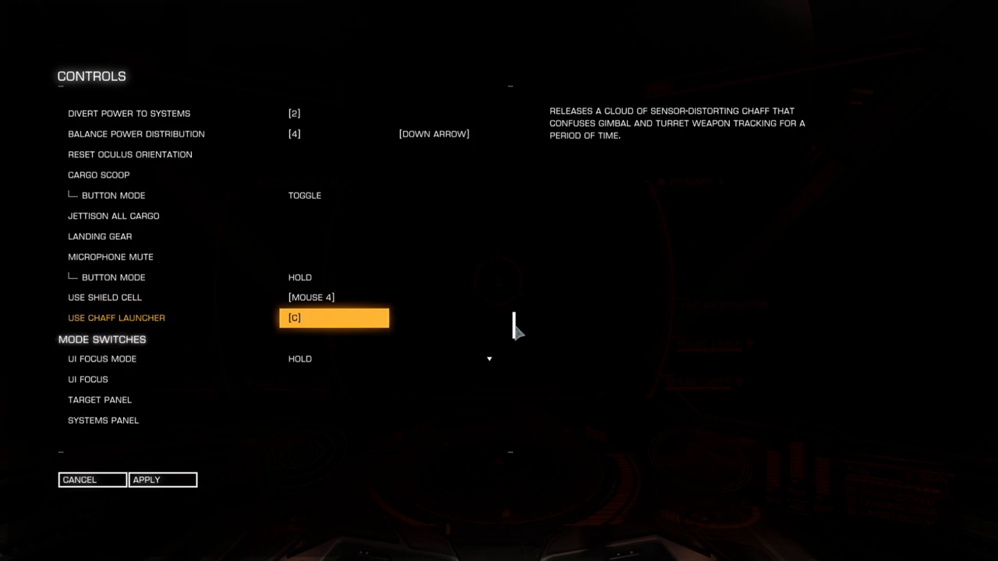
# Step: Set UI Focus Mode to Toggle with F1 on Target Panel and F2 on Systems Panel
pyautogui.scroll(-3)
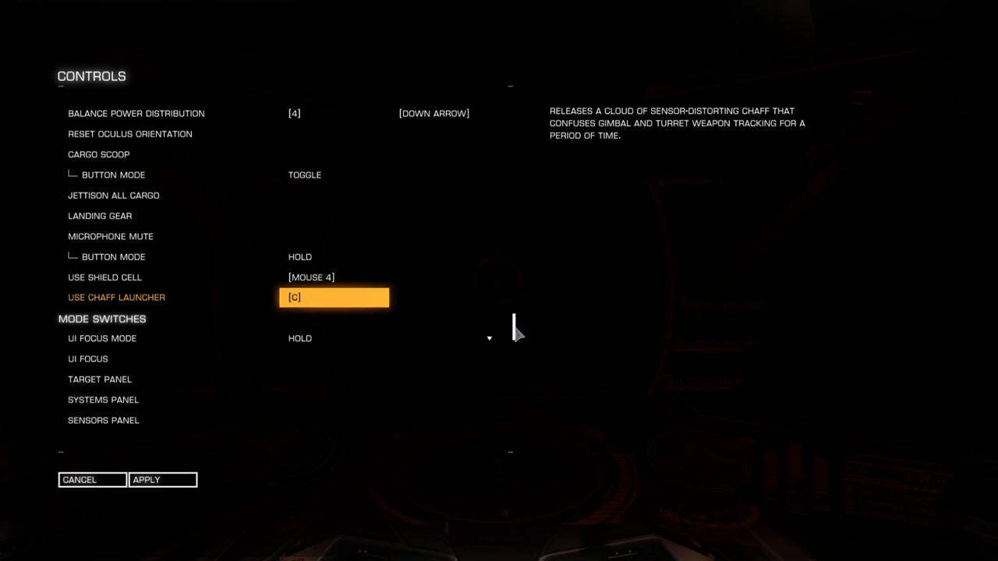
pyautogui.scroll(-3)
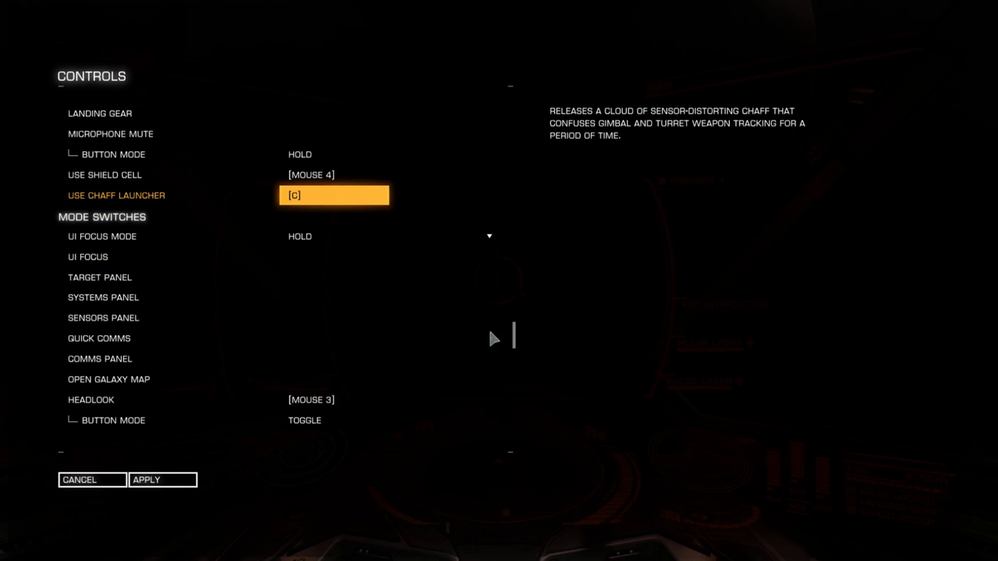
pyautogui.click(334, 277)
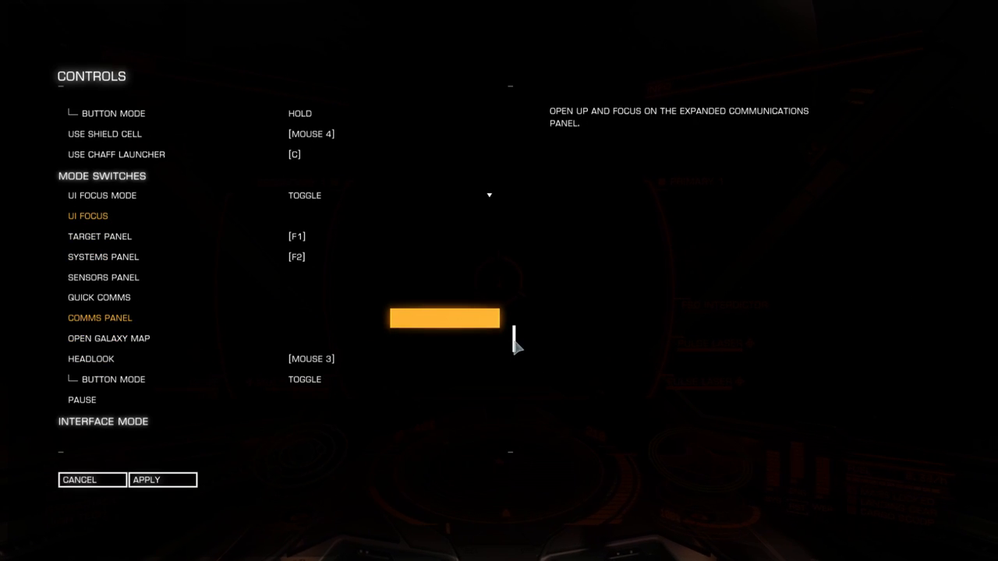
pyautogui.click(444, 318)
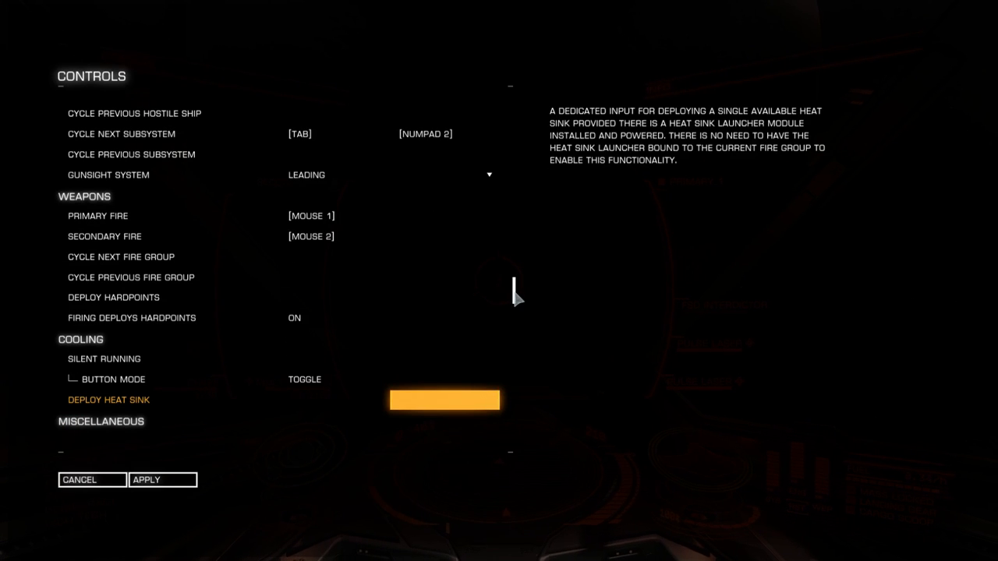
# Step: Assign Delete to Silent Running in the Cooling controls
pyautogui.click(333, 358)
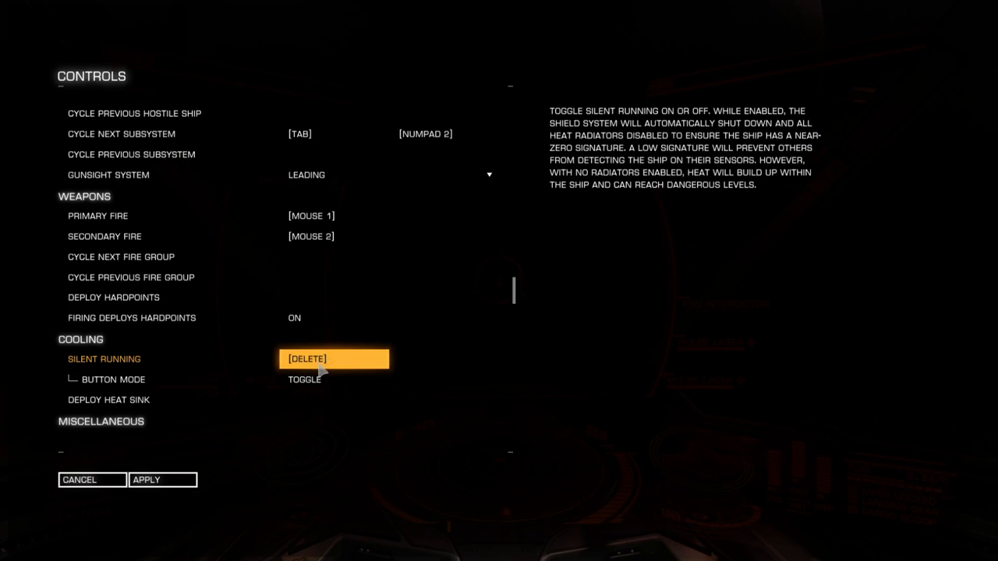
pyautogui.click(334, 400)
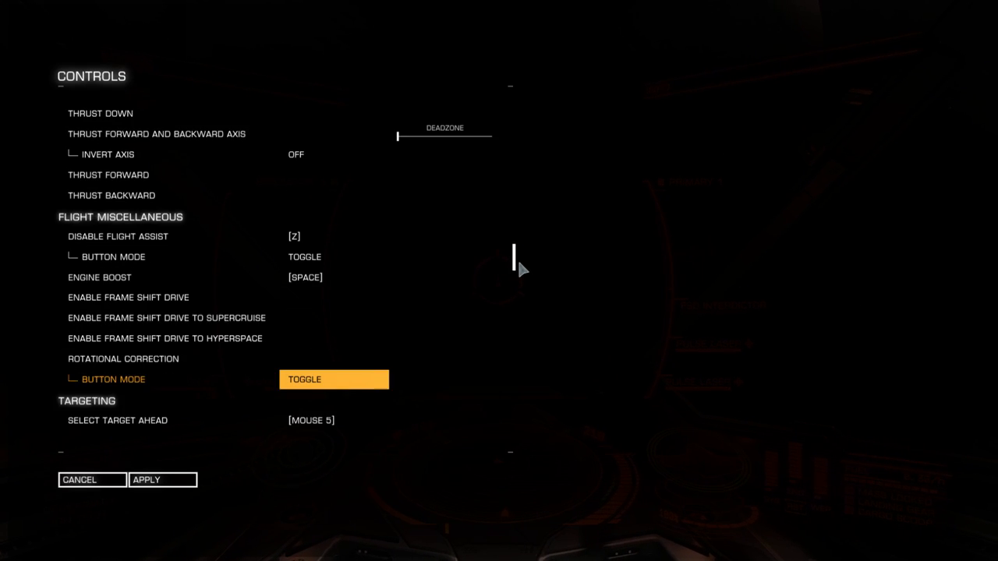
pyautogui.moveTo(344, 332)
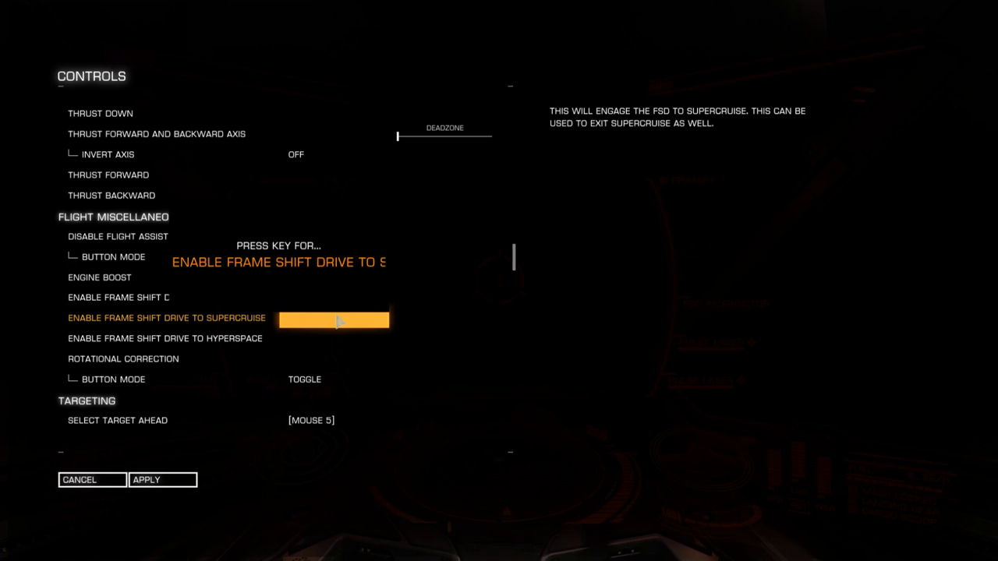
# Step: Assign K to supercruise and L to the hyperspace frame shift drive
pyautogui.press('k')
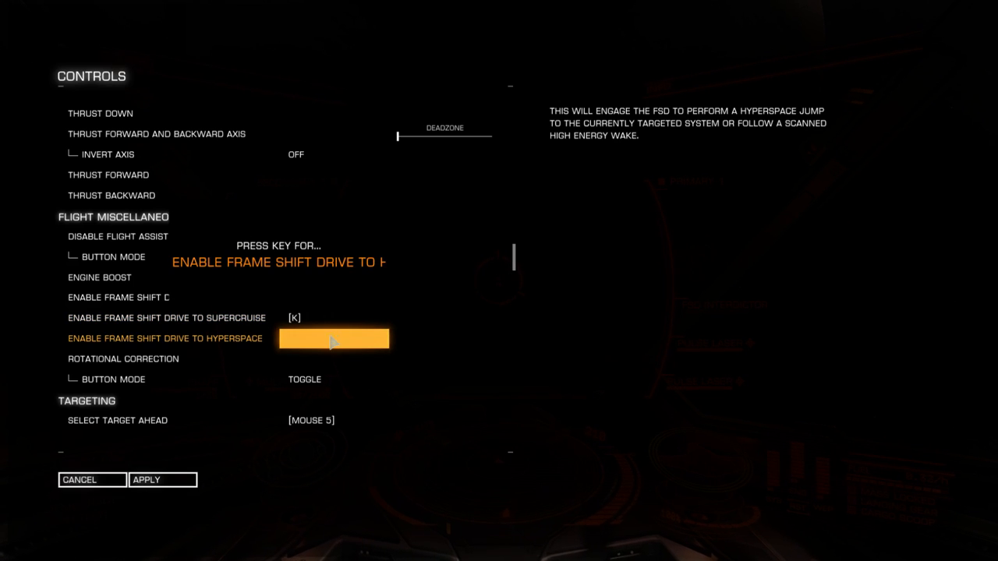
pyautogui.press('l')
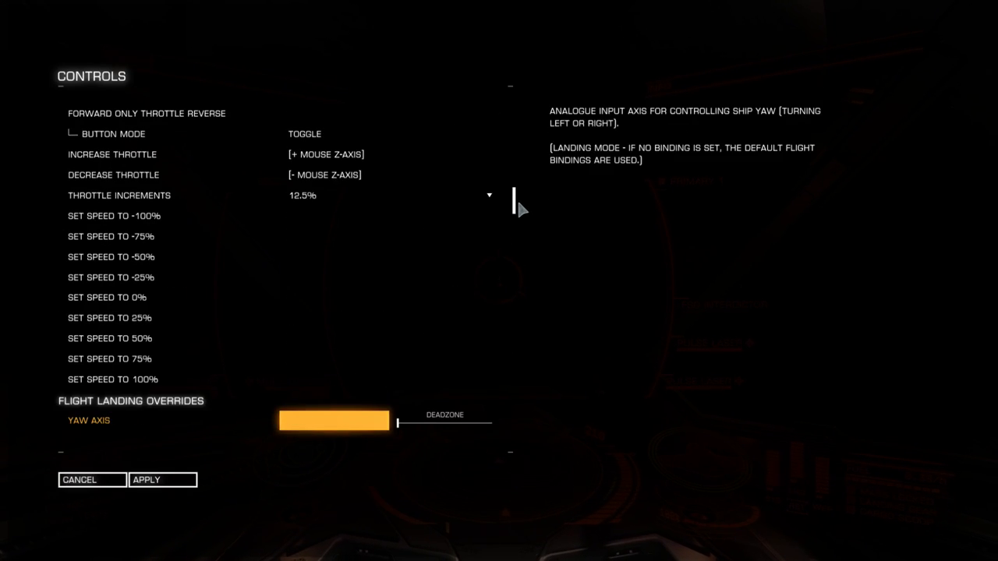
# Step: Assign X to Set Speed To 0% and select the Set Speed To 75% slot
pyautogui.click(107, 298)
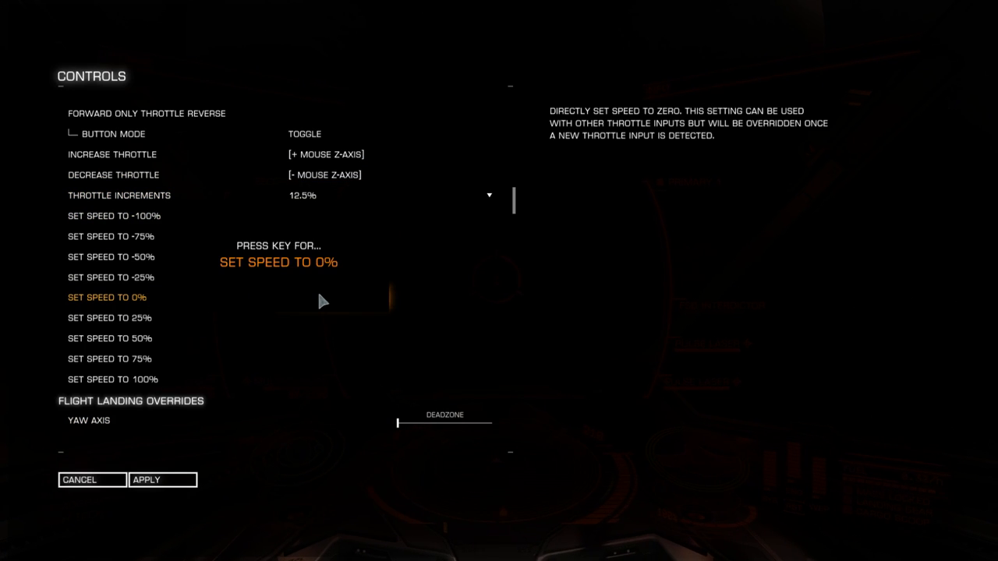
pyautogui.press('x')
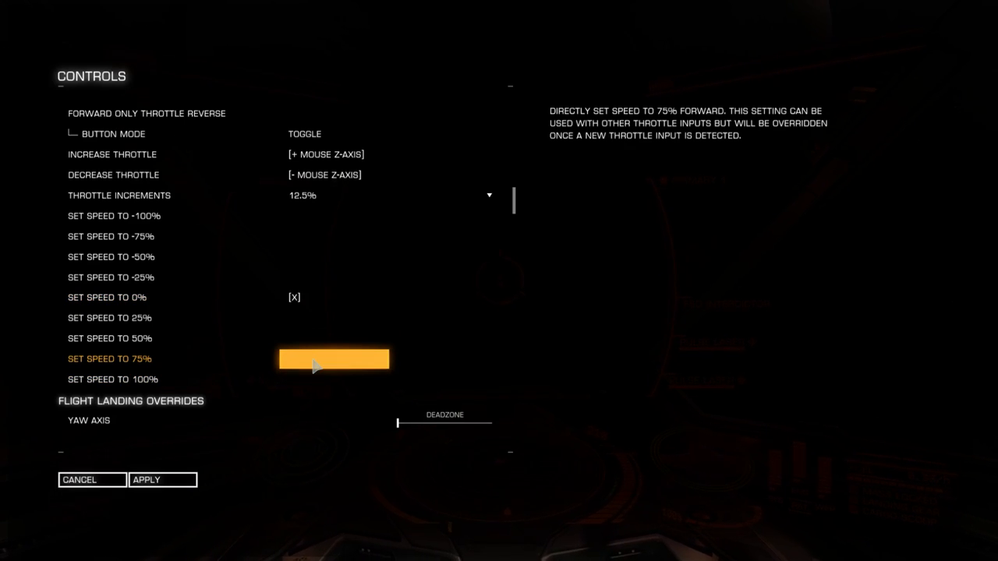
pyautogui.click(334, 359)
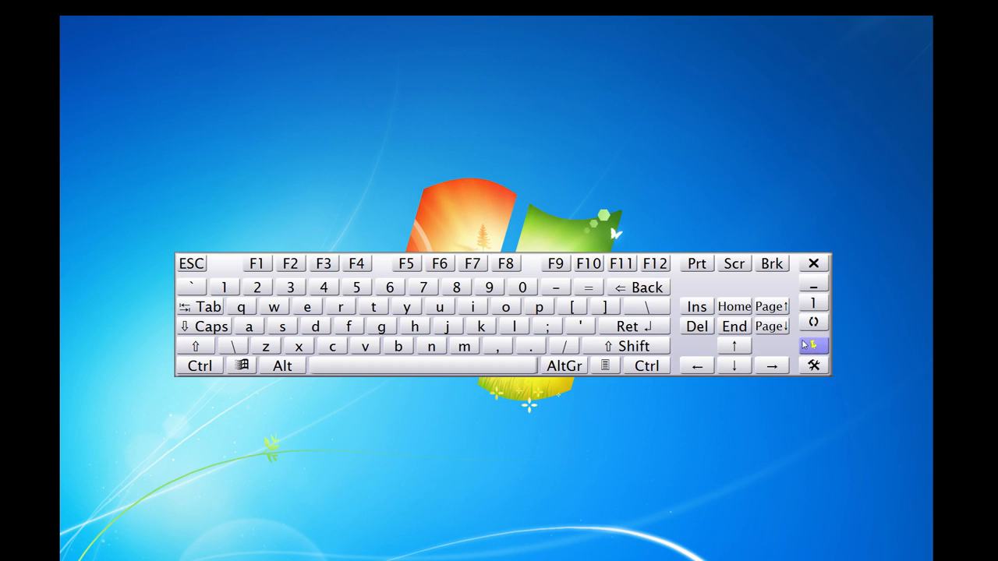
# Step: Send down and up arrow presses from the On-Screen Keyboard and return to the game
pyautogui.click(734, 366)
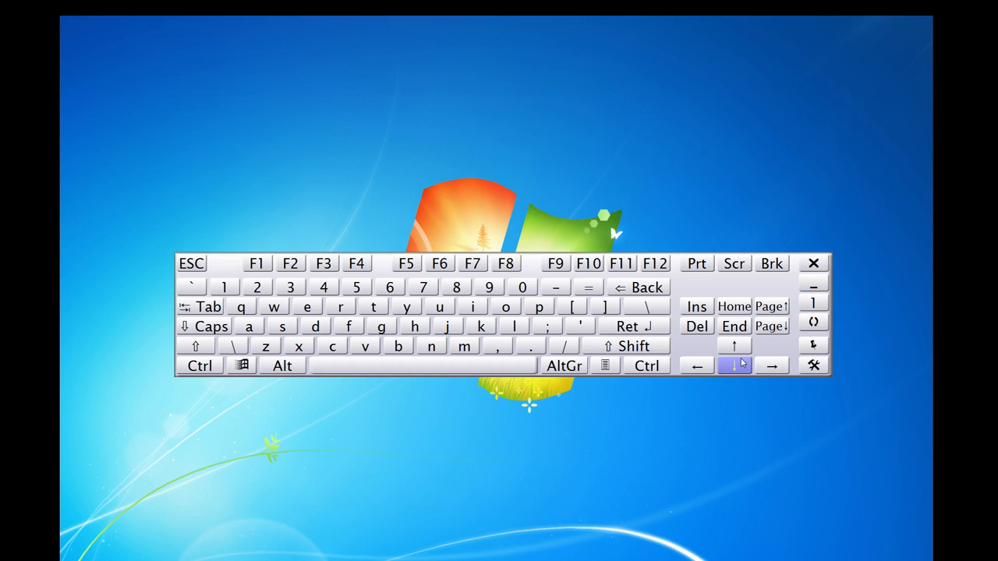
pyautogui.click(733, 347)
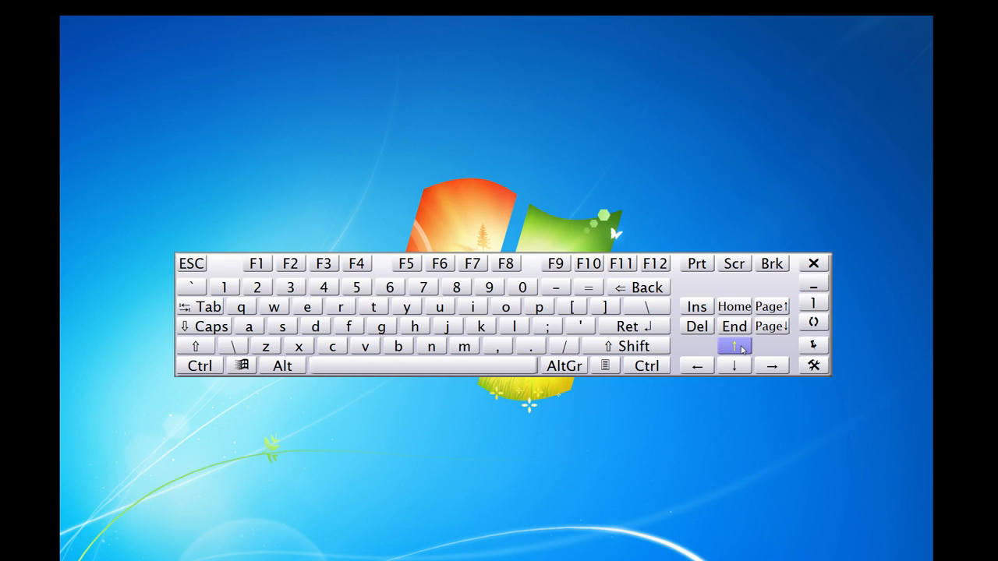
pyautogui.click(734, 365)
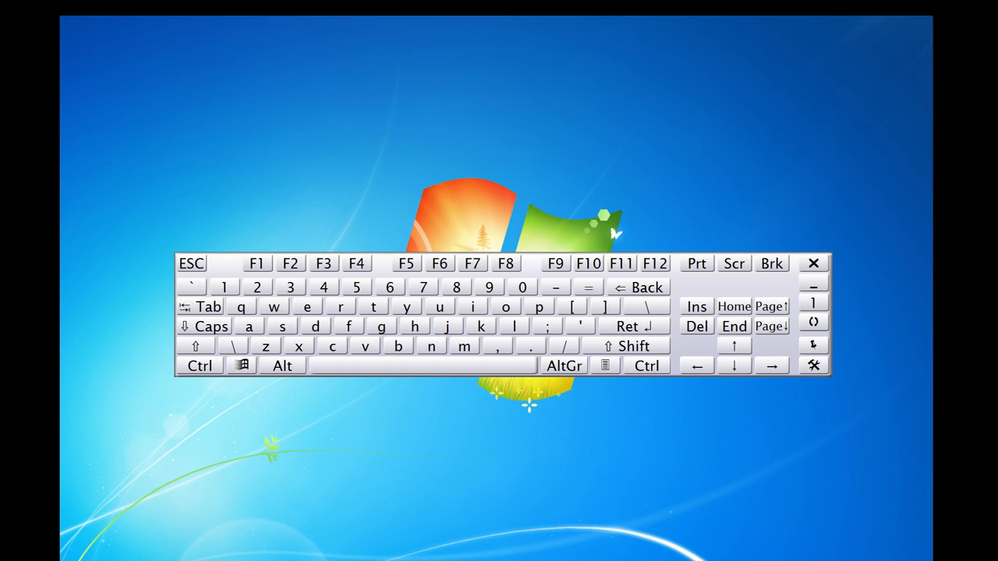
pyautogui.click(316, 346)
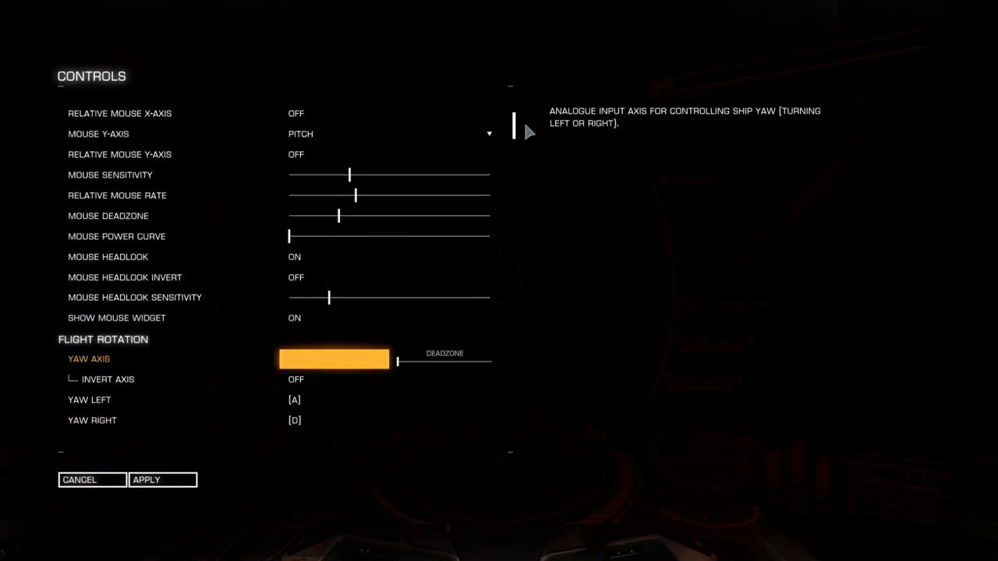
# Step: Assign H to Select Highest Threat in the Targeting controls
pyautogui.scroll(-3)
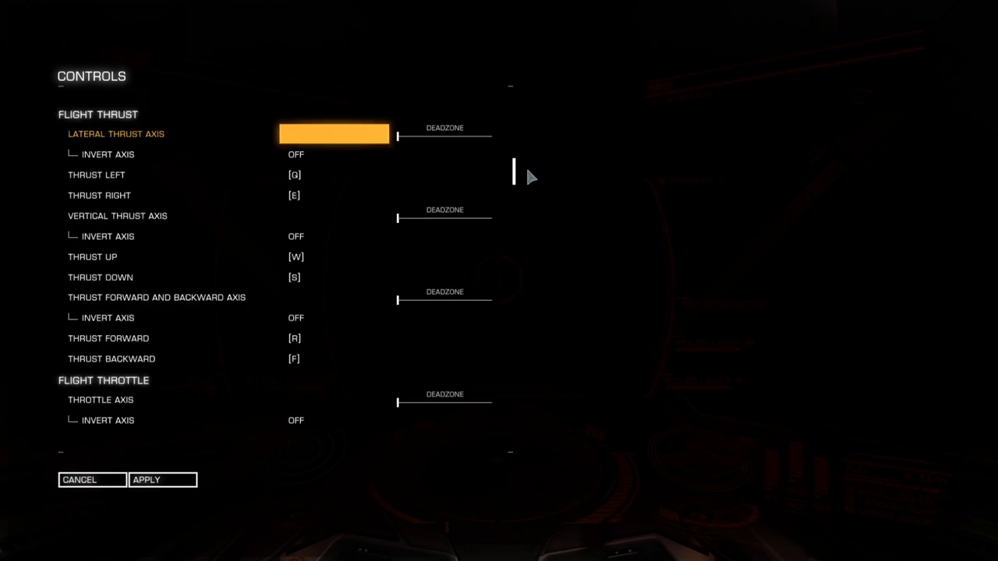
pyautogui.scroll(-3)
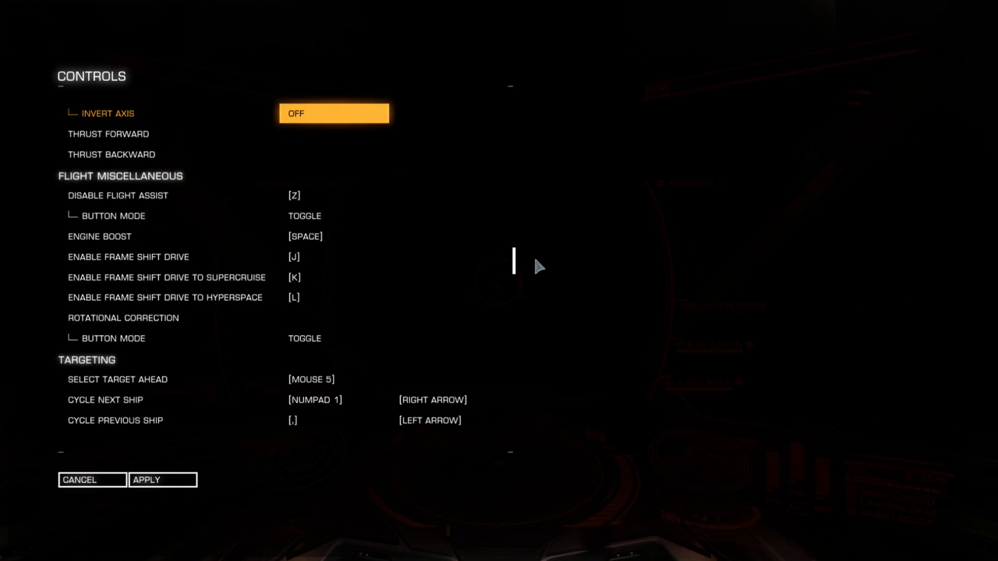
pyautogui.scroll(-3)
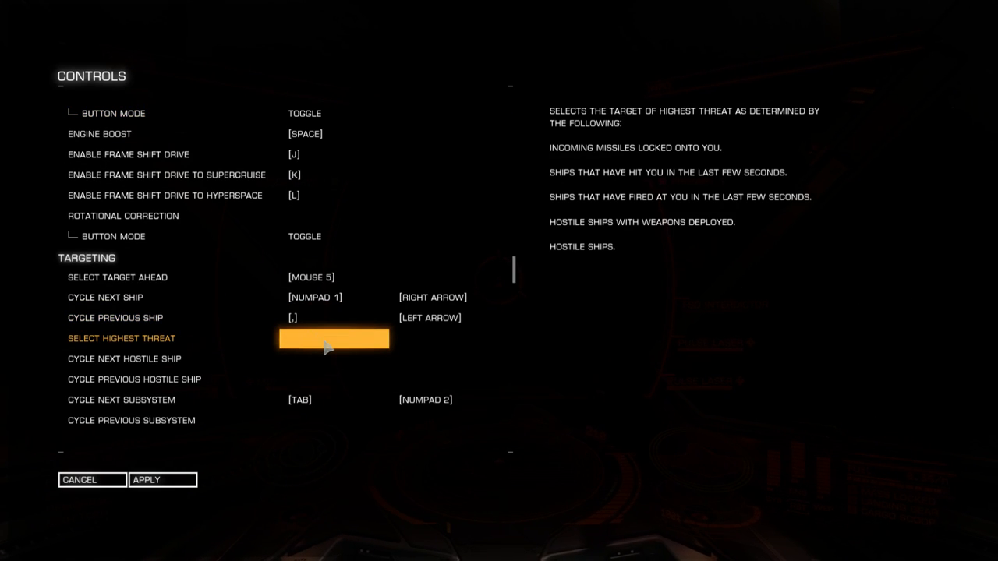
pyautogui.press('h')
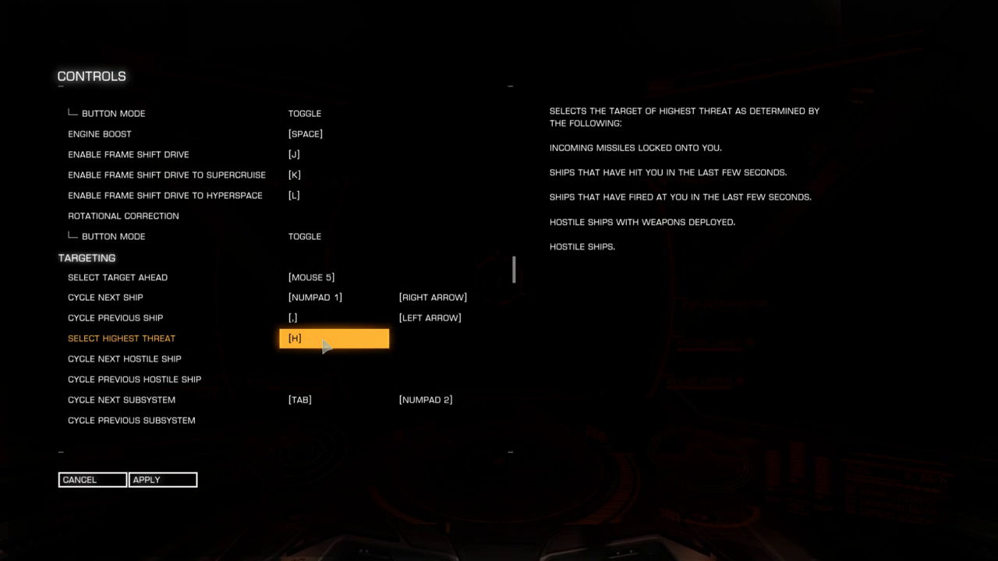
pyautogui.moveTo(348, 346)
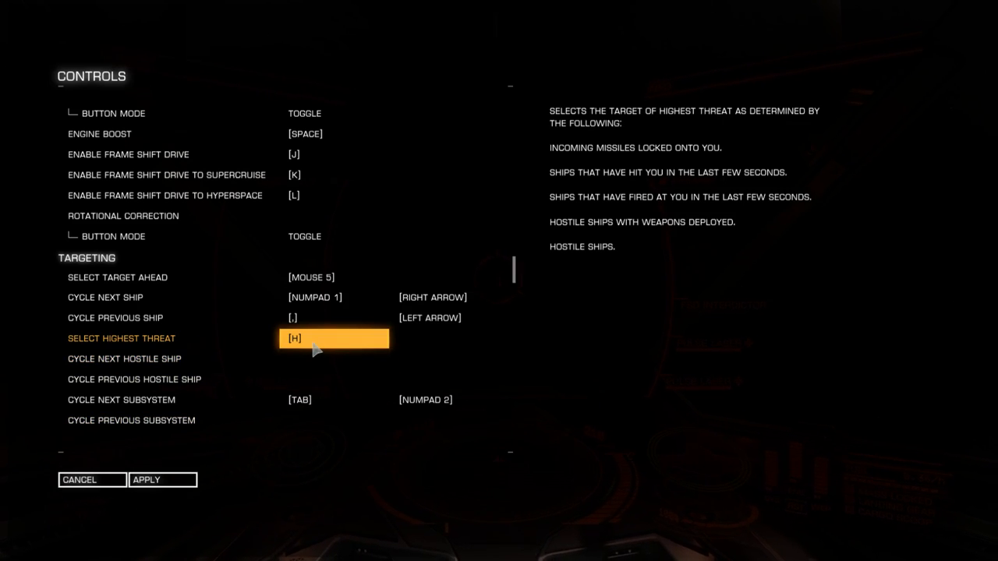
# Step: Select Cycle Previous Hostile Ship and Cycle Next Ship's second slot for rebinding
pyautogui.click(334, 358)
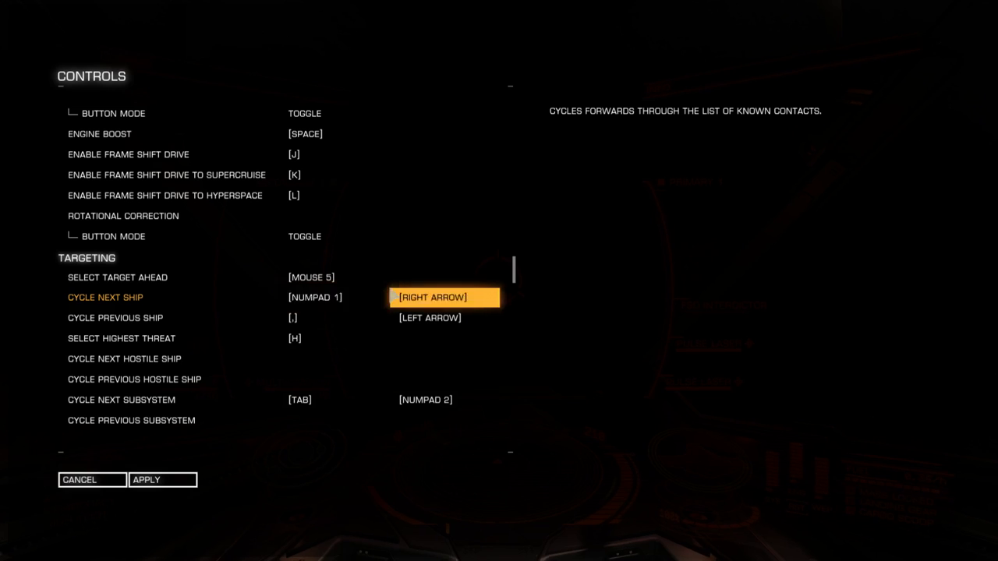
pyautogui.click(331, 338)
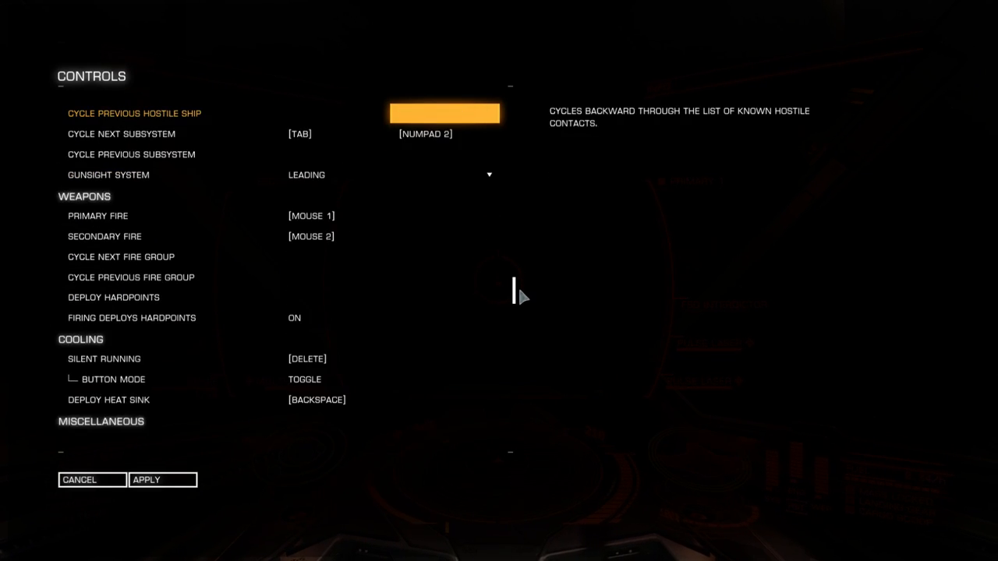
# Step: Assign keys for Cycle Next Fire Group and Cycle Previous Fire Group
pyautogui.click(333, 256)
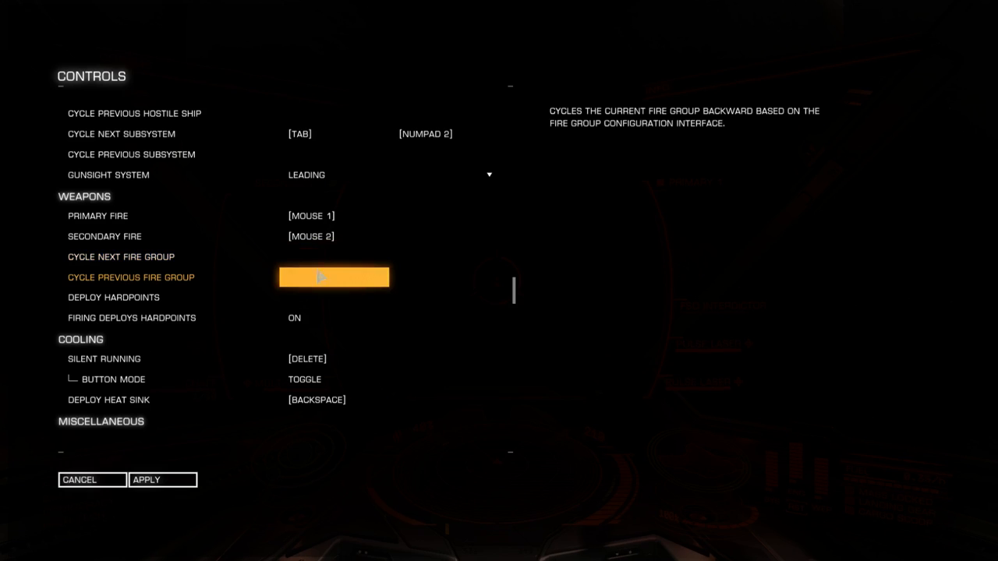
pyautogui.click(121, 256)
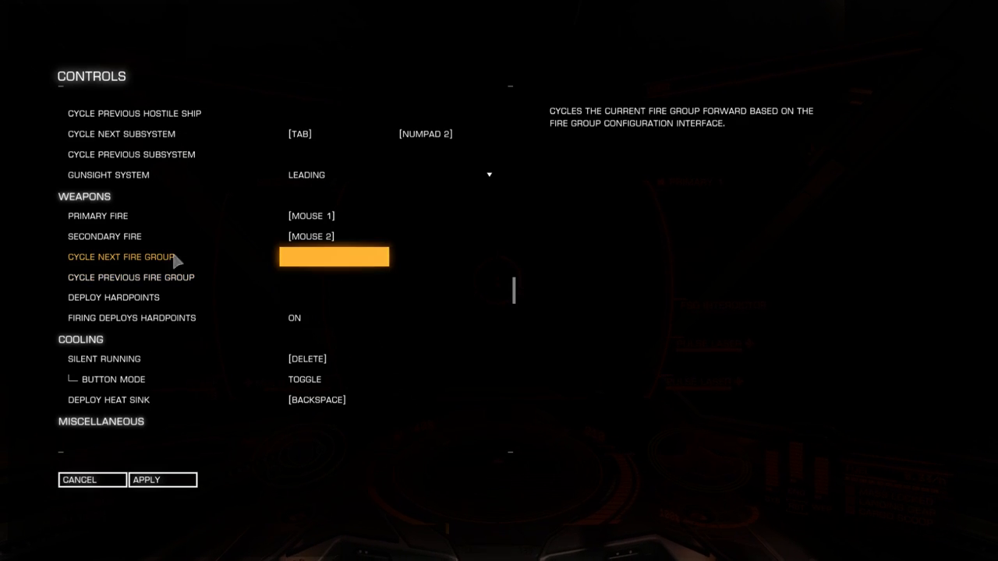
pyautogui.moveTo(330, 259)
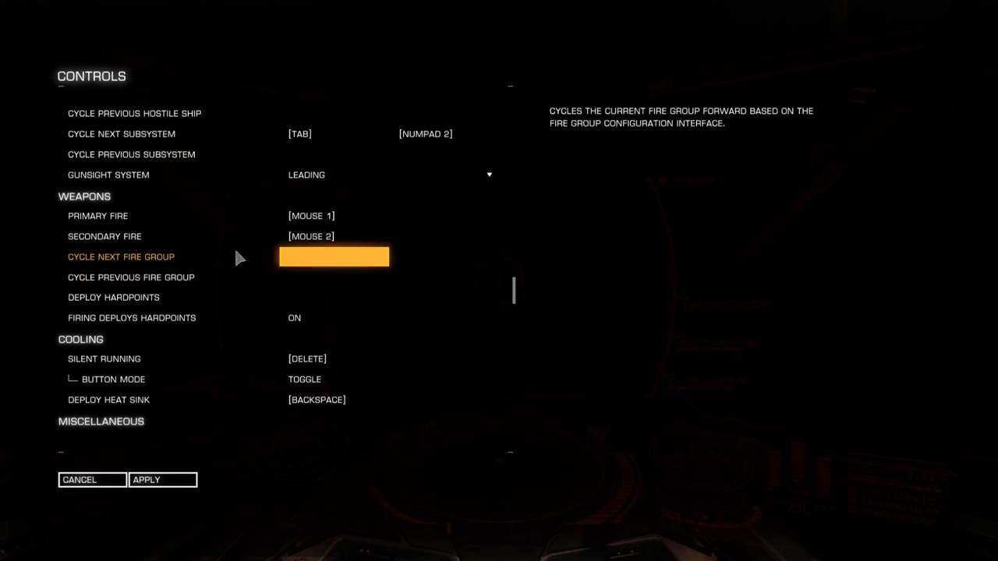
pyautogui.moveTo(354, 268)
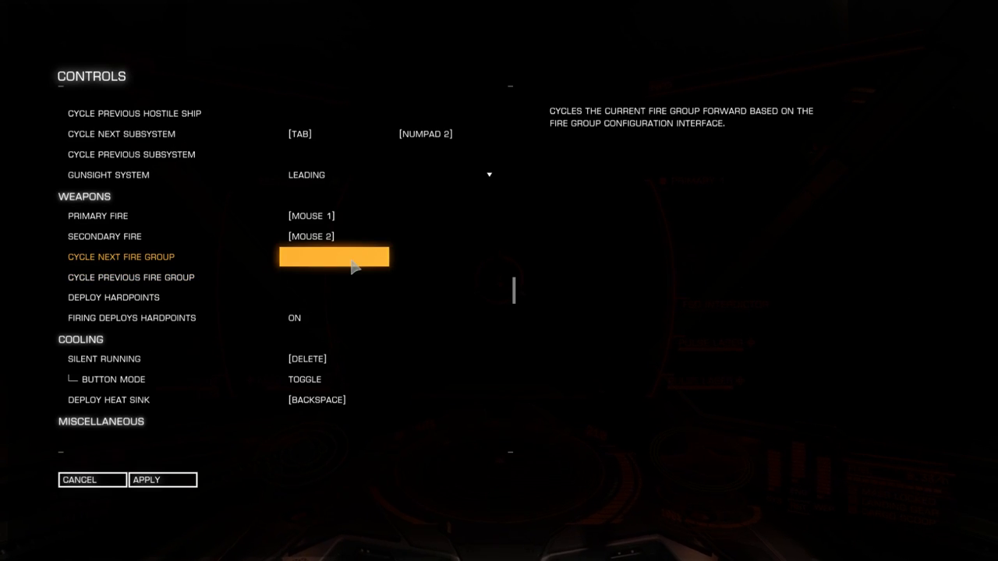
pyautogui.moveTo(320, 265)
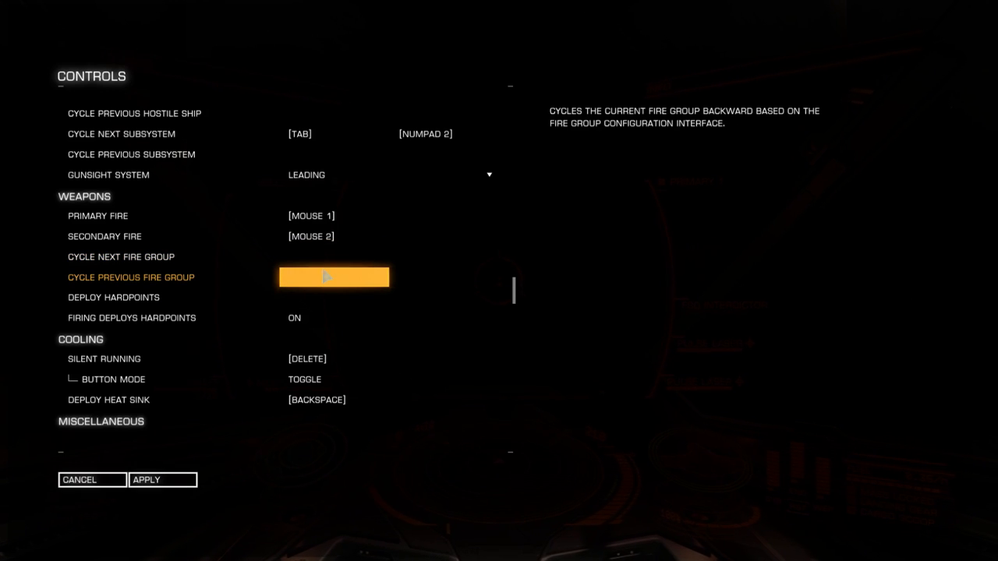
pyautogui.click(334, 256)
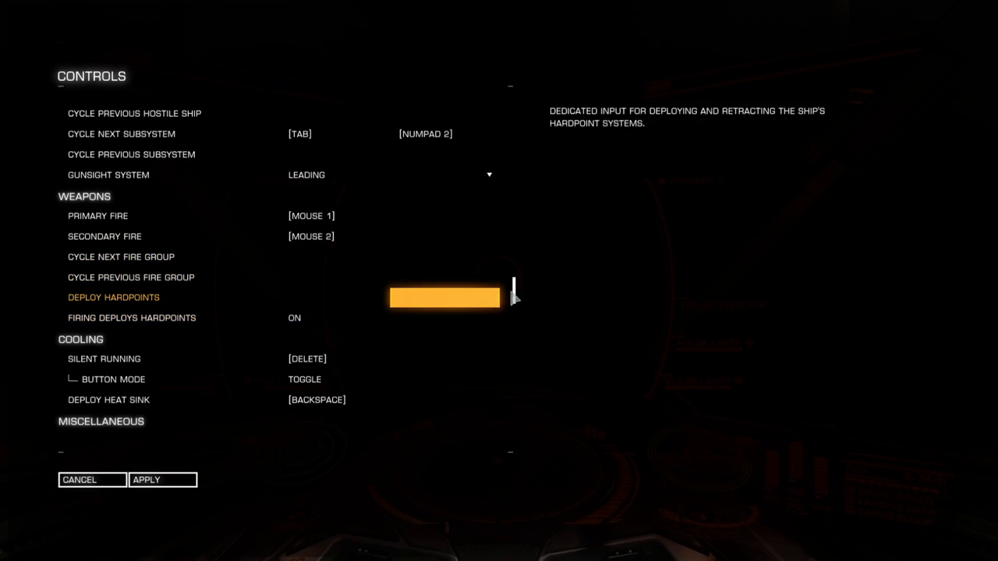
# Step: Bind Deploy Hardpoints to U
pyautogui.scroll(-3)
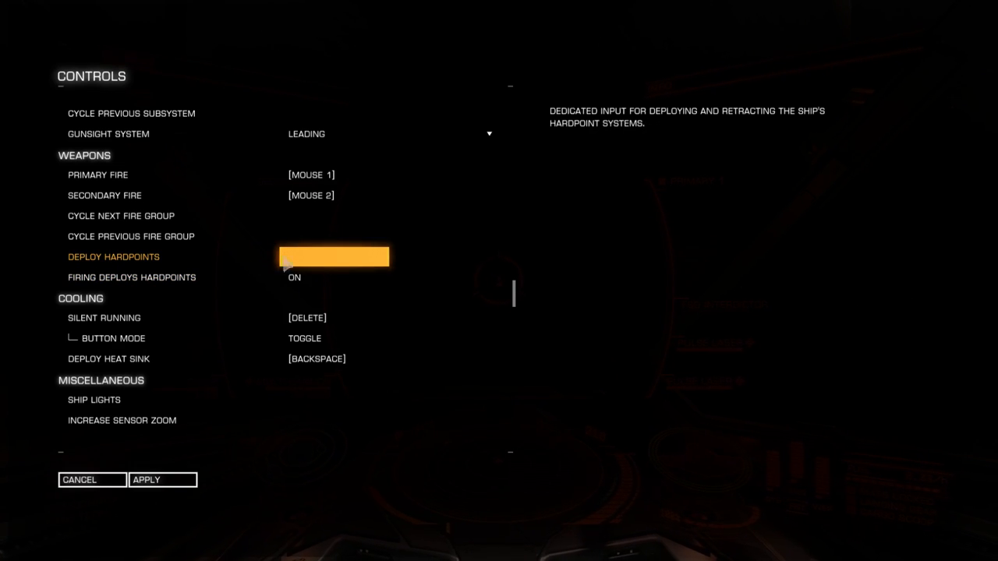
pyautogui.press('u')
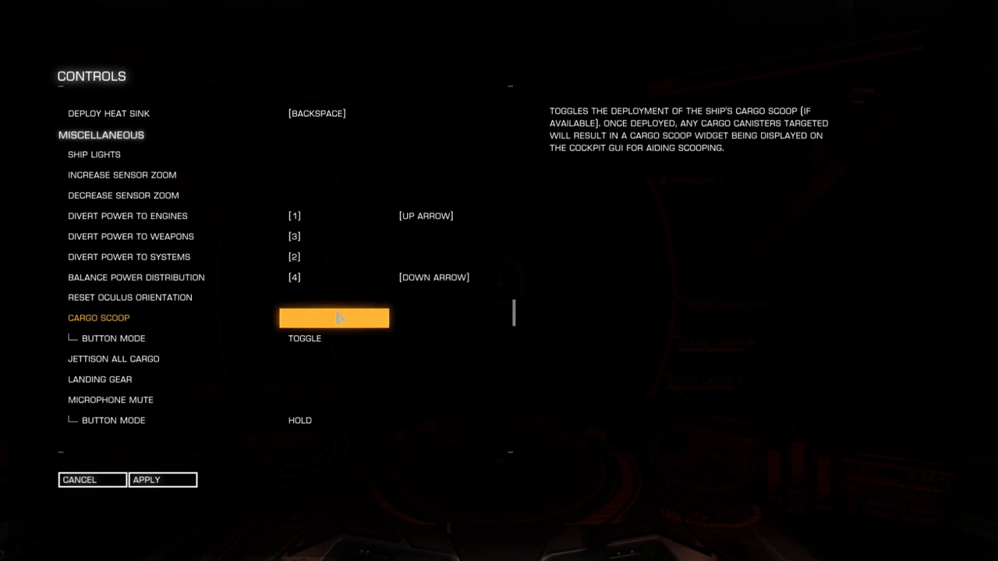
# Step: Bind Cargo Scoop to Home, Jettison All Cargo to End and Landing Gear to G
pyautogui.click(333, 318)
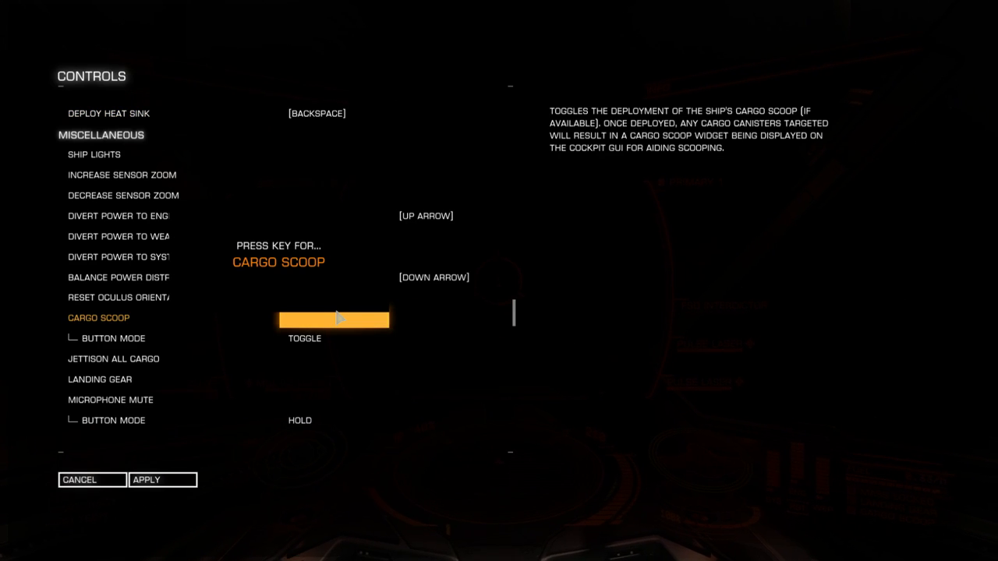
pyautogui.press('home')
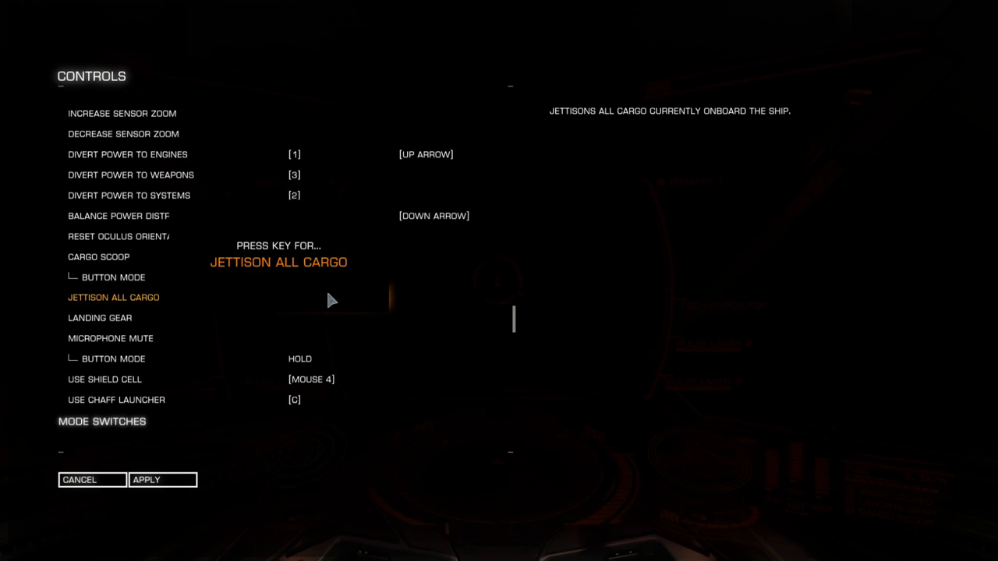
pyautogui.click(100, 318)
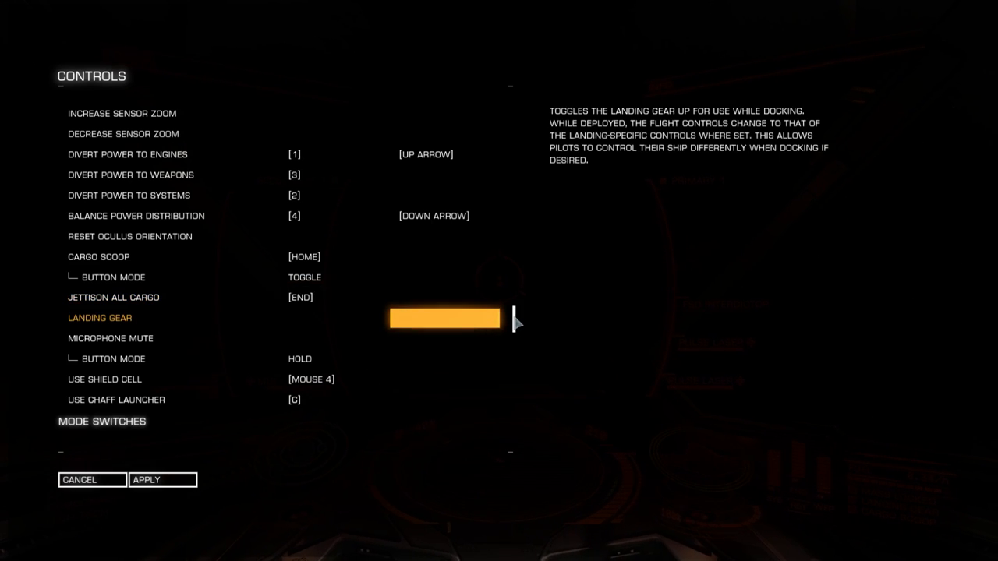
pyautogui.click(444, 318)
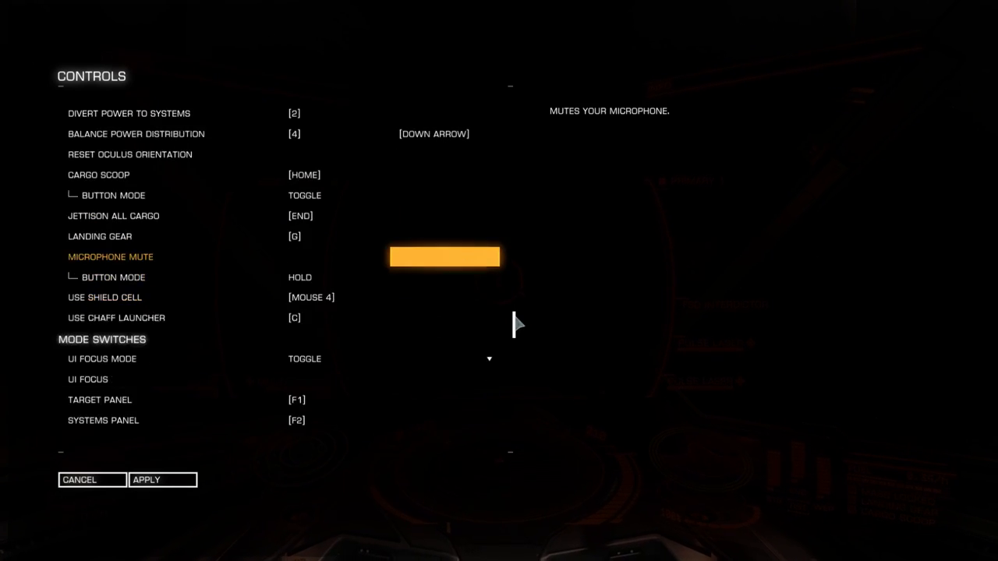
# Step: Bind Open Galaxy Map to M under Mode Switches
pyautogui.scroll(-3)
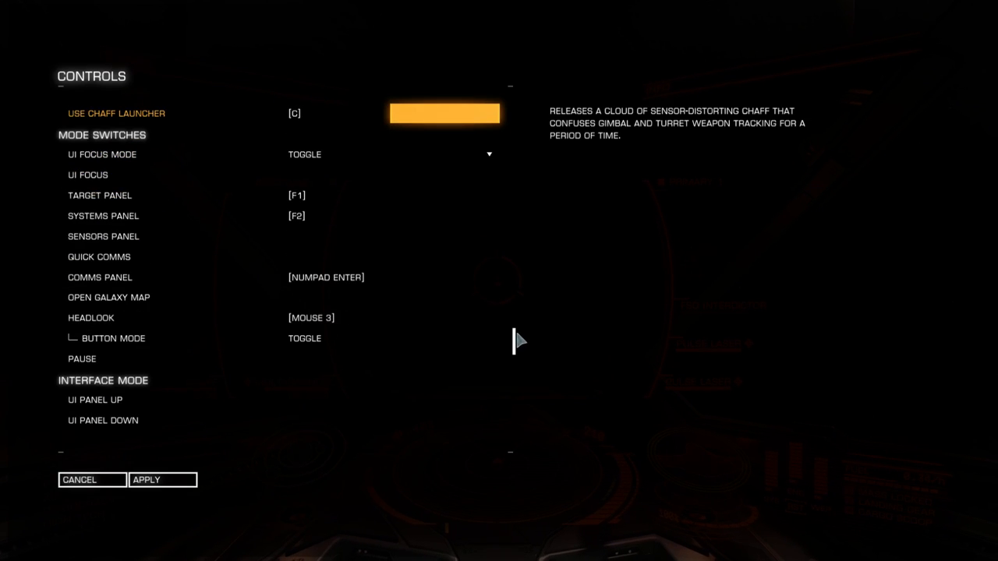
pyautogui.click(109, 297)
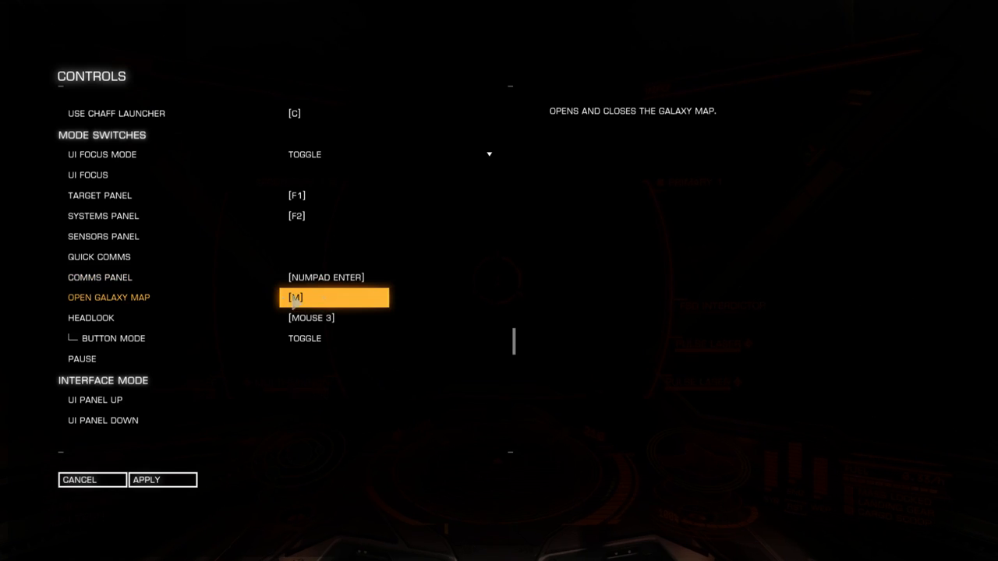
pyautogui.moveTo(326, 302)
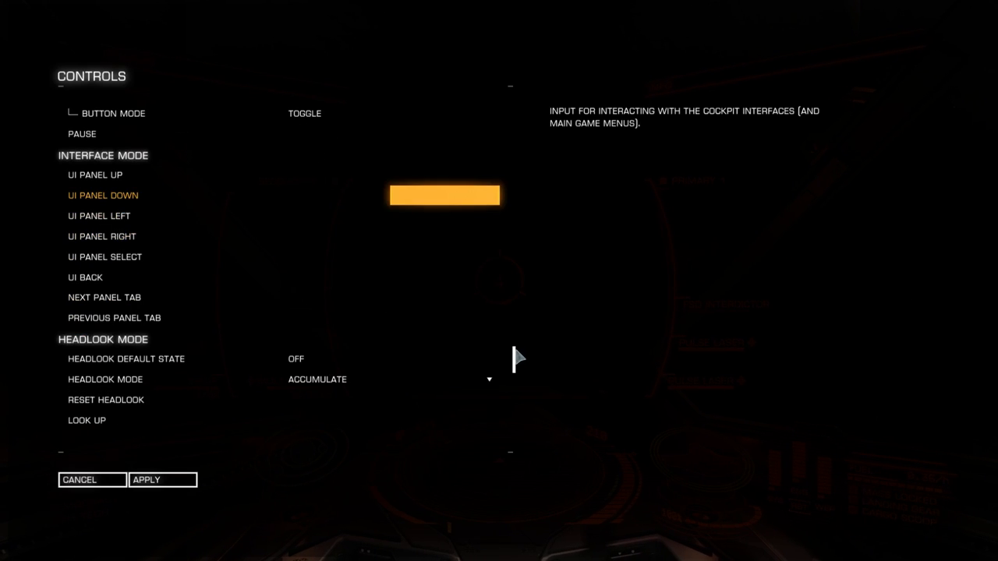
pyautogui.scroll(-3)
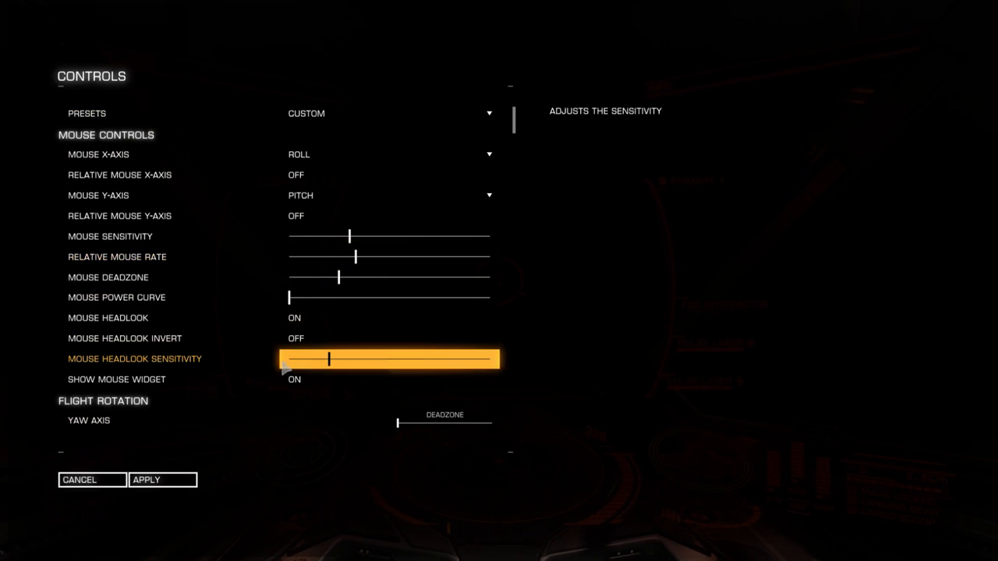
pyautogui.moveTo(515, 121)
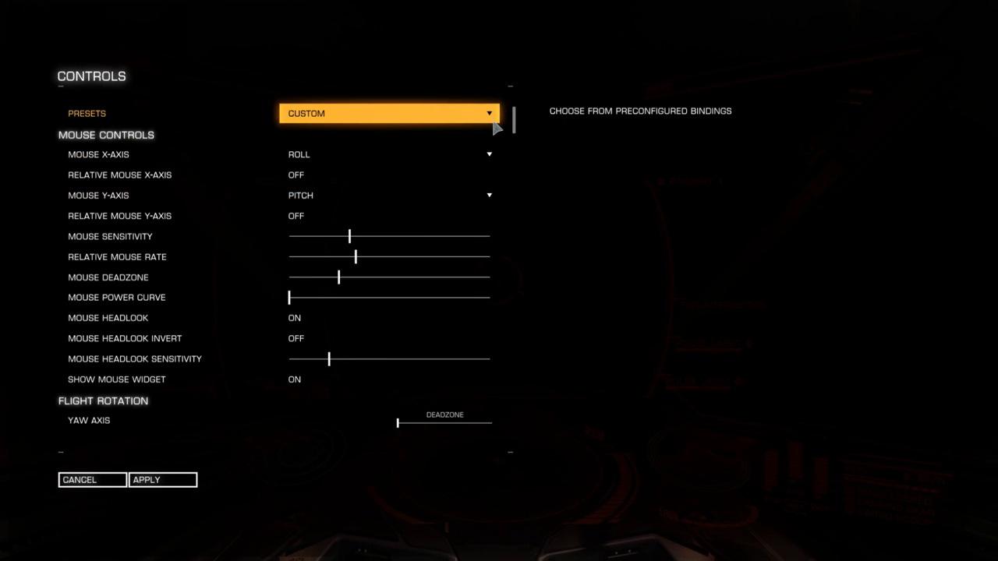
pyautogui.click(388, 113)
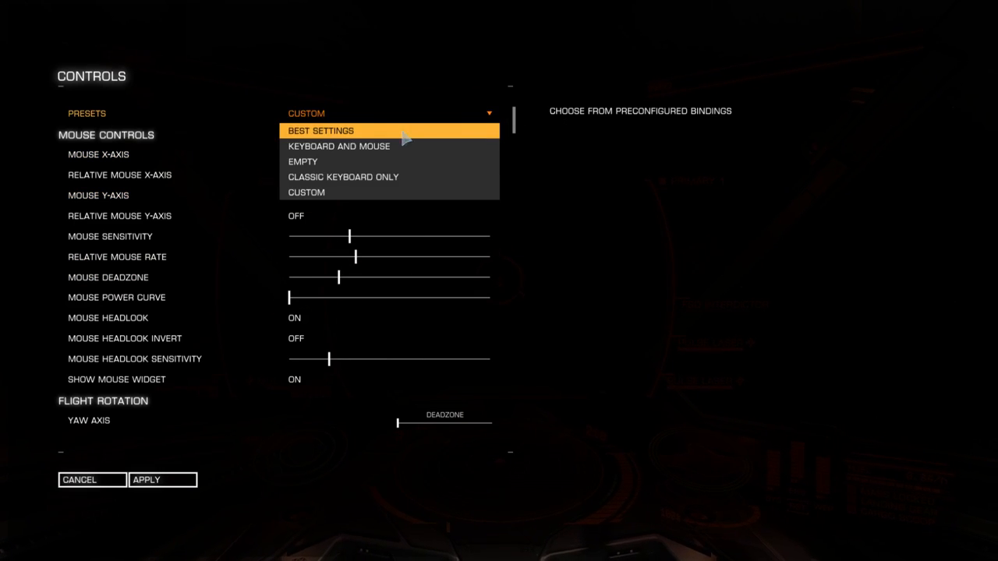
pyautogui.click(321, 130)
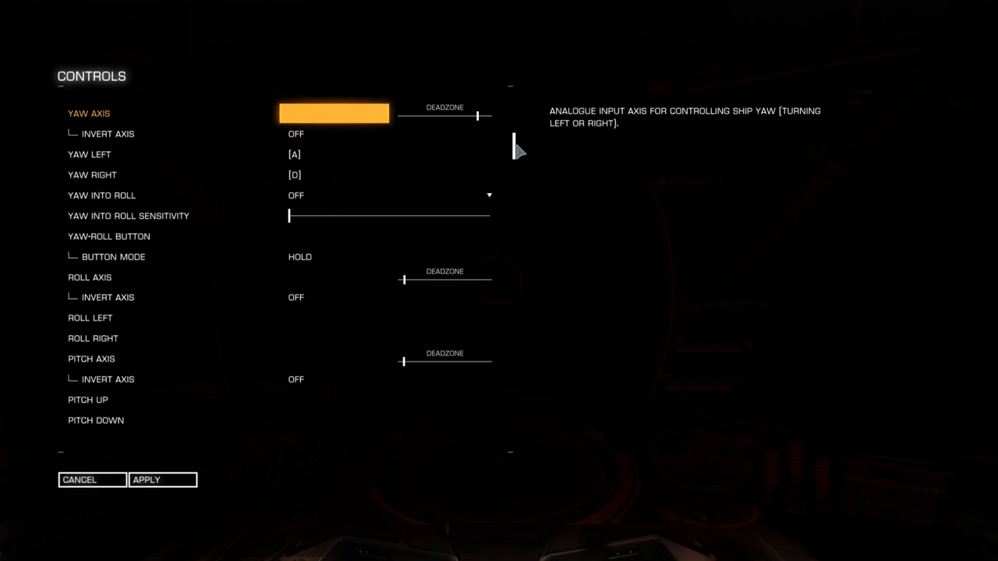
pyautogui.scroll(-3)
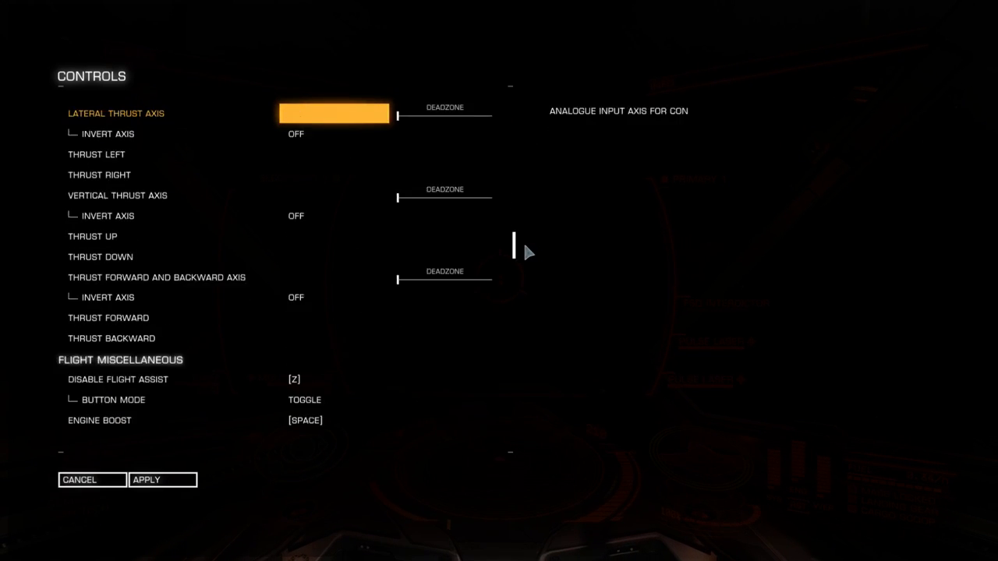
pyautogui.scroll(-3)
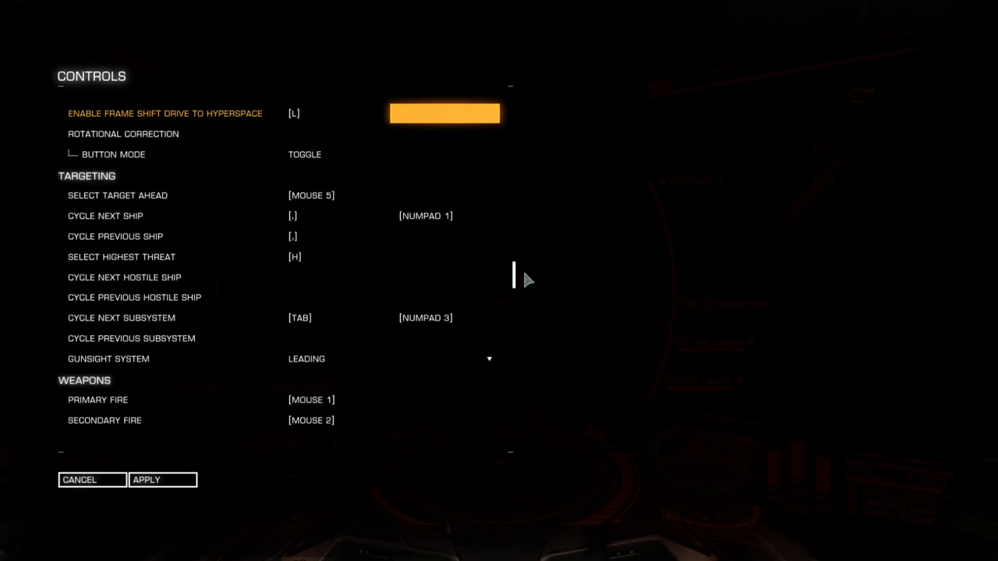
pyautogui.scroll(-3)
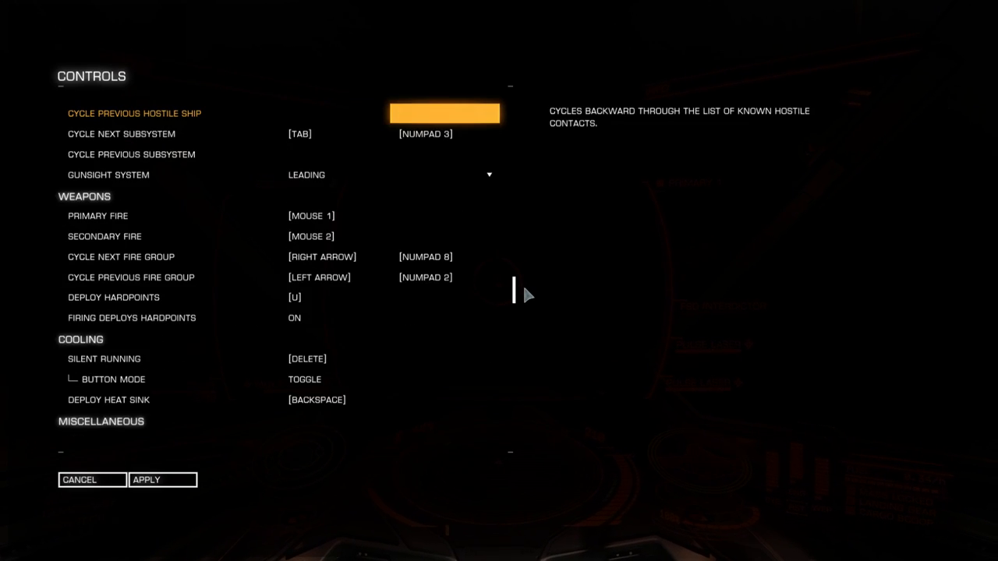